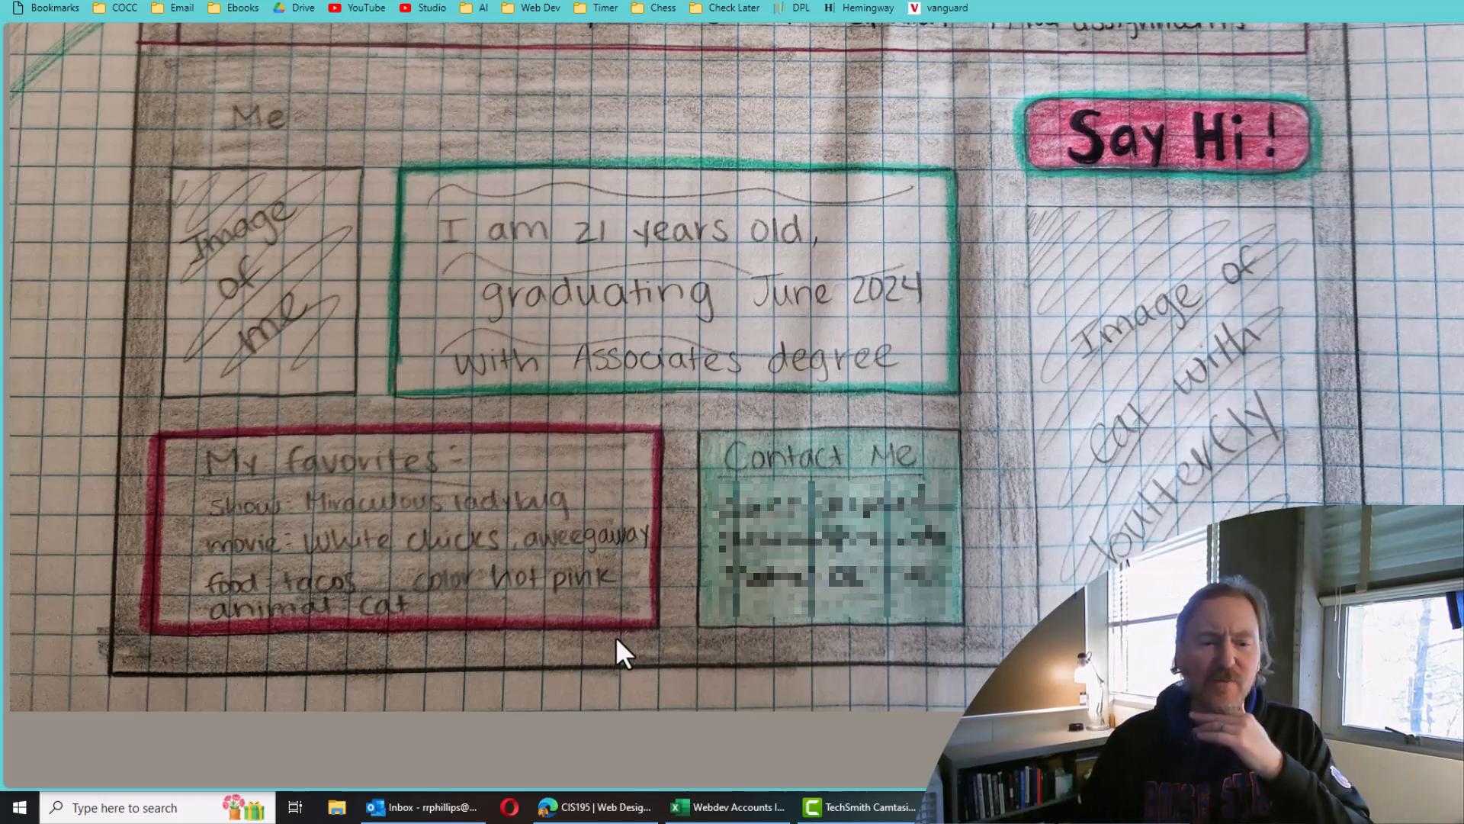
mouse_move(831, 471)
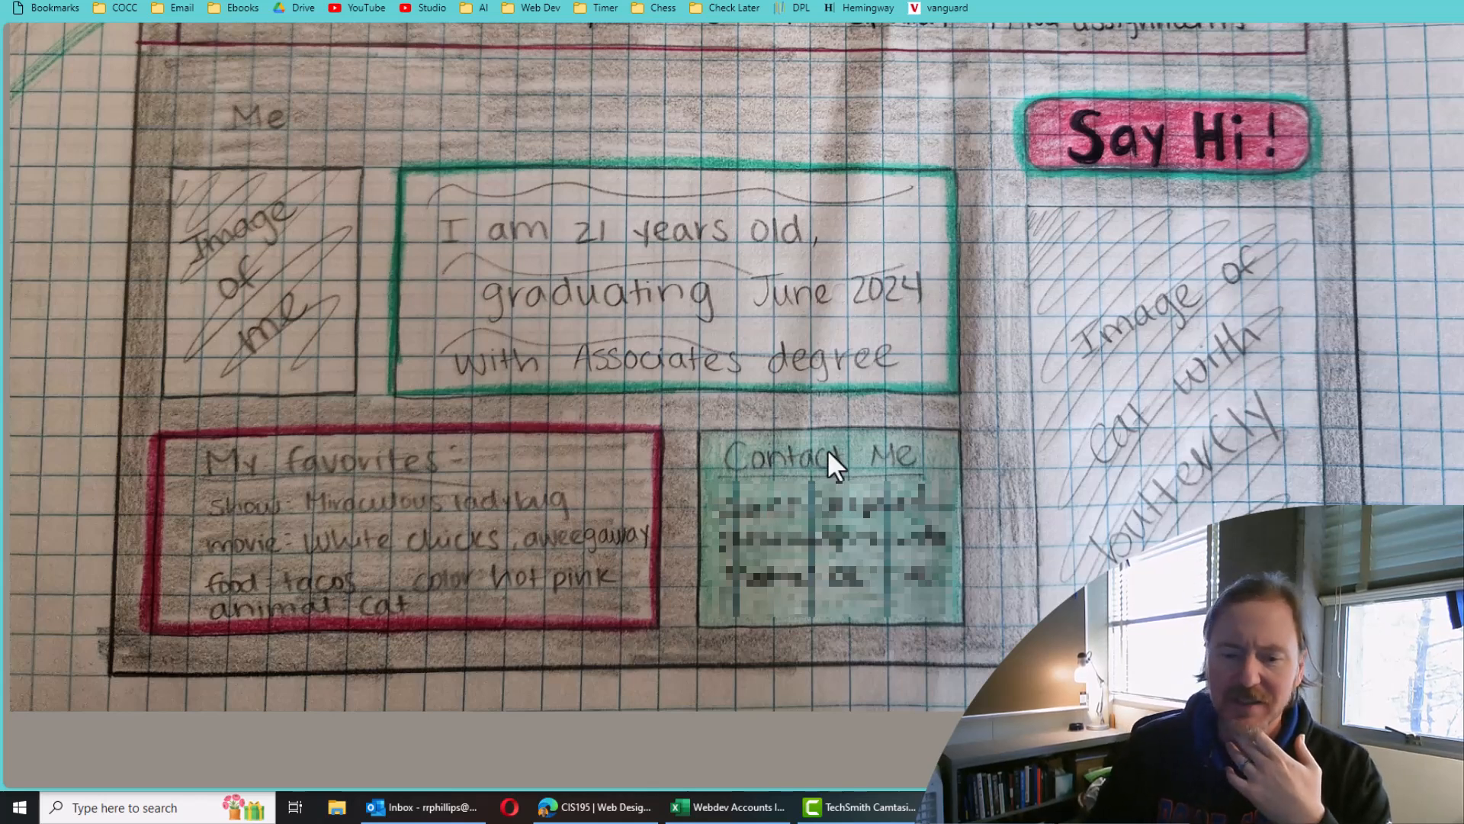
mouse_move(546, 321)
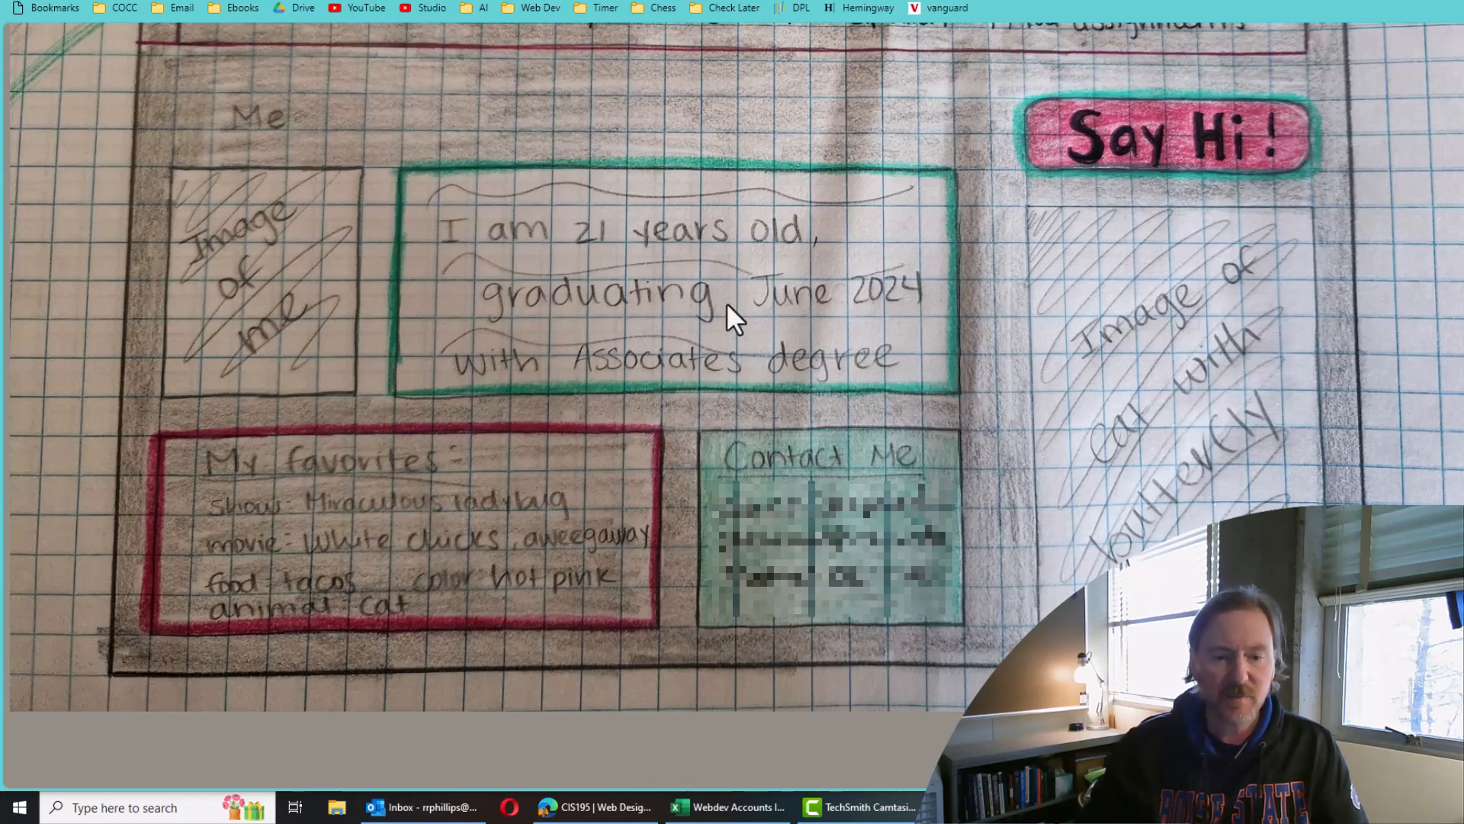
mouse_move(423, 374)
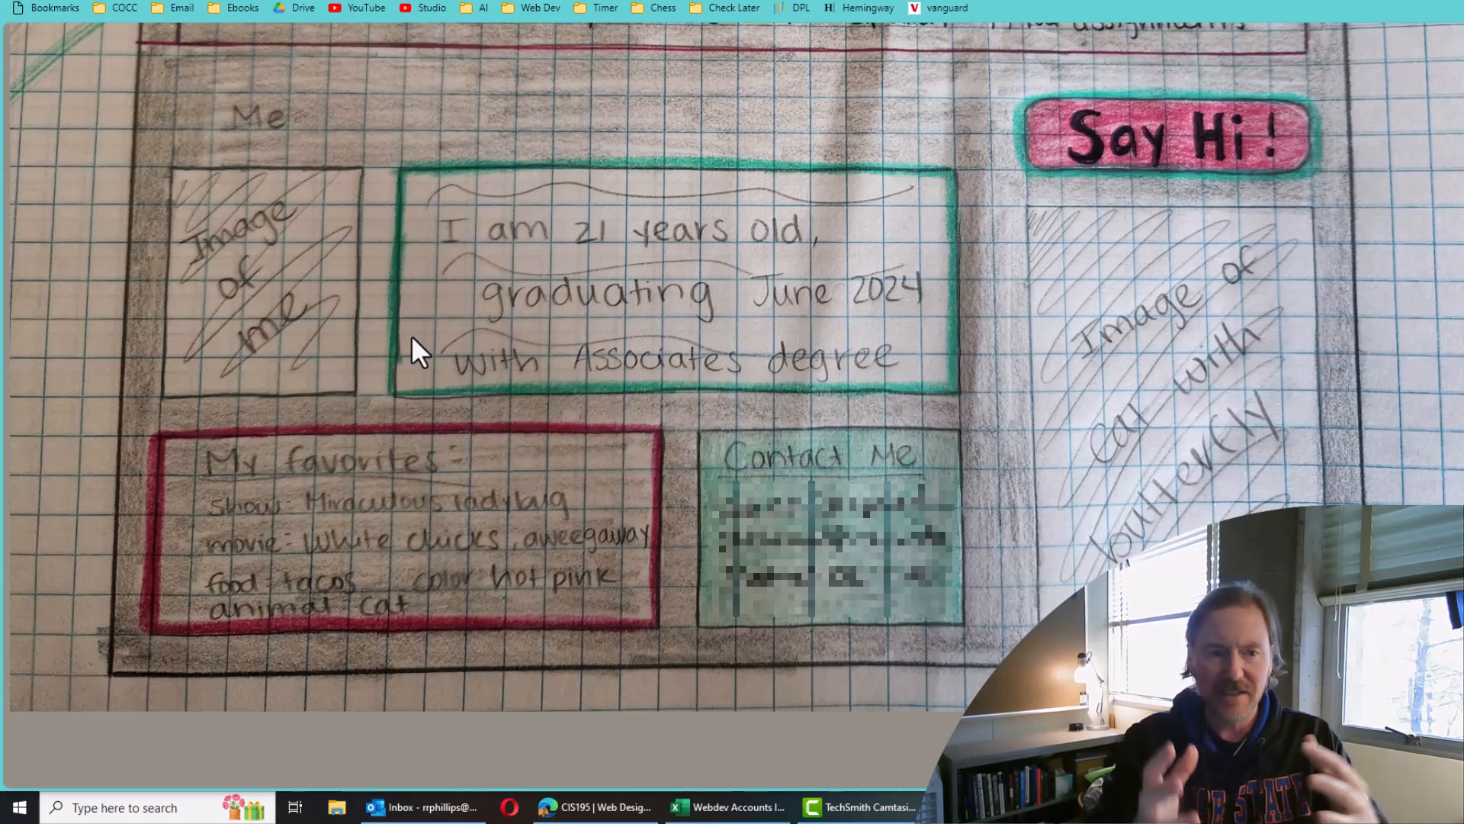
mouse_move(447, 305)
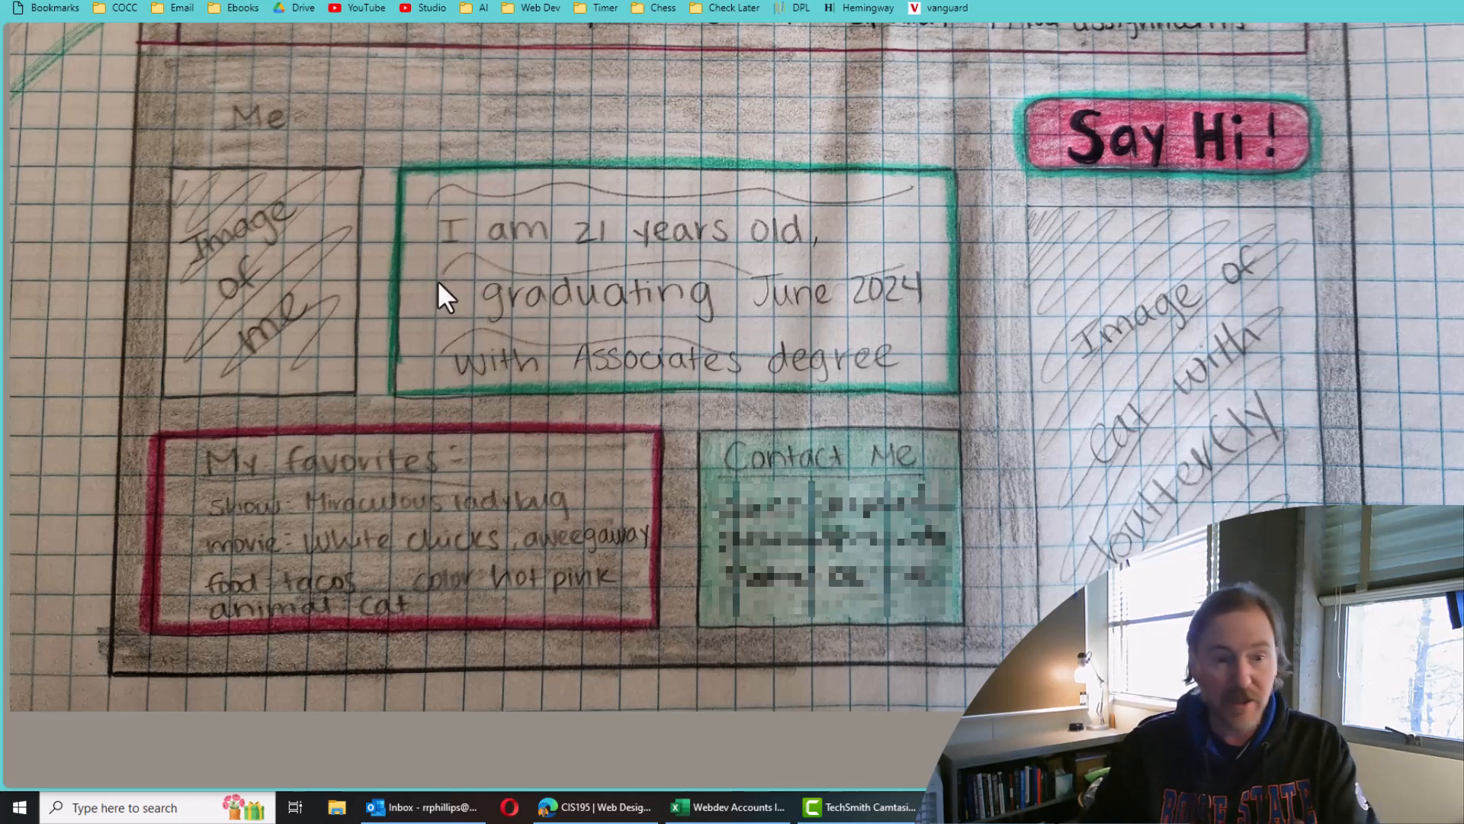
mouse_move(1312, 156)
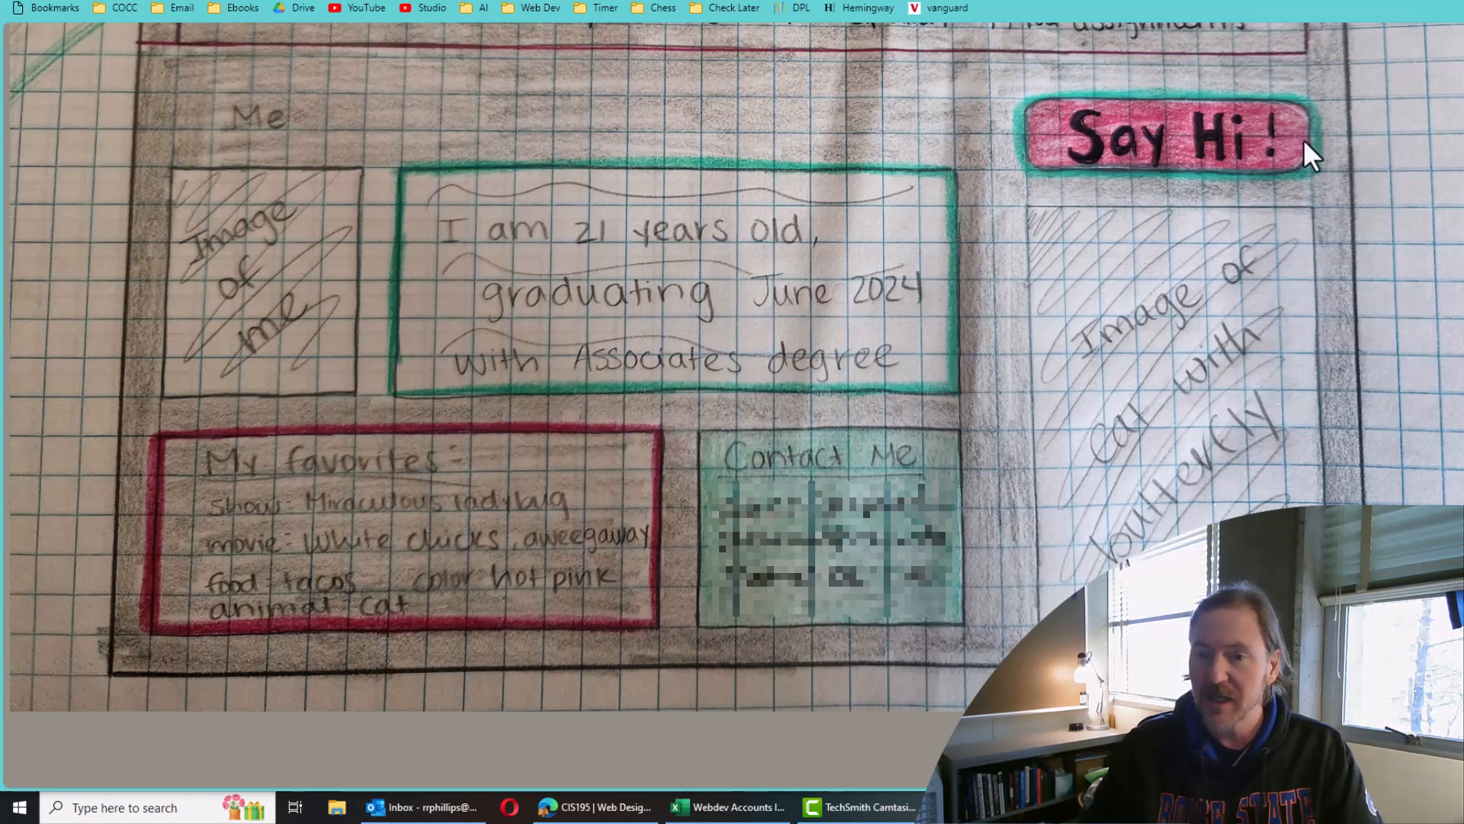
mouse_move(1146, 168)
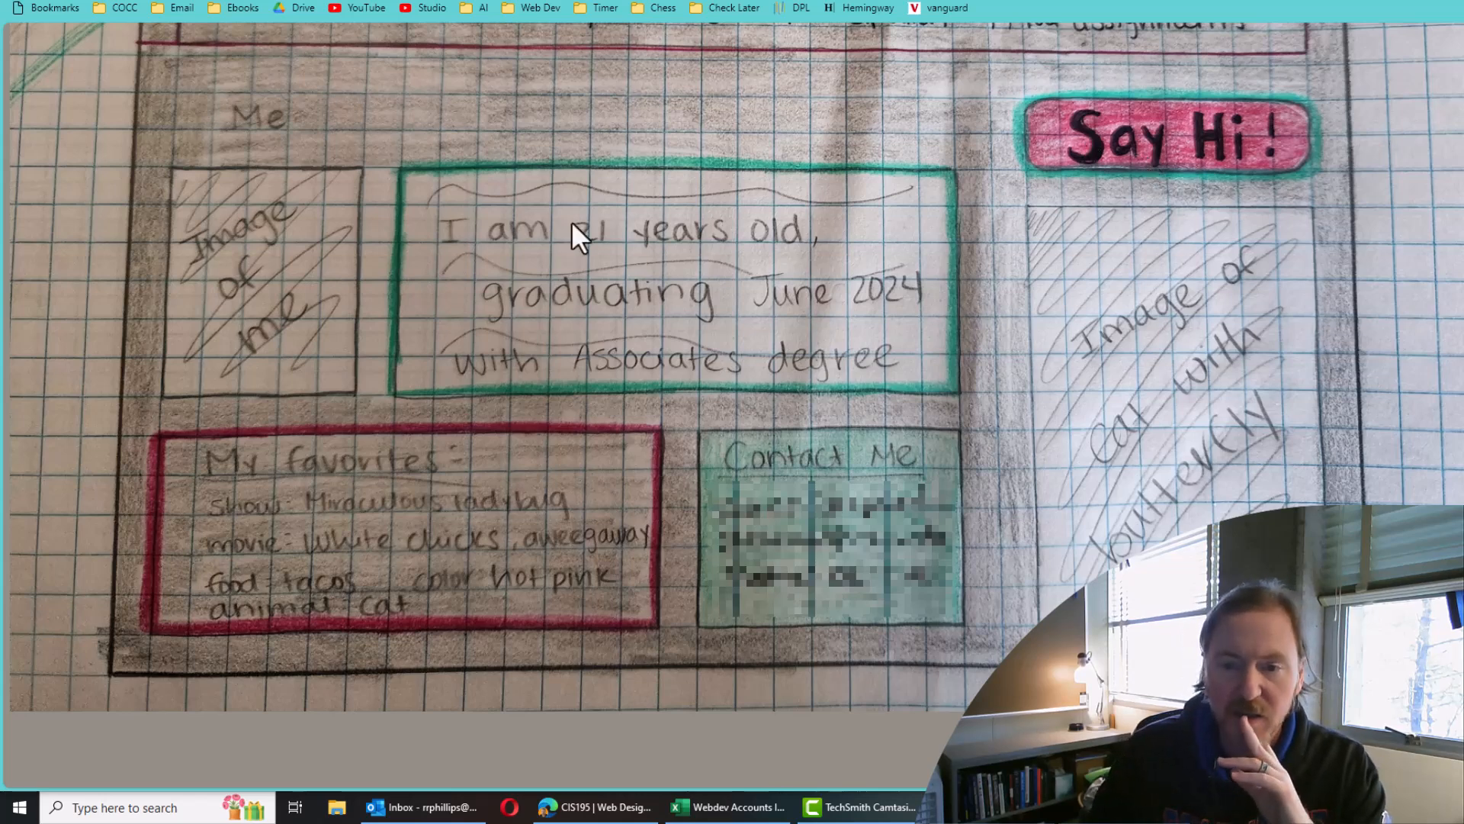
mouse_move(717, 278)
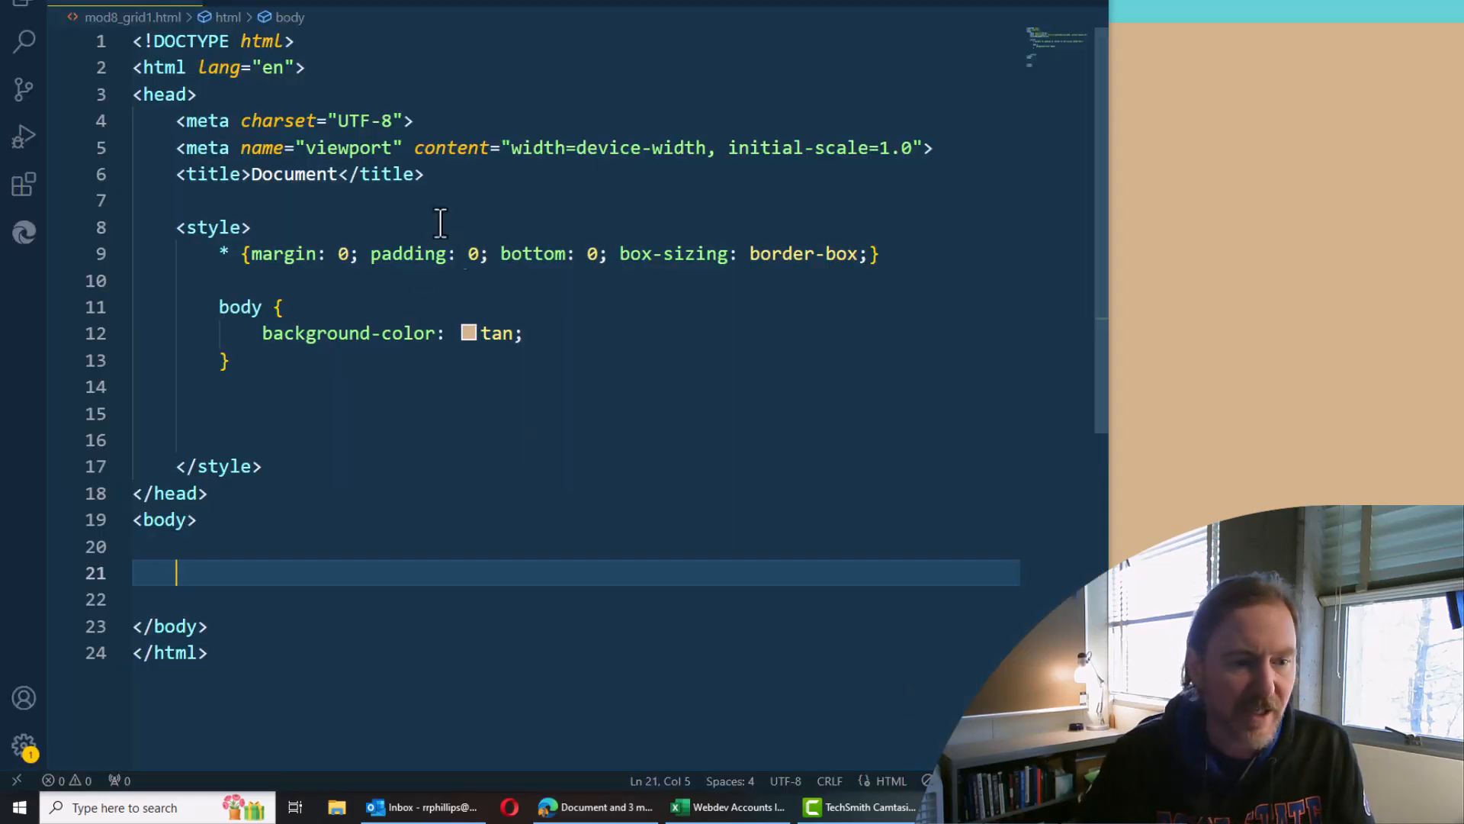
Add a <div class="grid1"> to the body containing five empty <div></div> children
scroll(down, 3)
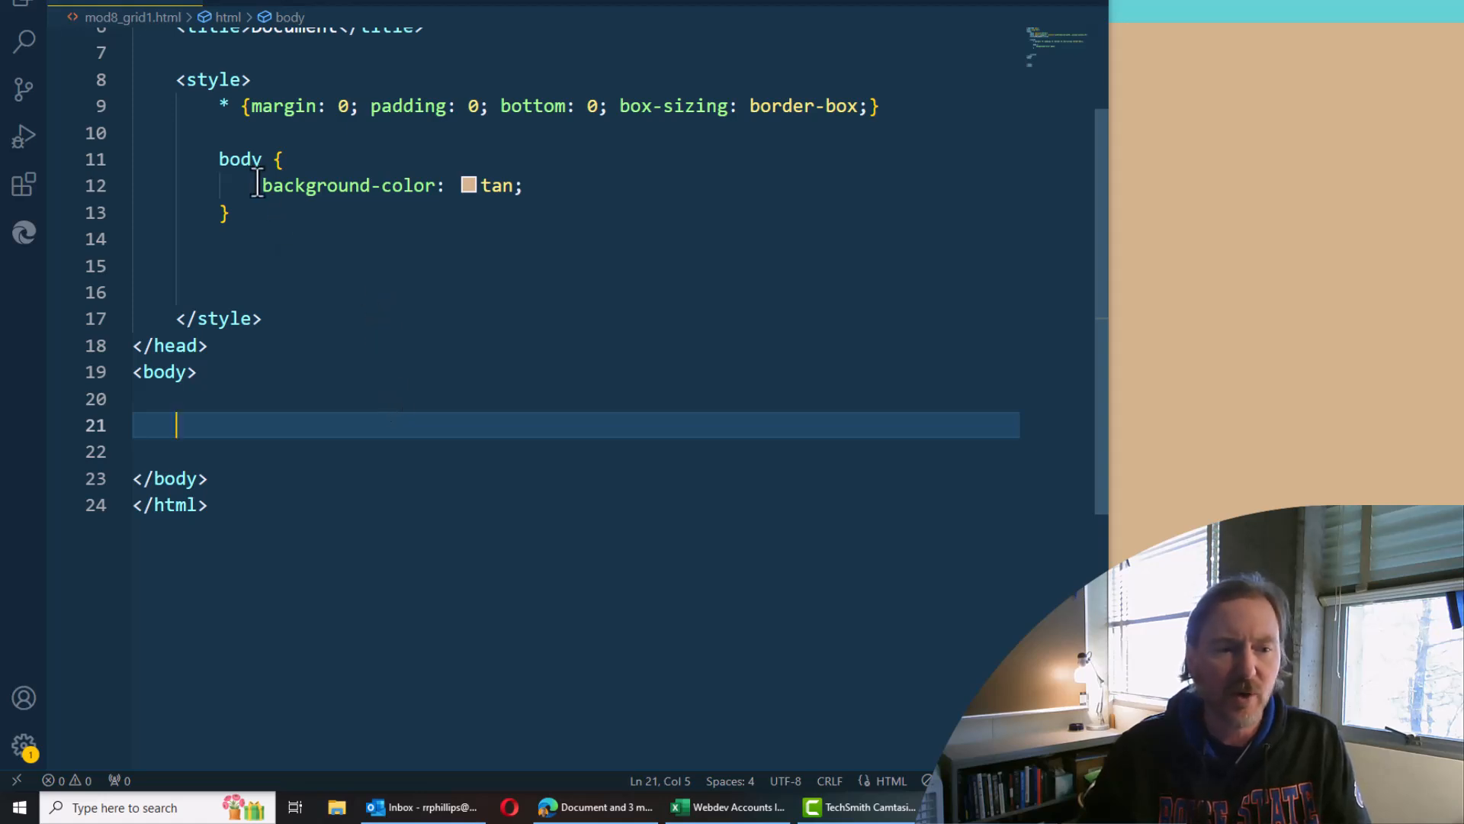
click(530, 186)
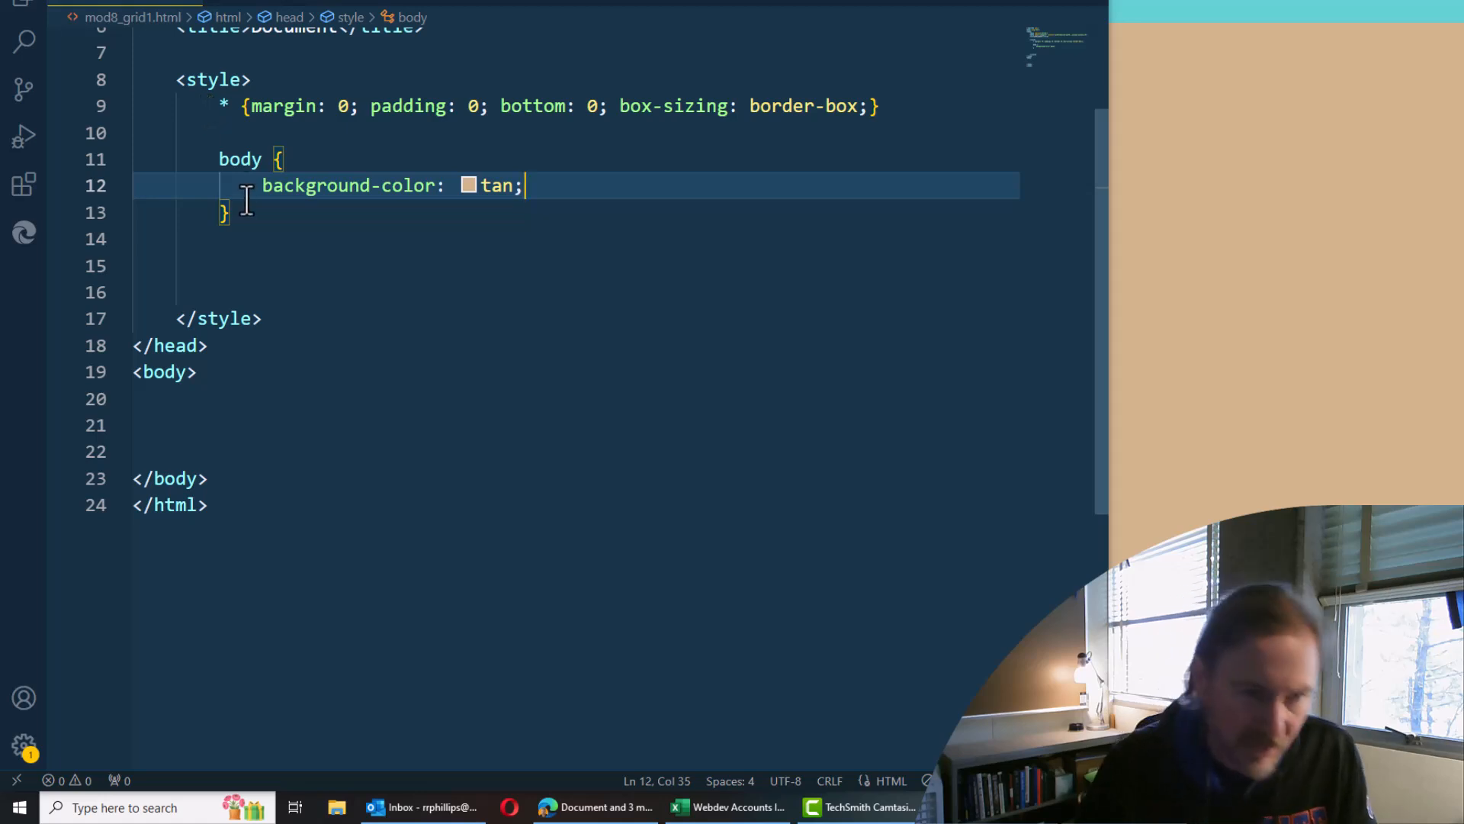
scroll(down, 3)
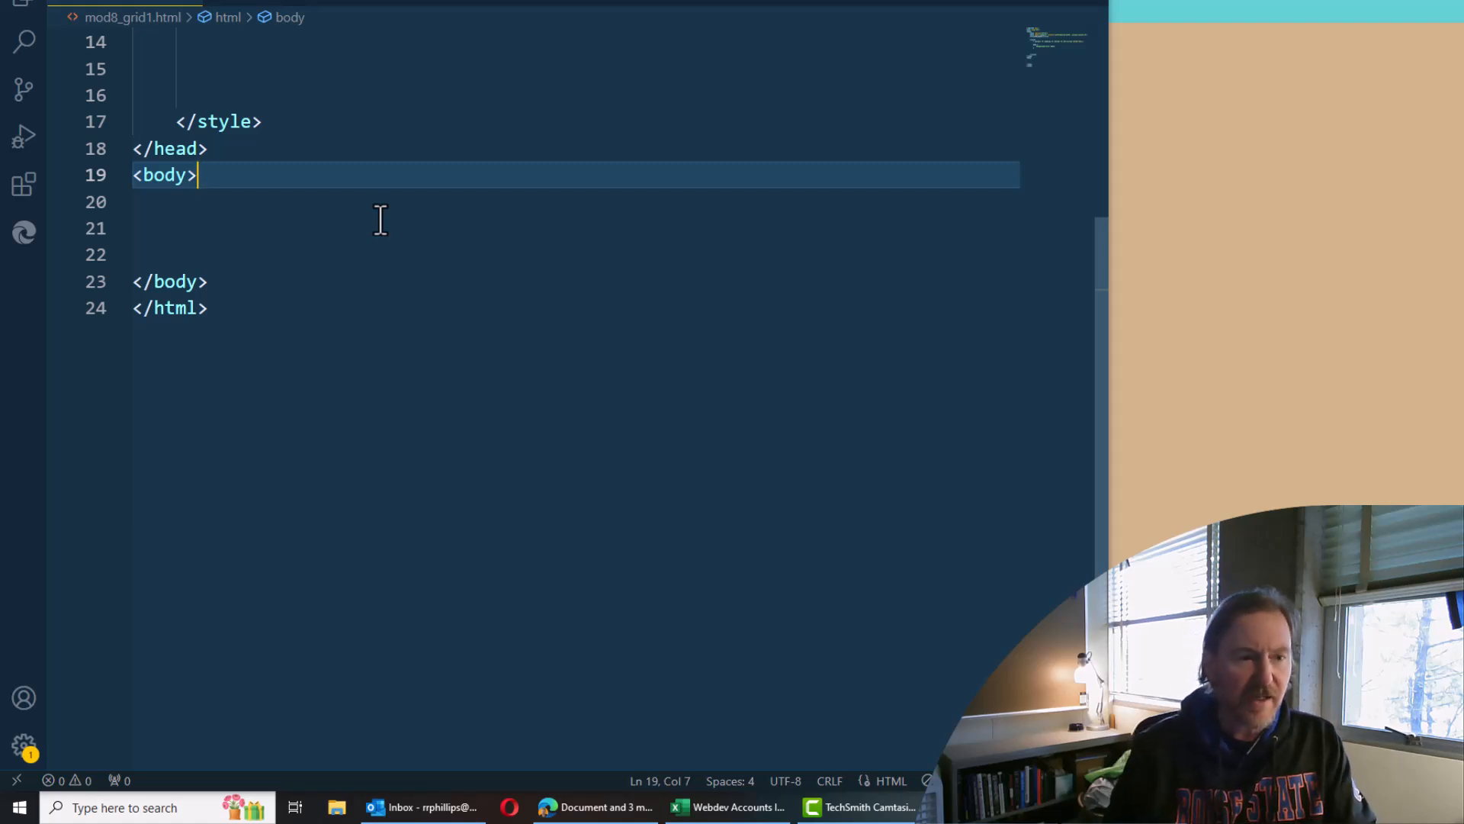
text(<div)
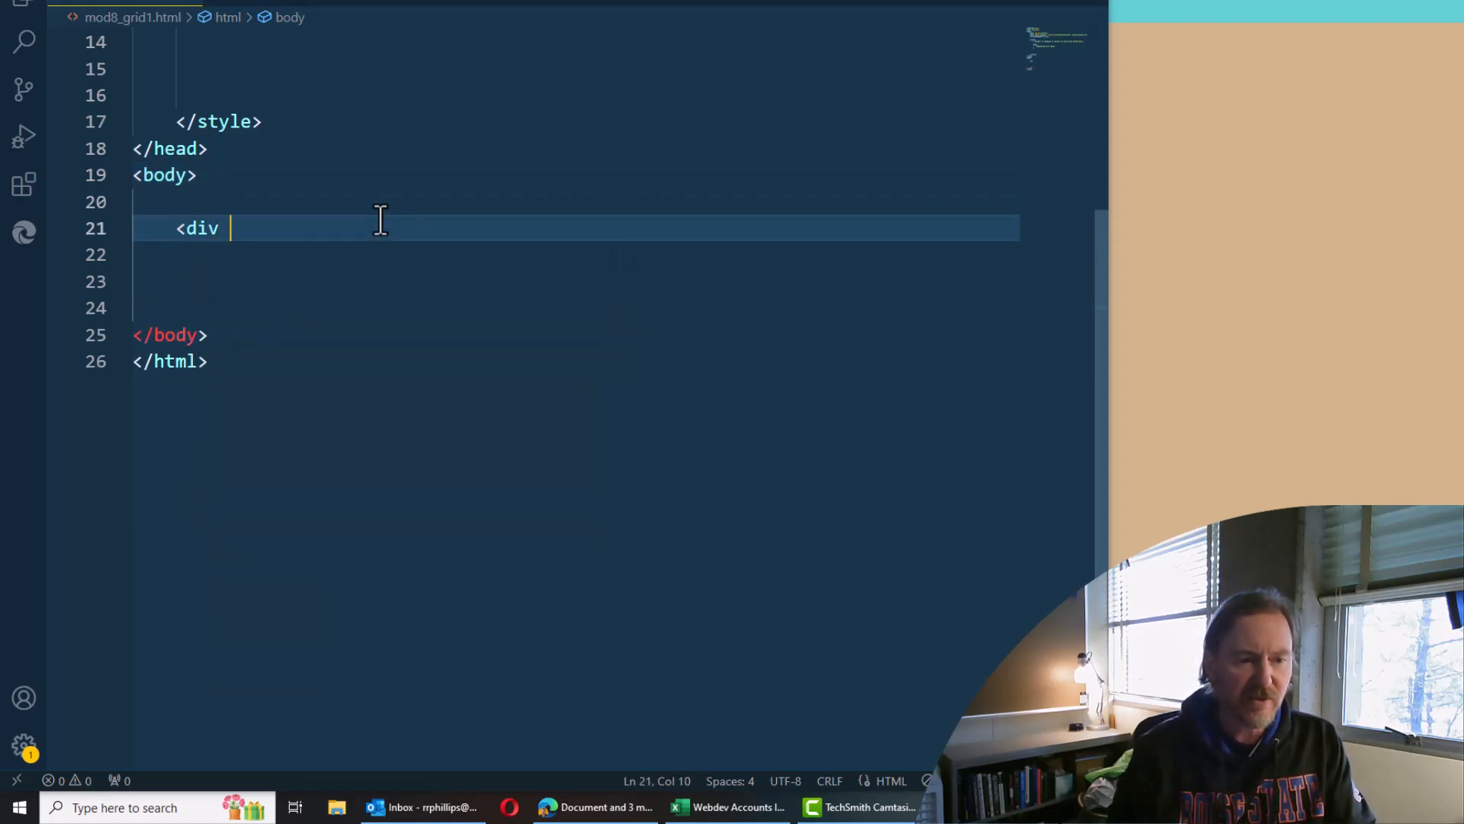
text(class="gr")
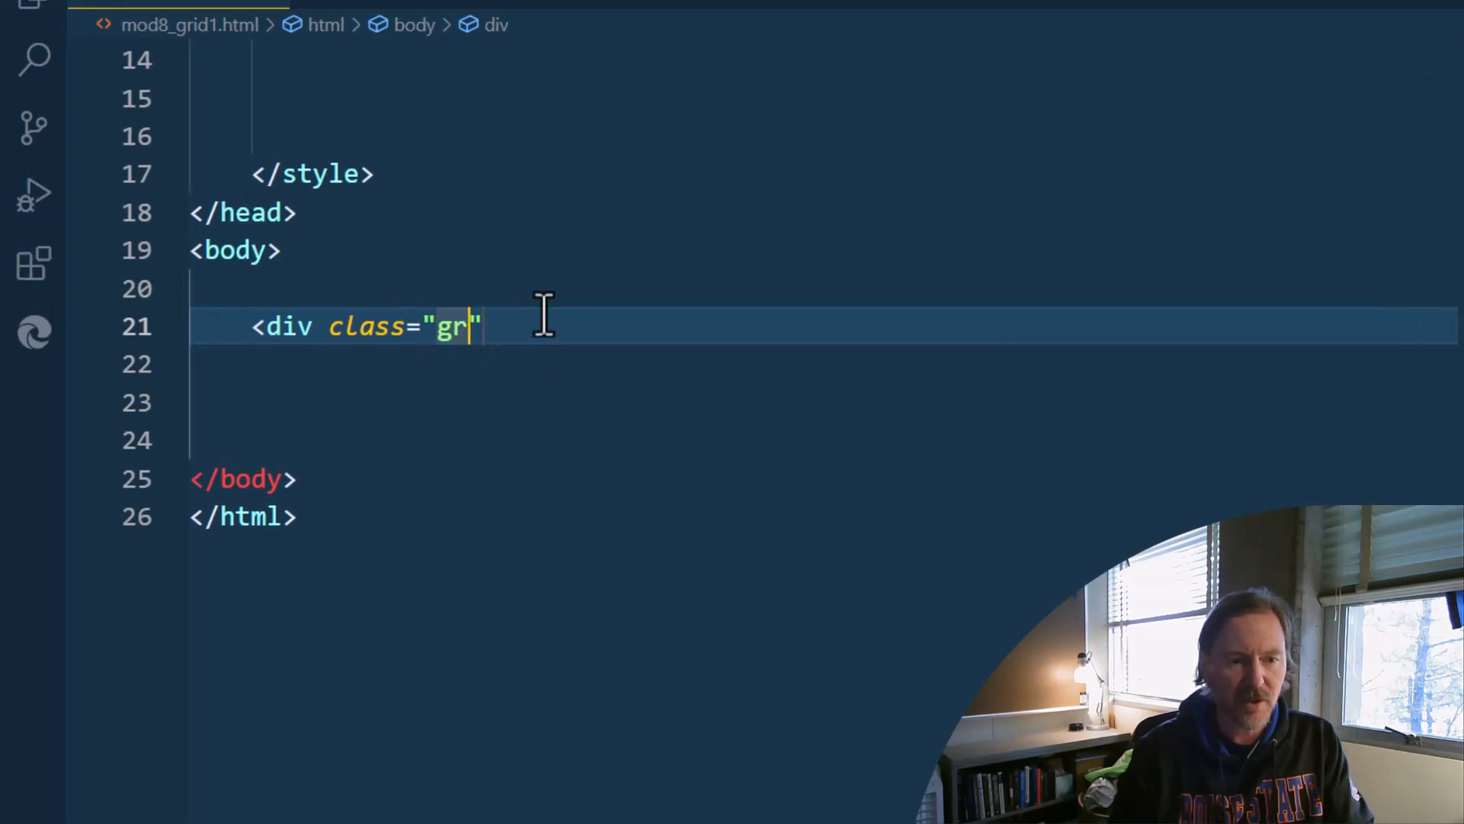
text(id1>)
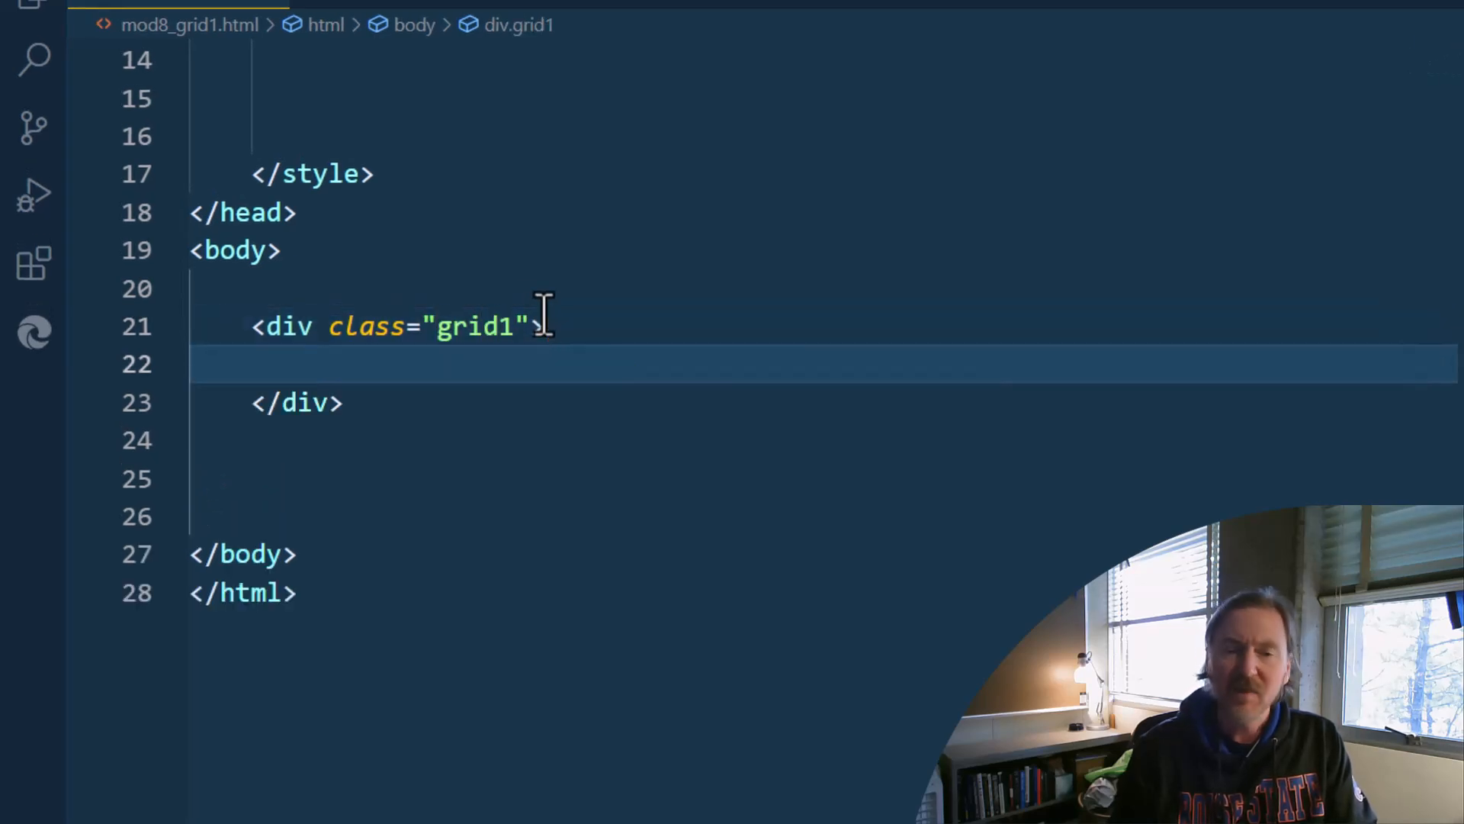
mouse_move(1042, 558)
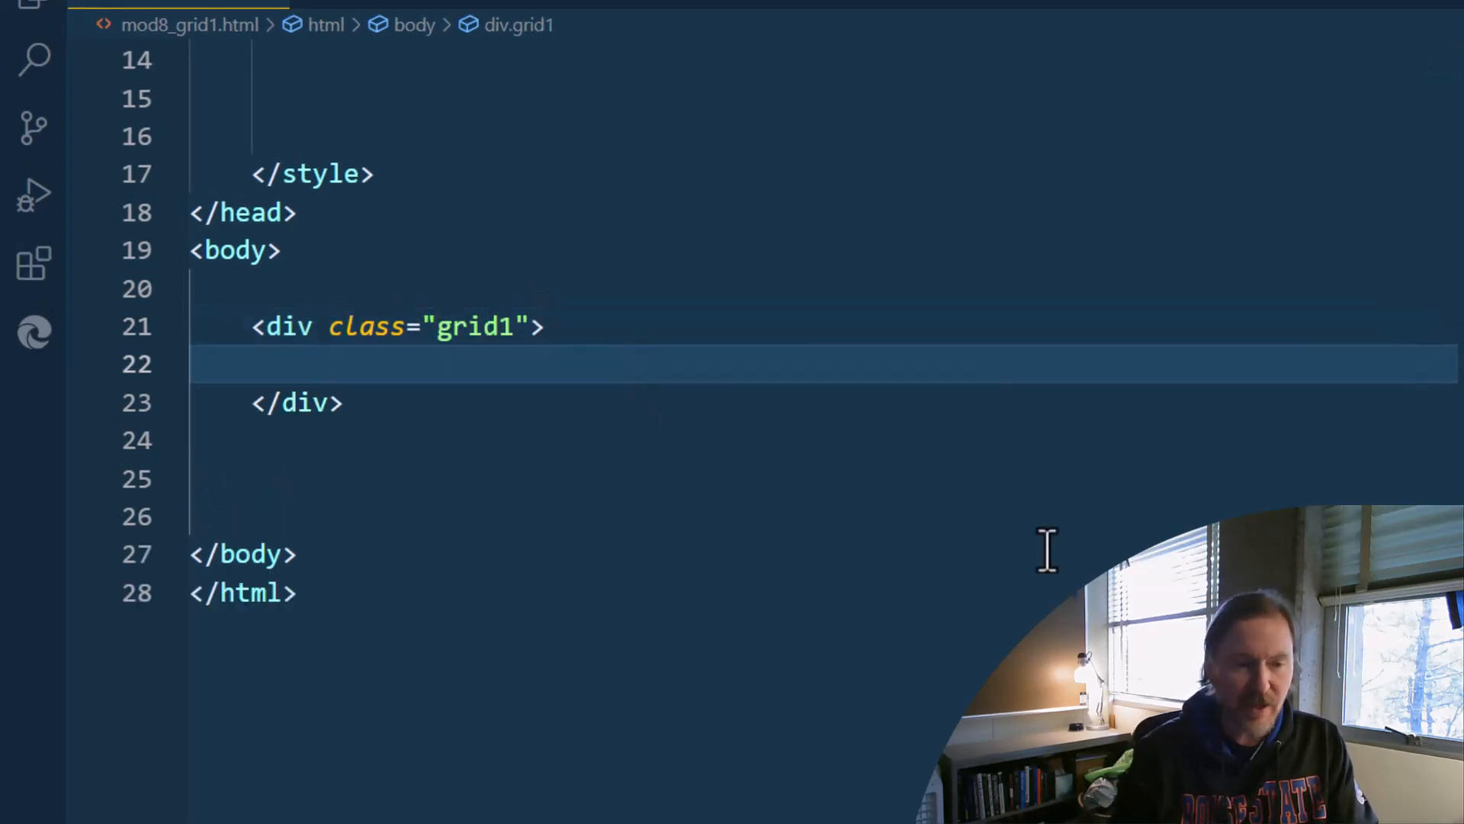
text(<div></div>)
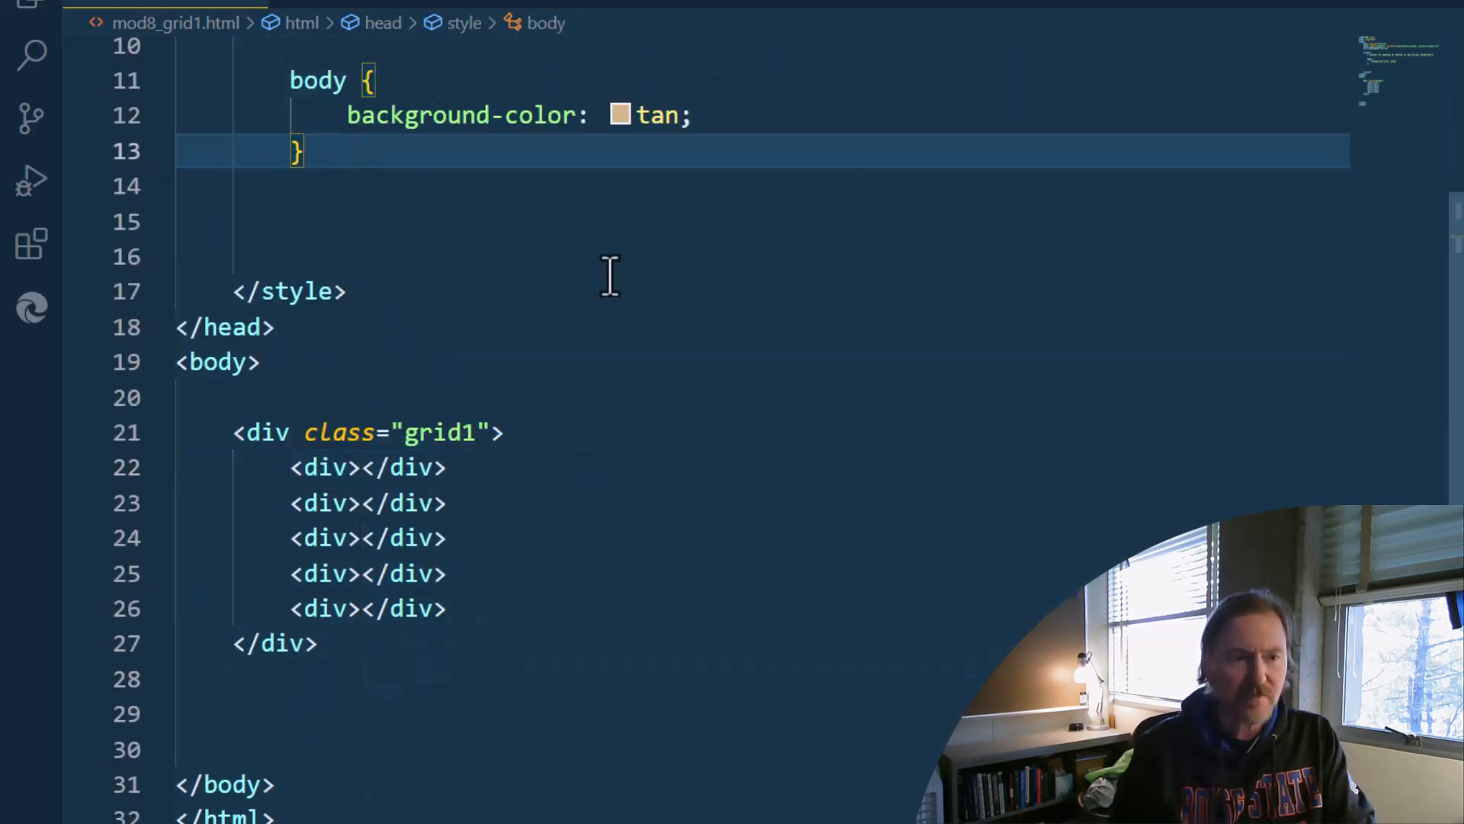
Start a .grid1 rule with a 4px solid brown border
text(.grid1 {)
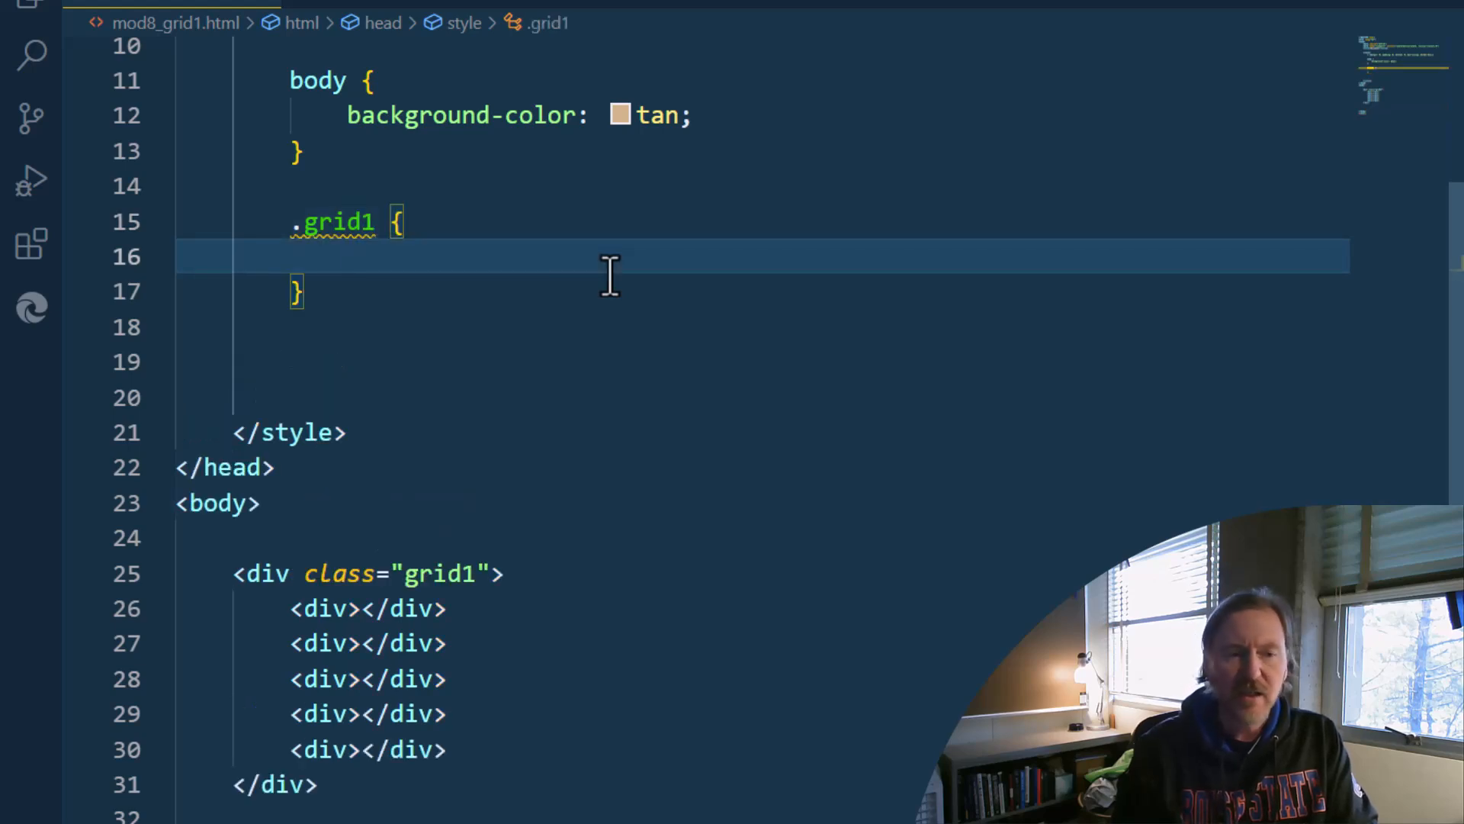
text(b)
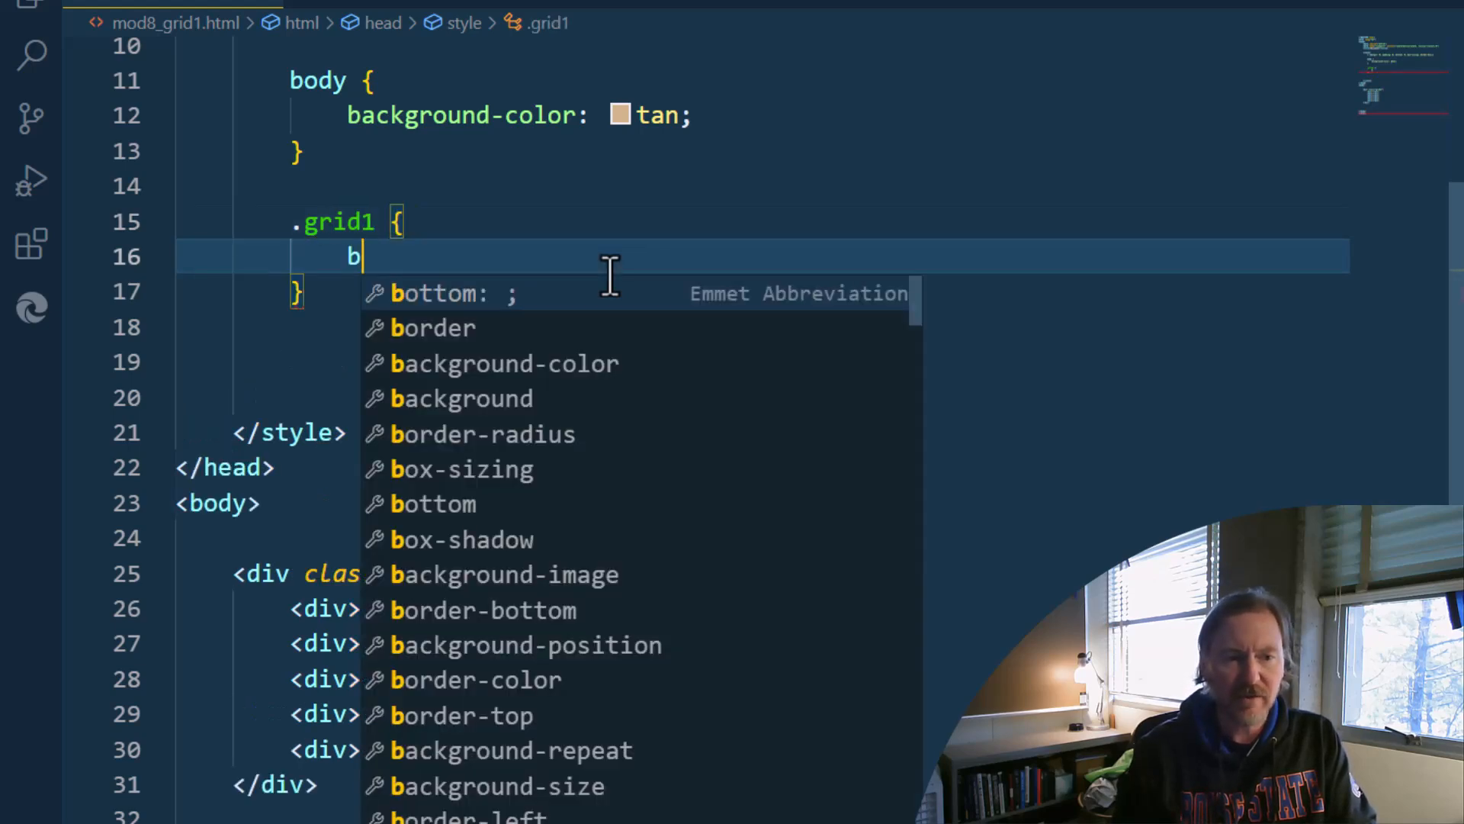
text(order)
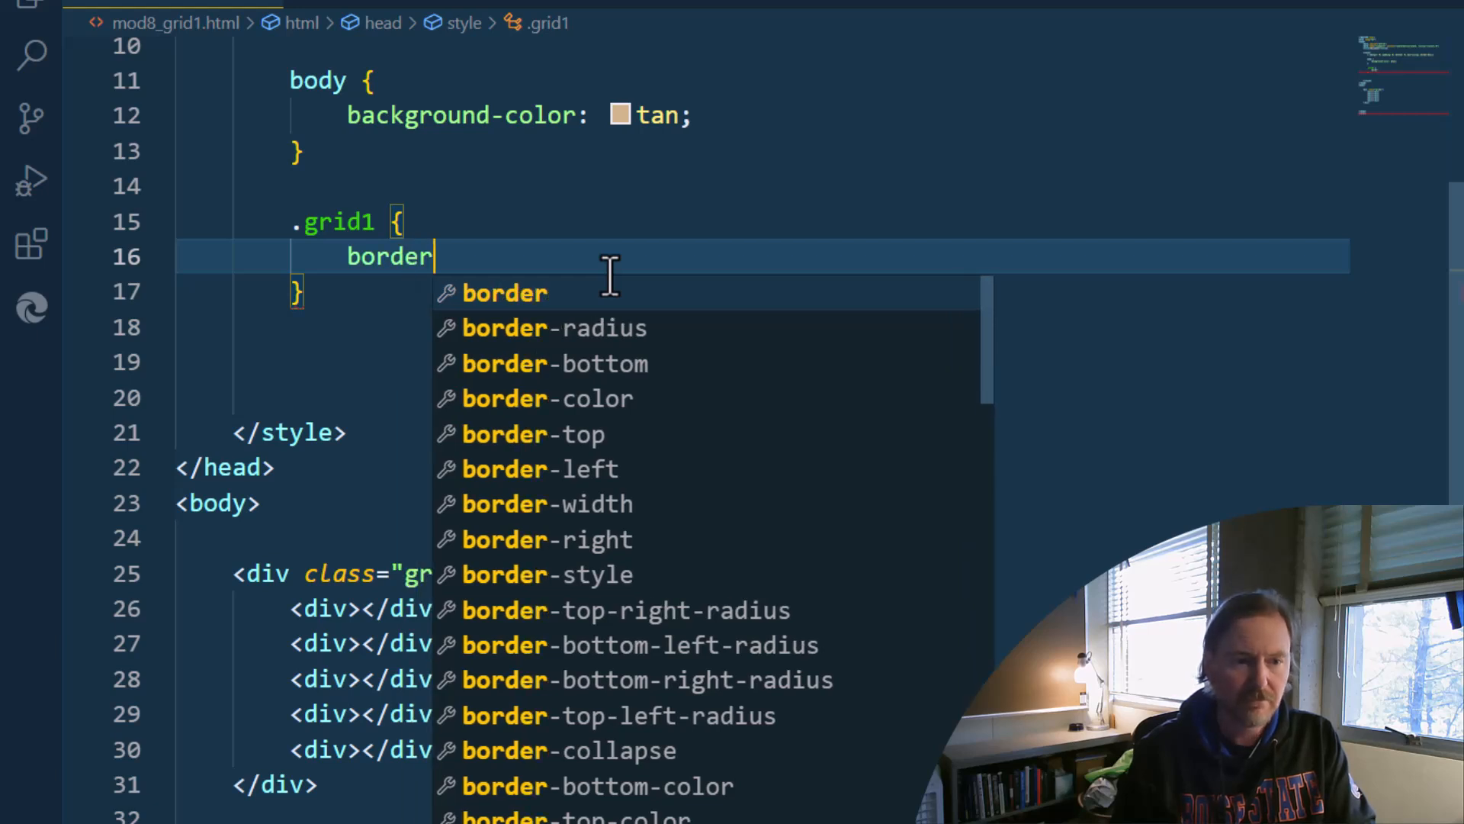
text(: 4px)
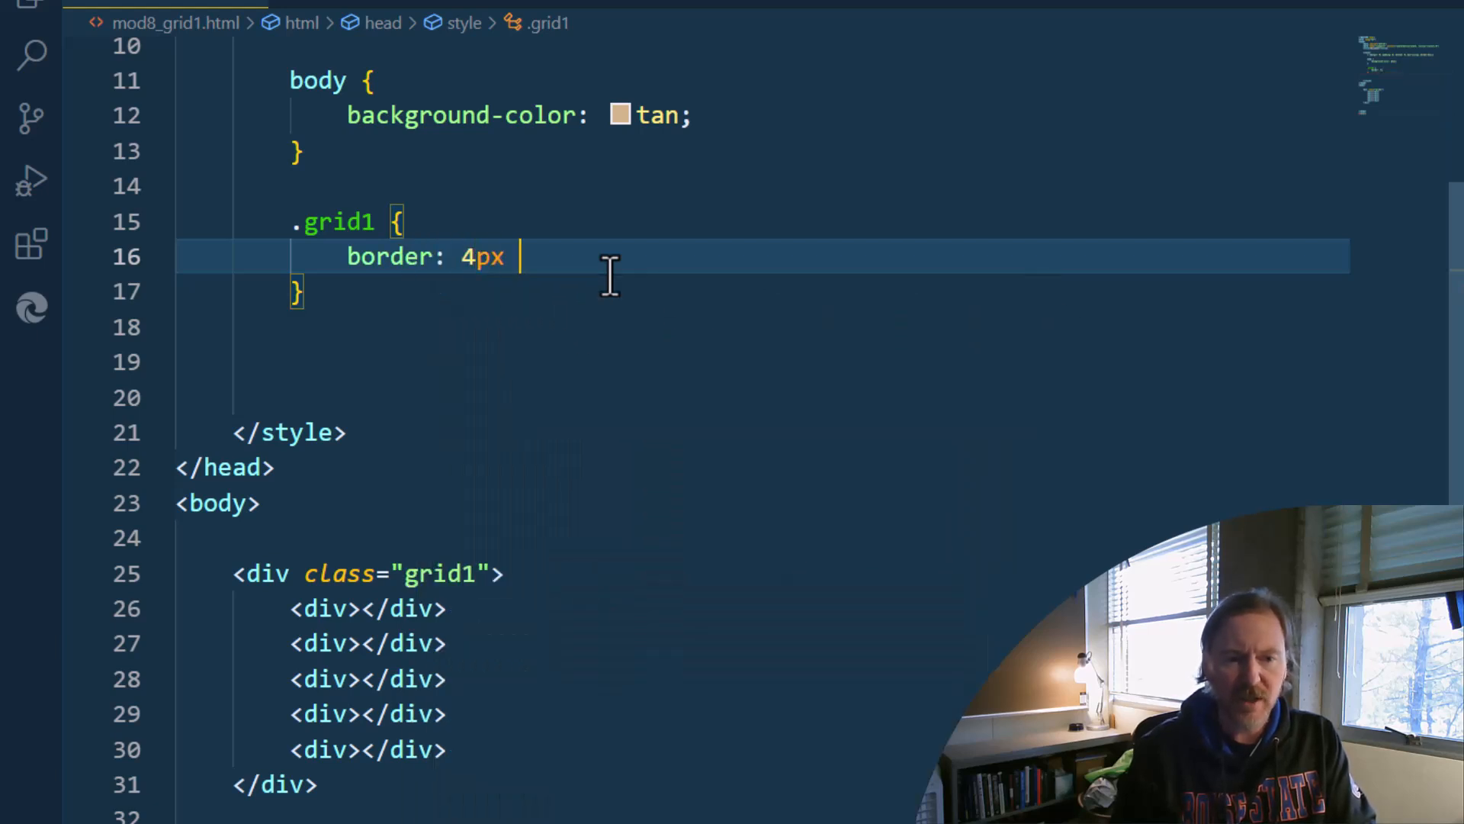
text(solid brown;)
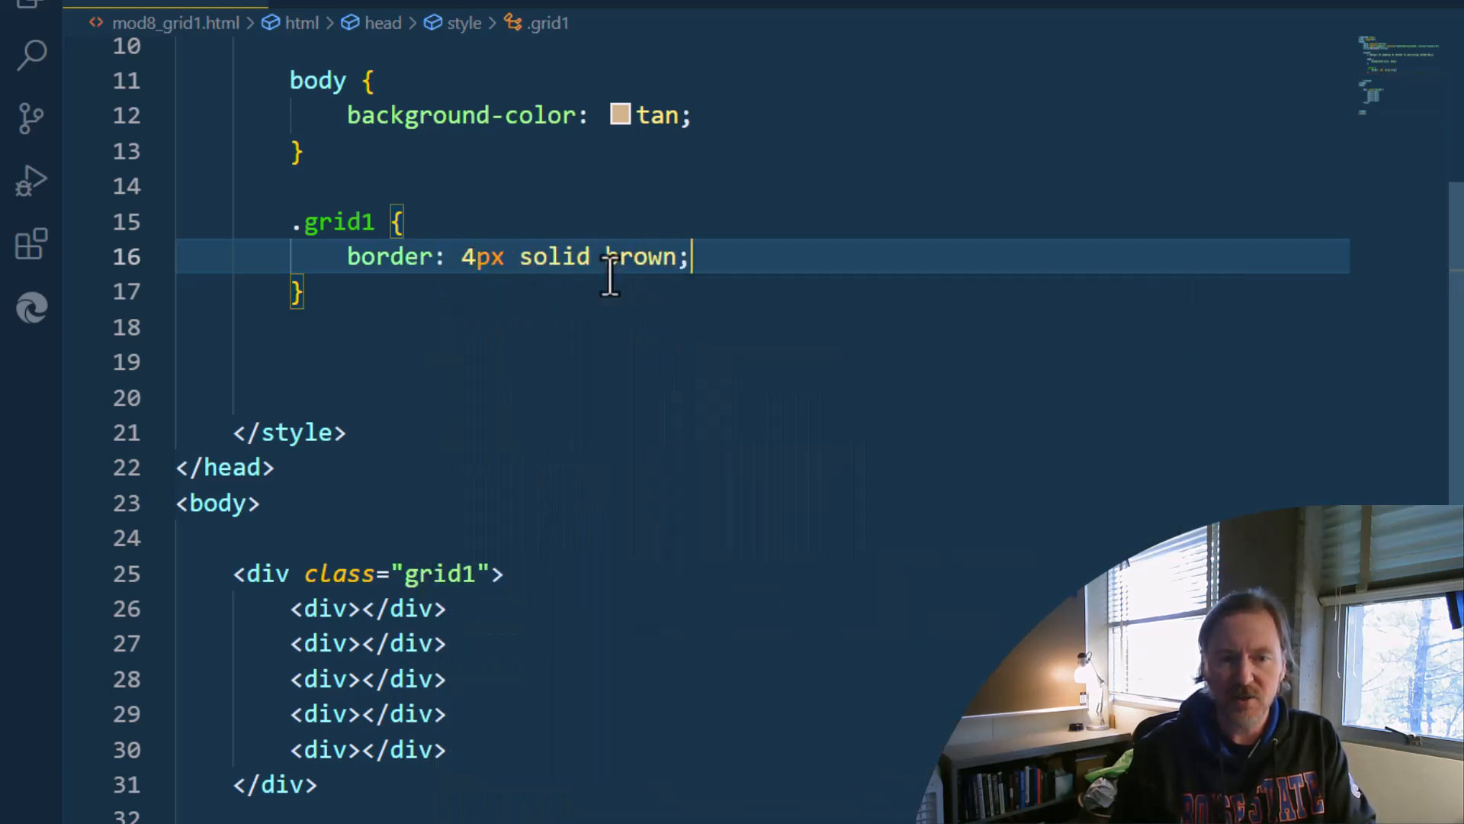
key(Alt+Tab)
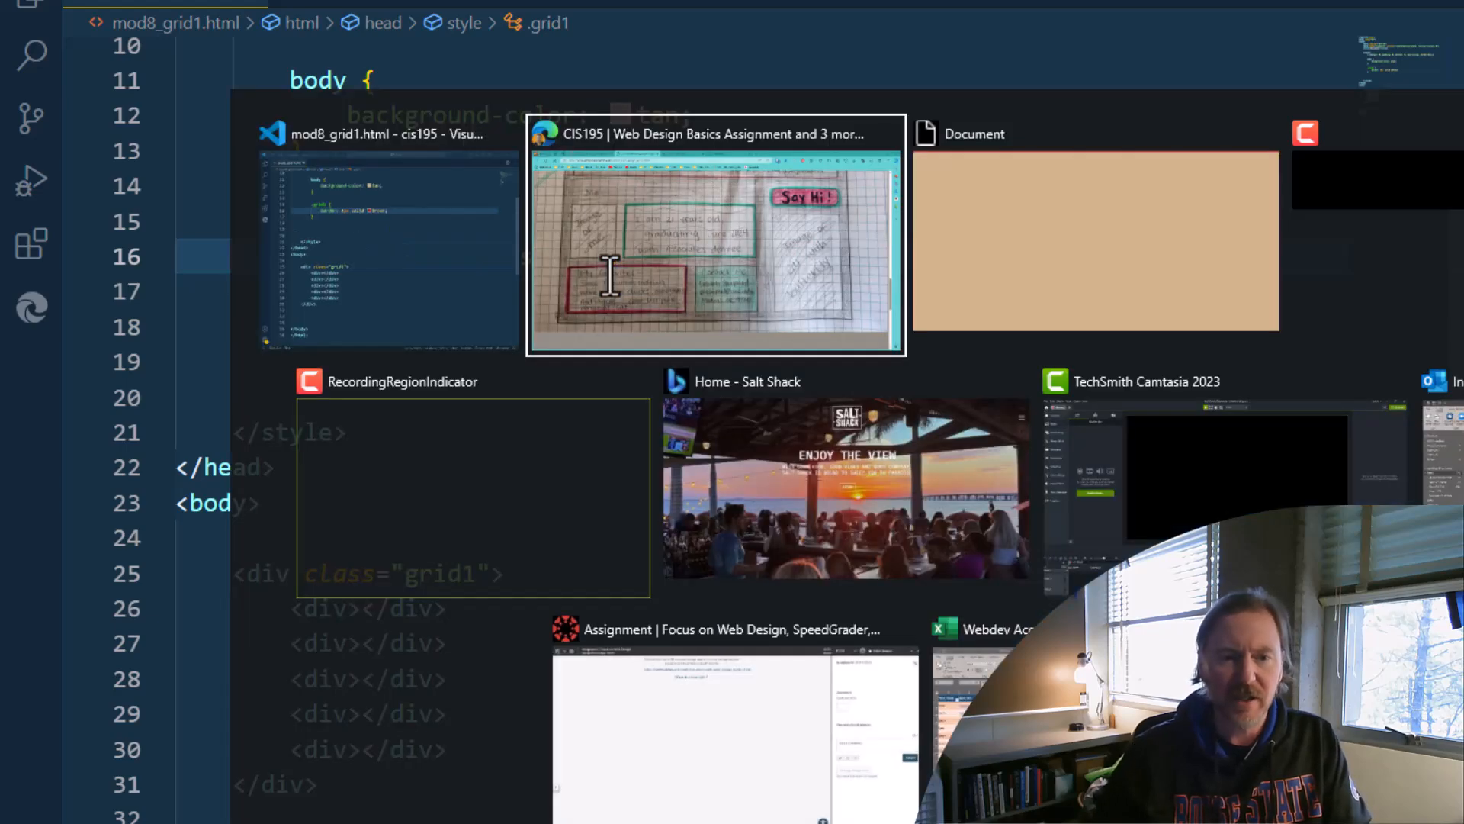
click(1096, 229)
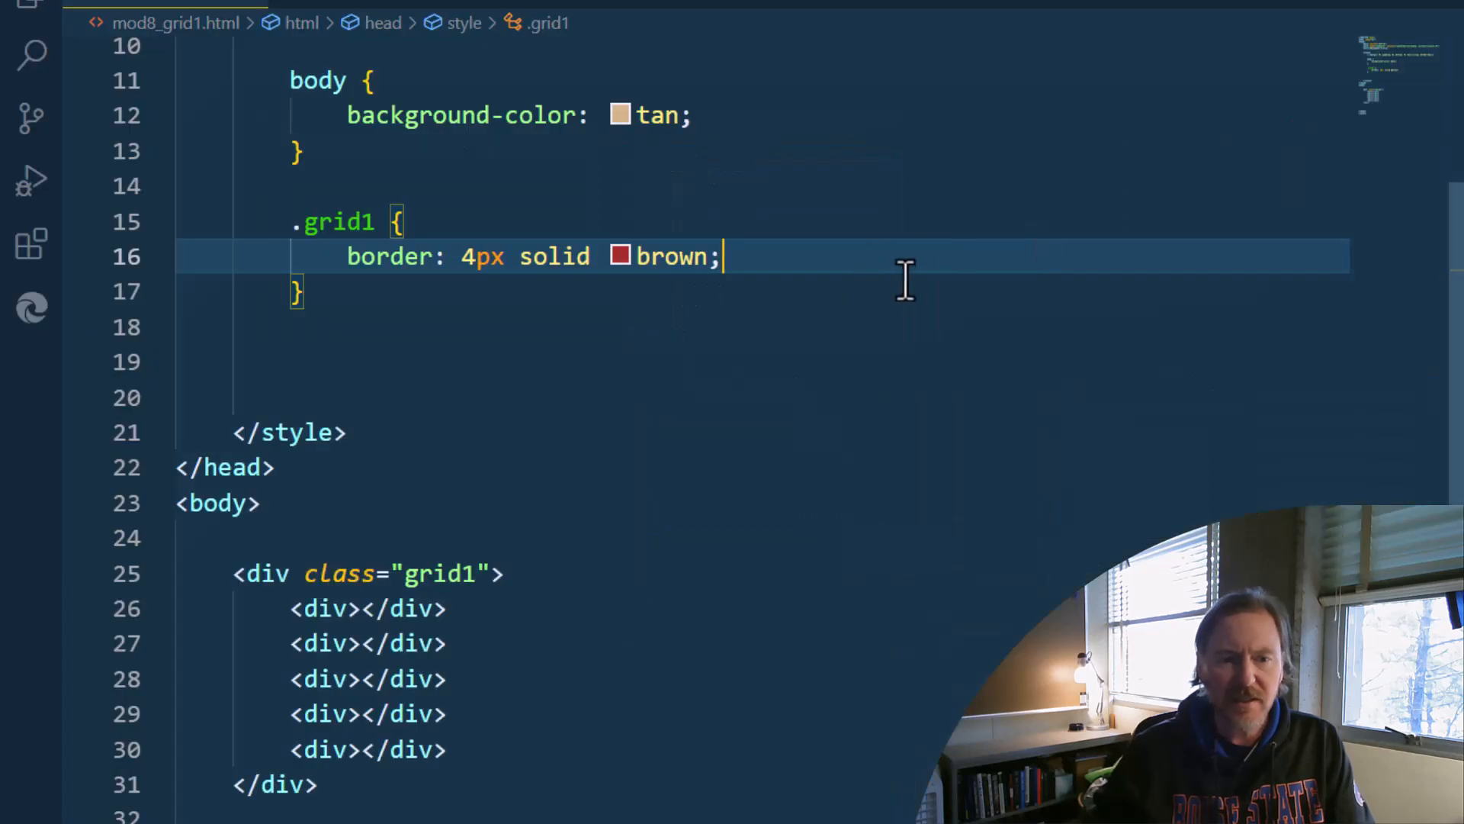
Add width 80vw, margin 80px auto and min-height 70svh to .grid1
text(width:)
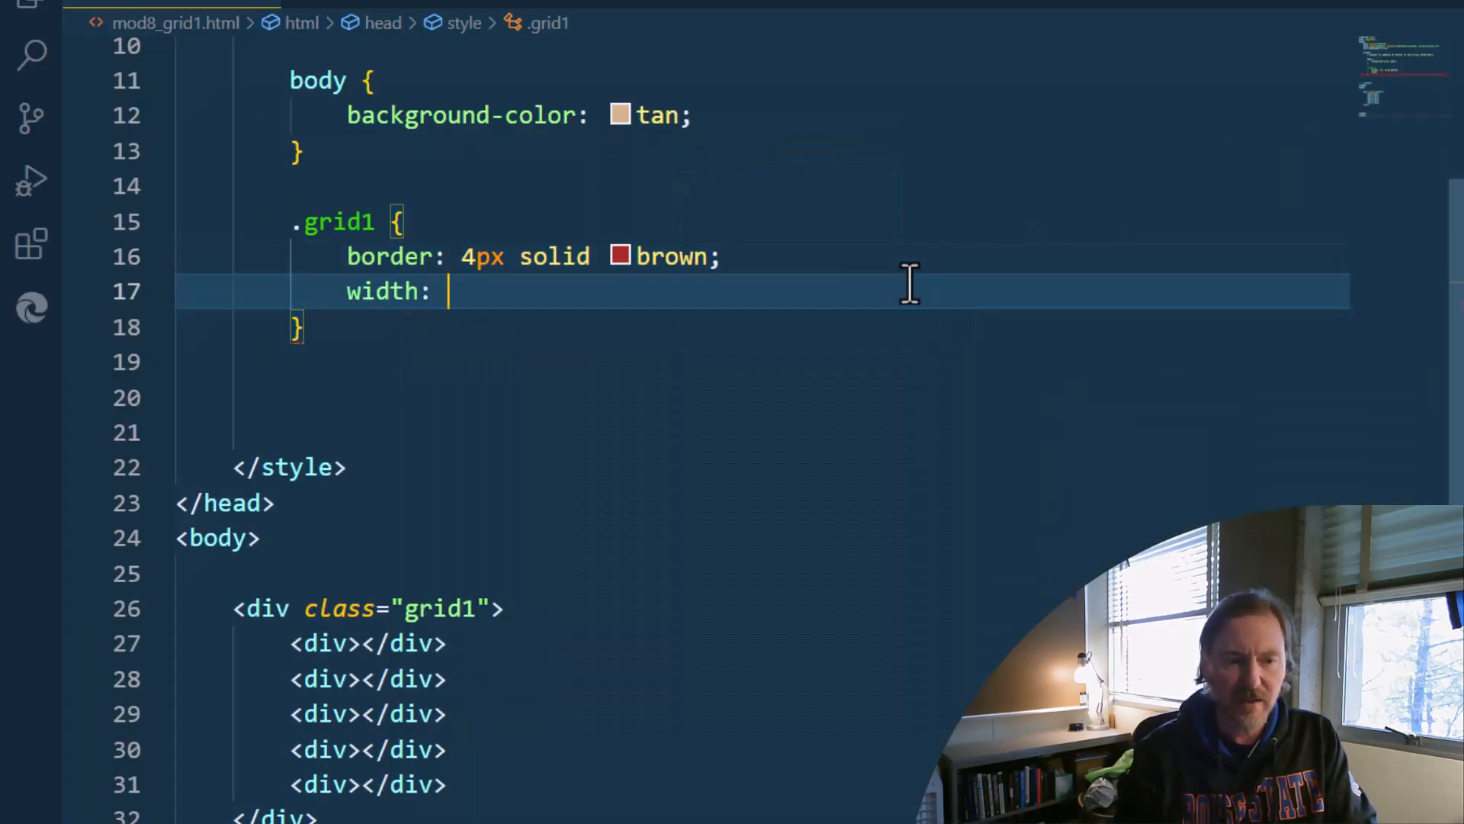
text(80)
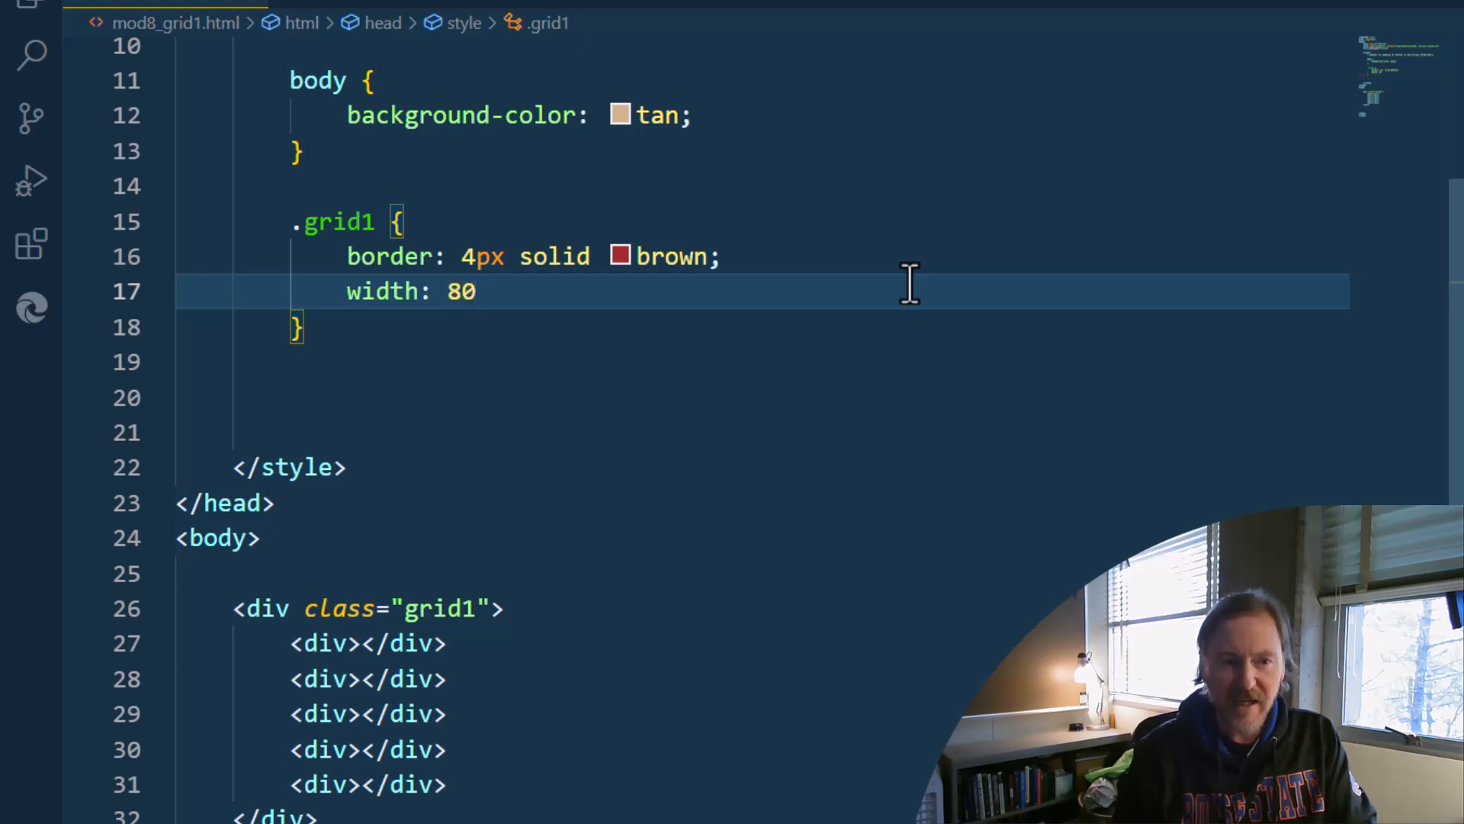
text(sv)
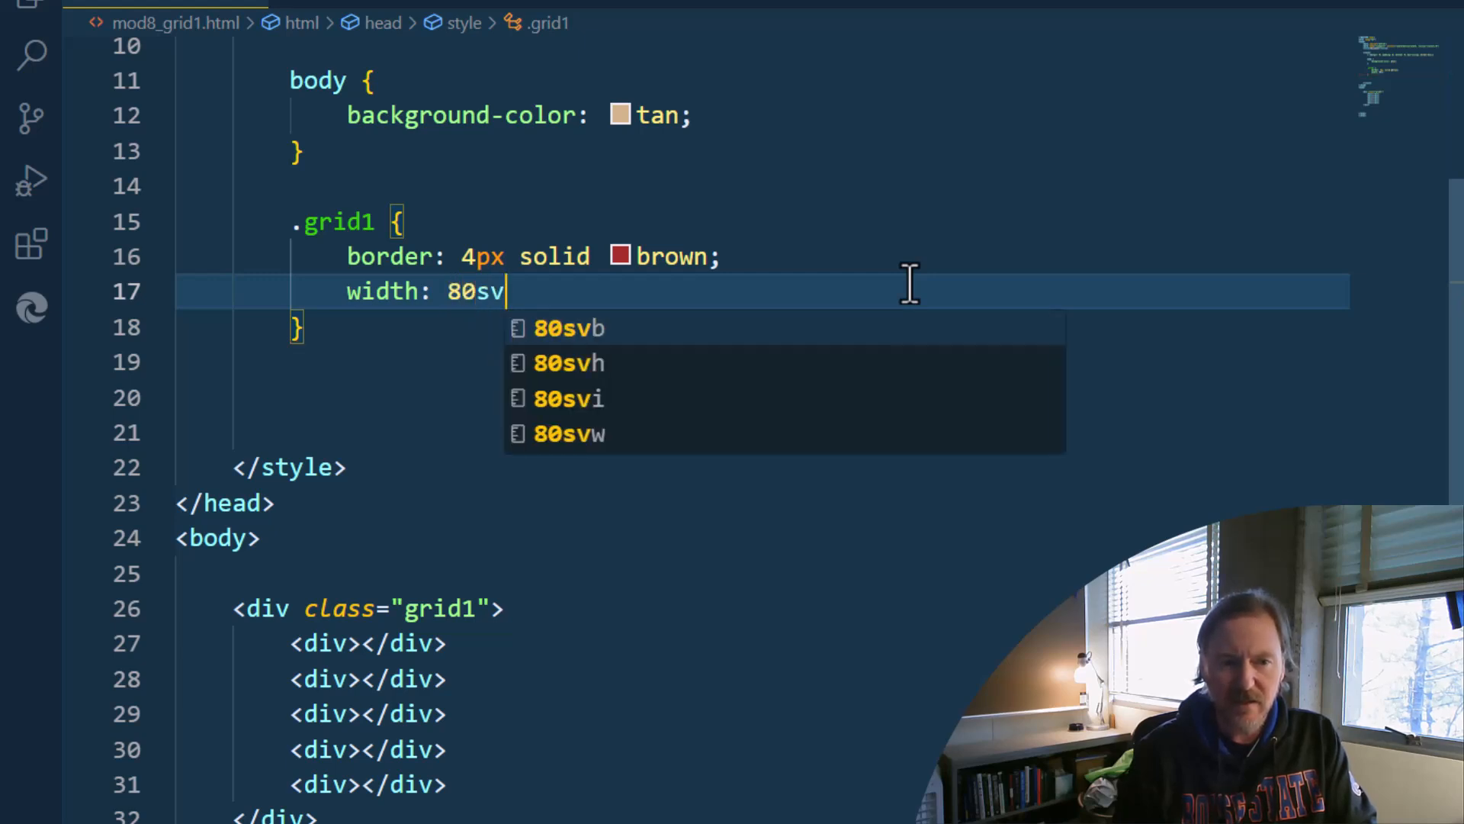
text(vw;)
text(margin: 80px)
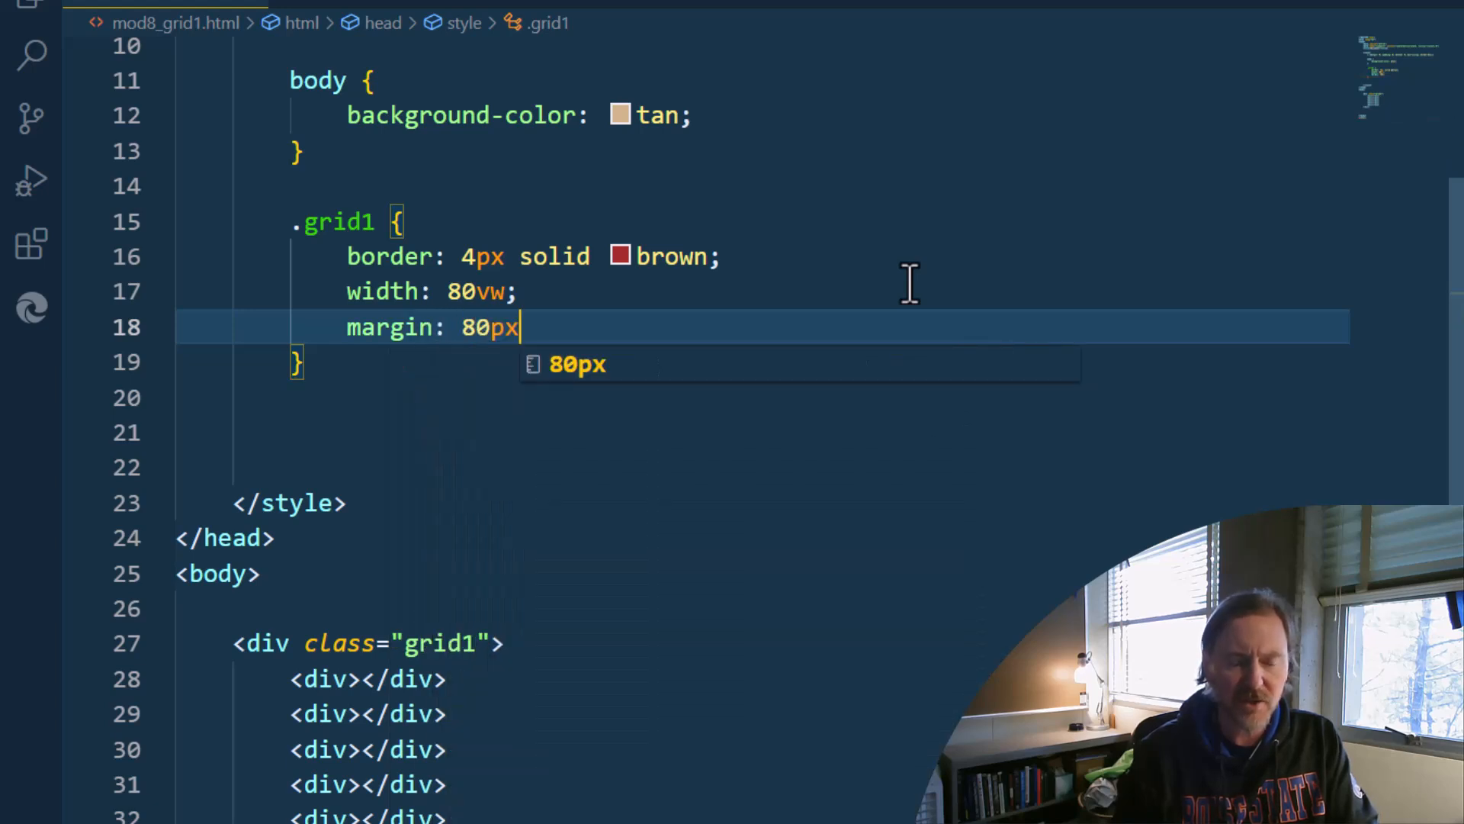
text(auto;)
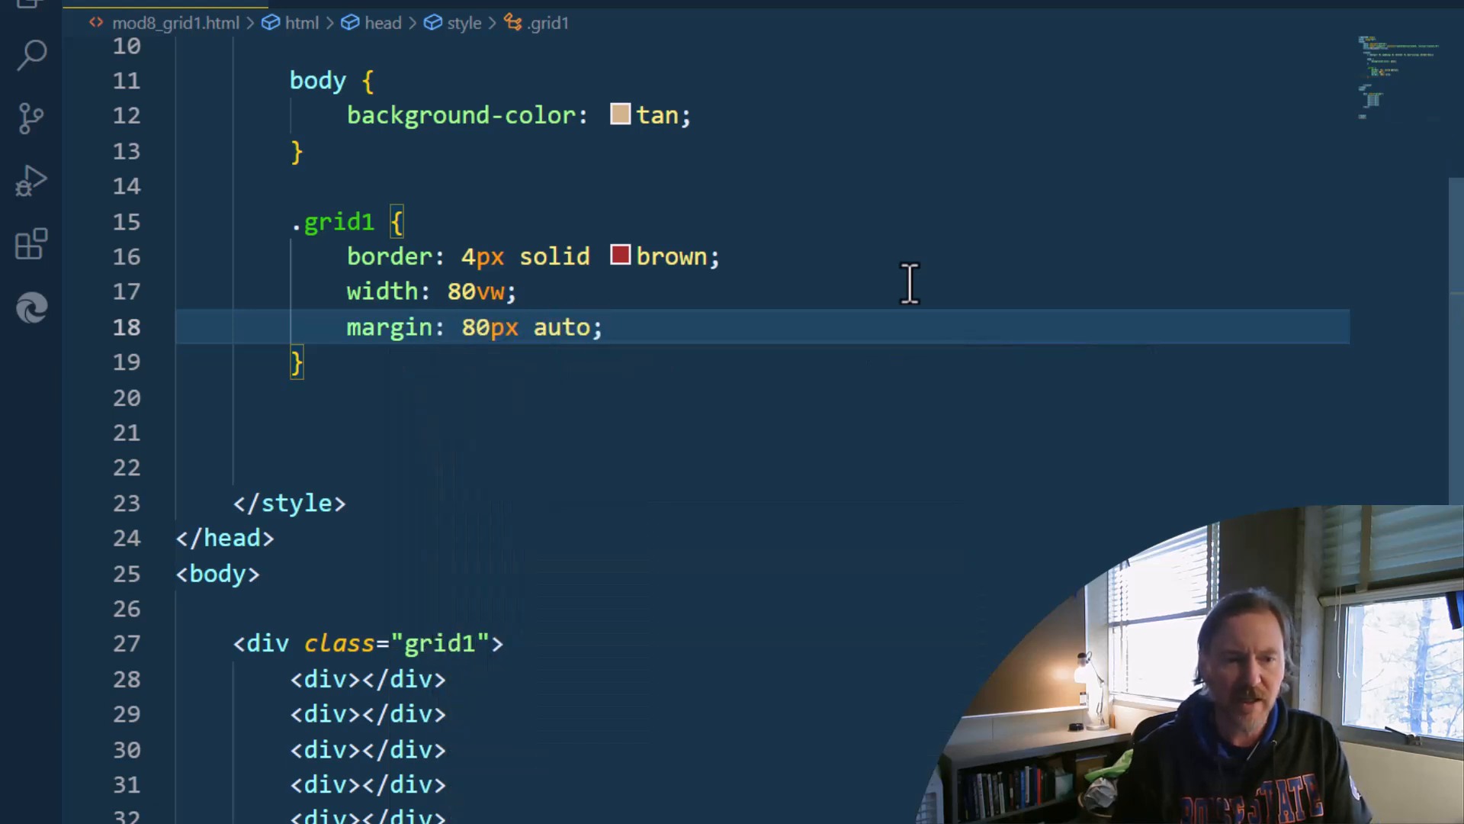
text(min)
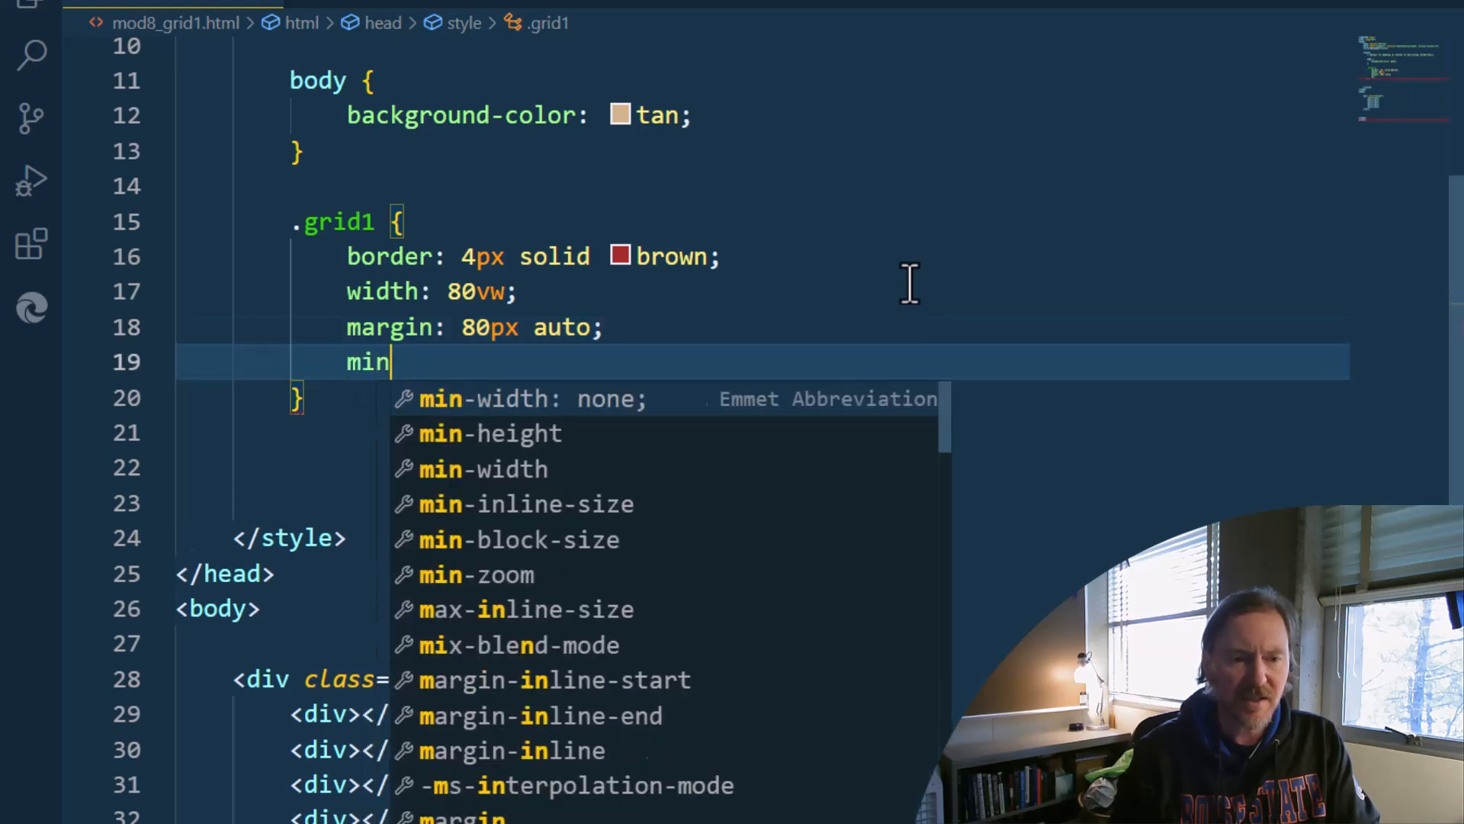
text(-height)
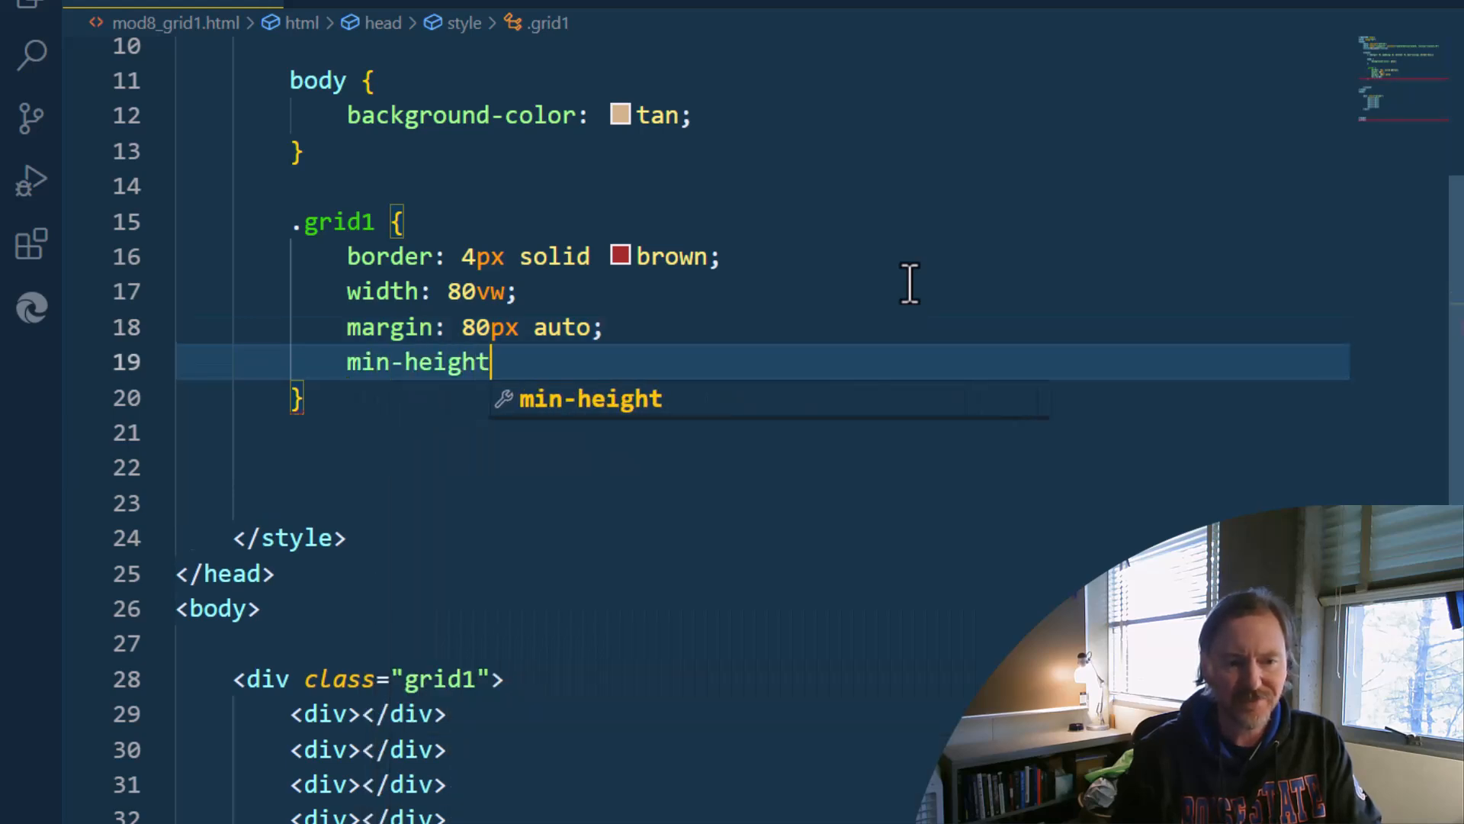
text(: 70)
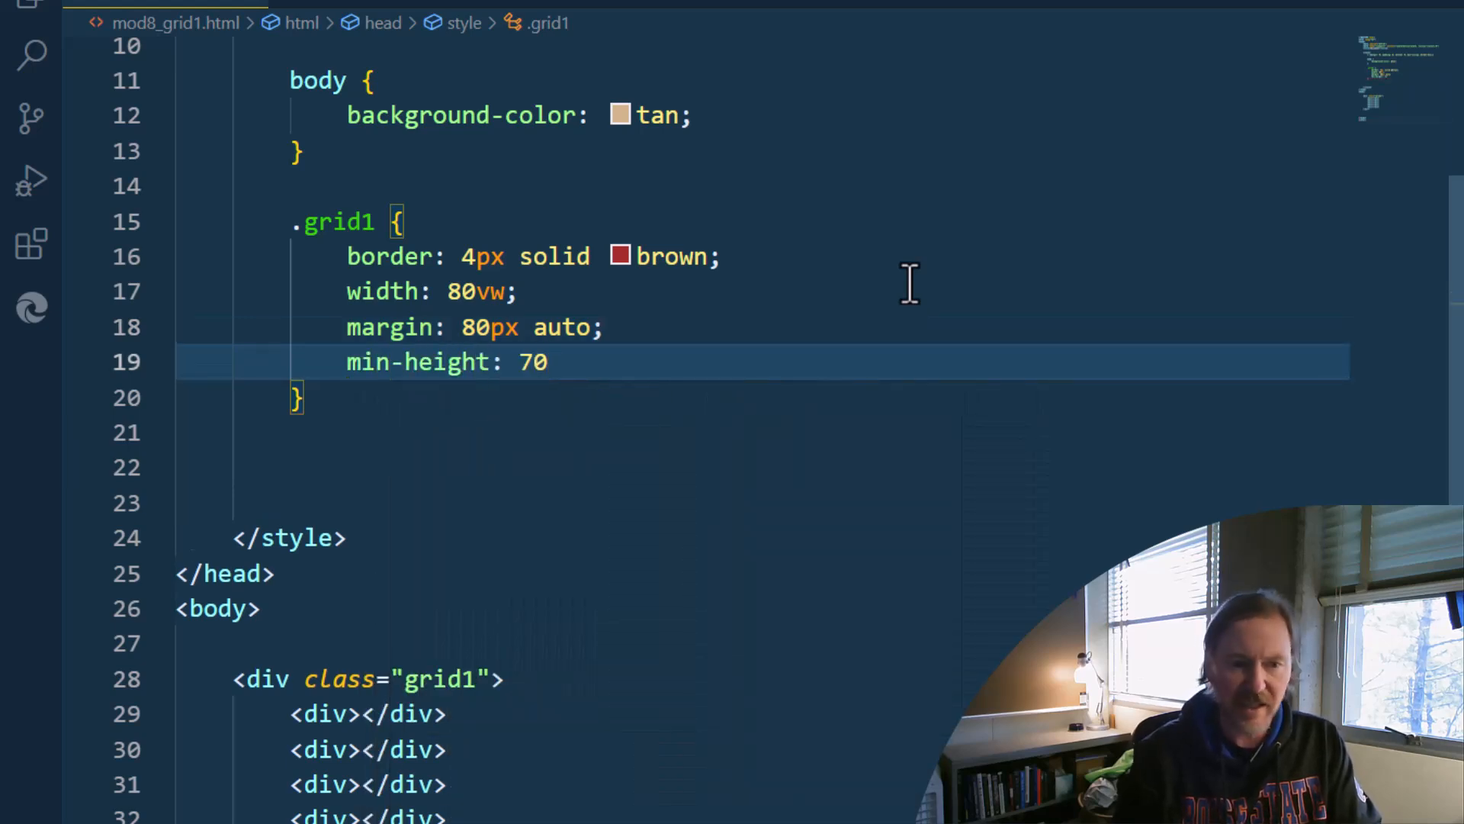
text(svh;)
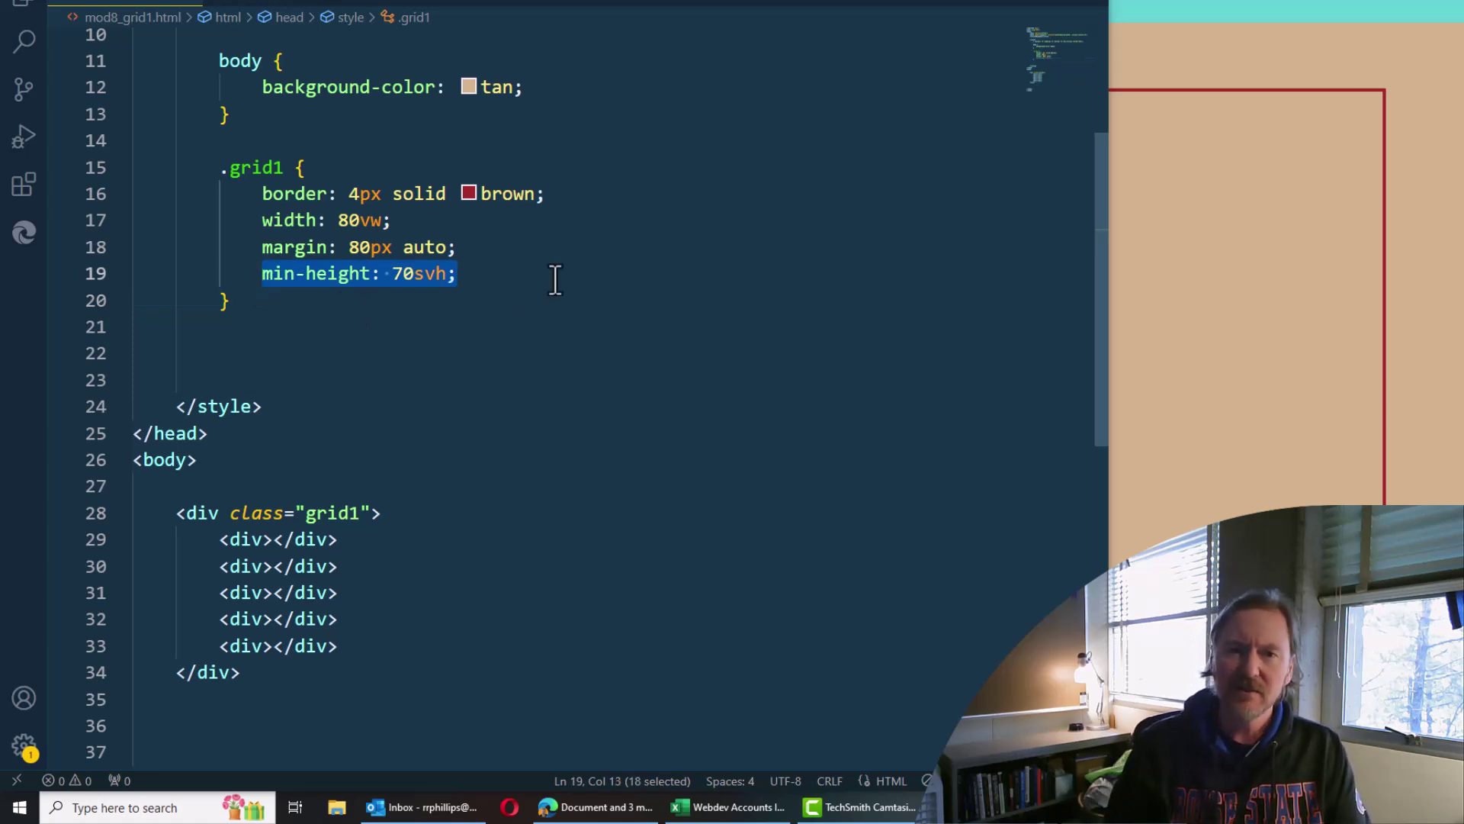
click(461, 273)
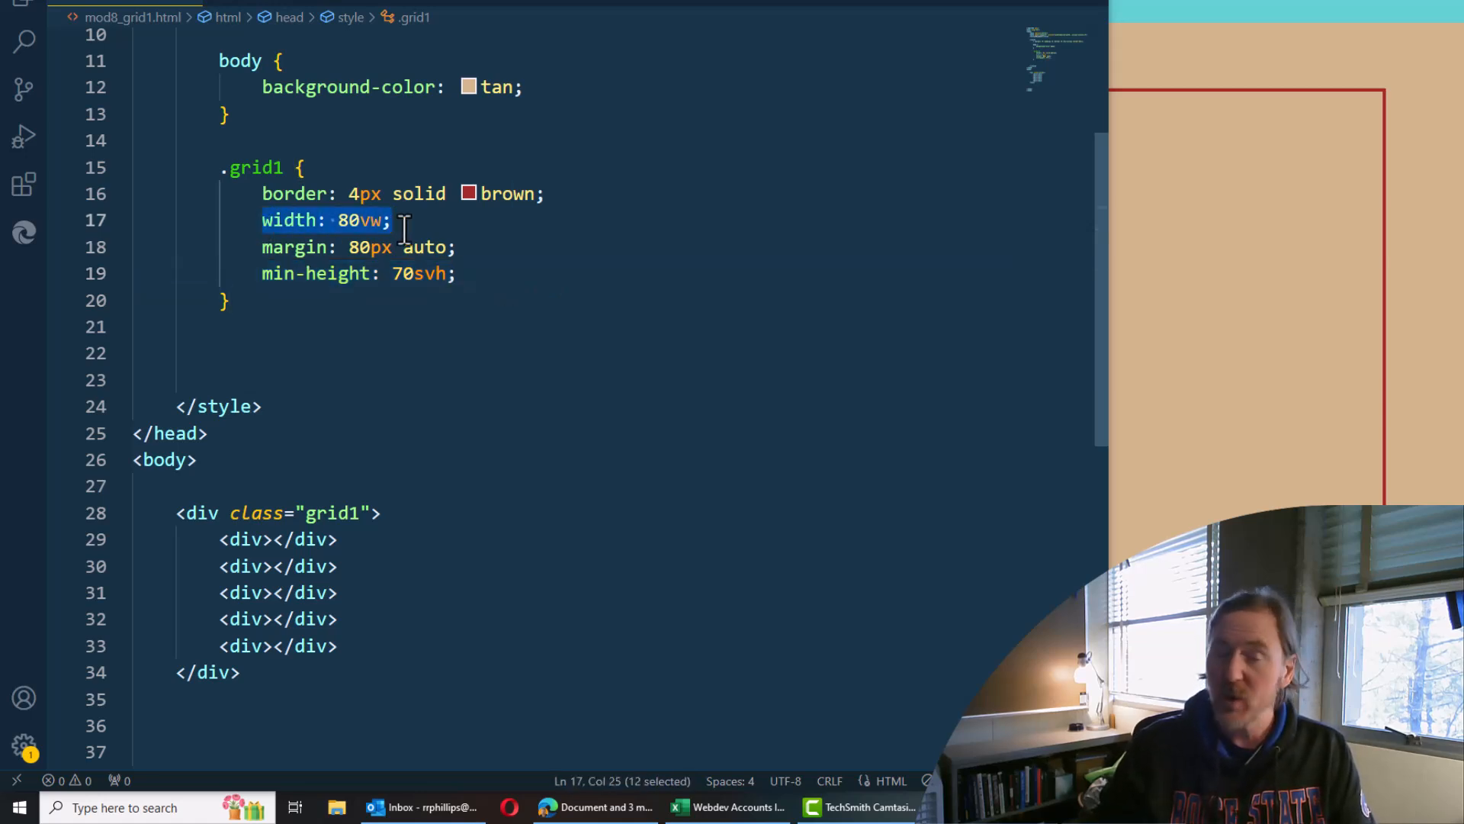
mouse_move(428, 273)
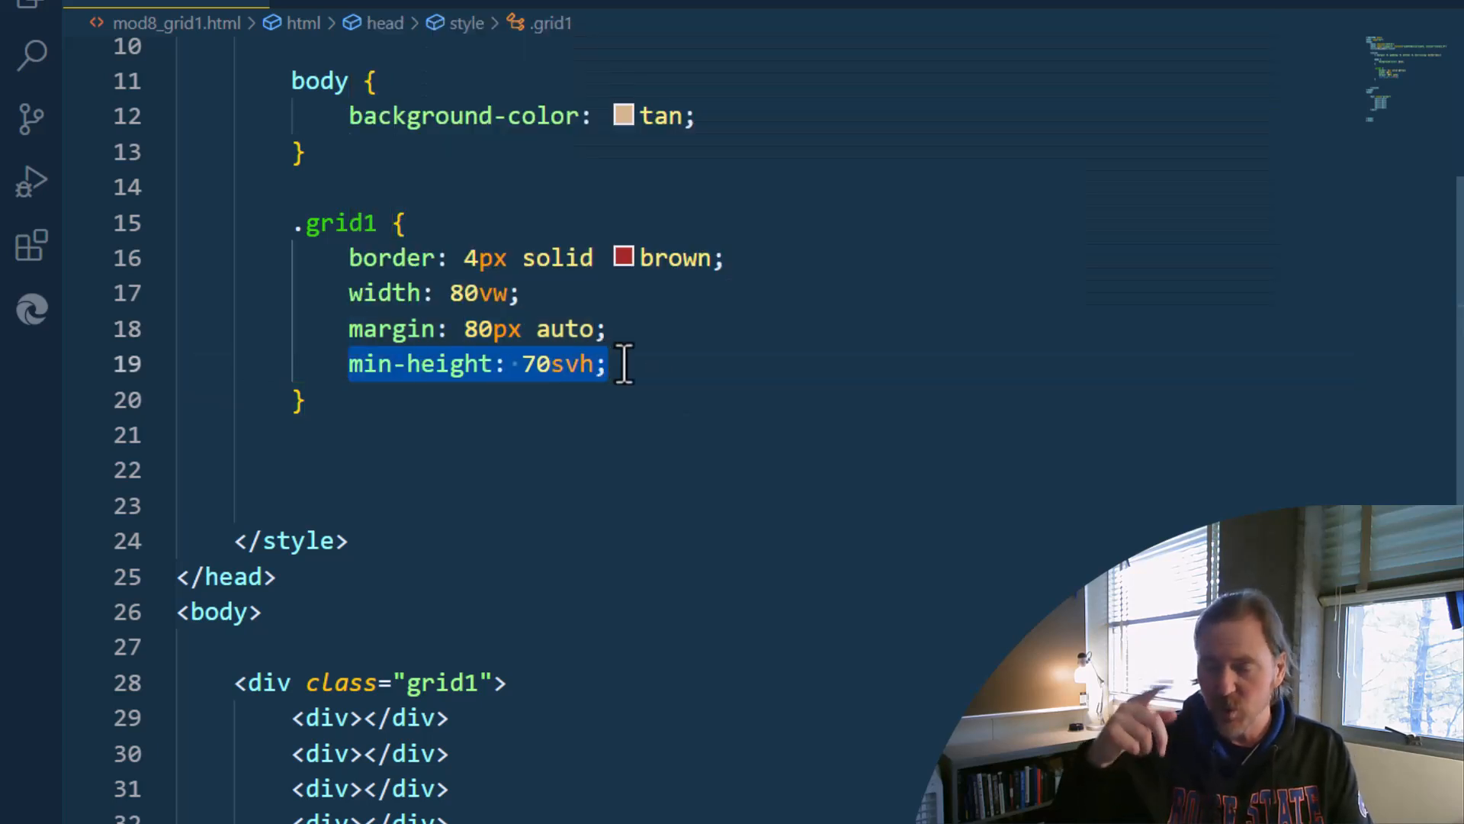
mouse_move(1063, 491)
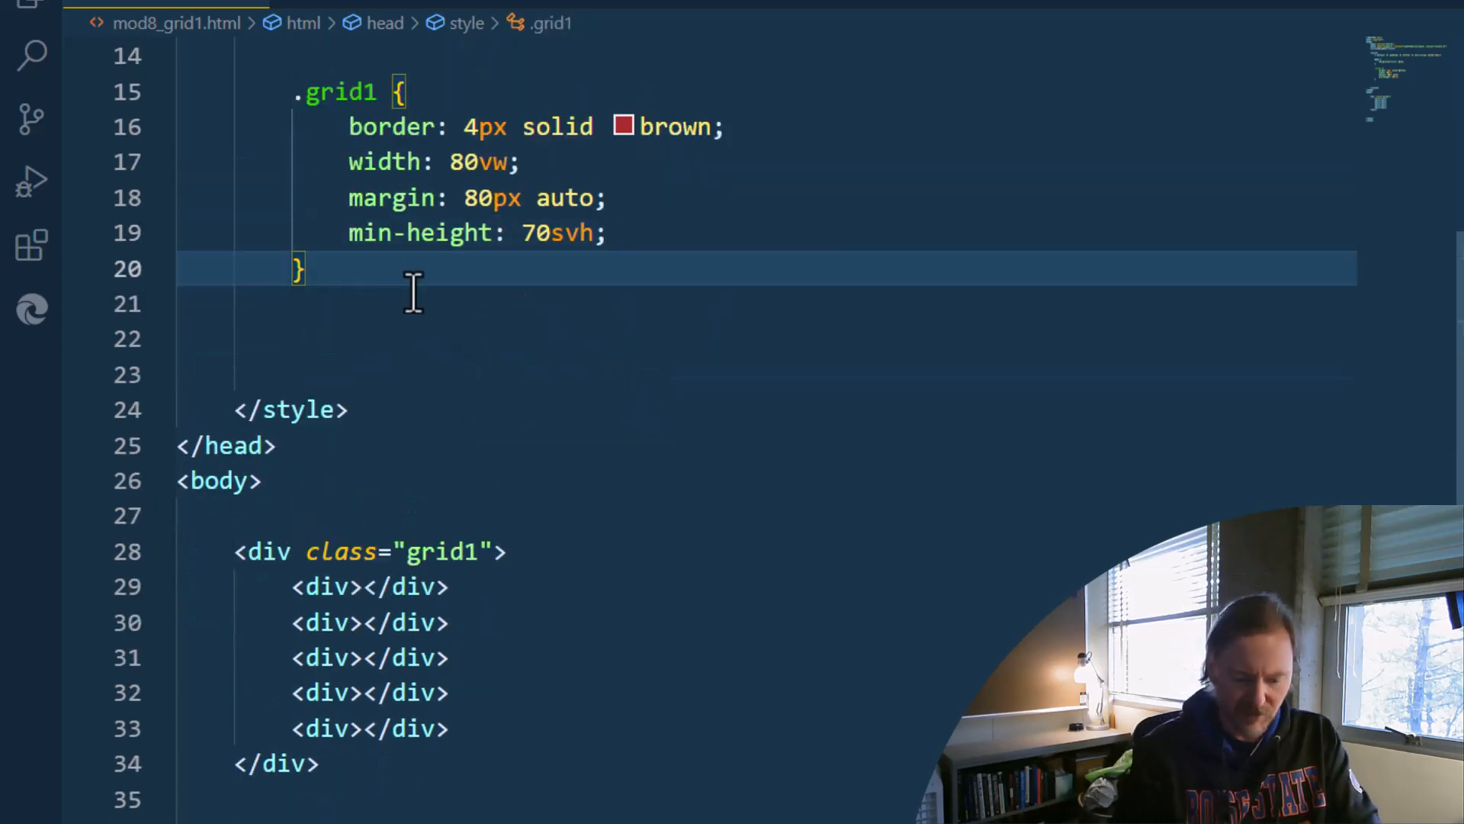
Add a .grid1 > div rule with a 4px solid brown border, and give .grid1 8px padding
text(.grid1 > d)
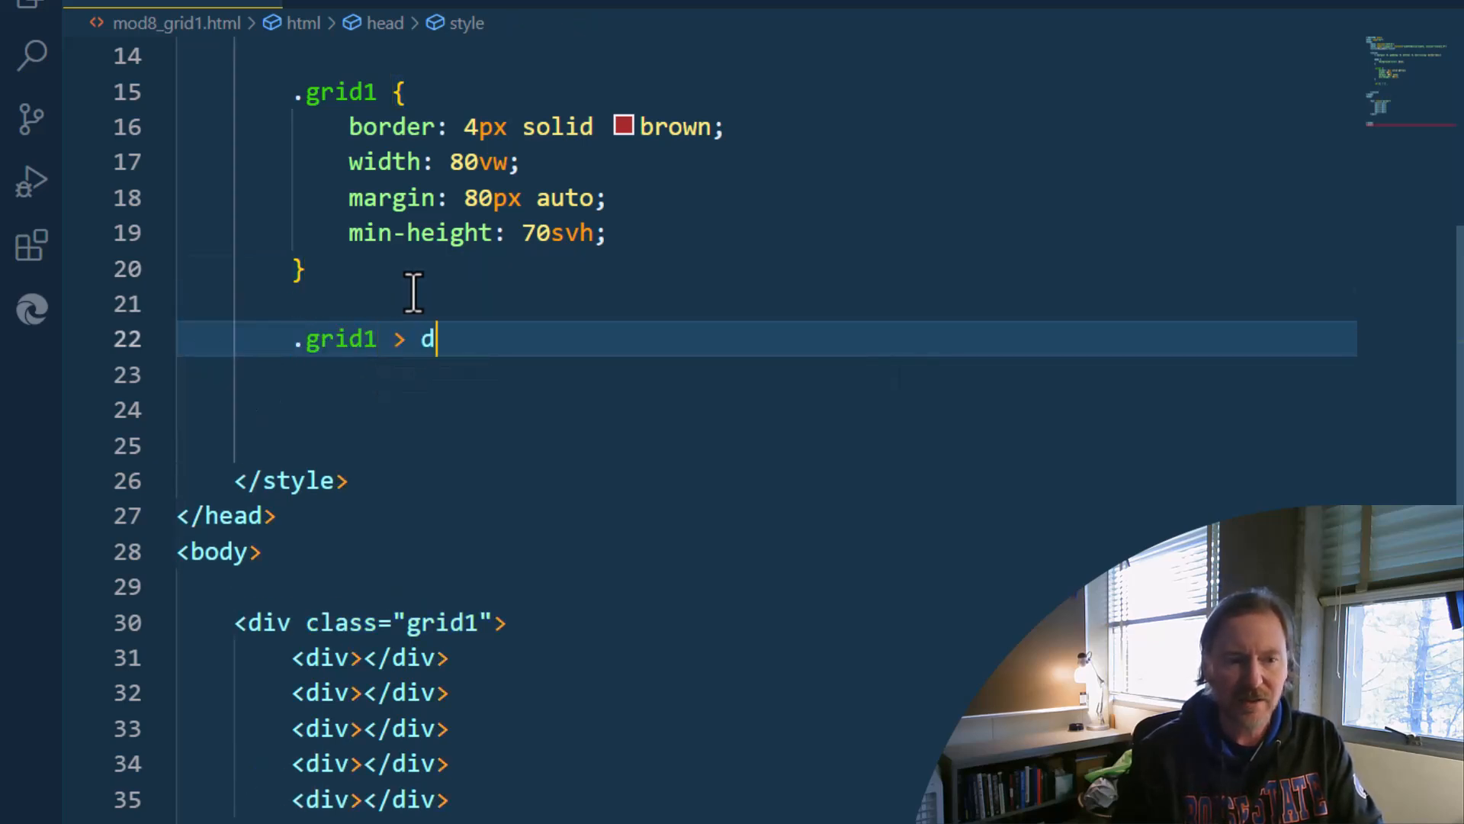
text(iv {)
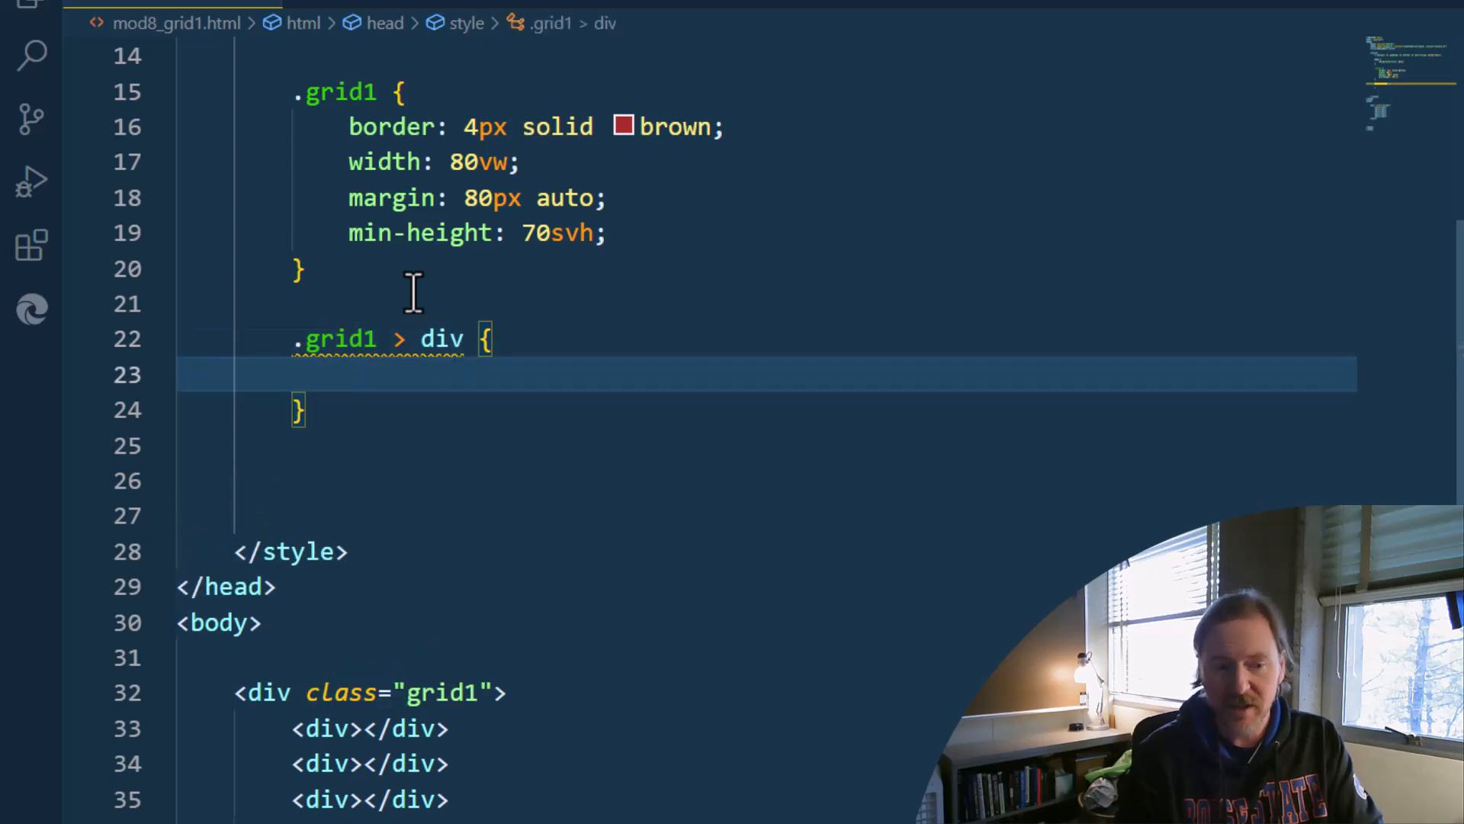
text(border:)
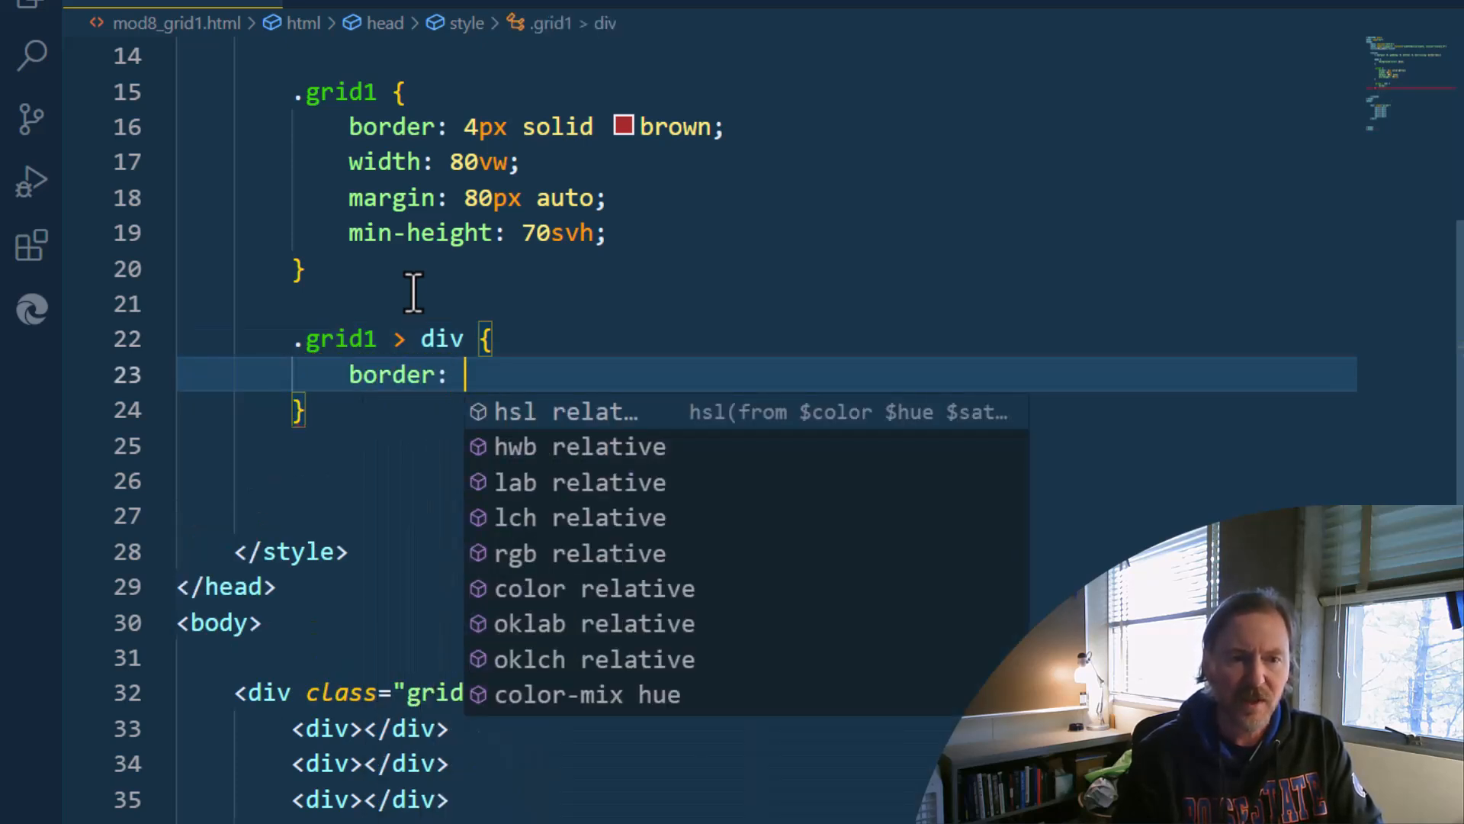
text(4px solid)
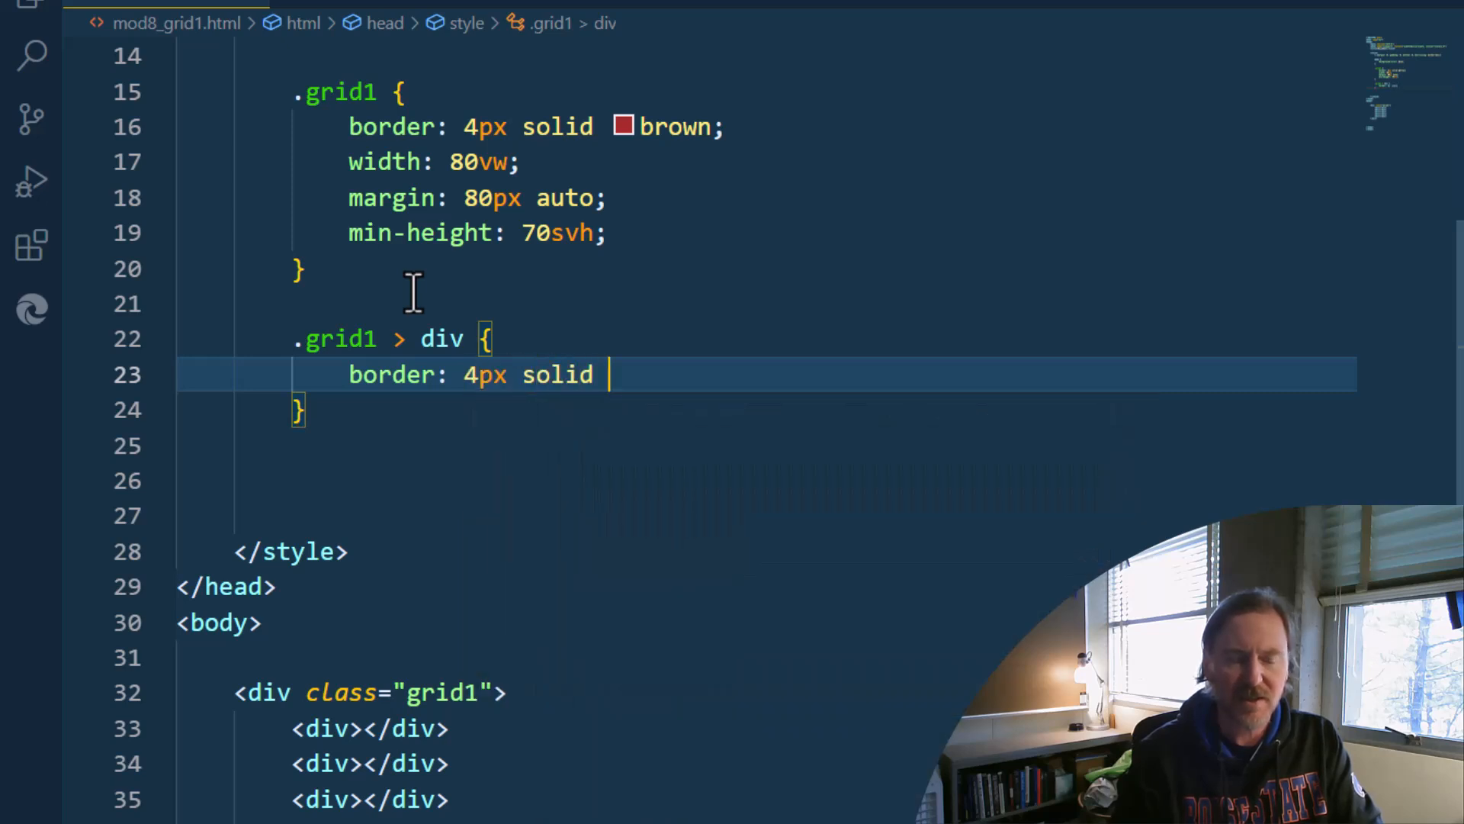
text(brown;)
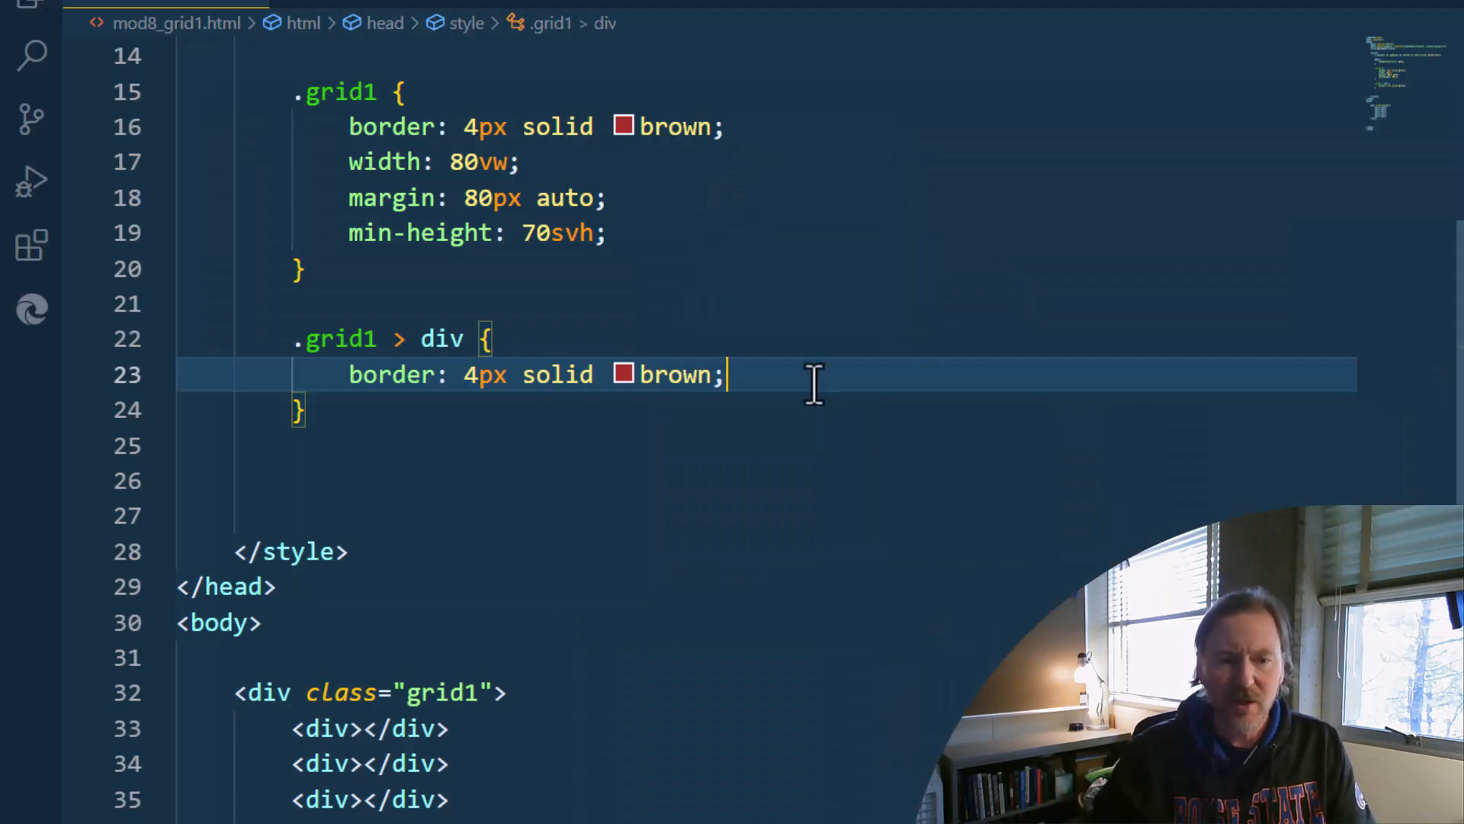
mouse_move(710, 262)
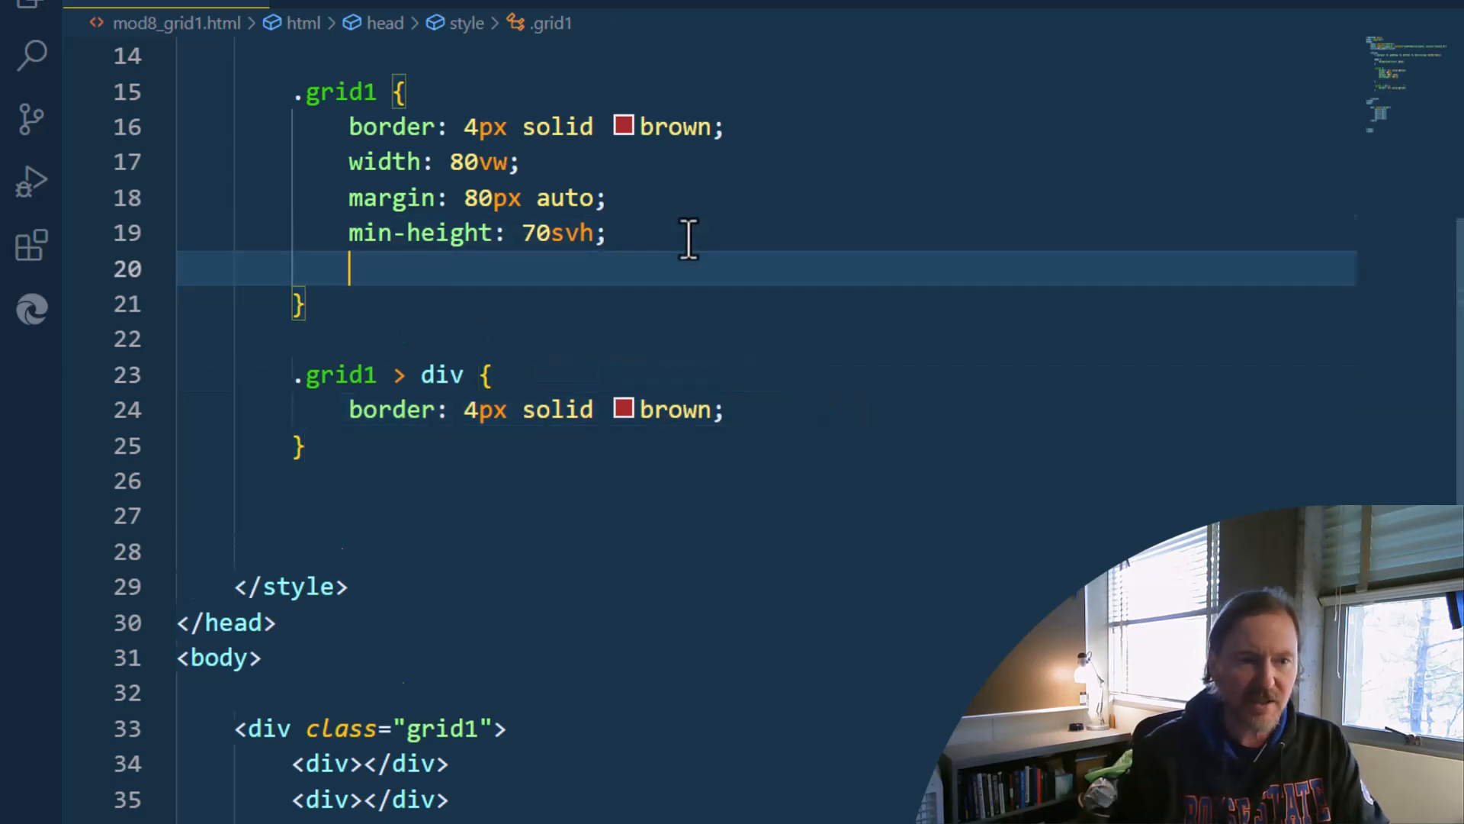
text(padding: 8p)
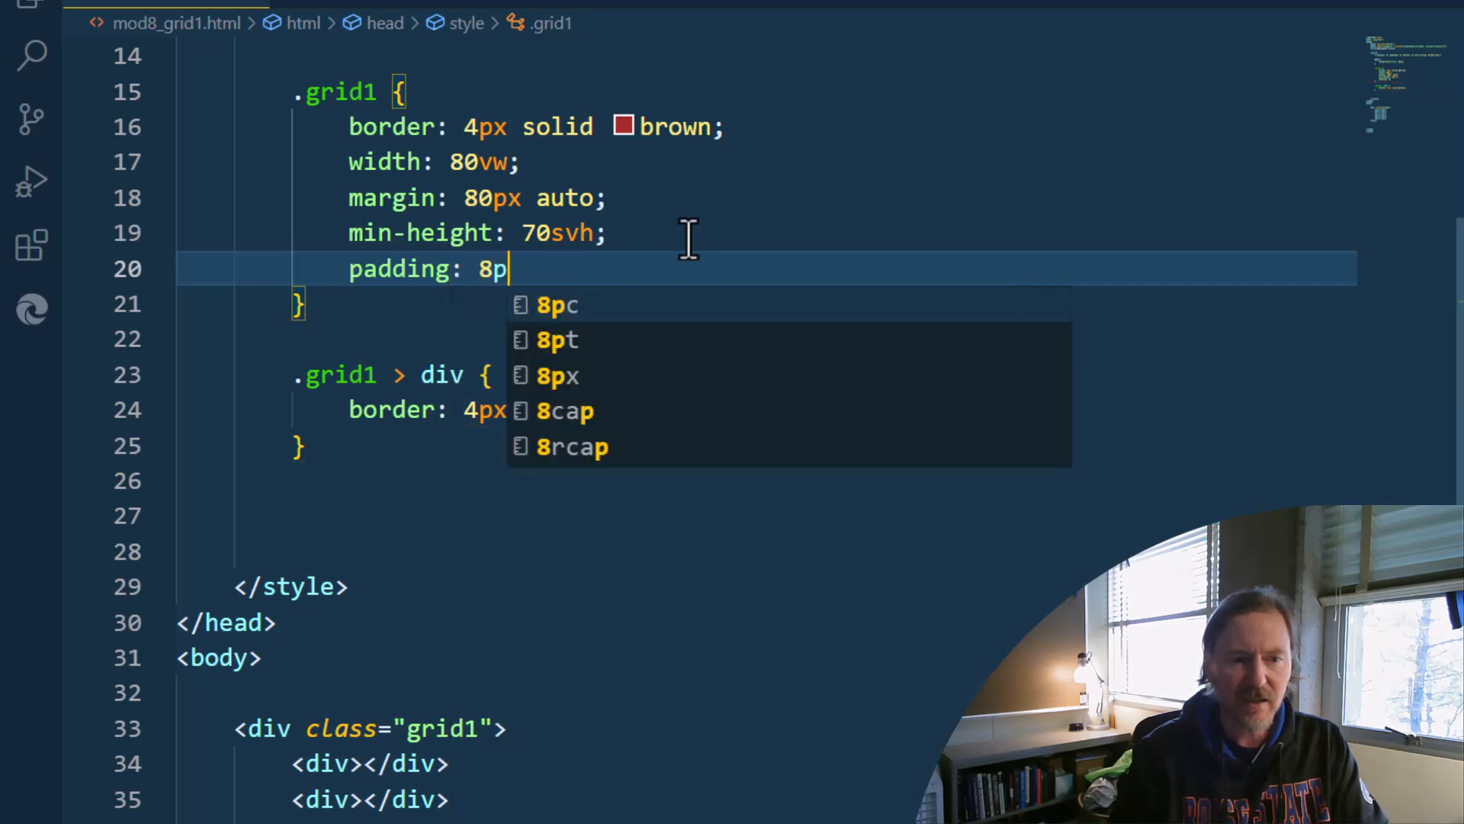
text(x;)
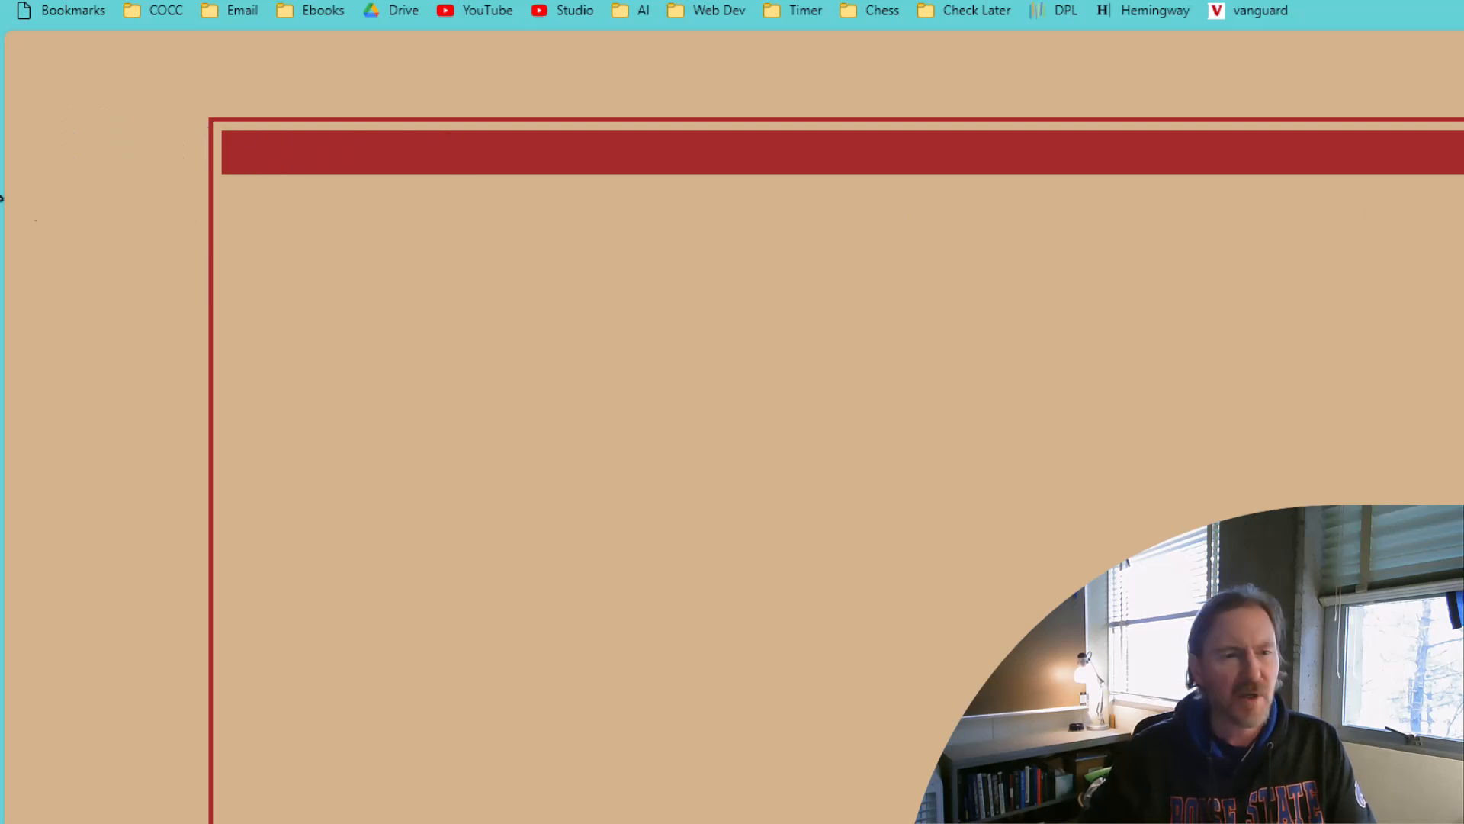
mouse_move(189, 263)
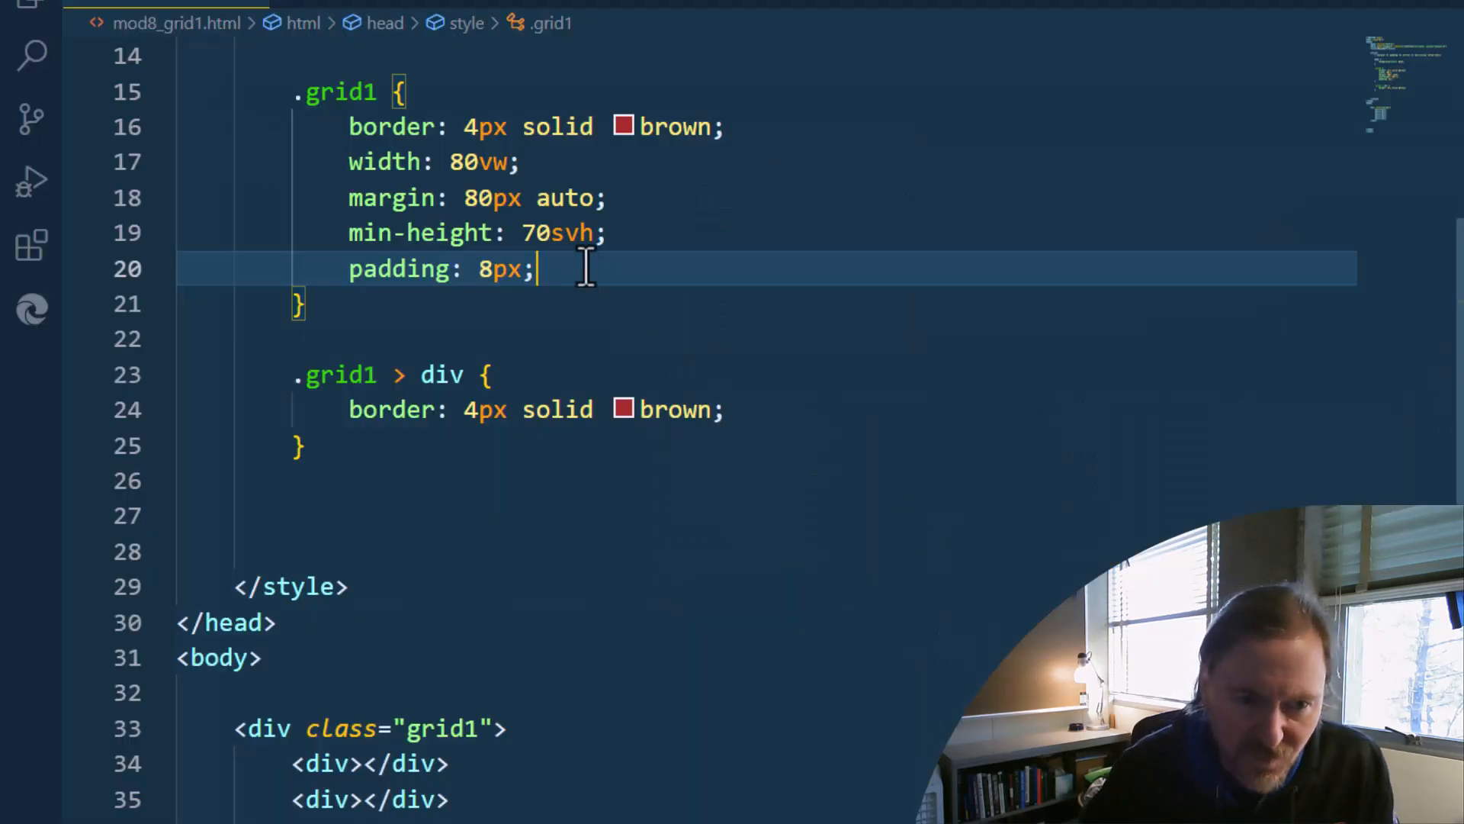
Add display: grid to .grid1 with a 'makes this a grid container' comment
key(Enter)
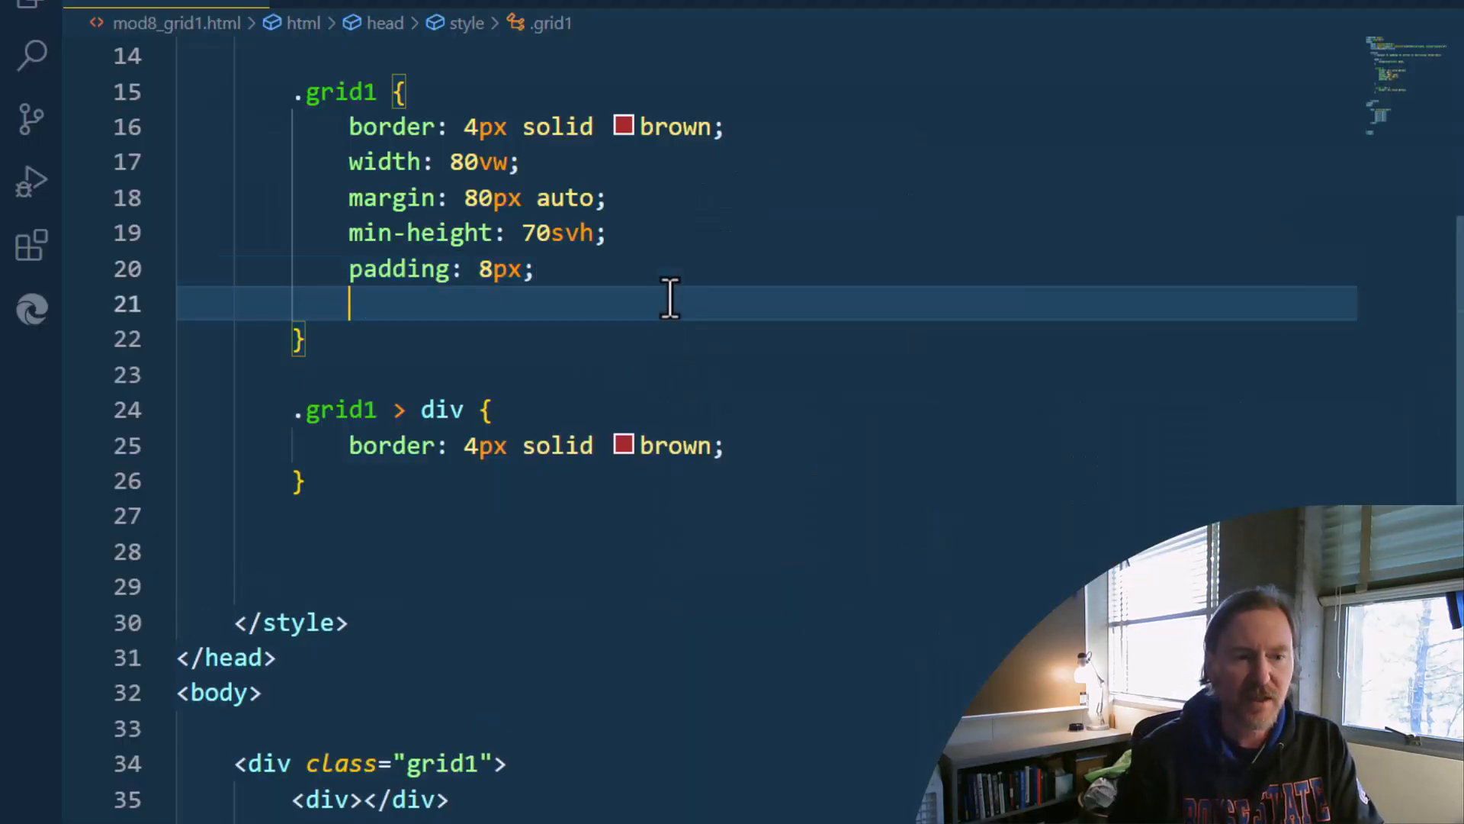
text(display: grid)
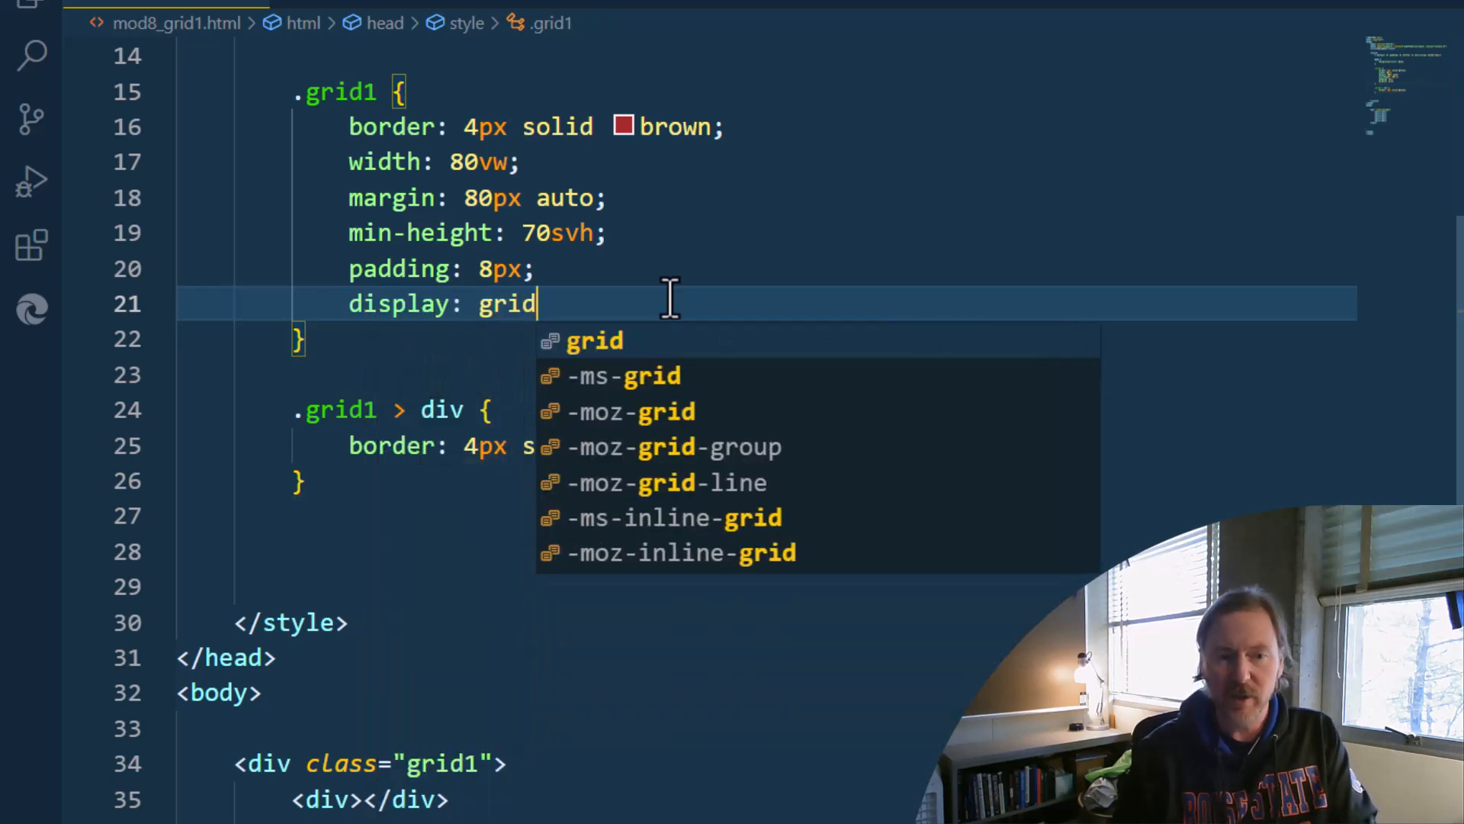
text(; /* makes this a g)
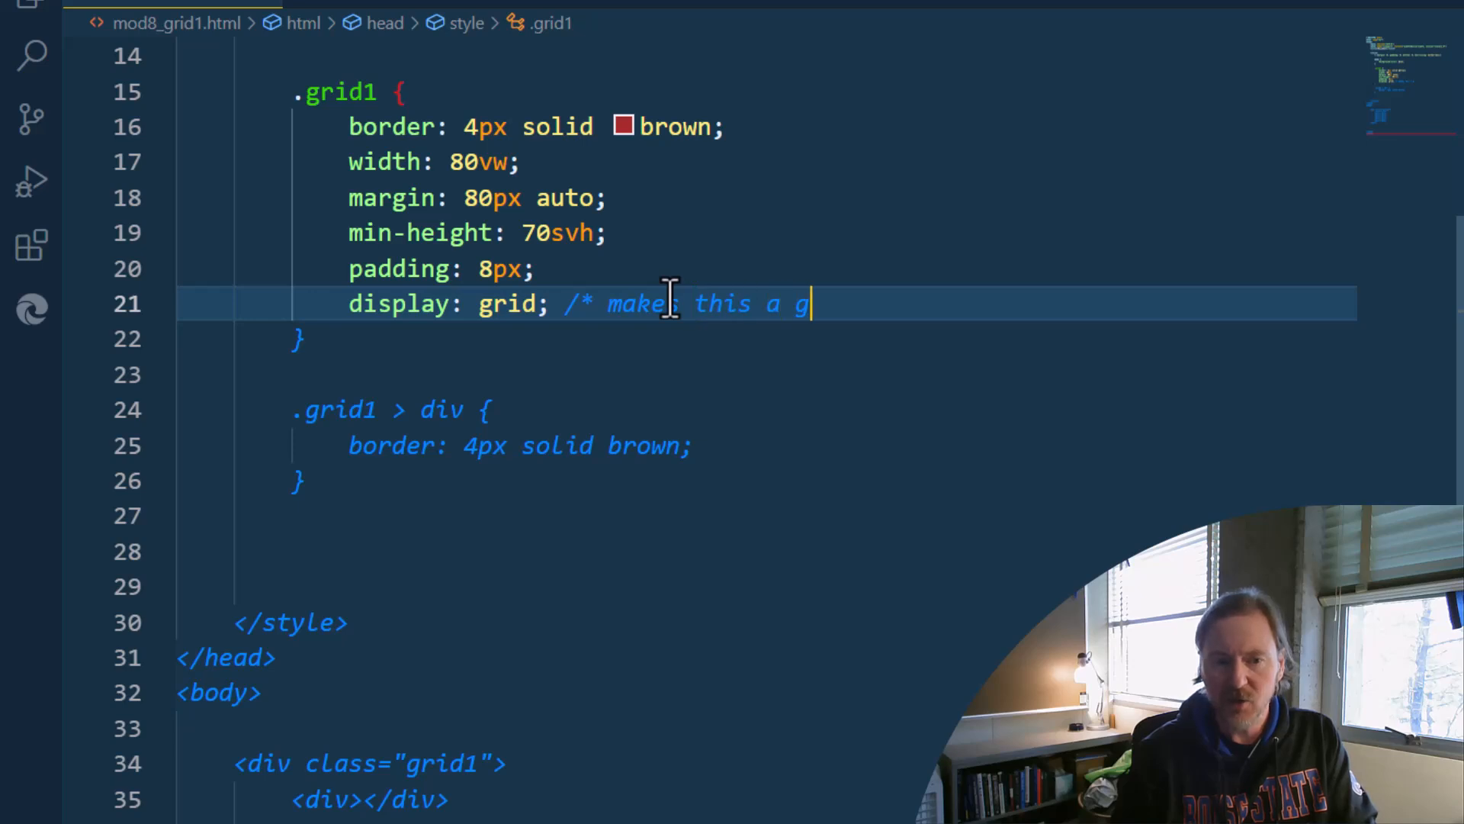
text(rid container)
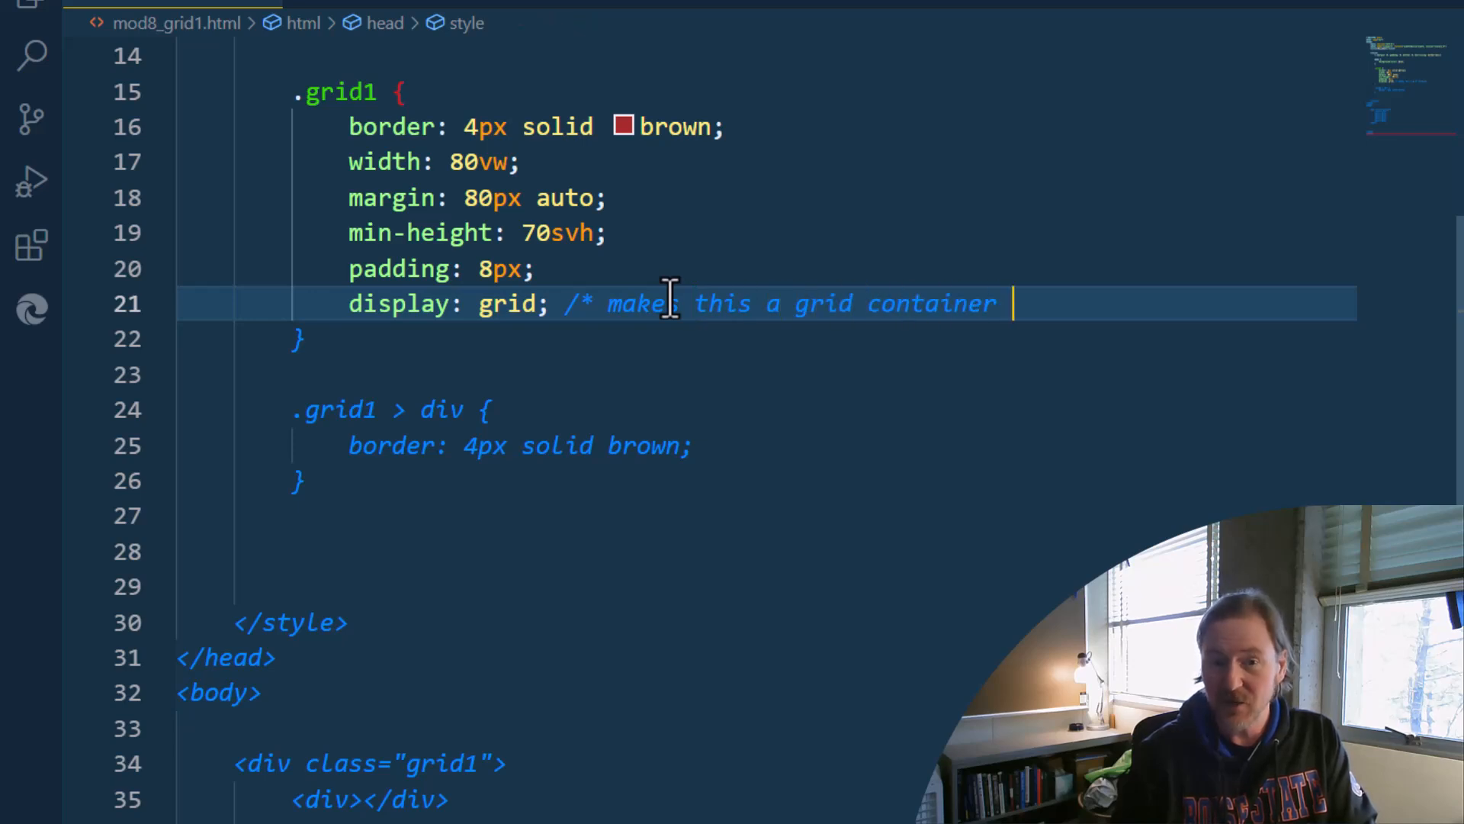
text(/p)
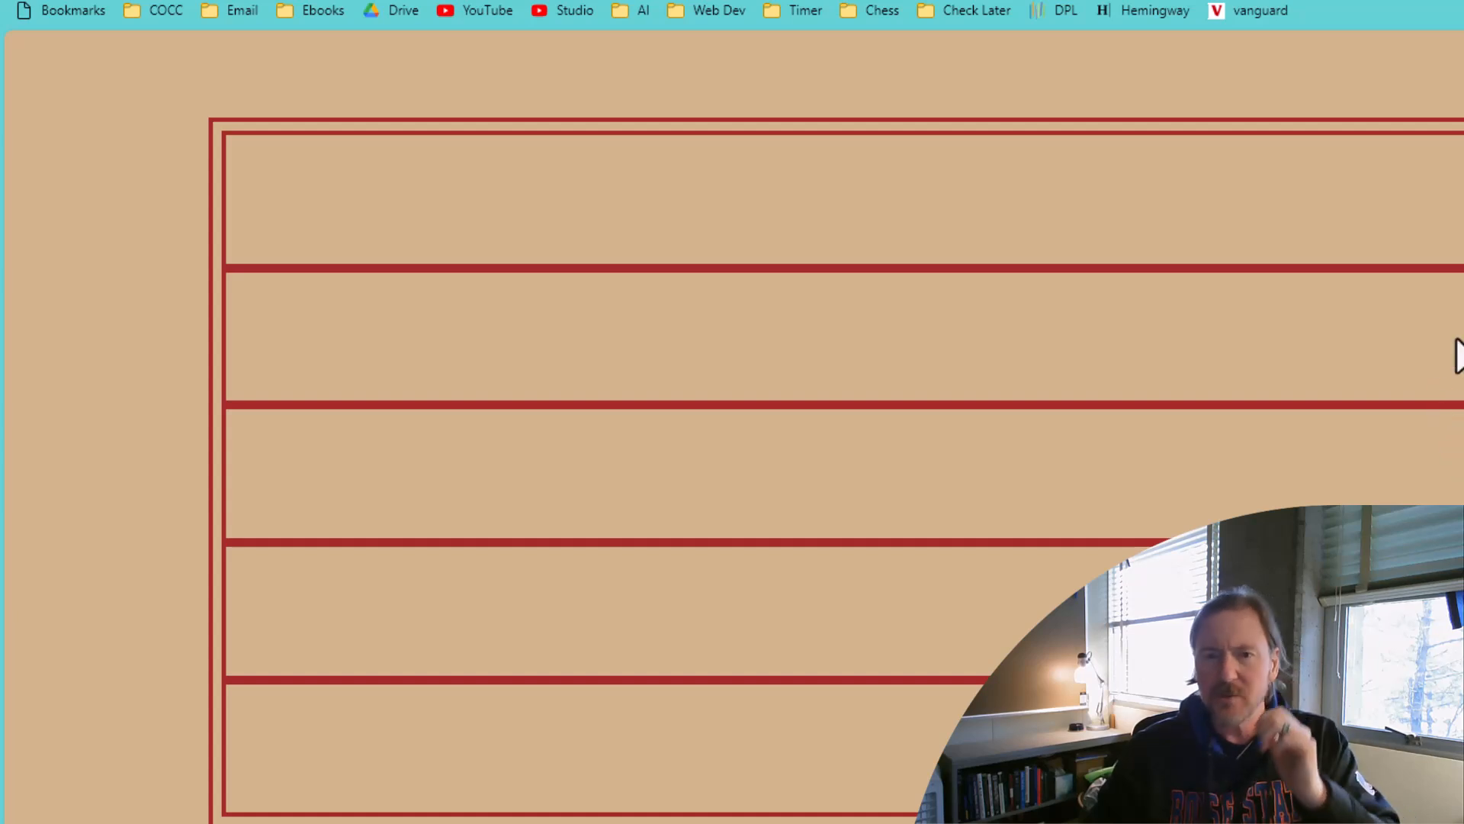
mouse_move(1410, 221)
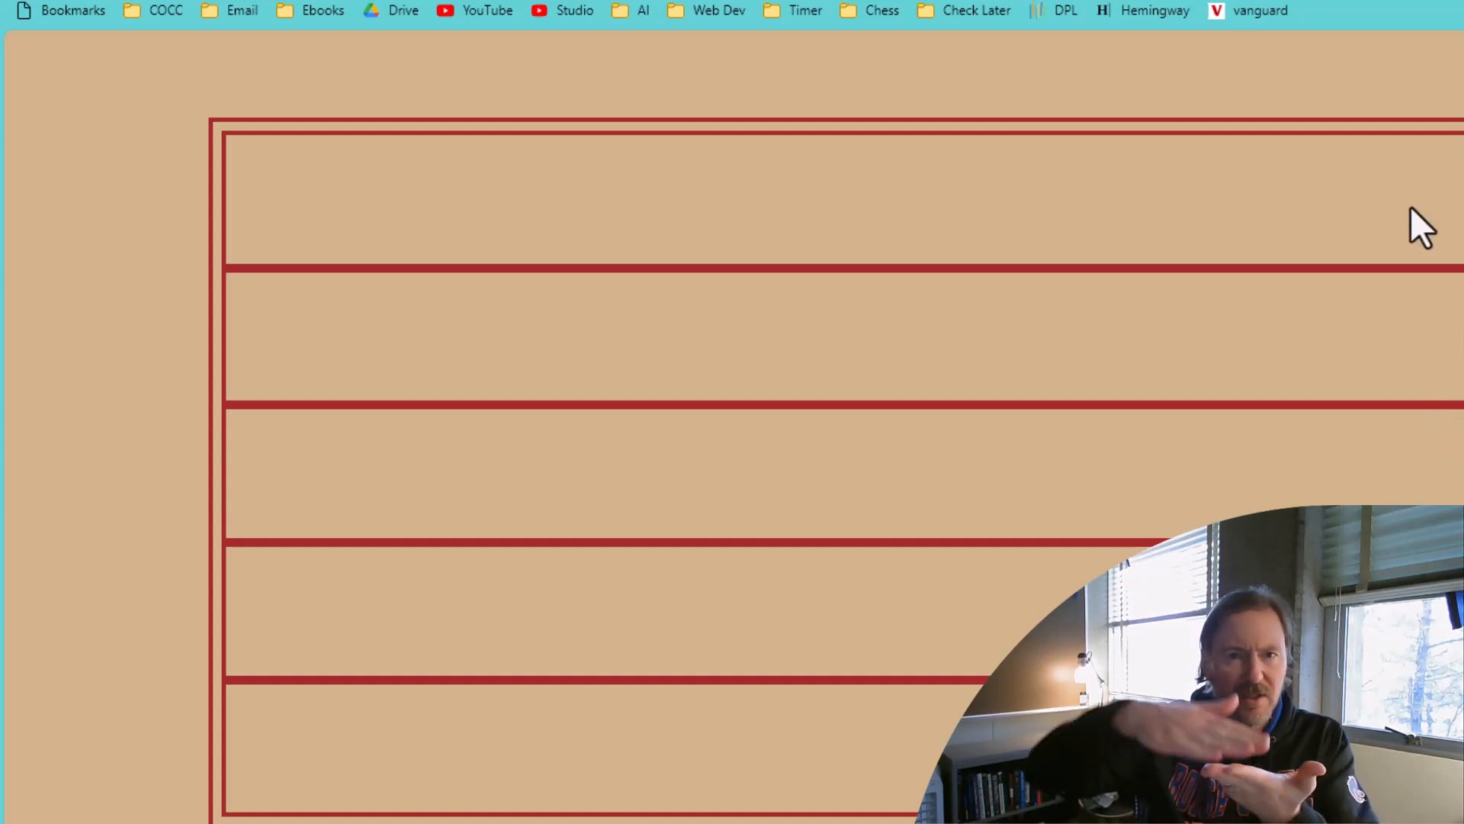
mouse_move(1457, 270)
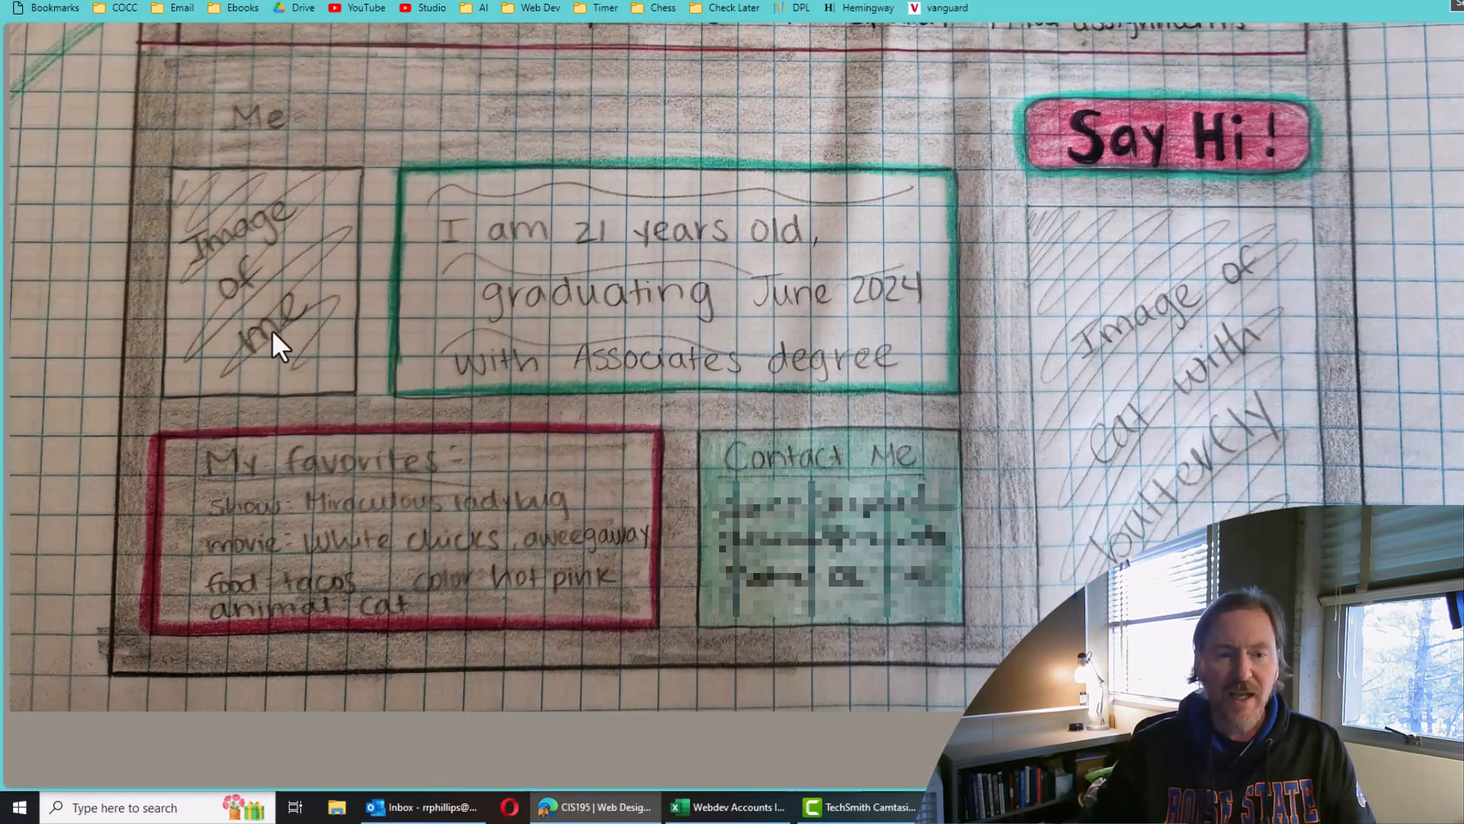
mouse_move(985, 590)
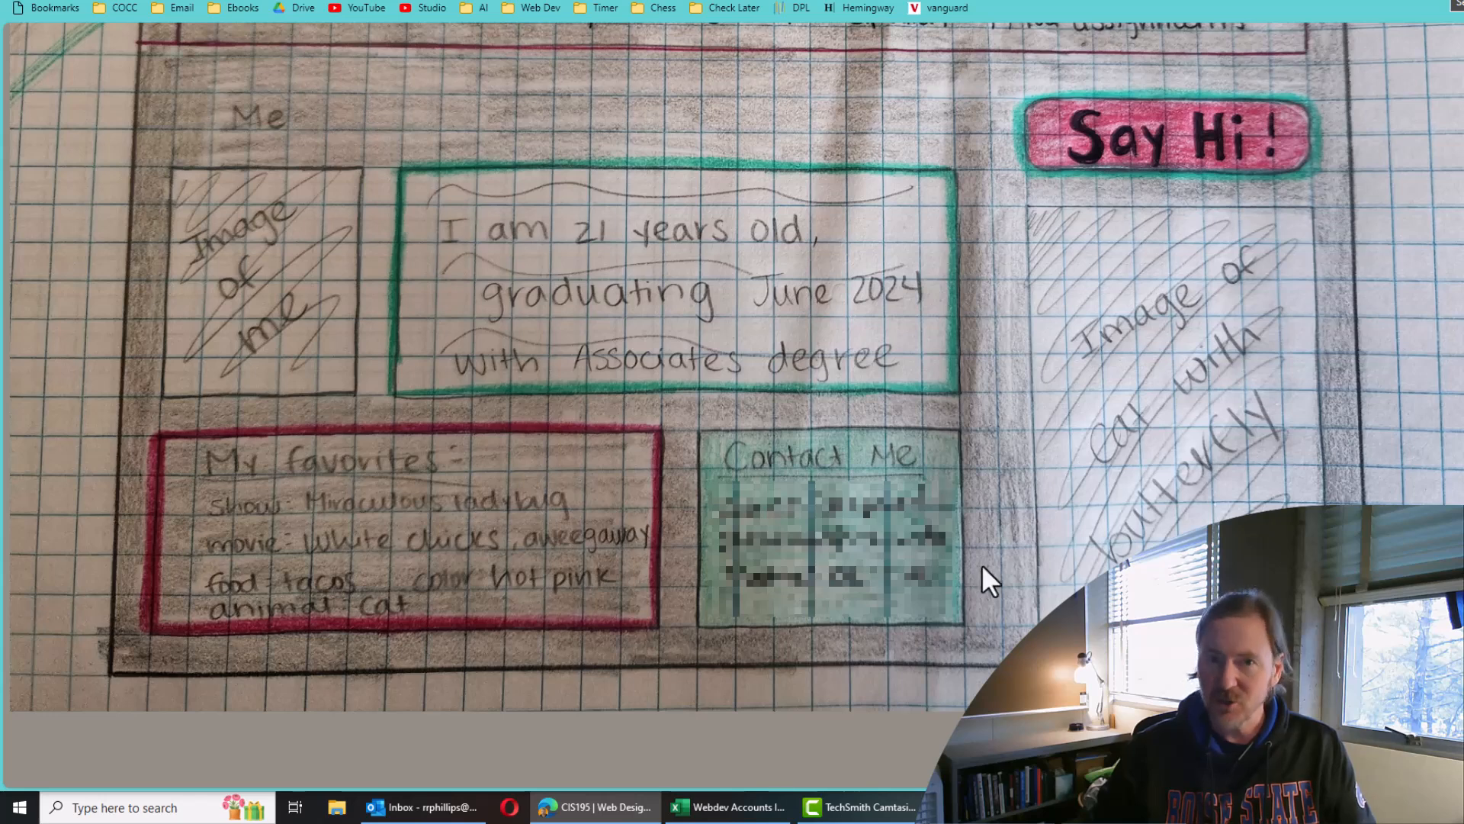
mouse_move(539, 206)
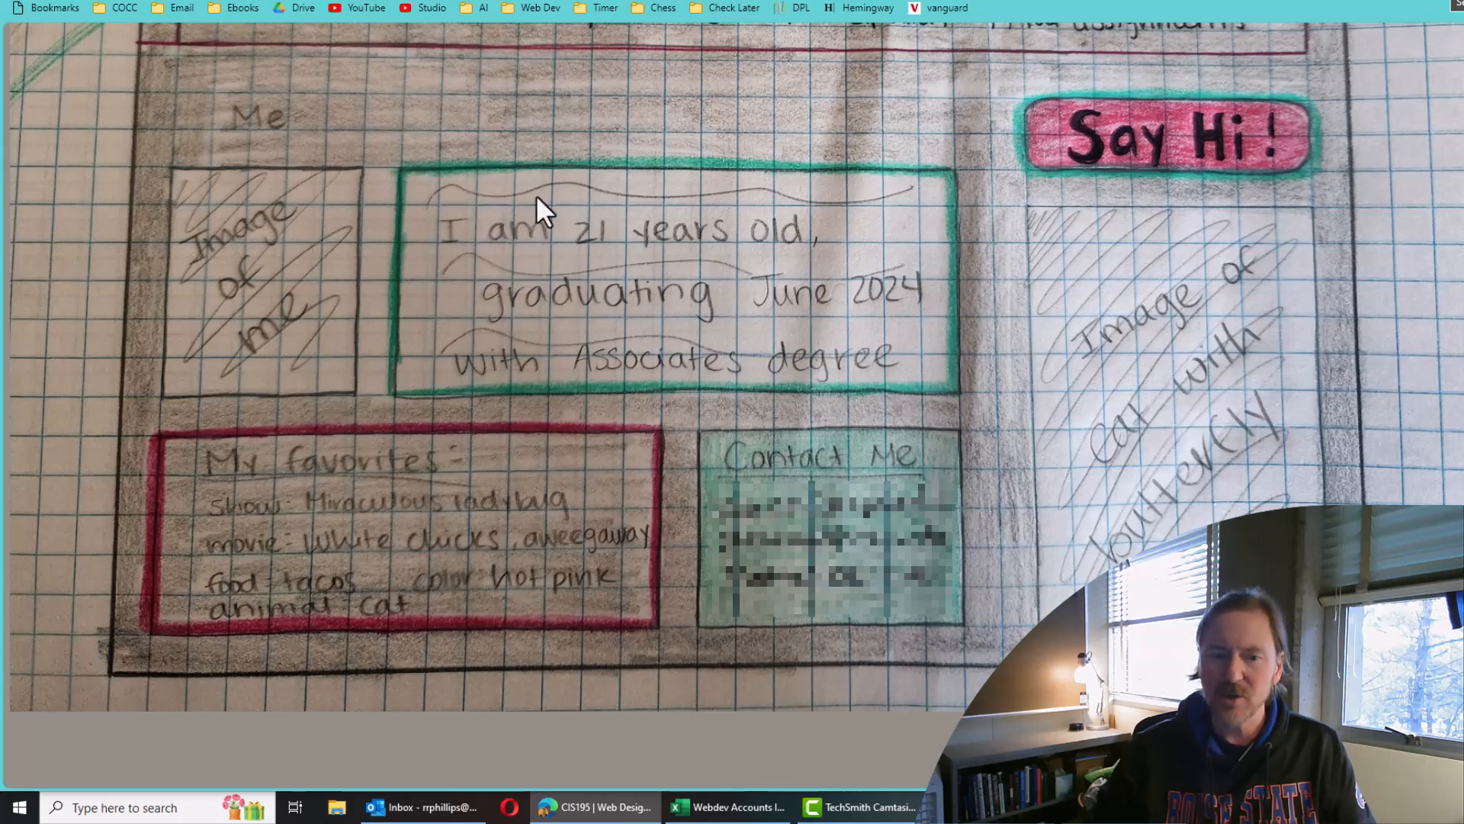
mouse_move(564, 256)
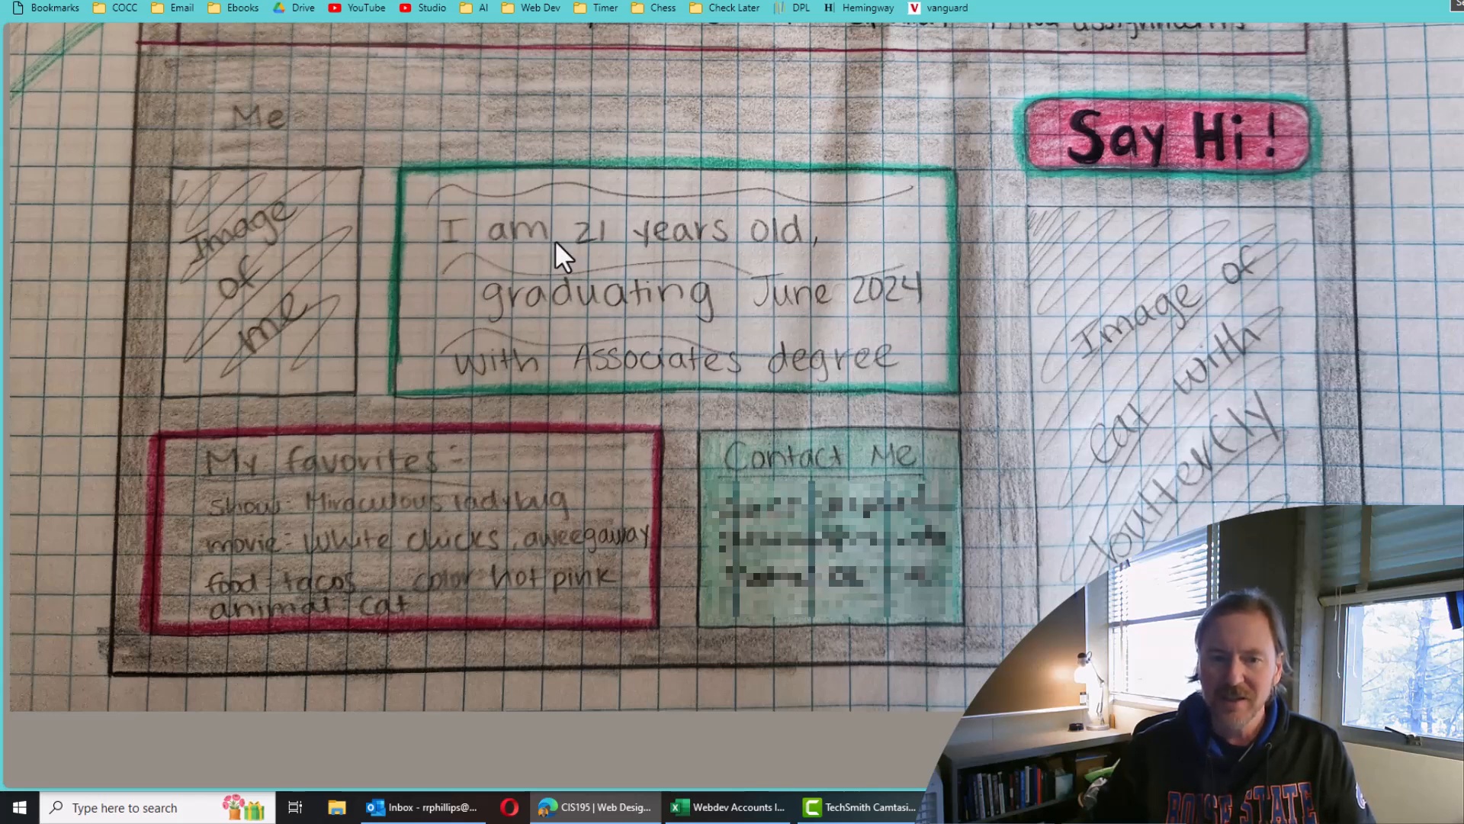
mouse_move(295, 299)
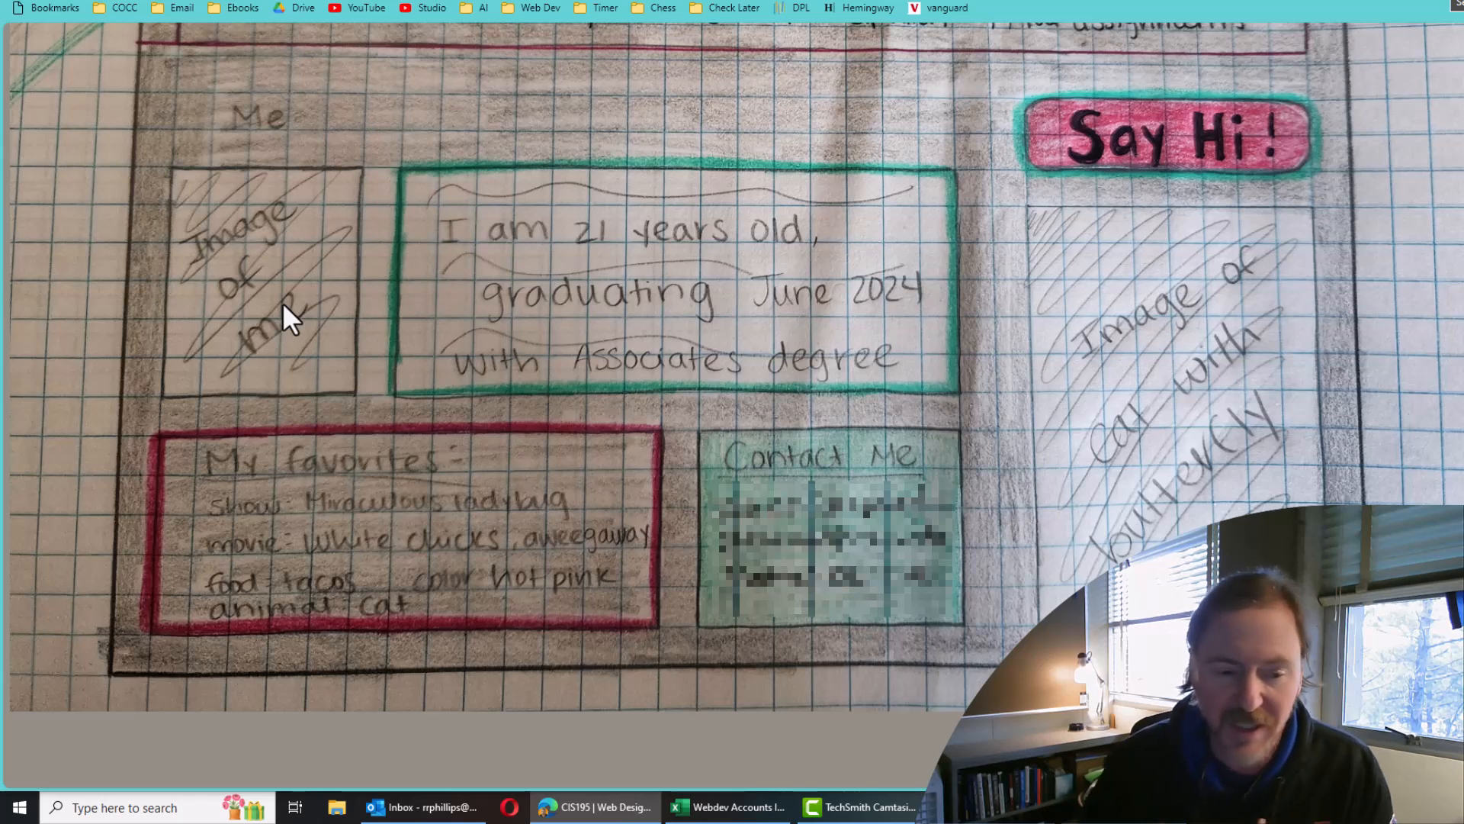
mouse_move(265, 423)
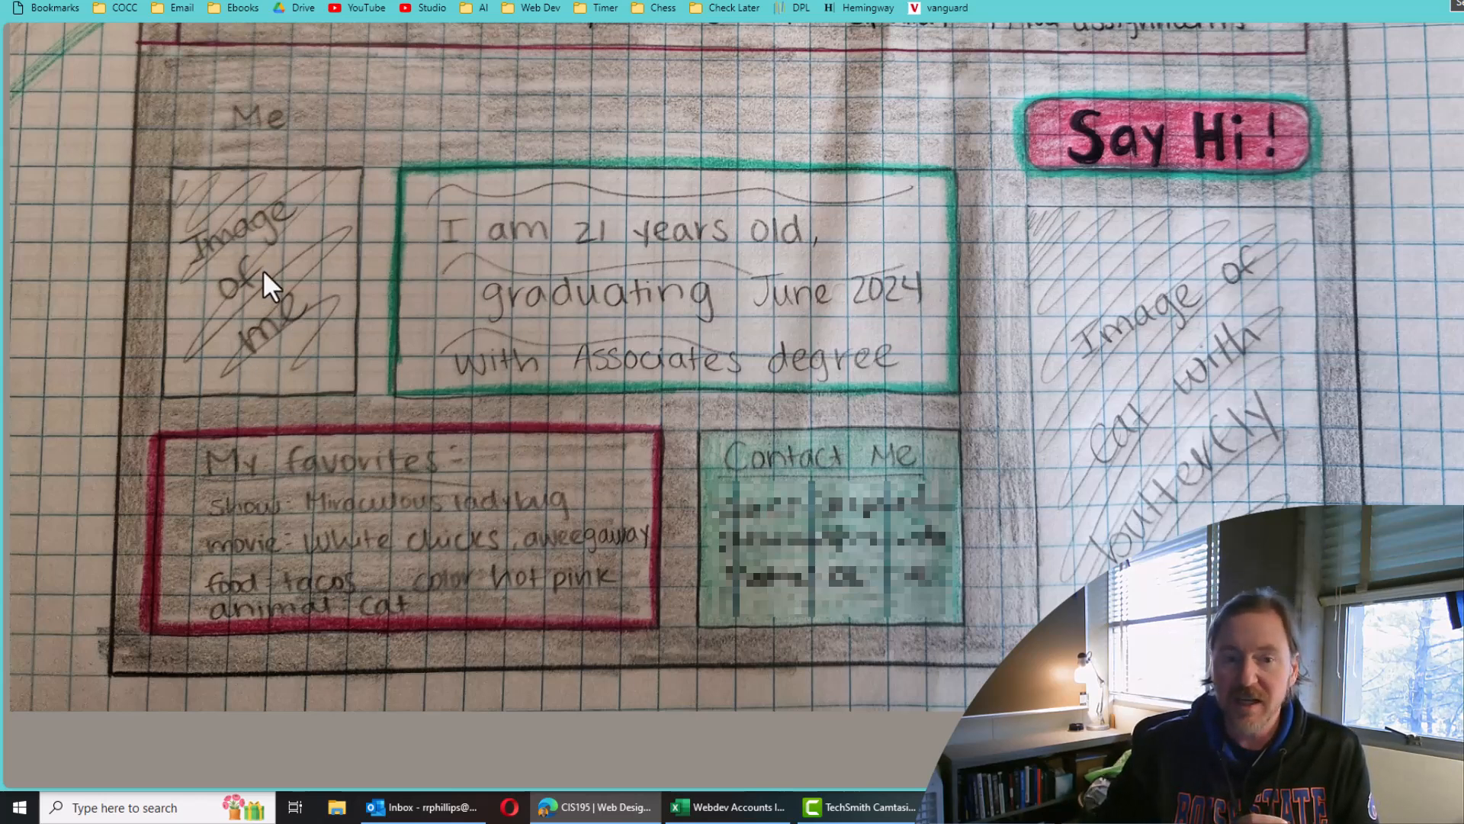
mouse_move(623, 295)
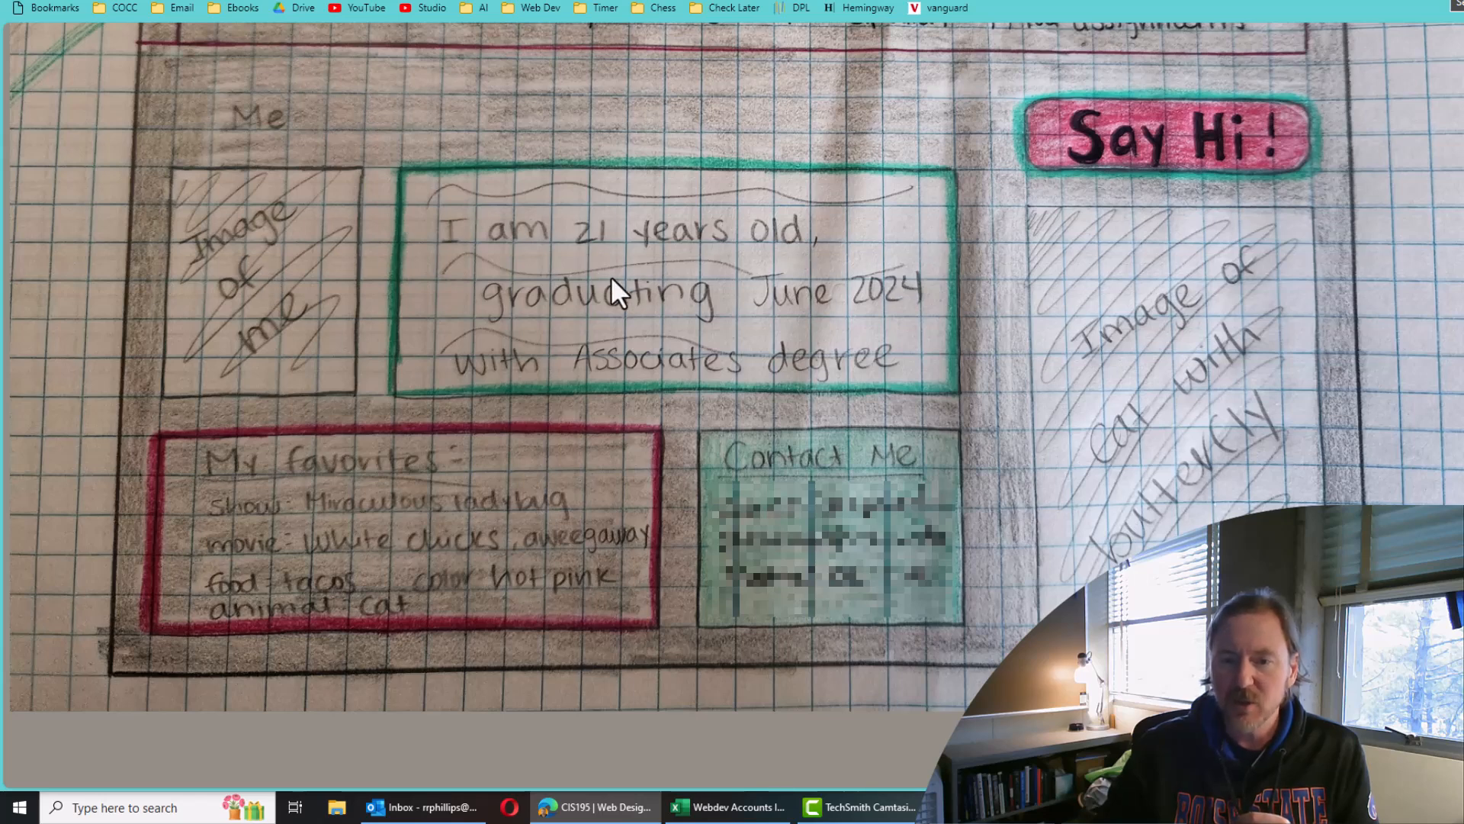
mouse_move(1112, 241)
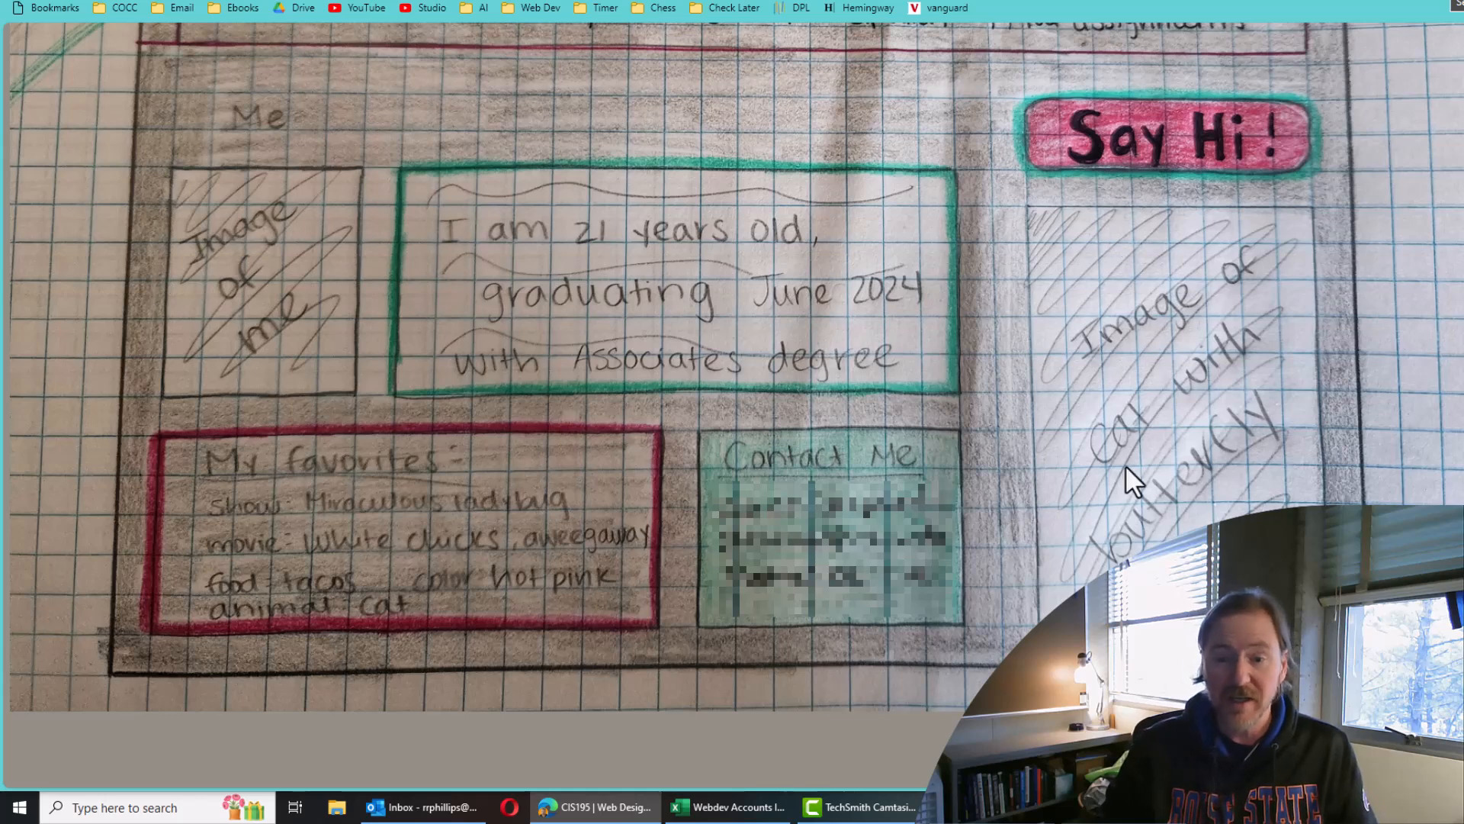
mouse_move(531, 340)
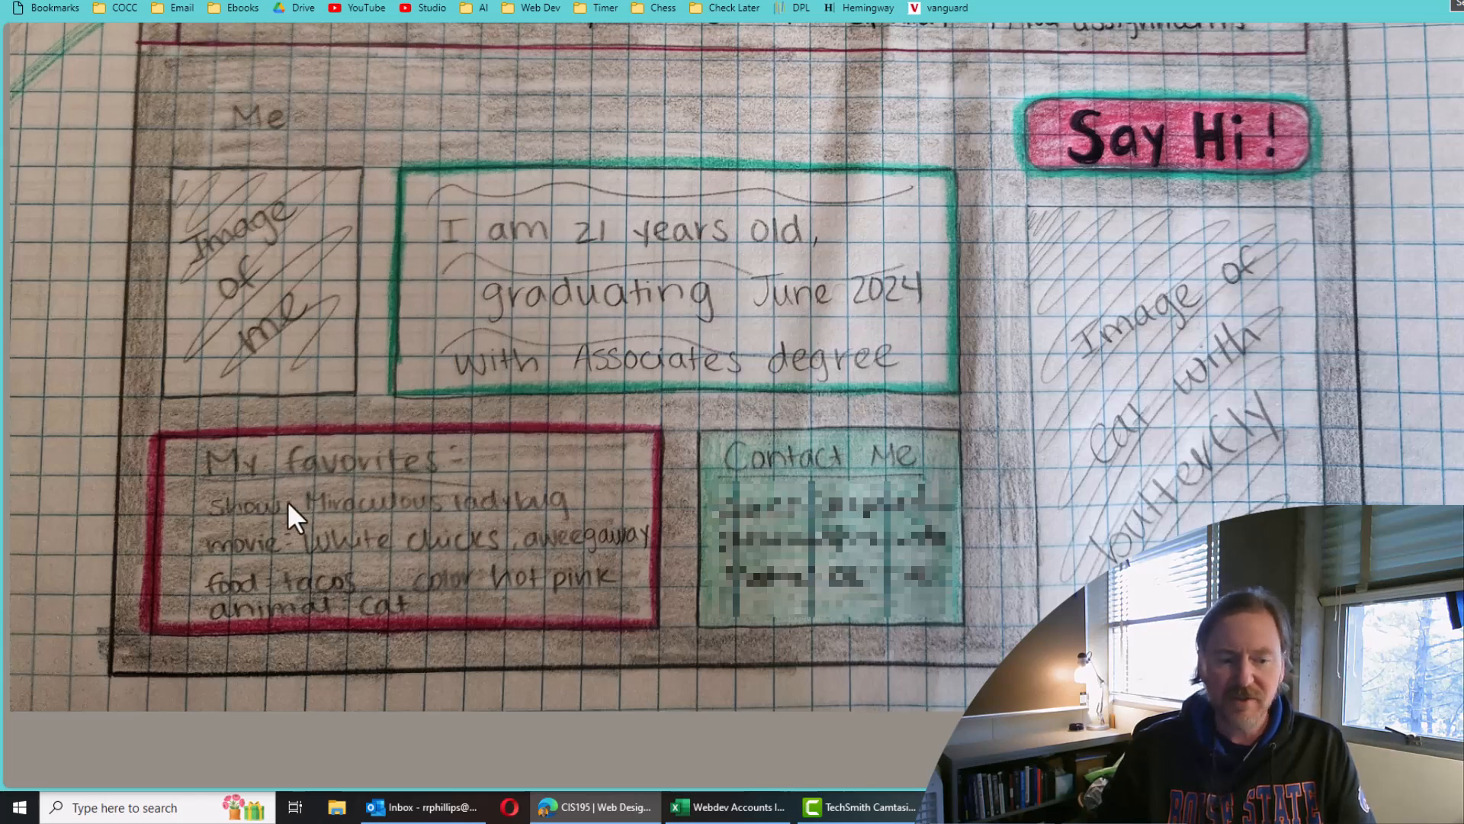
mouse_move(782, 543)
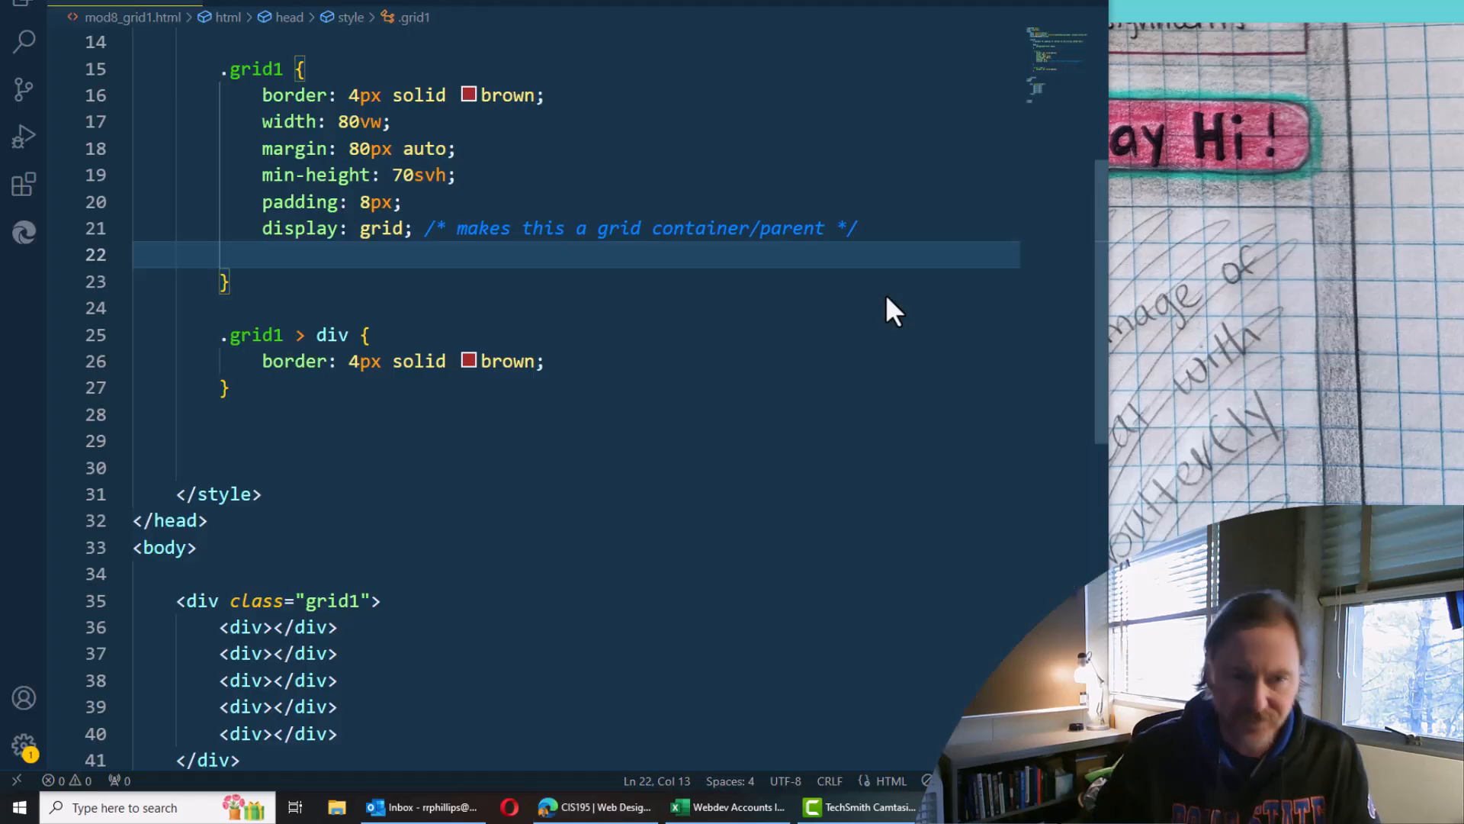
Add grid-template-columns: 1fr 1fr 1fr 1fr to .grid1, fixing a mistyped display line
text(d)
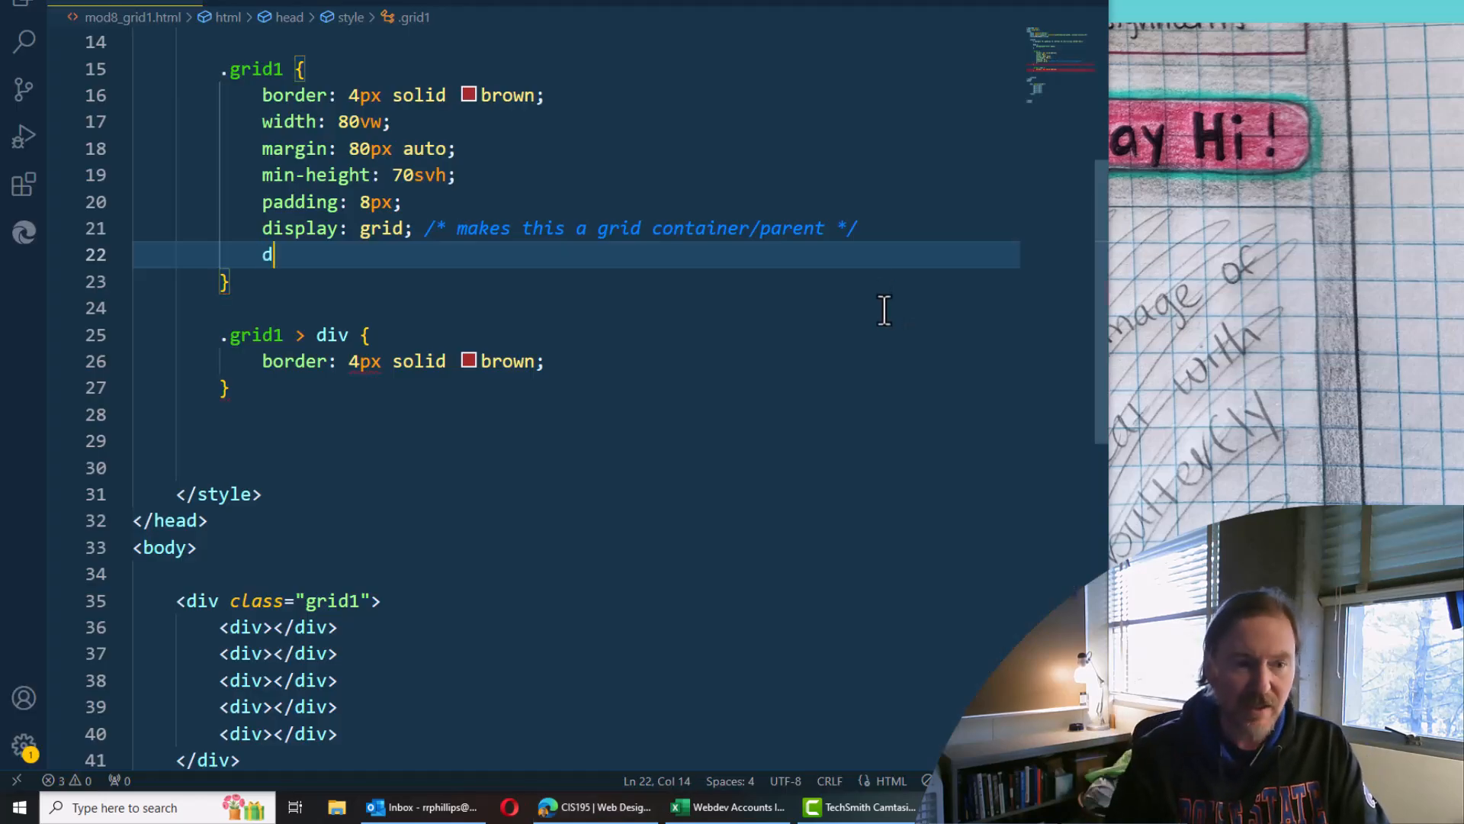
text(isplay-grid)
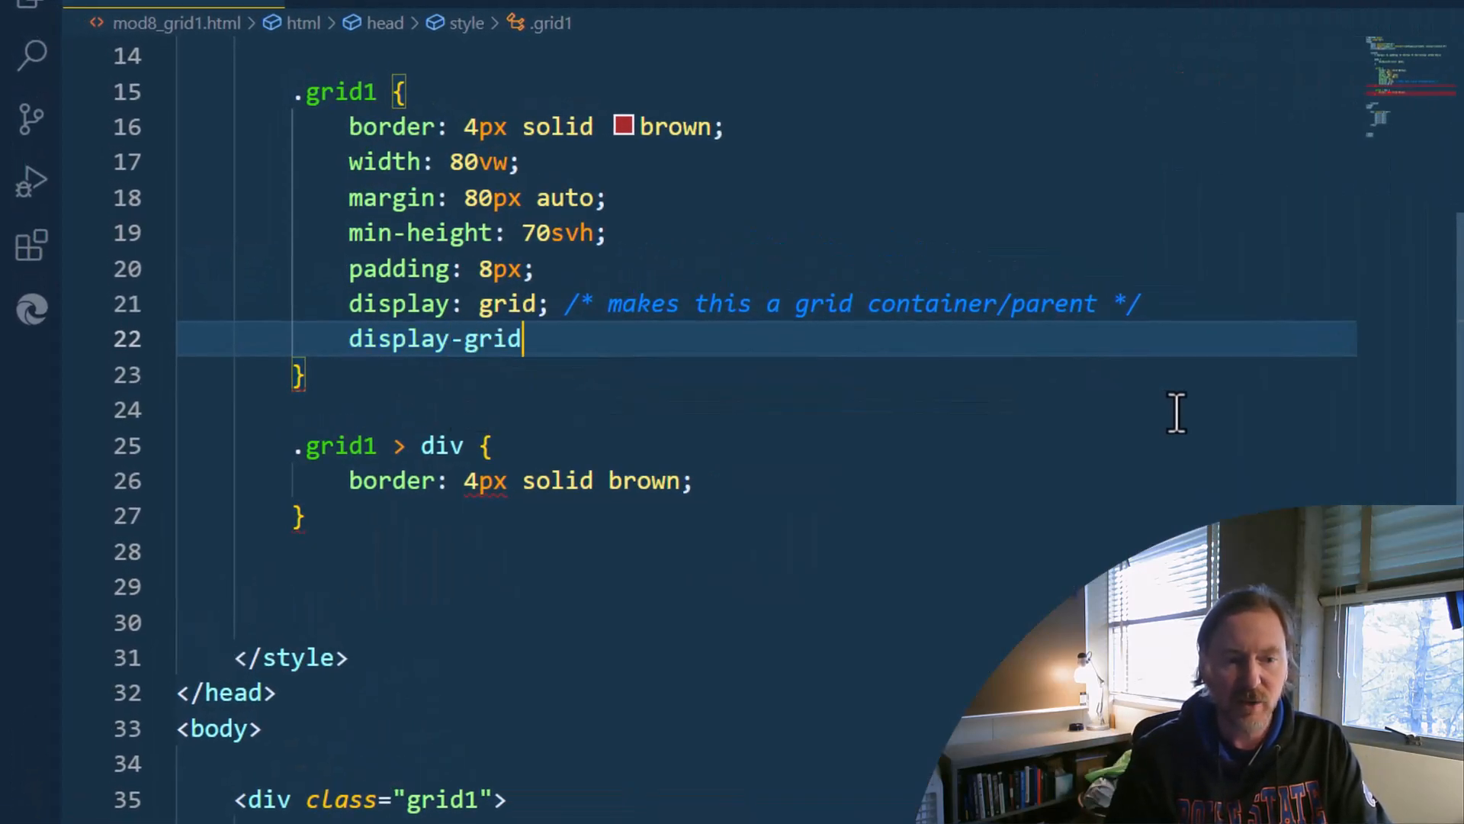
key(Backspace)
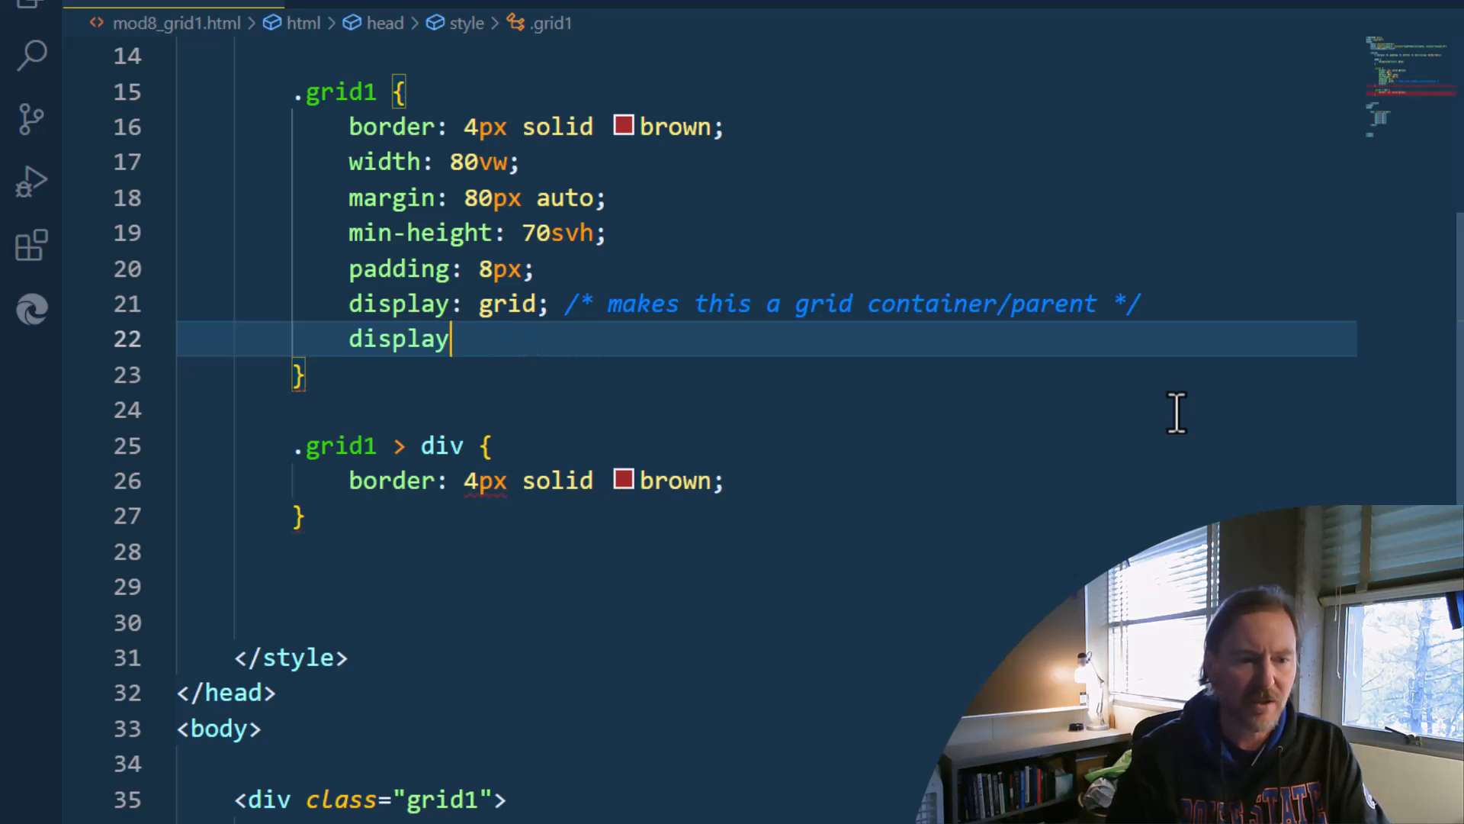
key(Backspace)
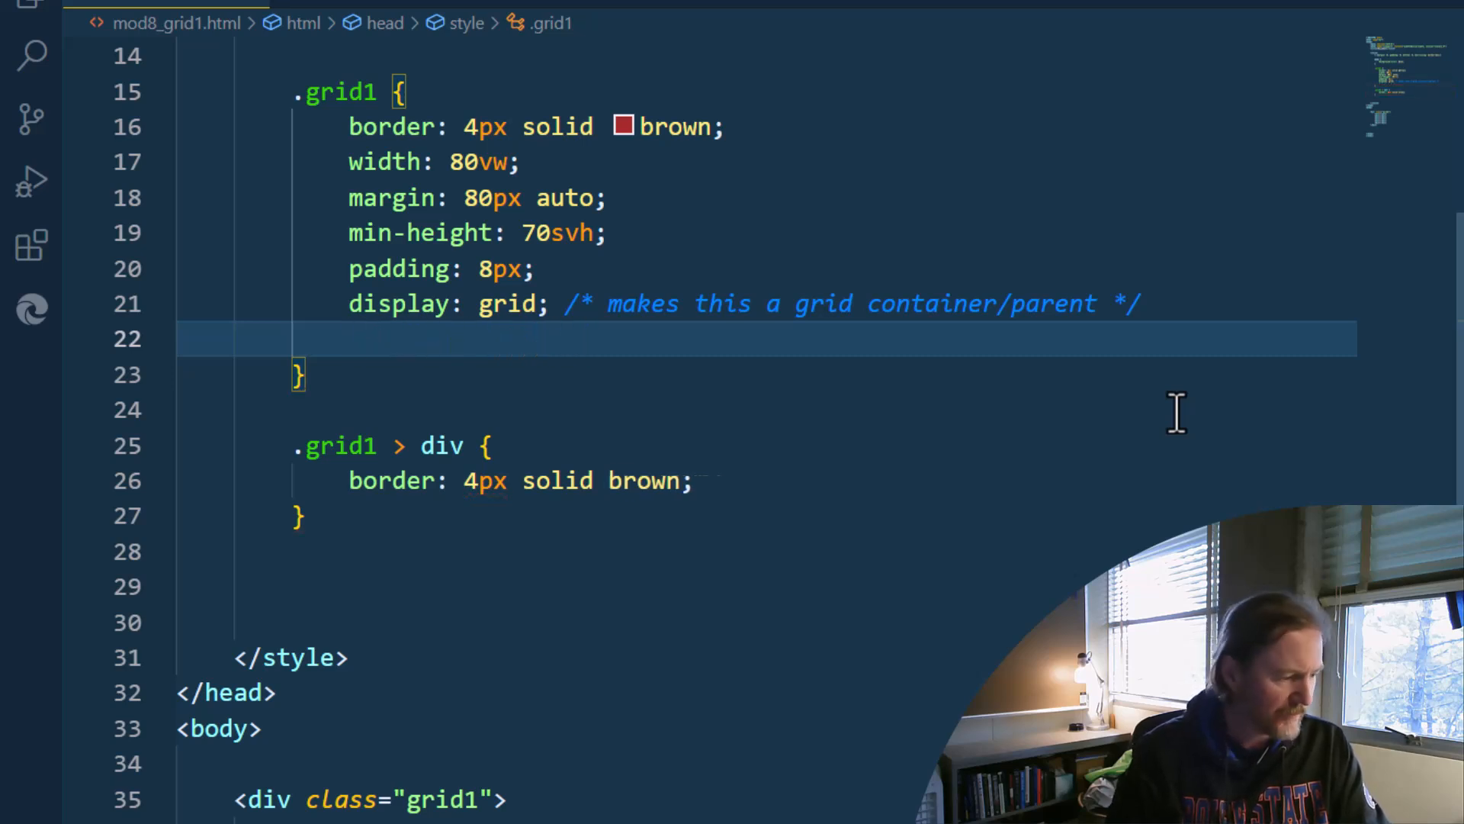
text(grid-template-columns: ;)
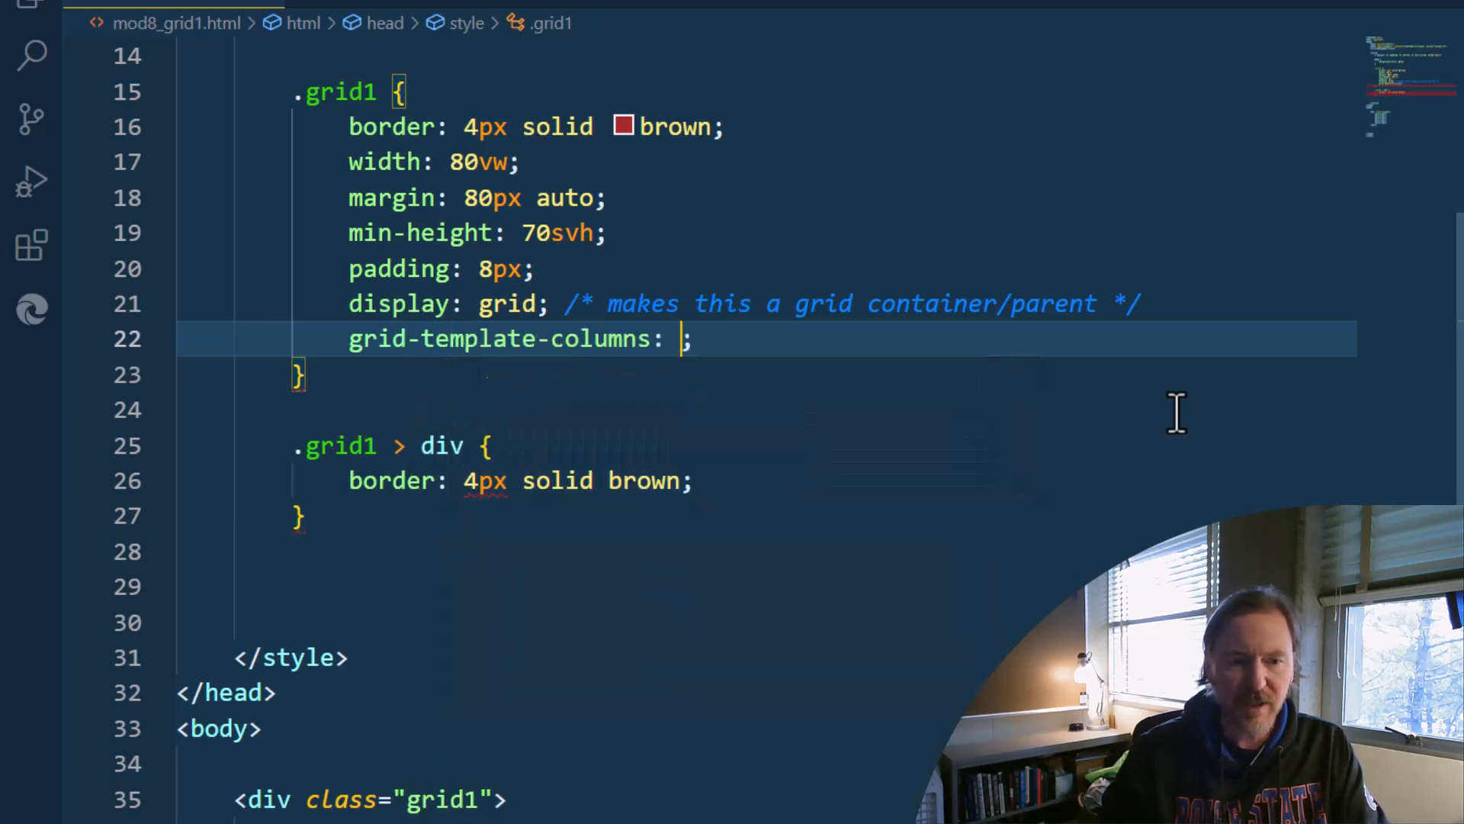
text(1fr 1)
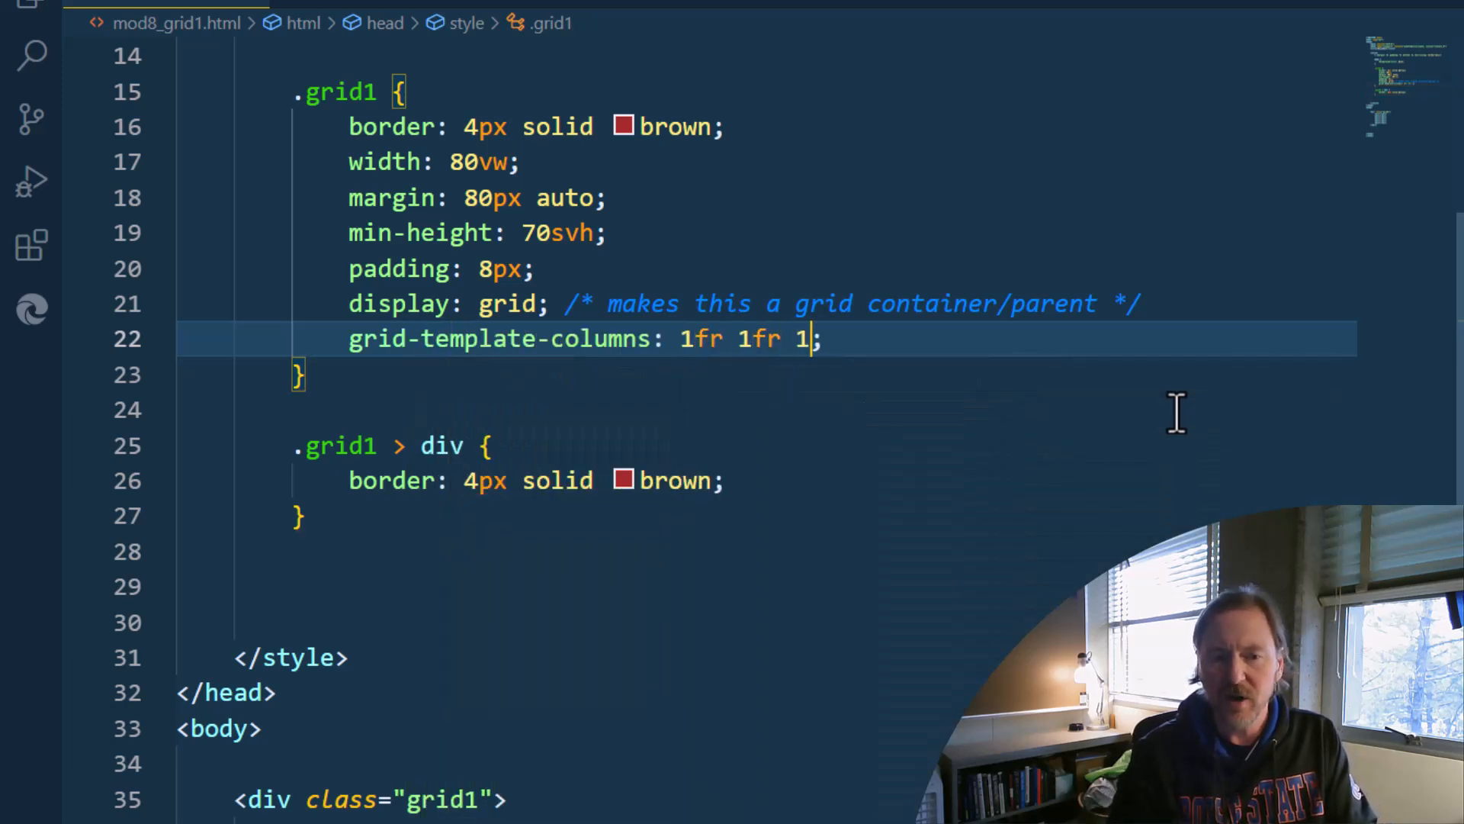
text(fr 1fr)
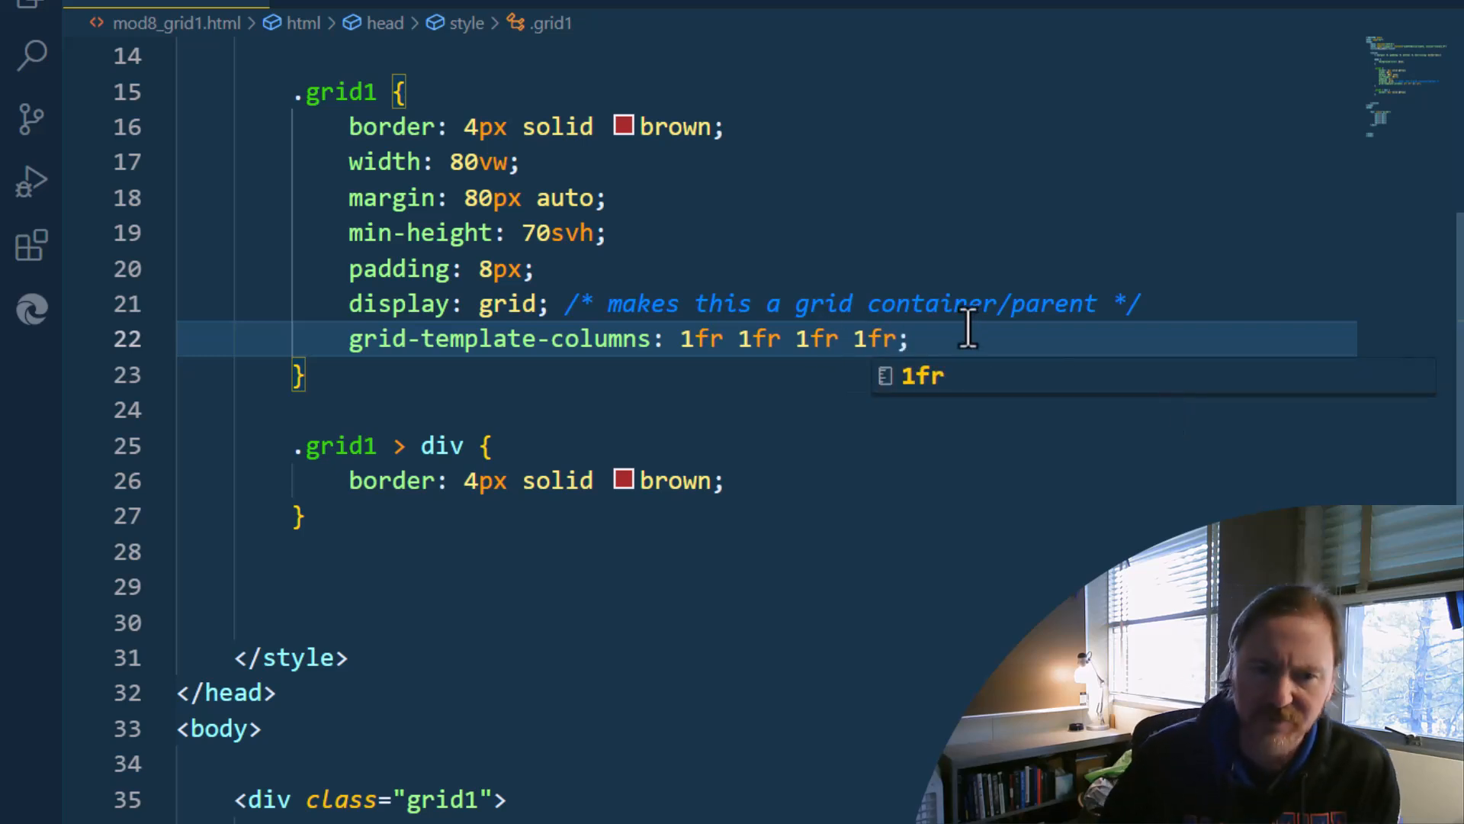
drag(736, 337, 882, 337)
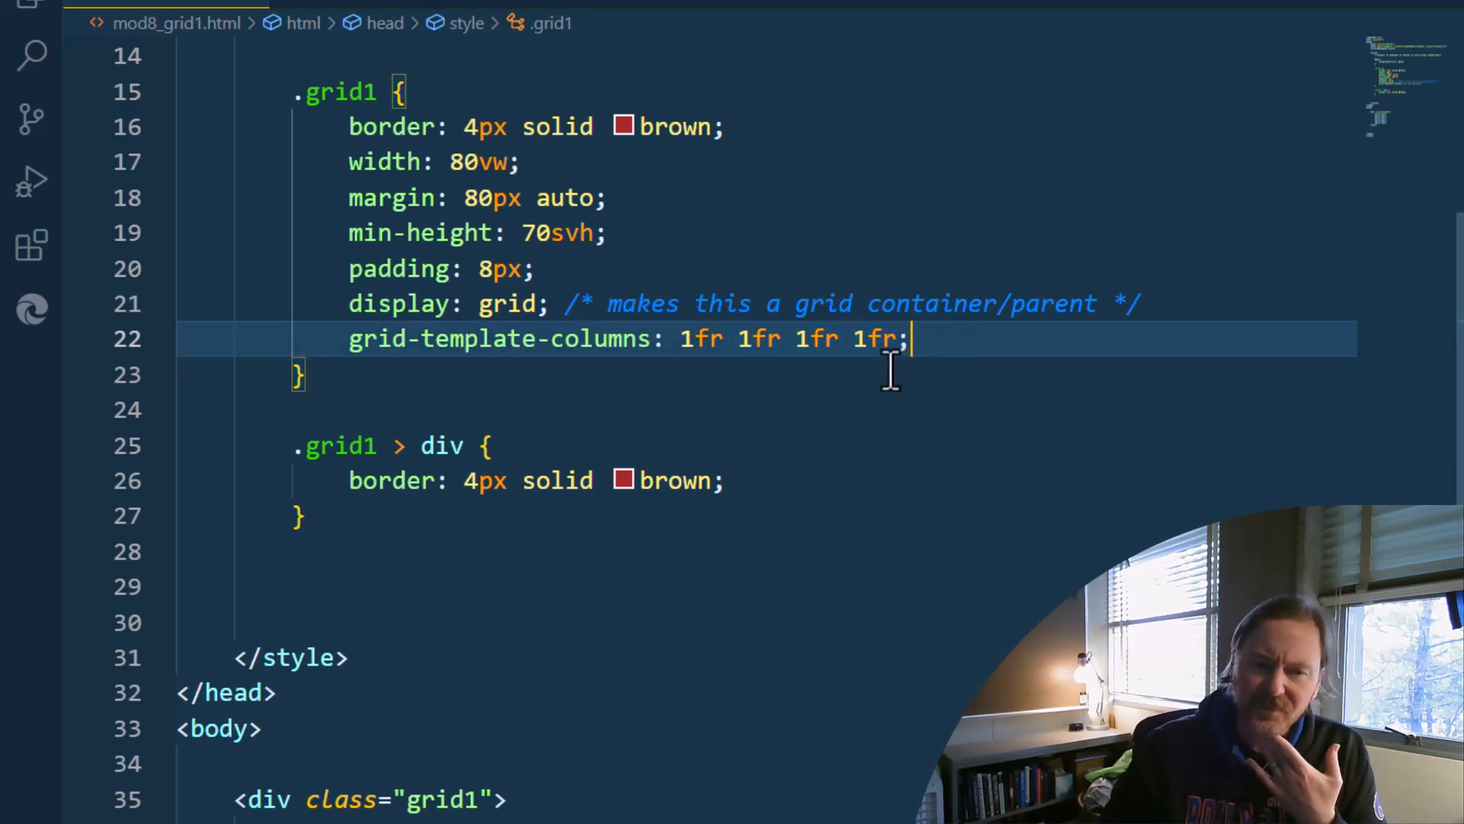
mouse_move(701, 353)
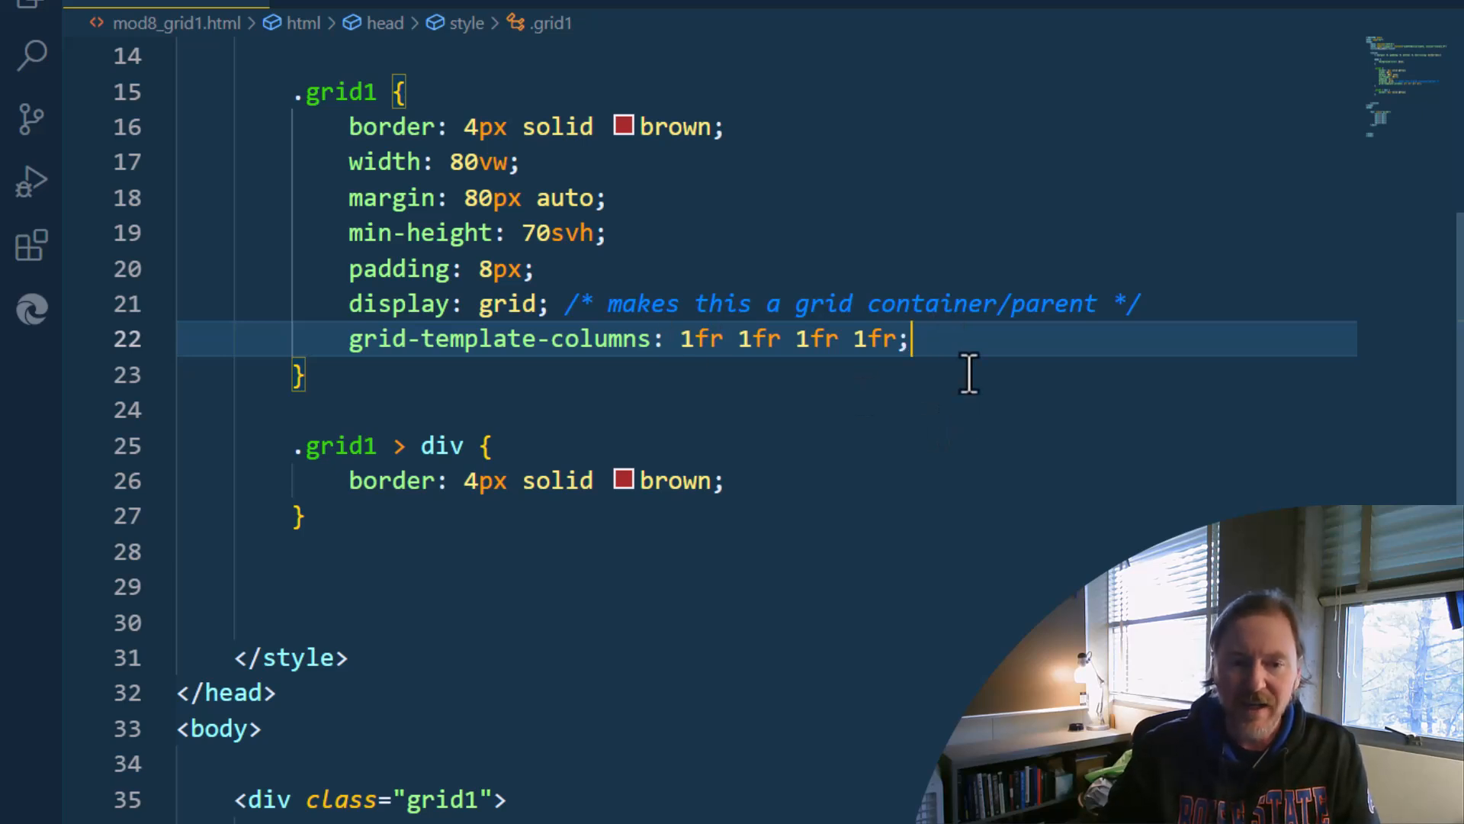
mouse_move(770, 371)
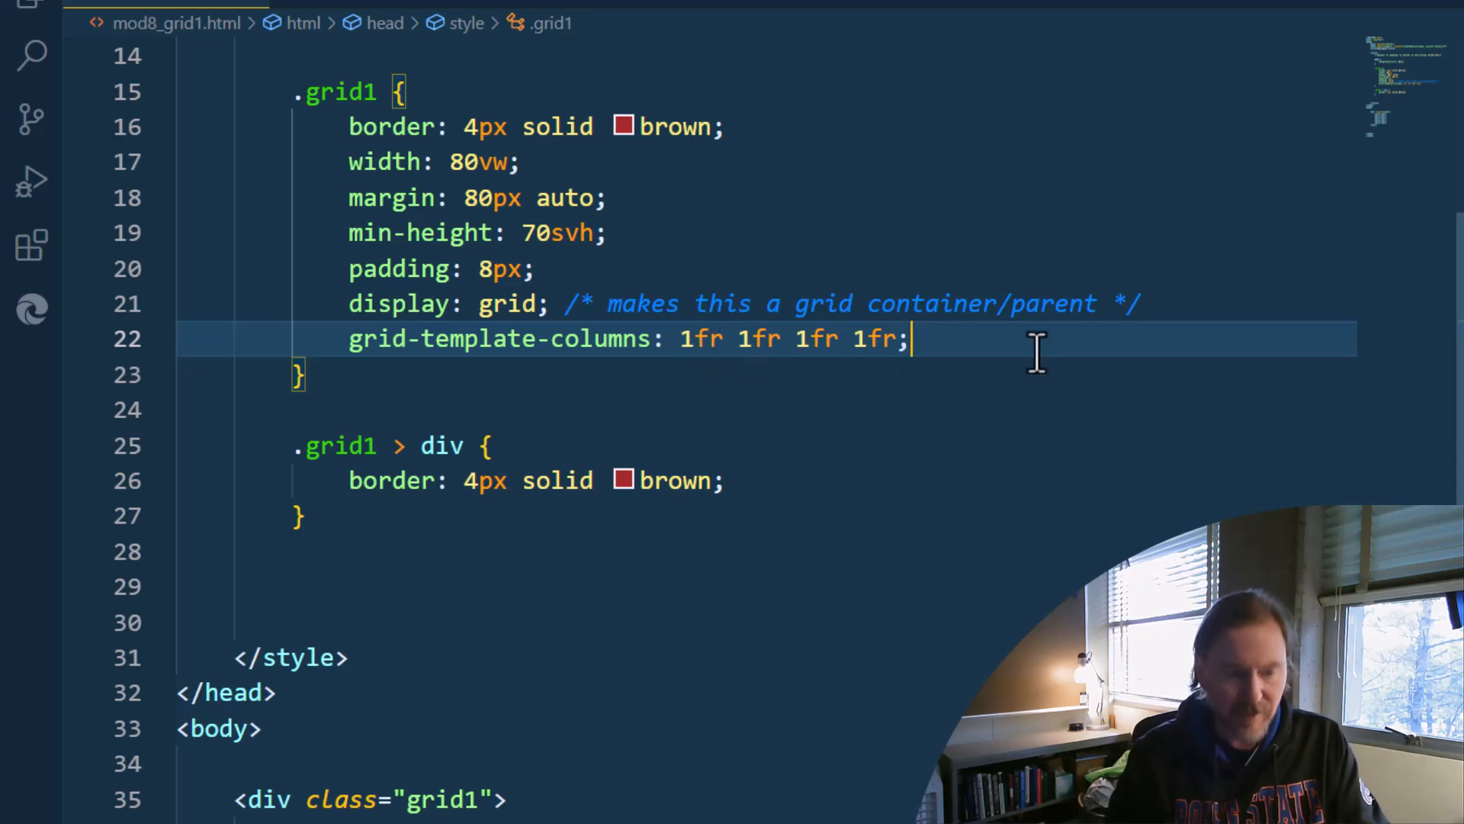
Add grid-template-rows: 1fr 1fr and view the four-column grid in the browser
text(grid-template-rows: ;)
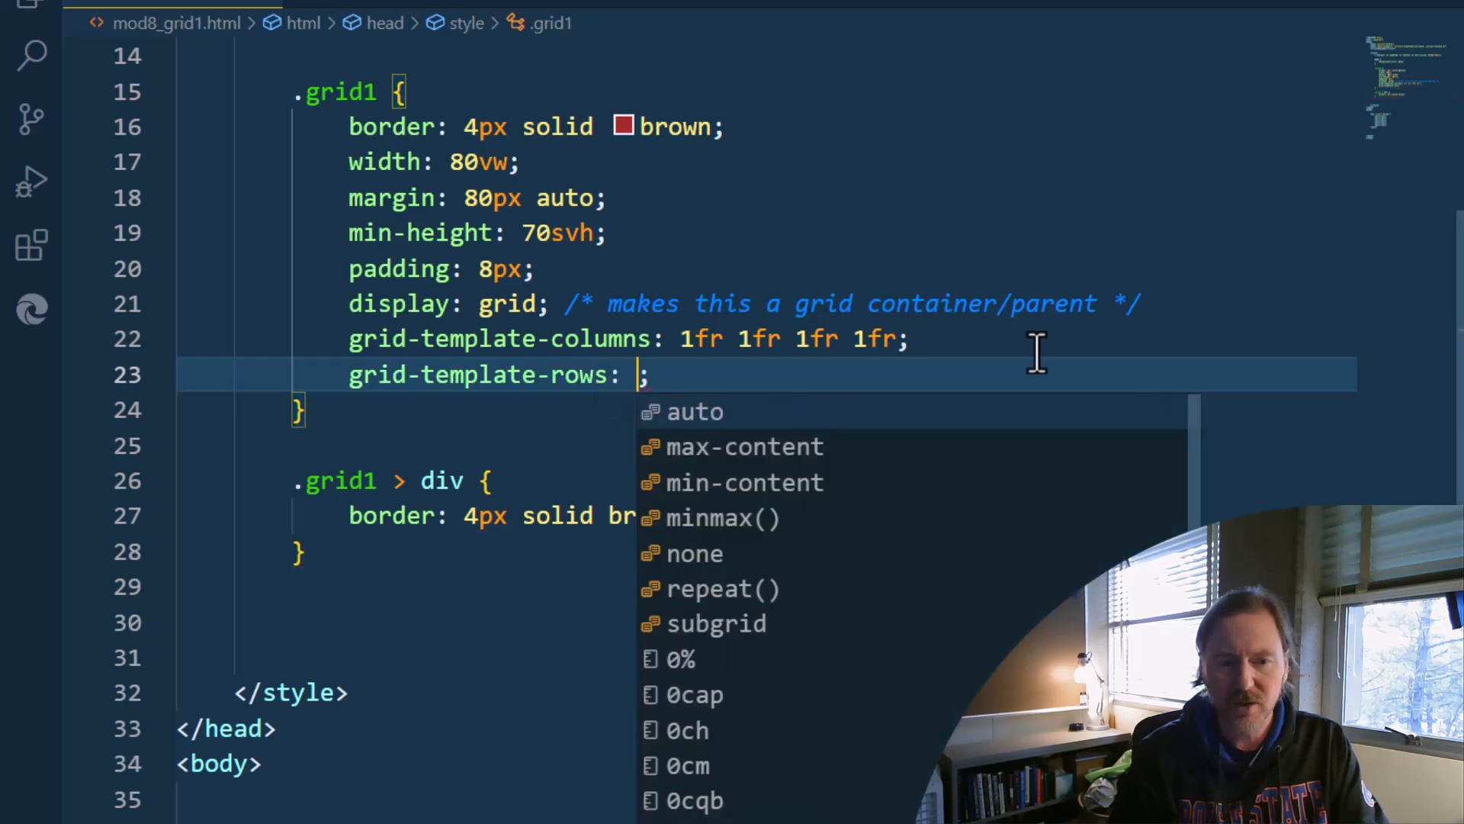
text(1fr 1)
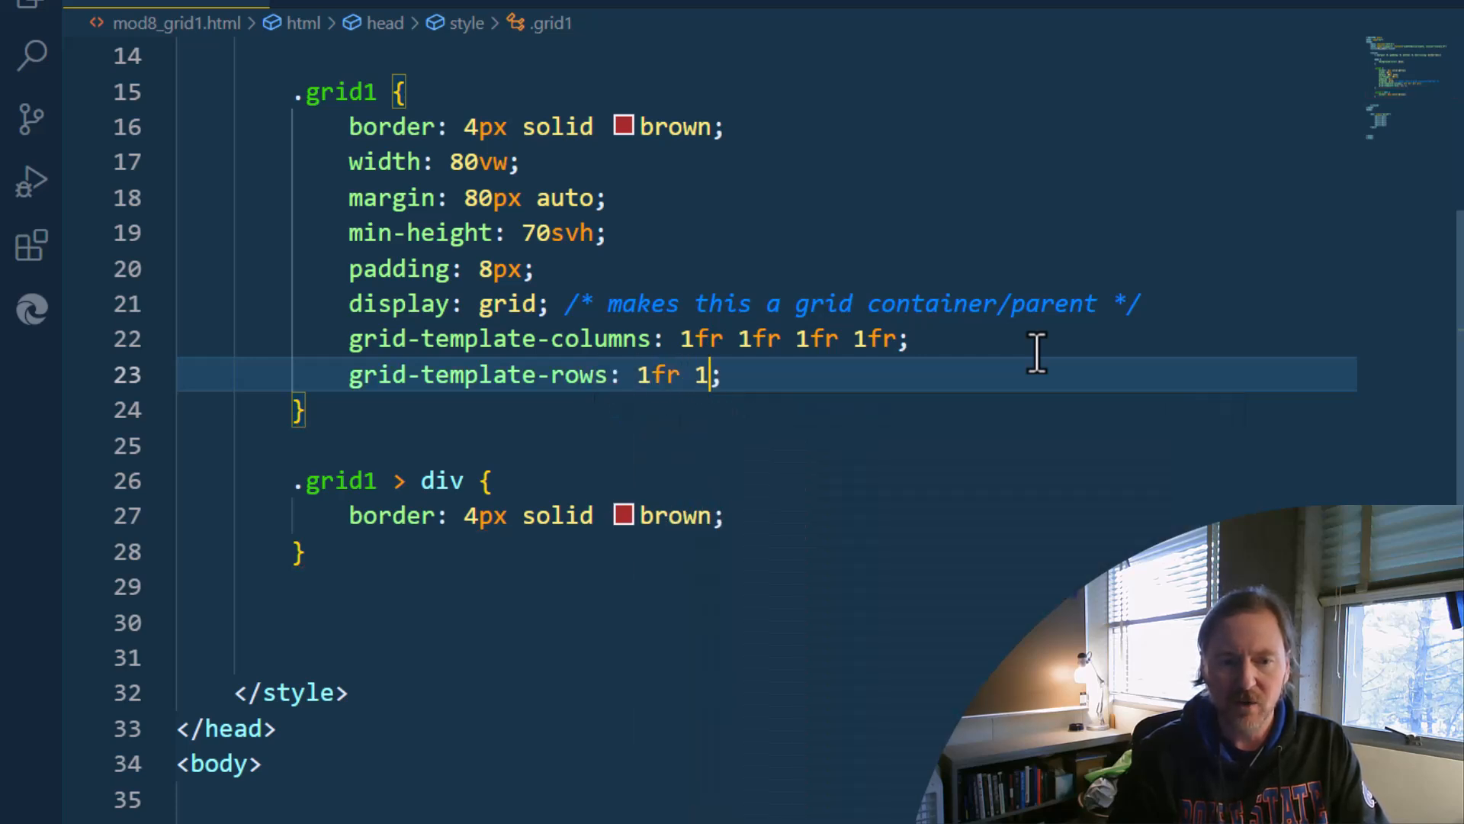
text(fr)
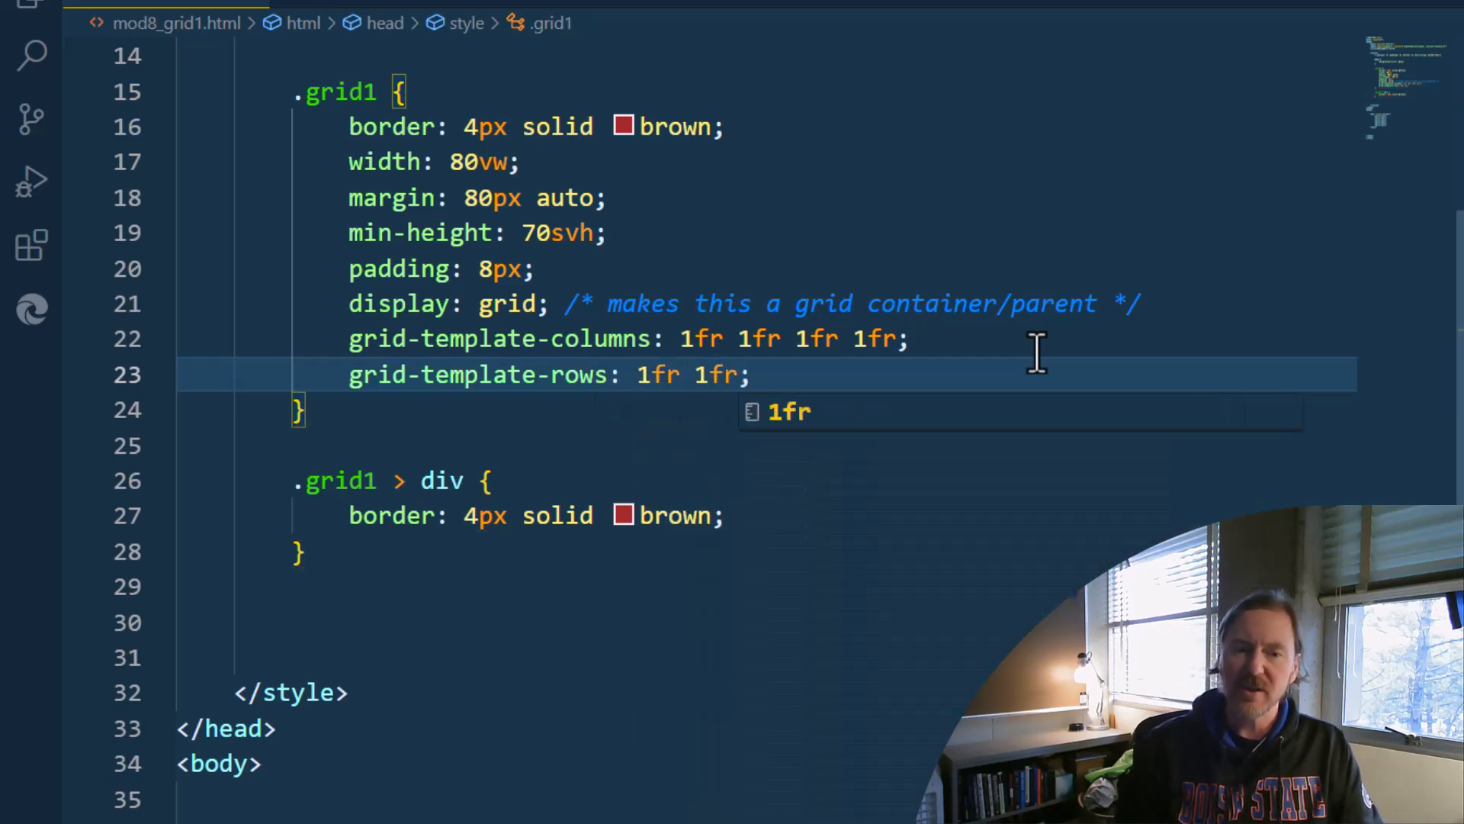
key(alt+tab)
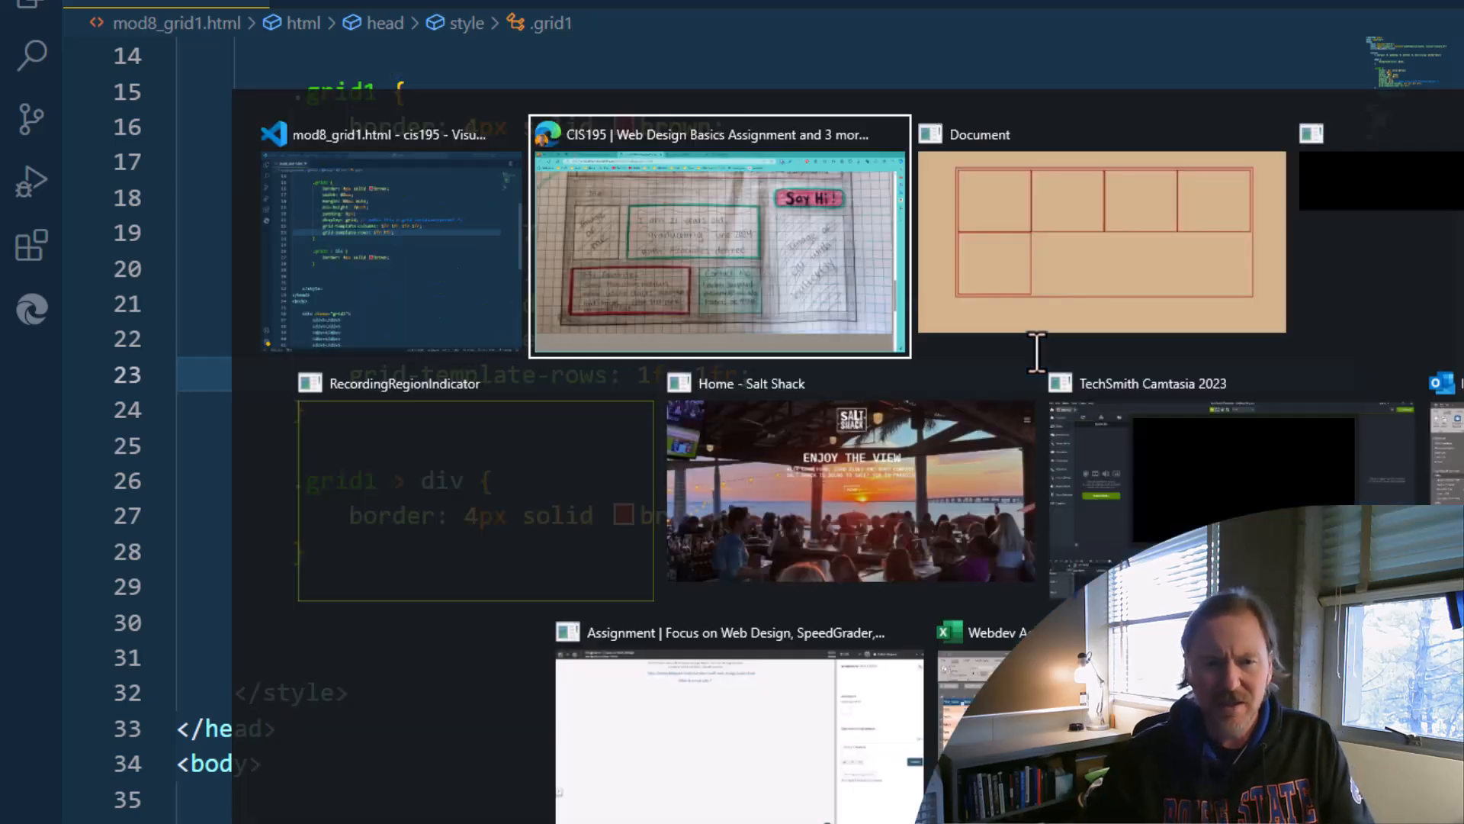
click(1101, 236)
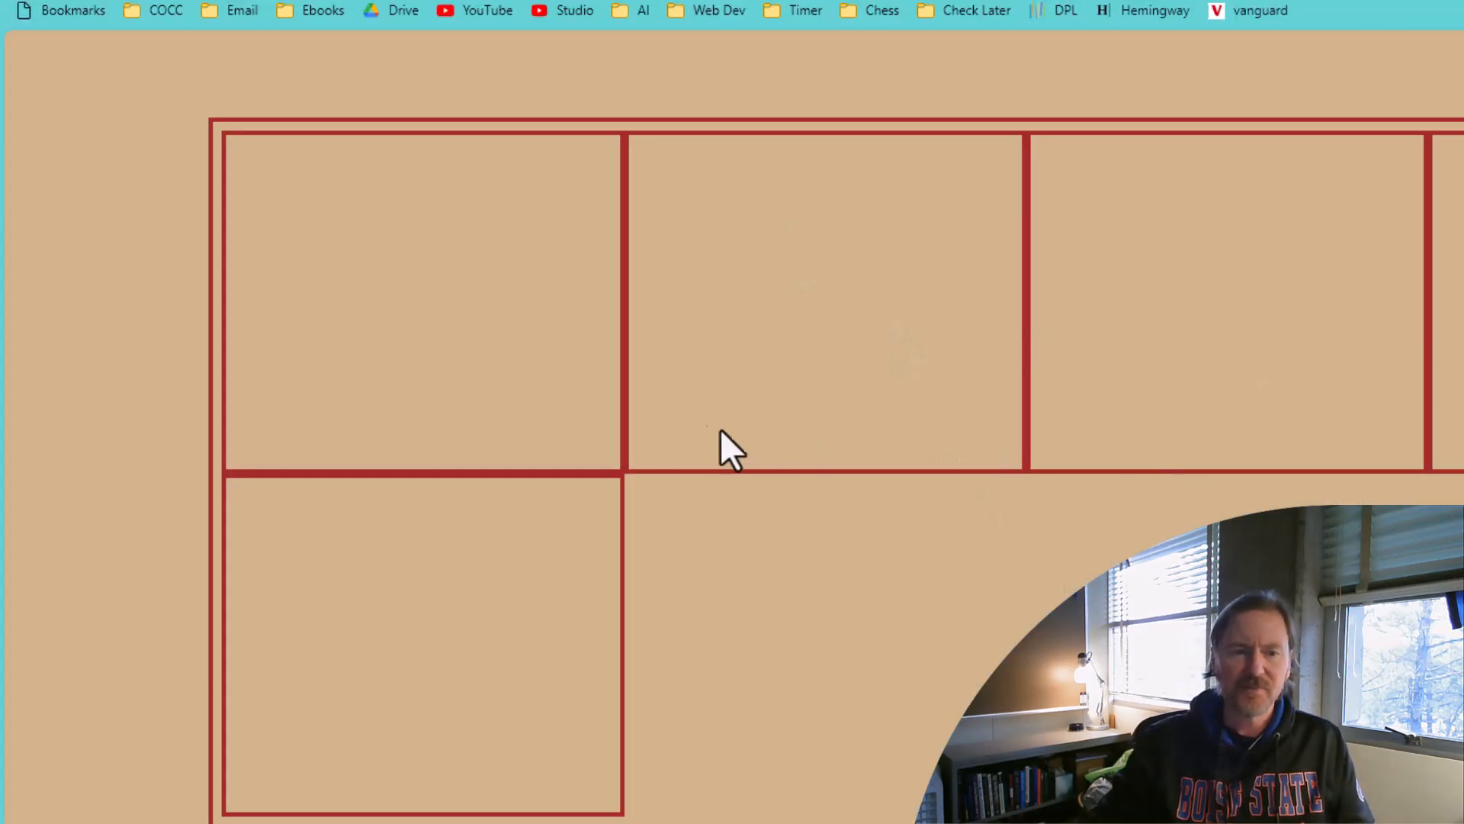
mouse_move(723, 221)
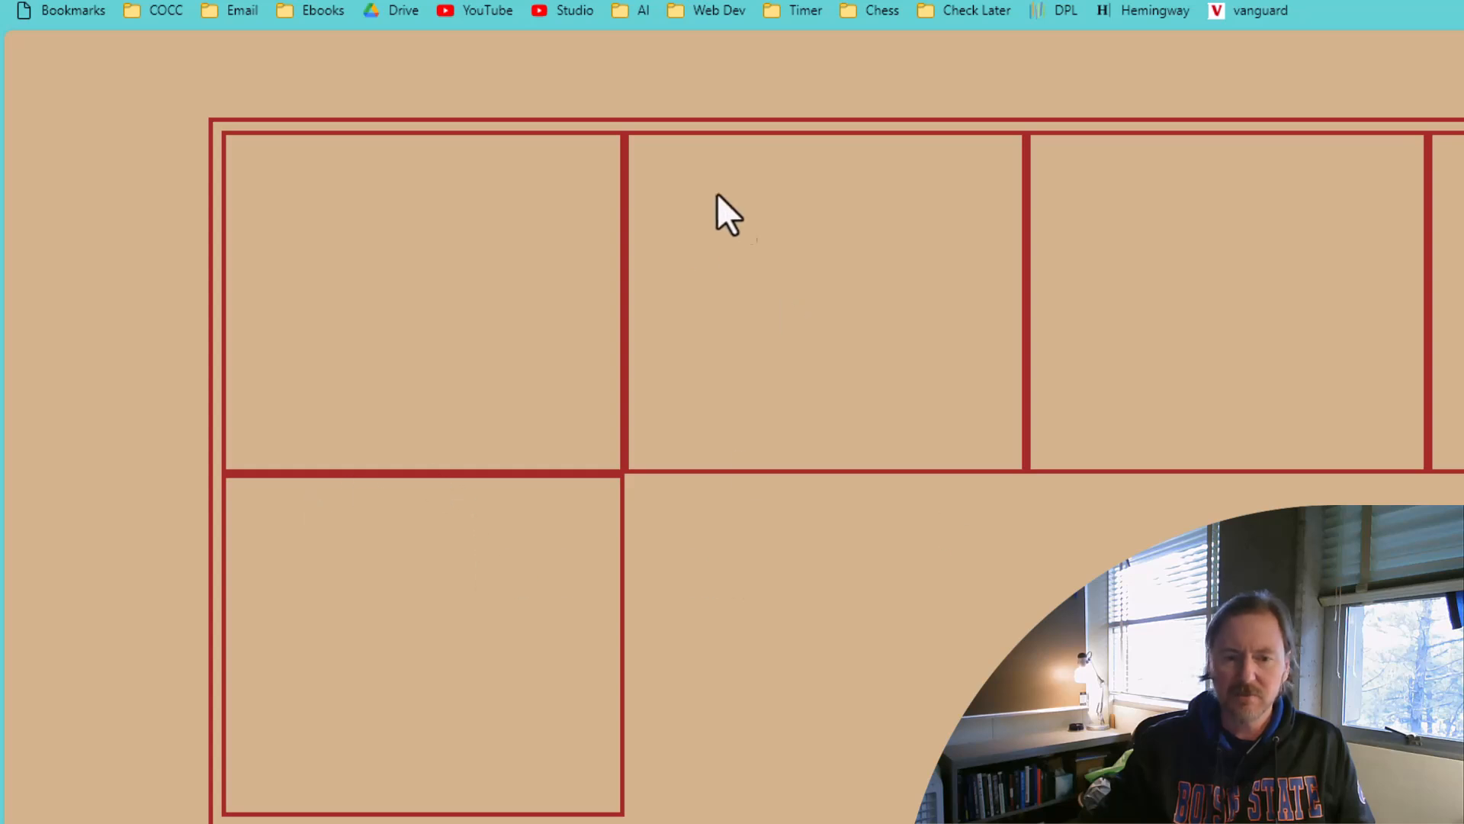
mouse_move(736, 687)
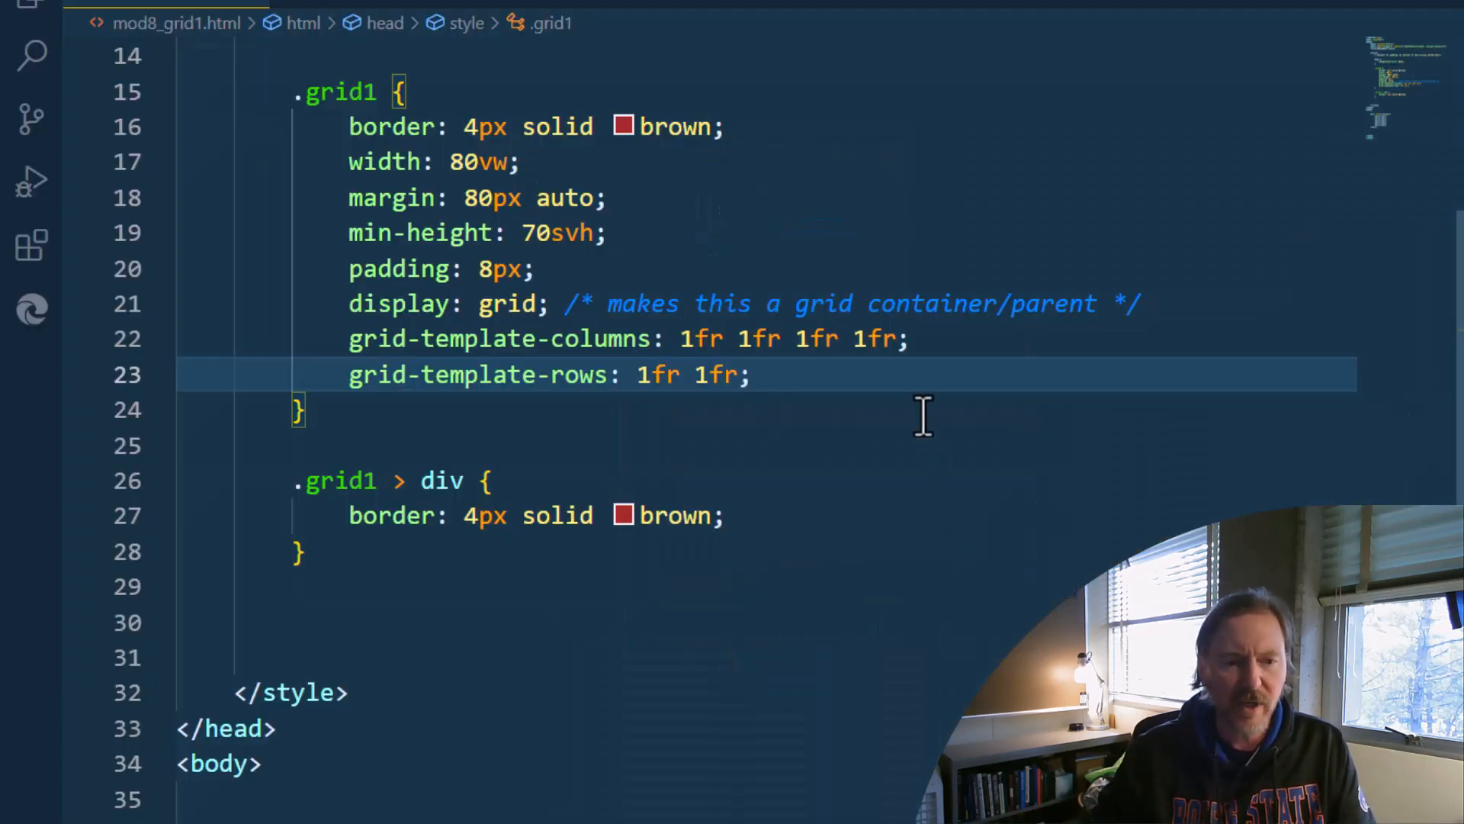
mouse_move(1029, 517)
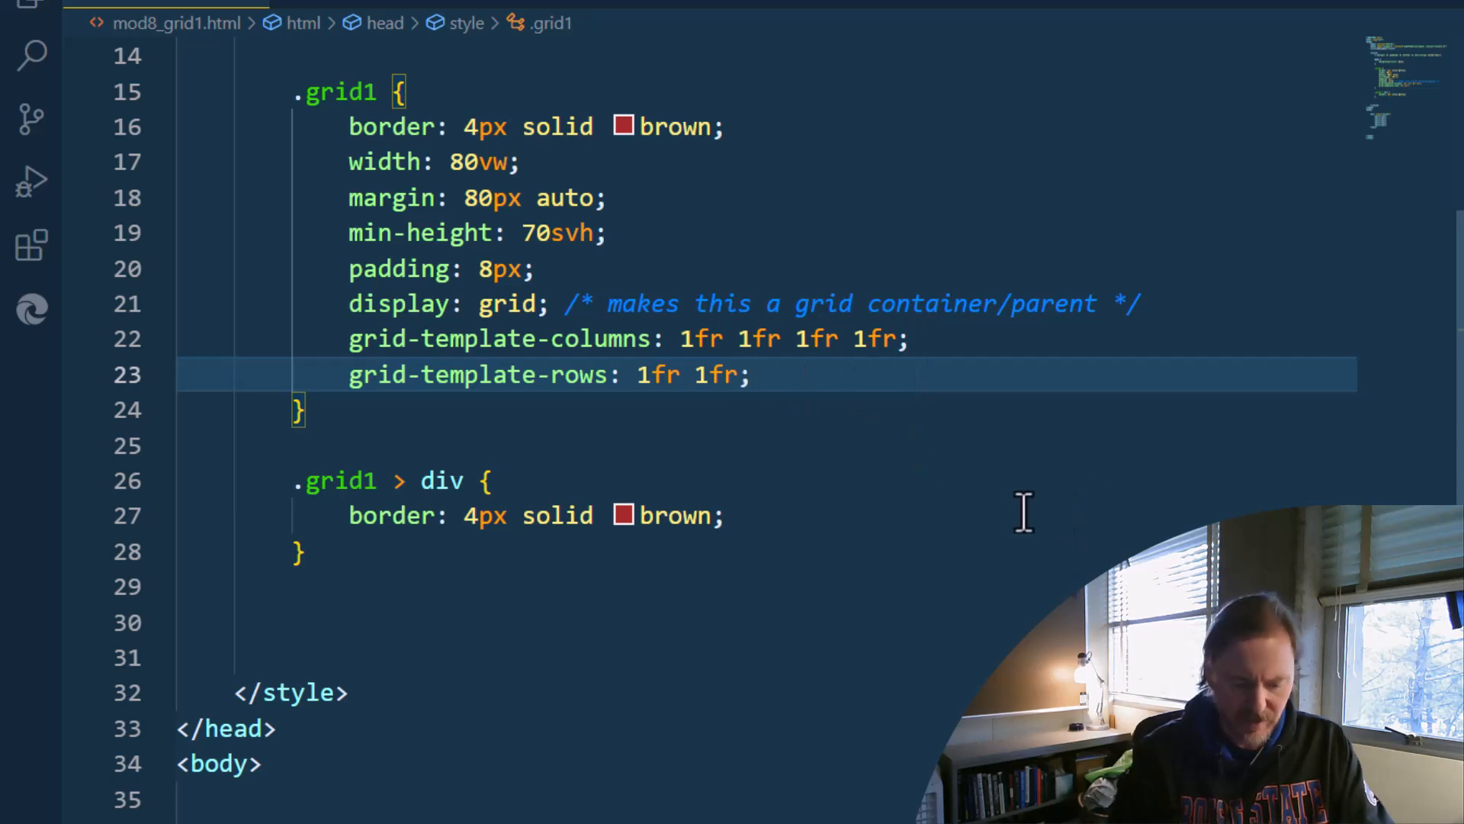
Add gap: 8px; to the .grid1 rule and check the spacing
text(ga)
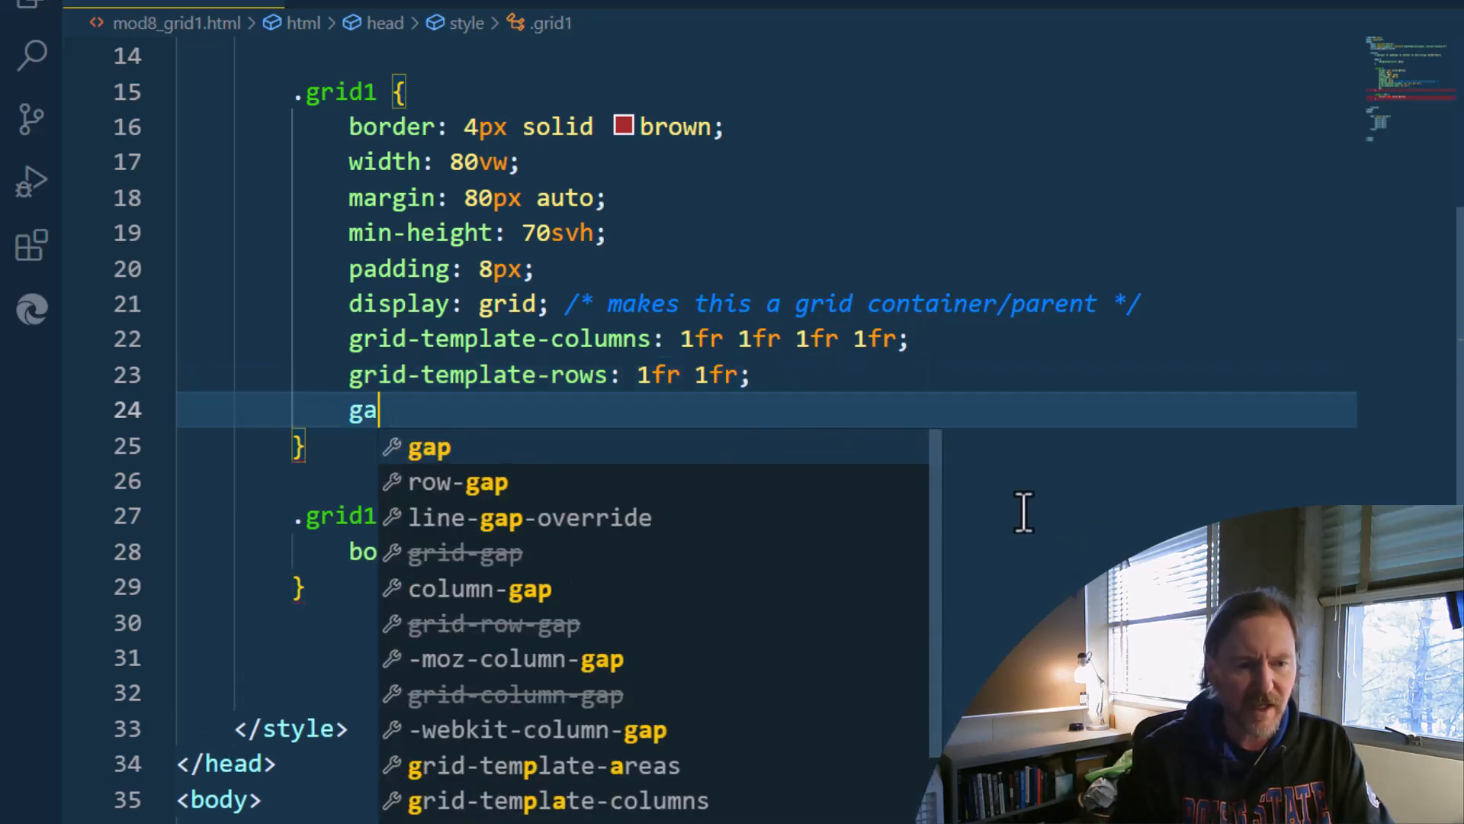
text(p: 8px;)
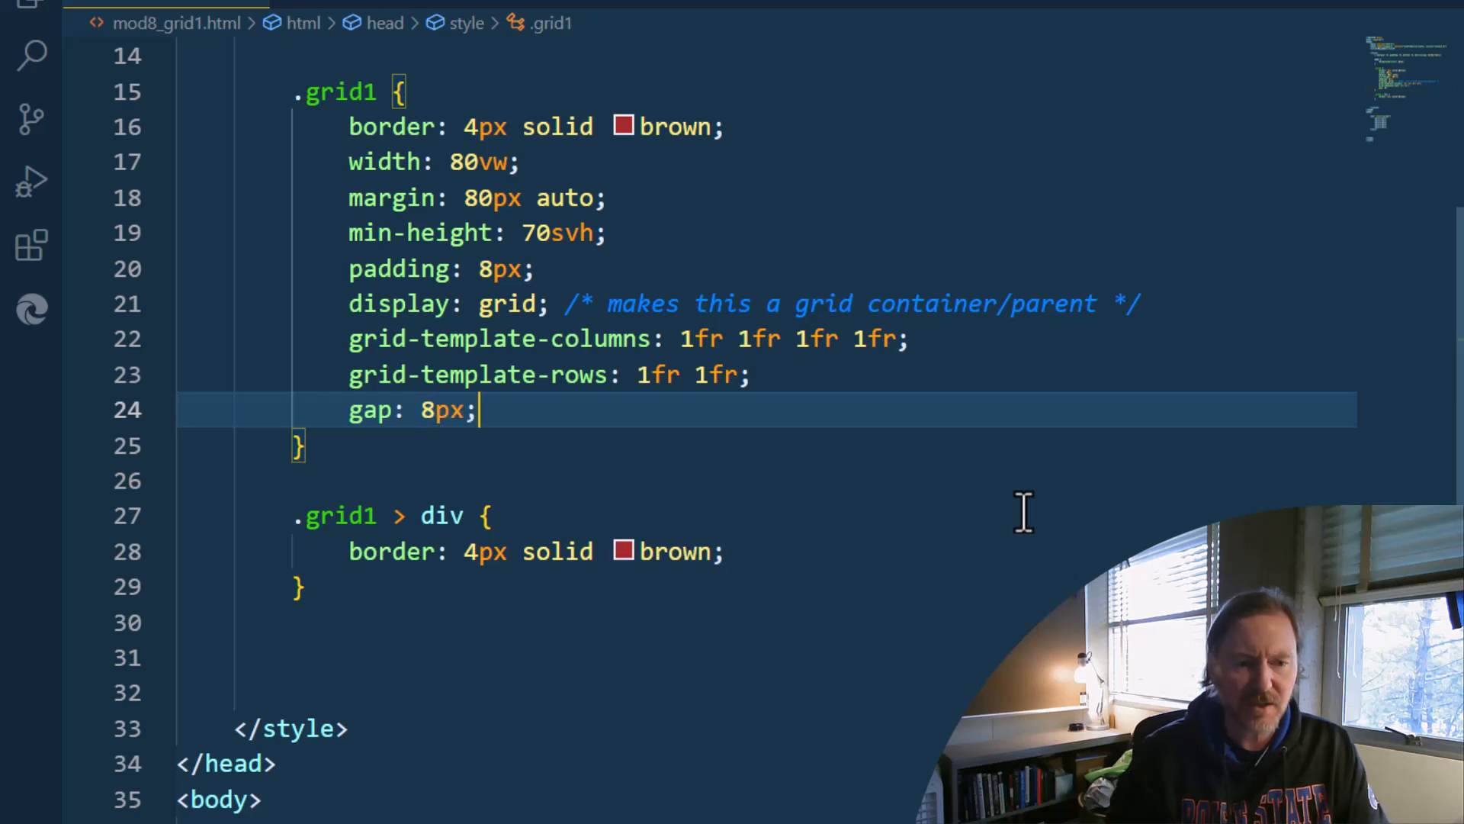
mouse_move(347, 269)
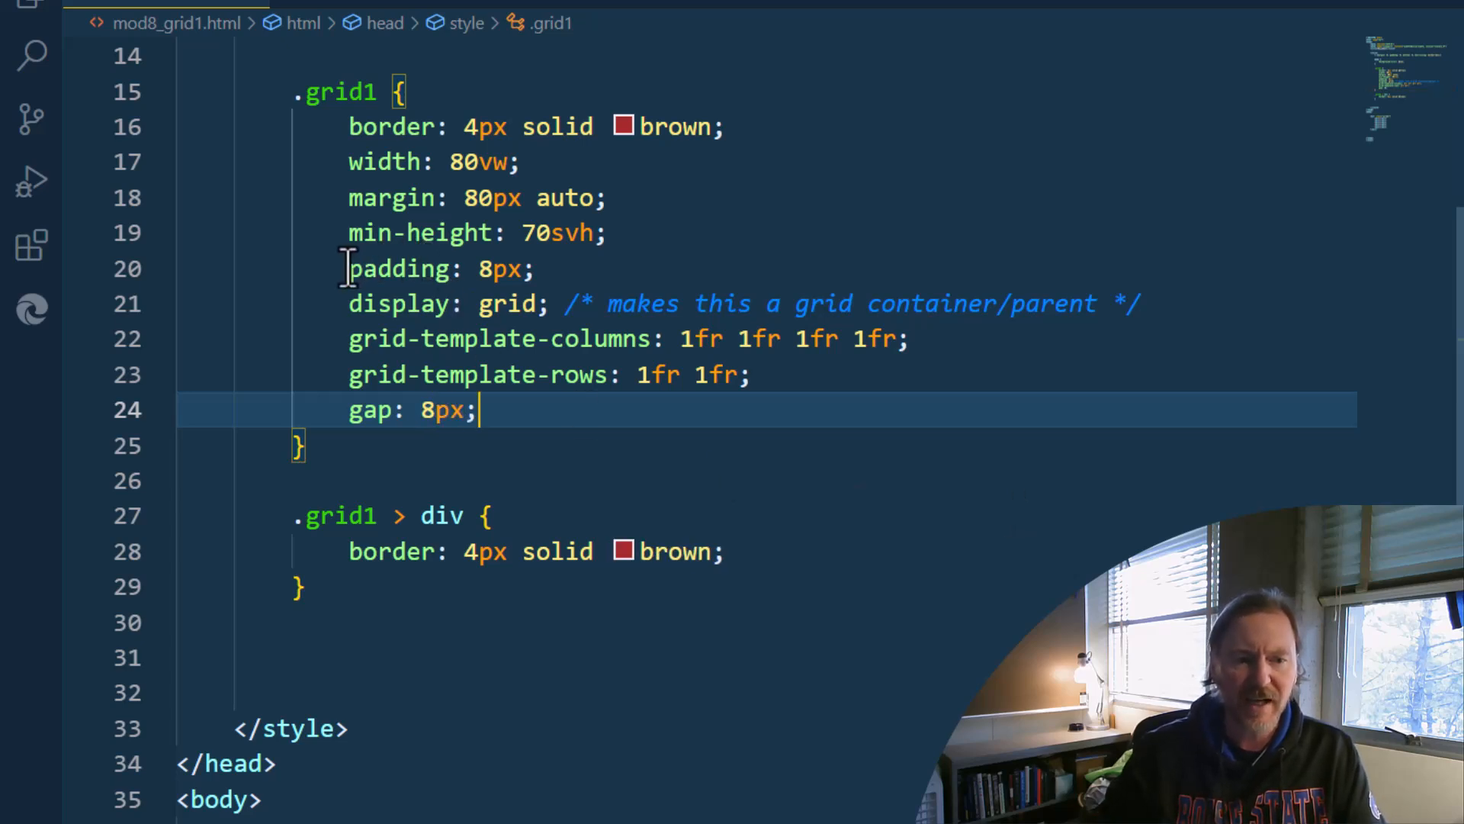
drag(349, 269, 533, 269)
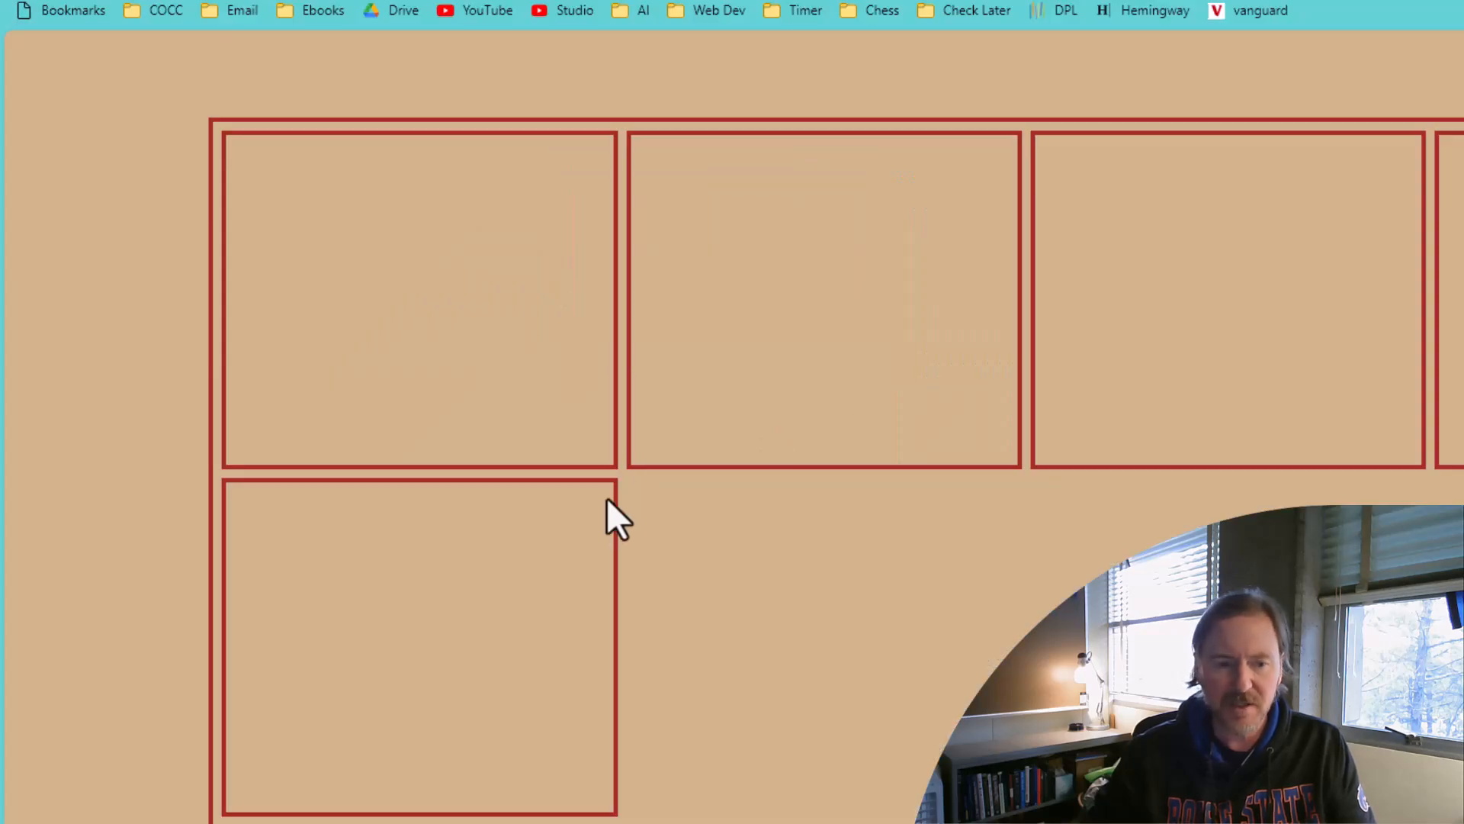
mouse_move(1405, 270)
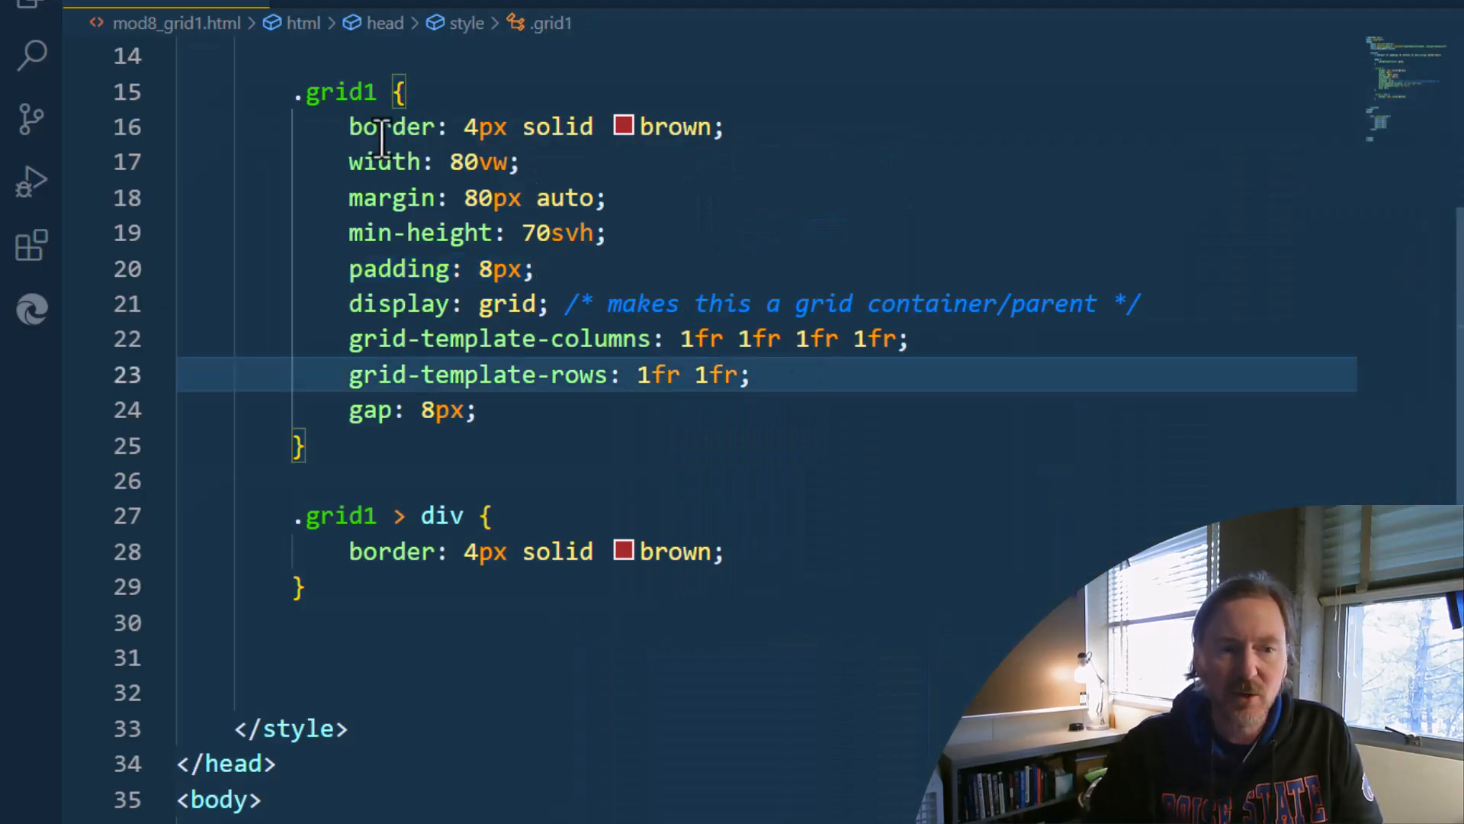
mouse_move(563, 231)
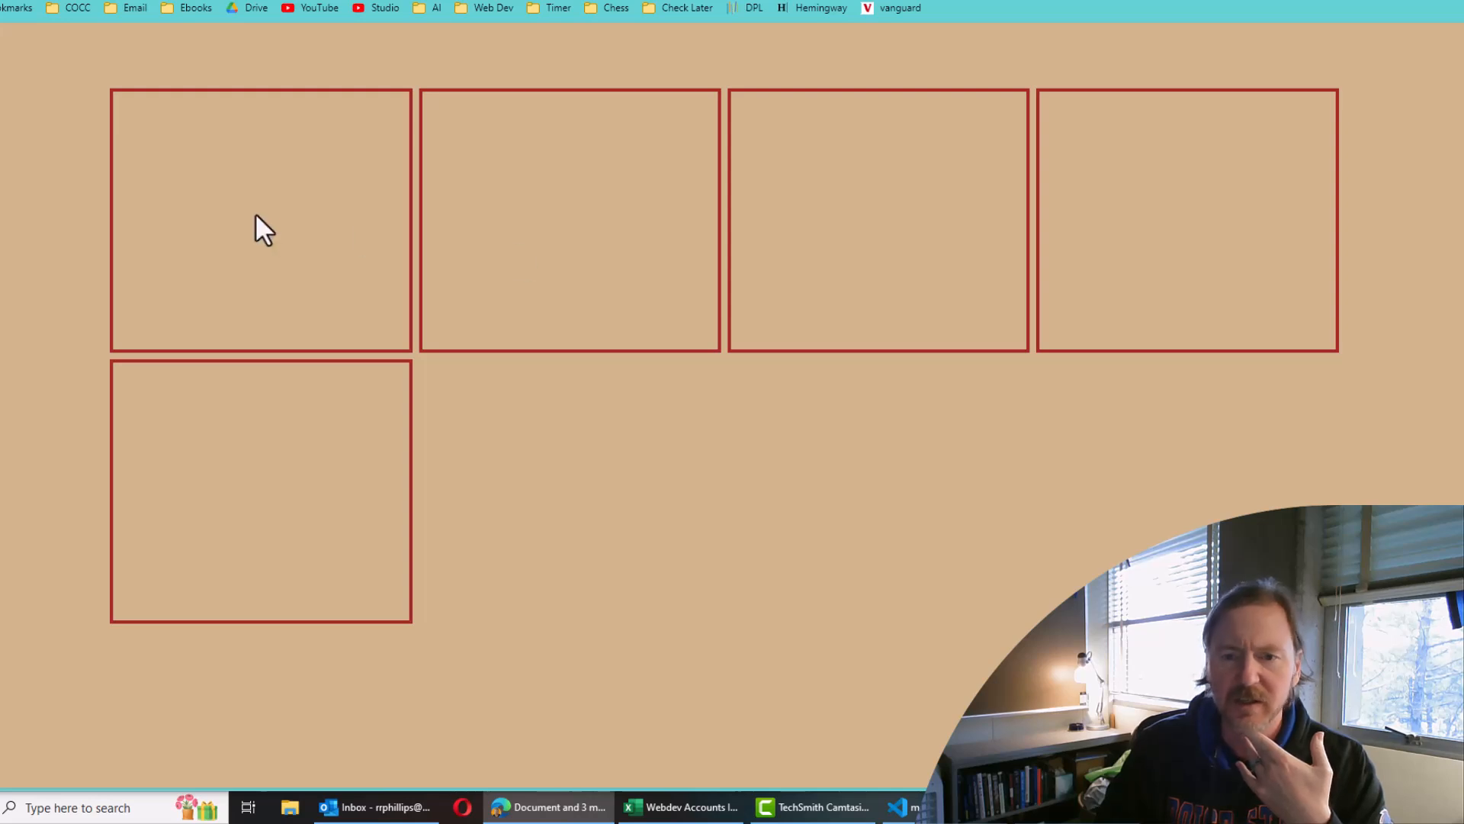
mouse_move(979, 236)
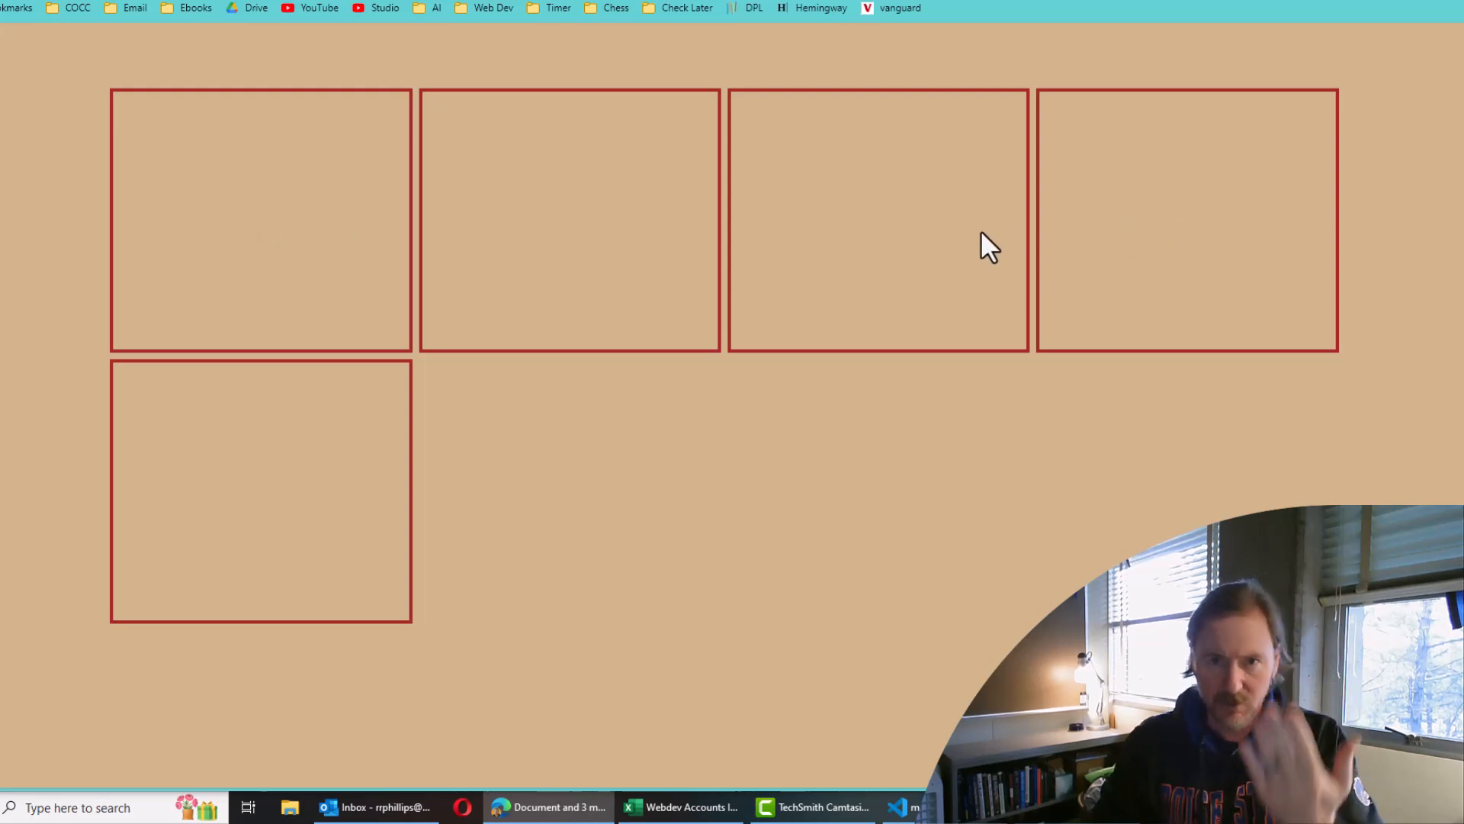
Back in the editor, delete the three extra child divs, leaving five
click(904, 806)
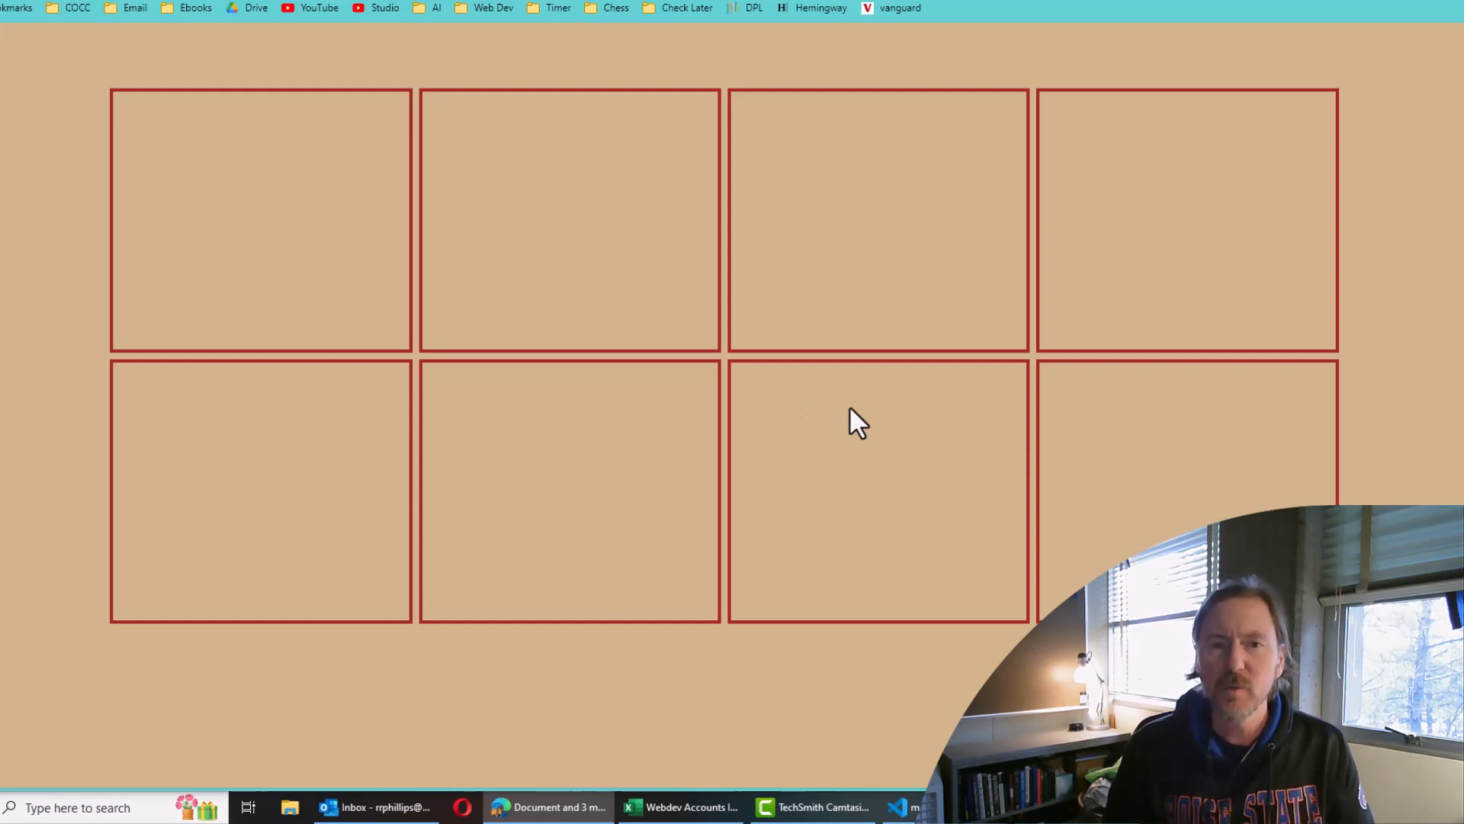
click(905, 807)
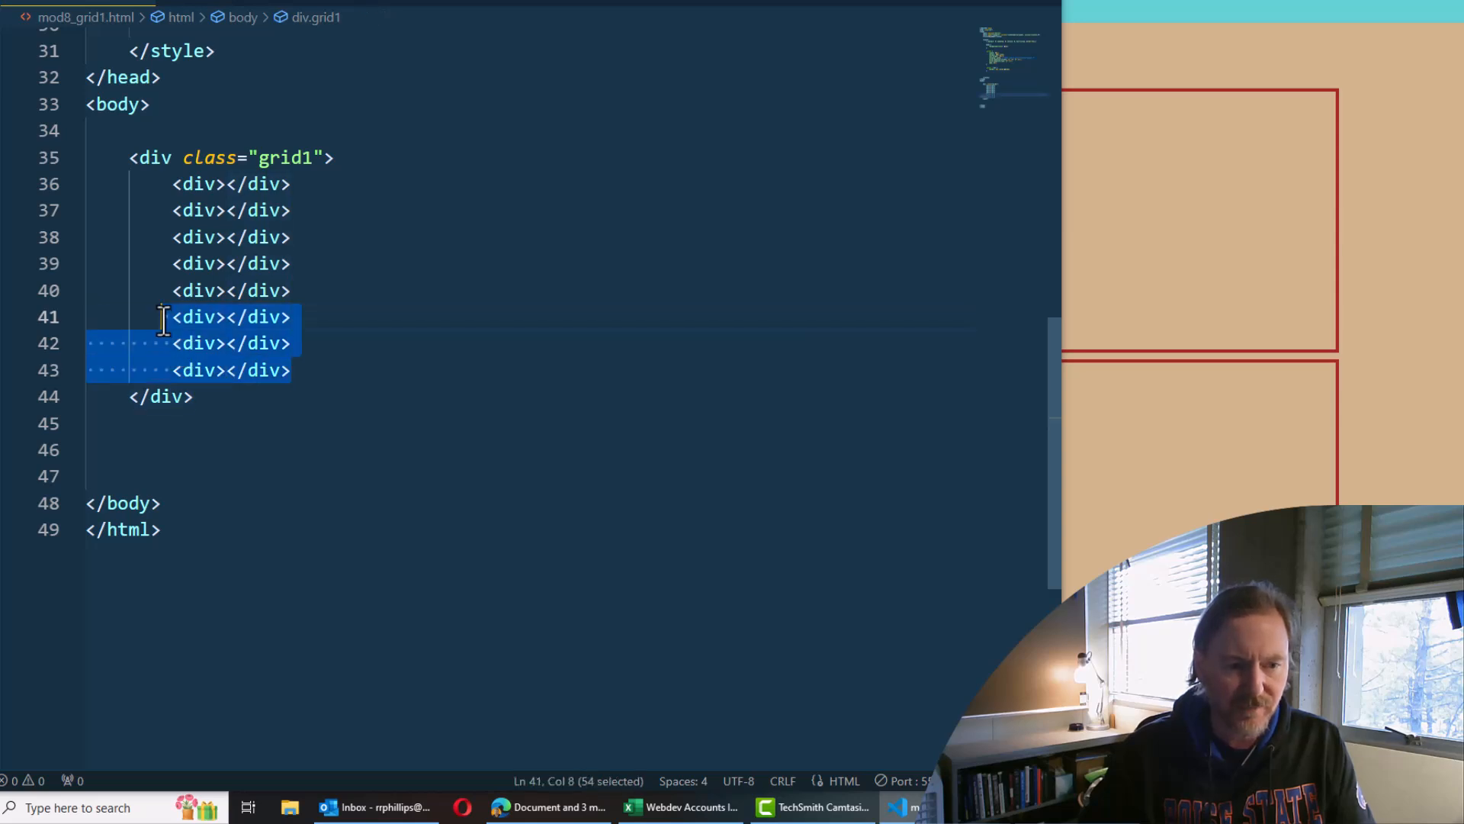
key(Delete)
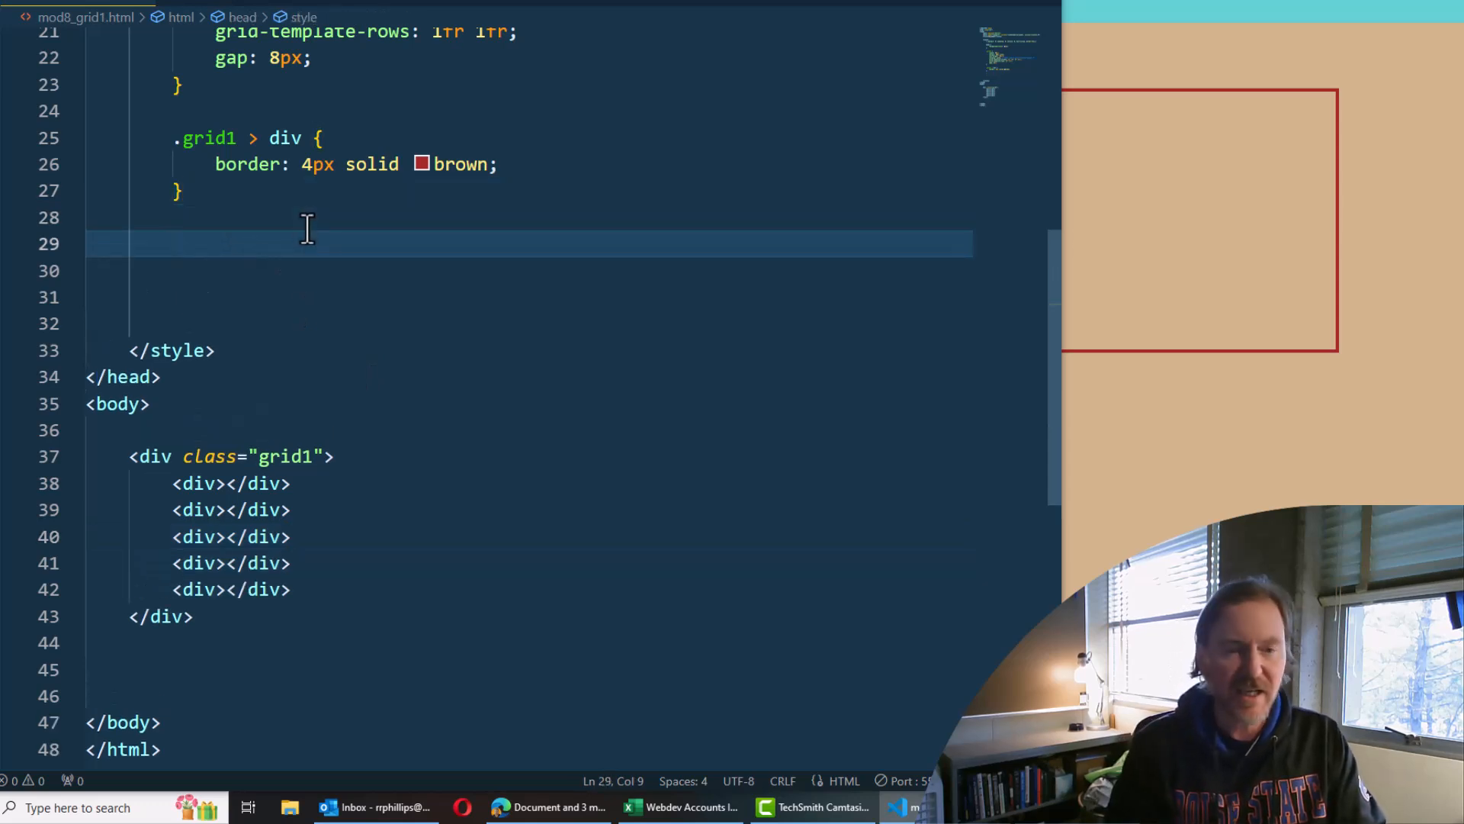
Write empty .grid1 > div:nth-child(1) through (5) rules, then switch to the wireframe
text(.)
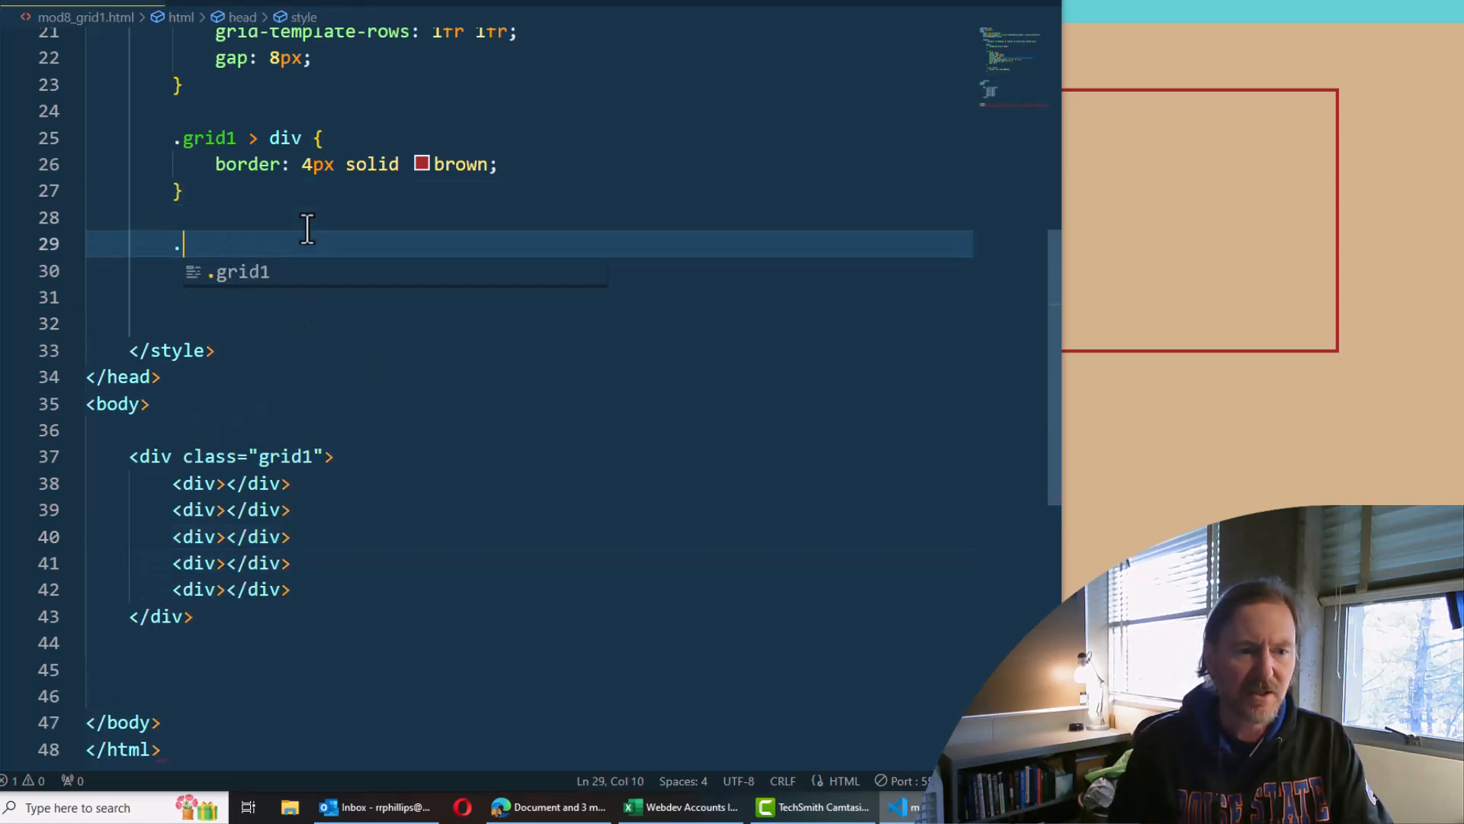
text(grid1)
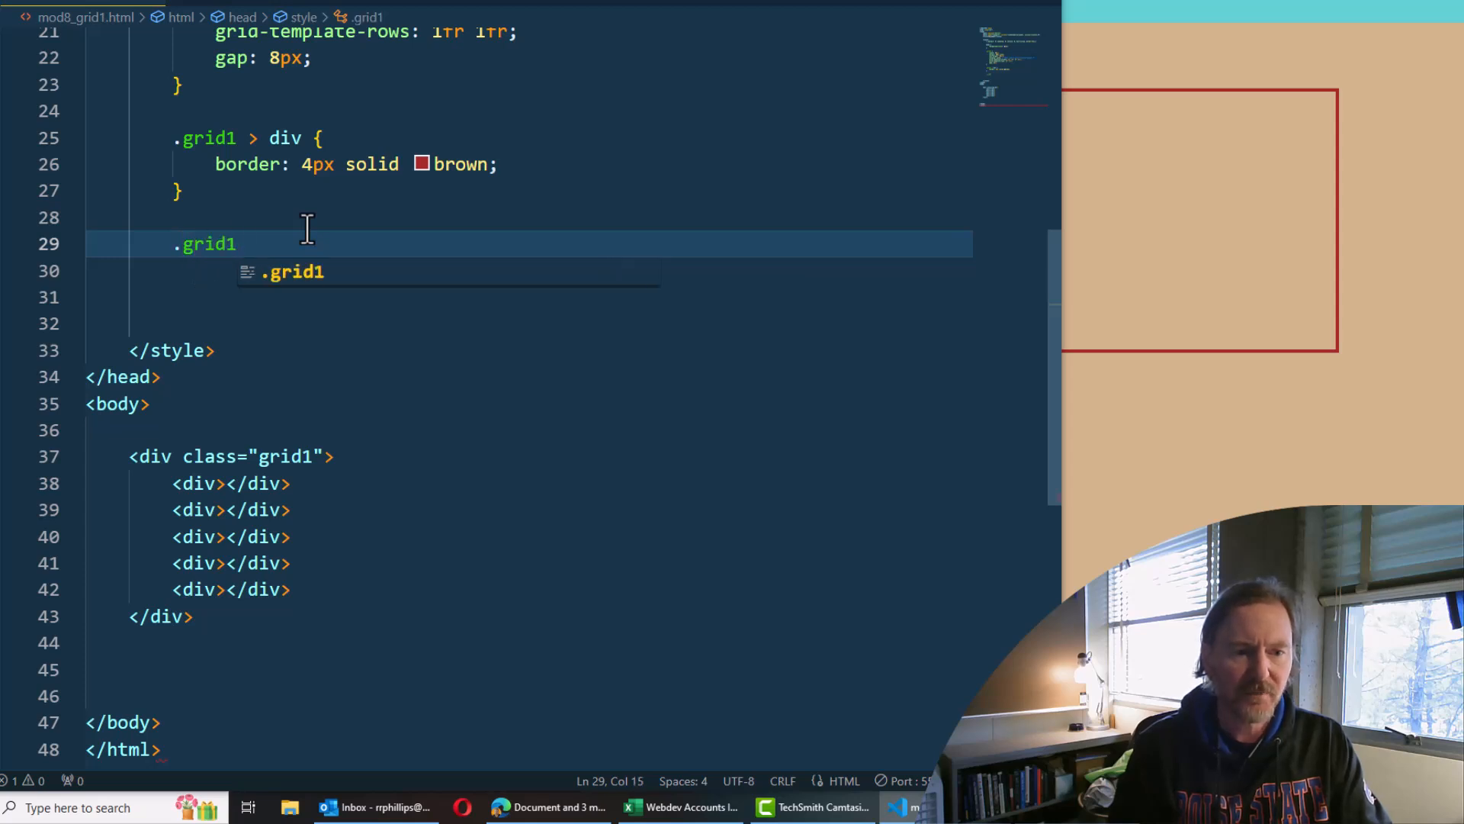
text(> div:nth-child()
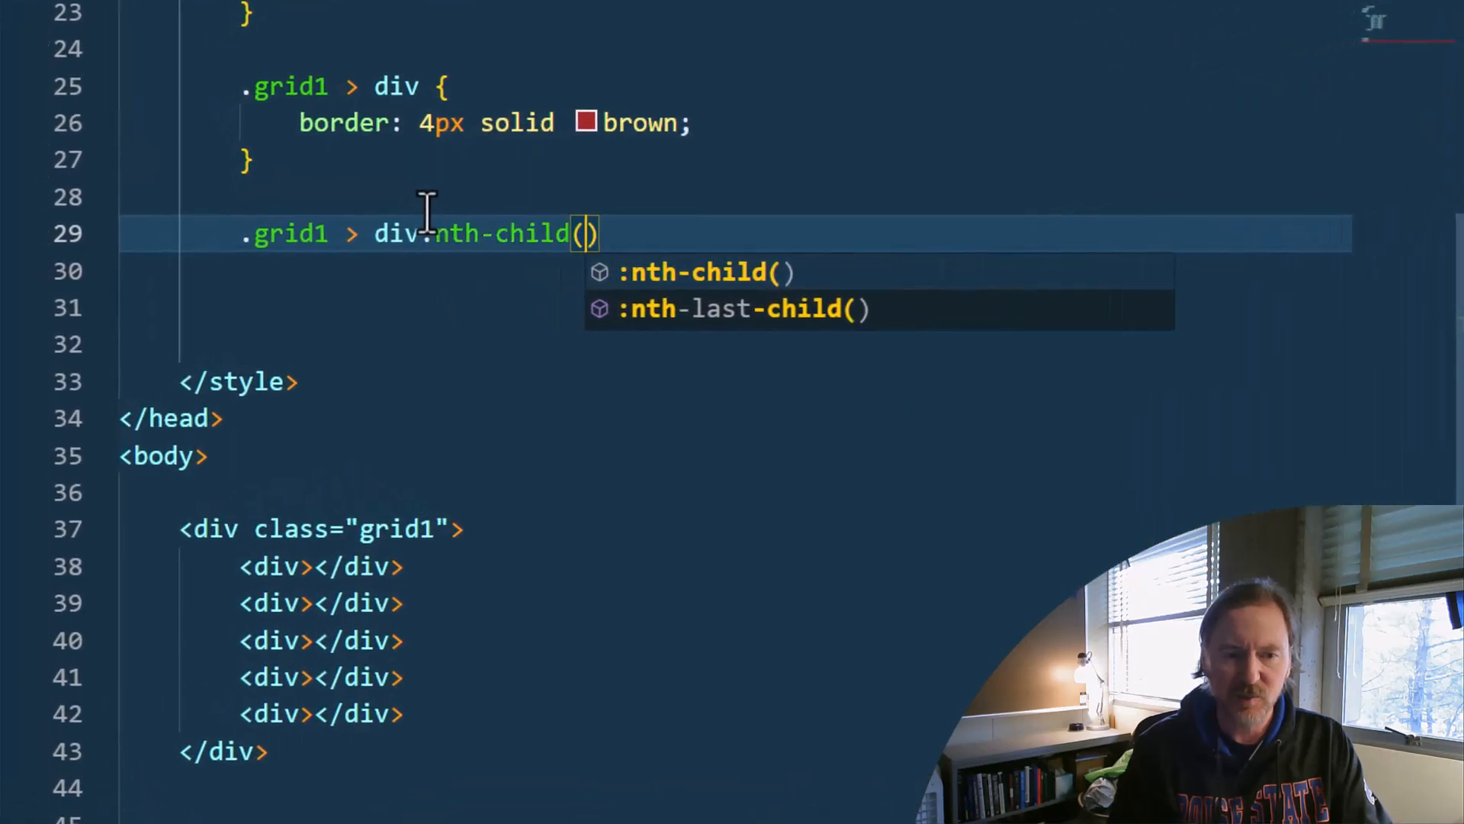
text(1) {)
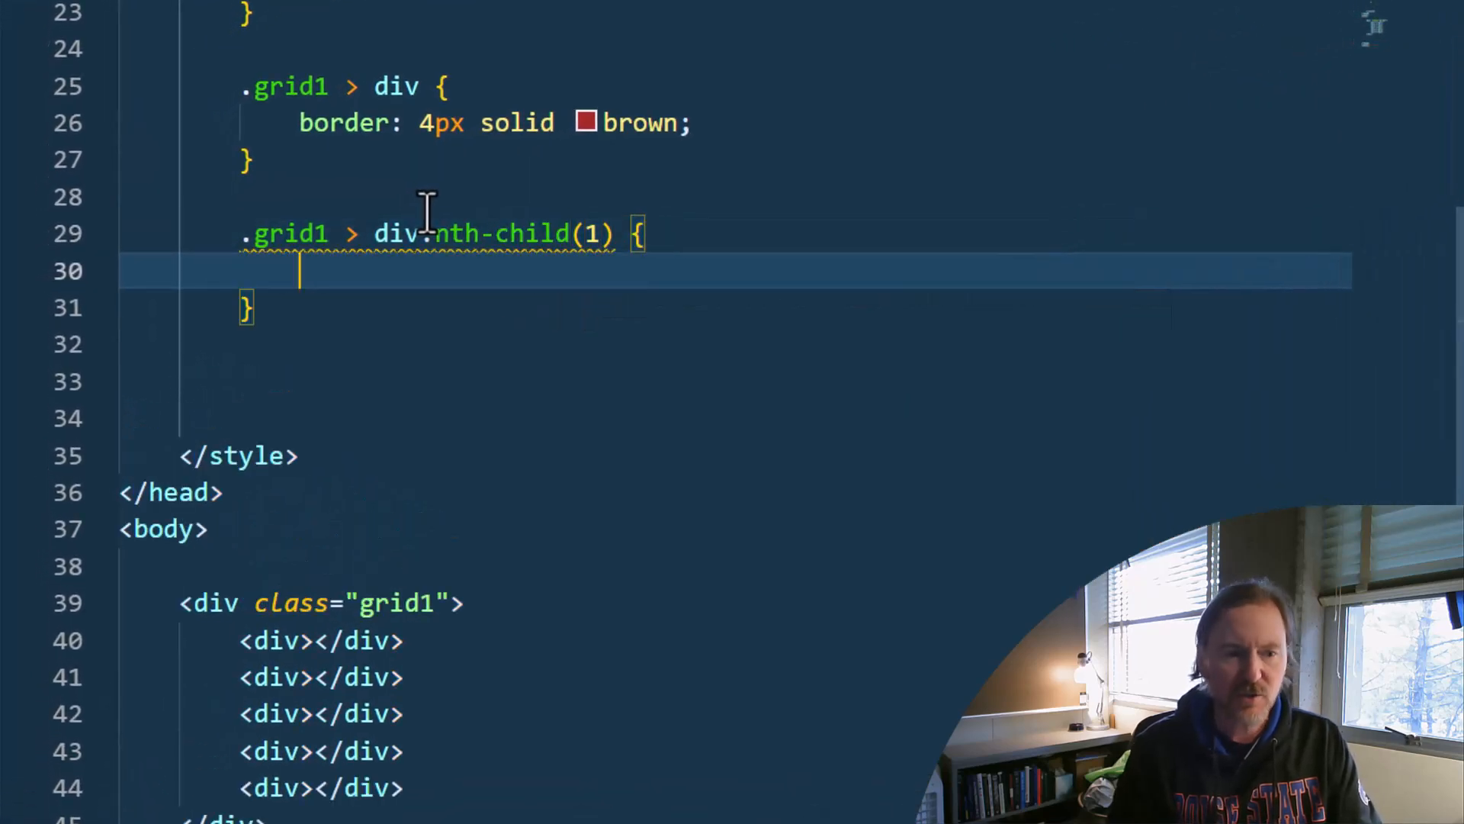
scroll(down, 3)
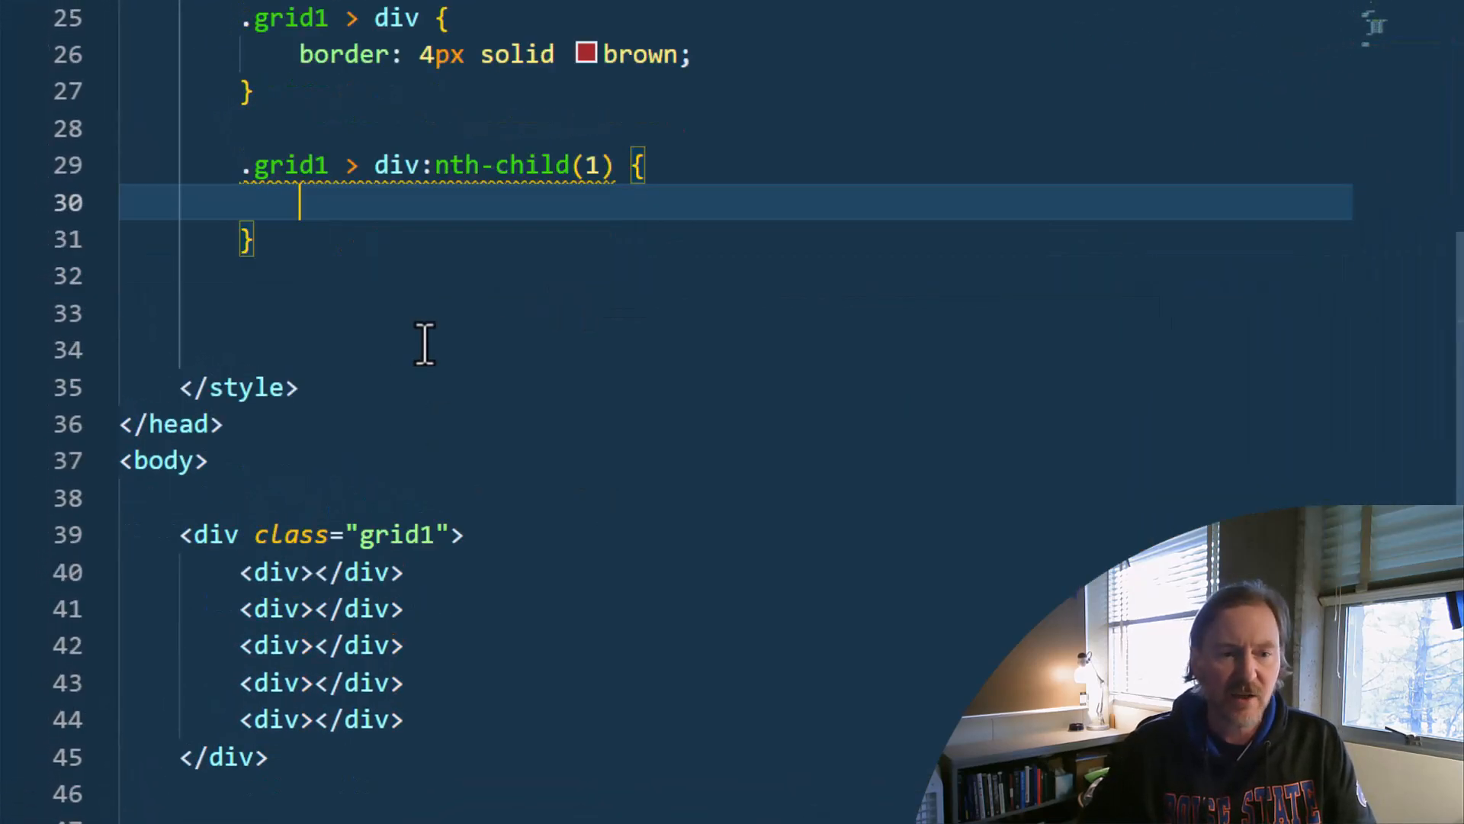
mouse_move(242, 166)
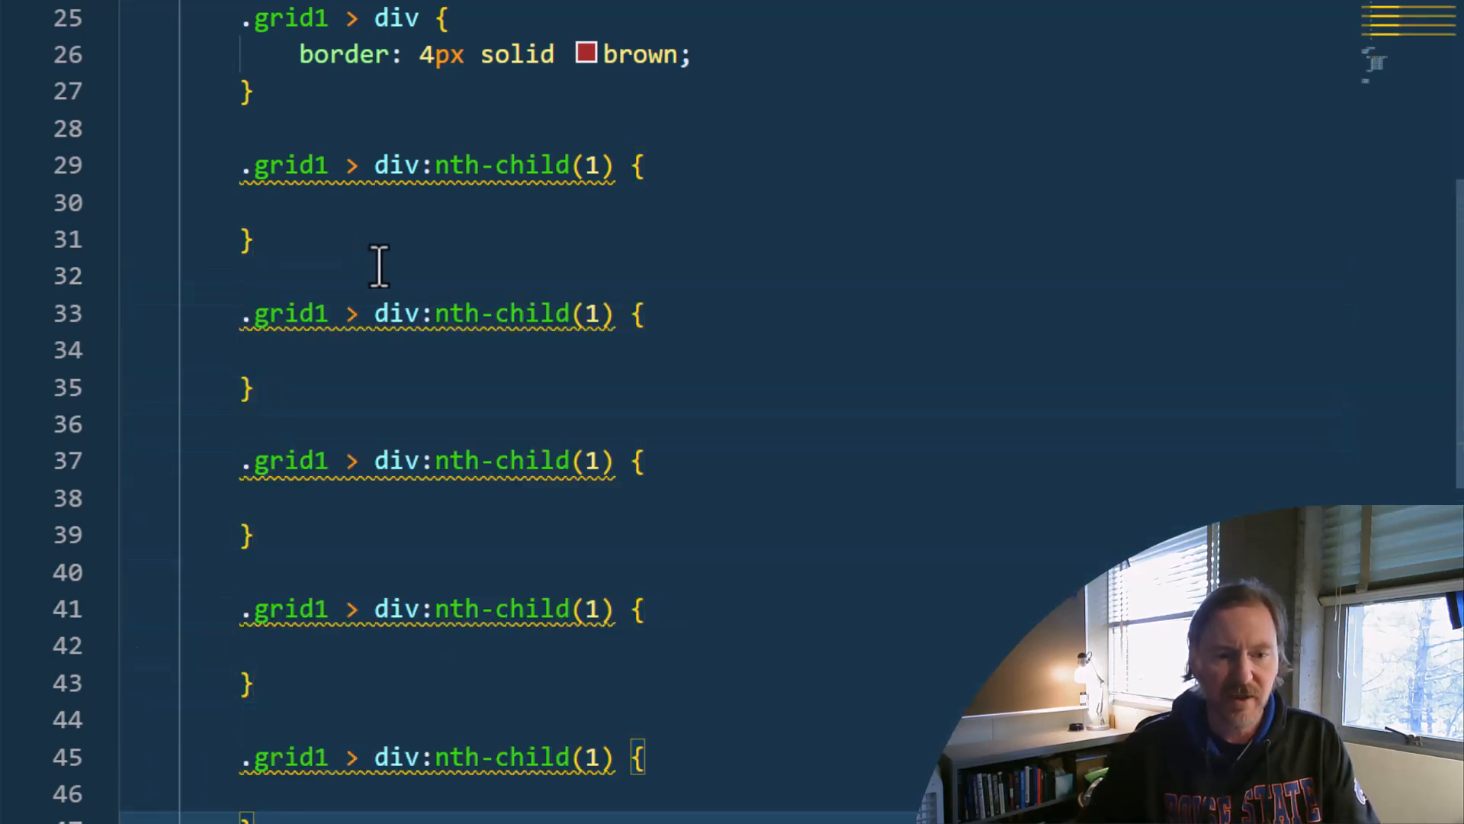
mouse_move(597, 316)
text(4)
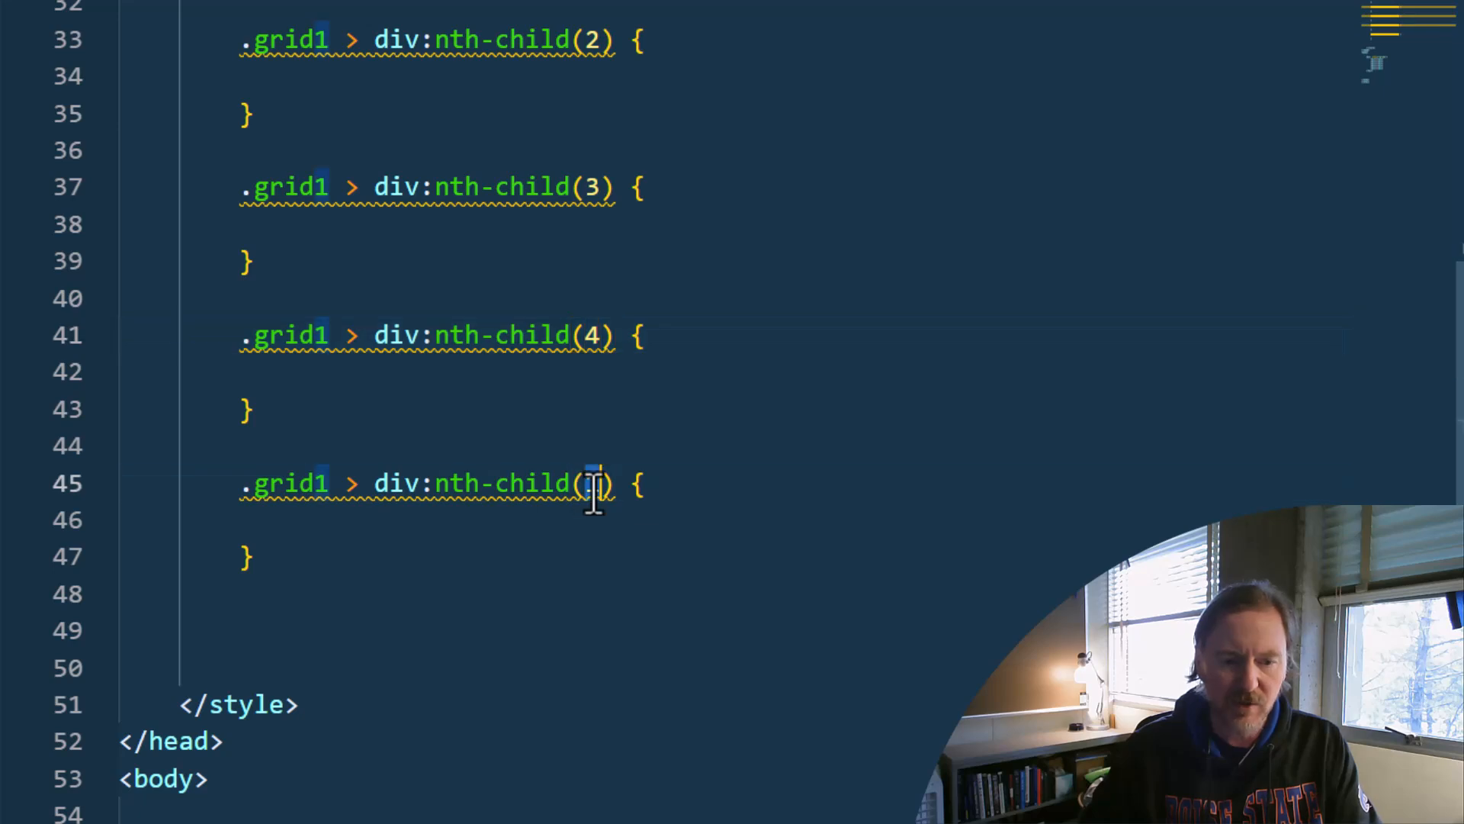
key(Backspace)
text(5)
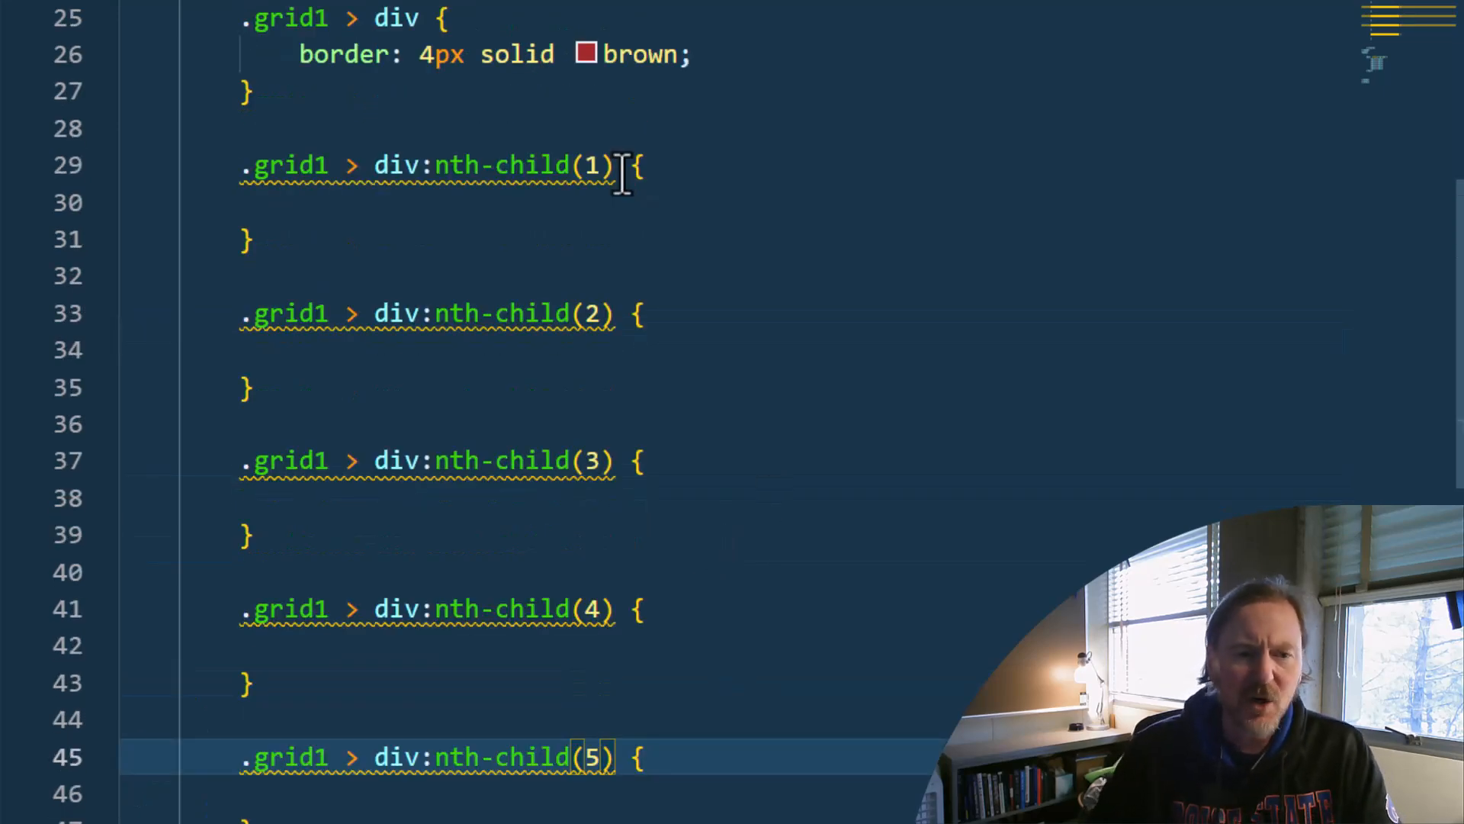
key(alt+tab)
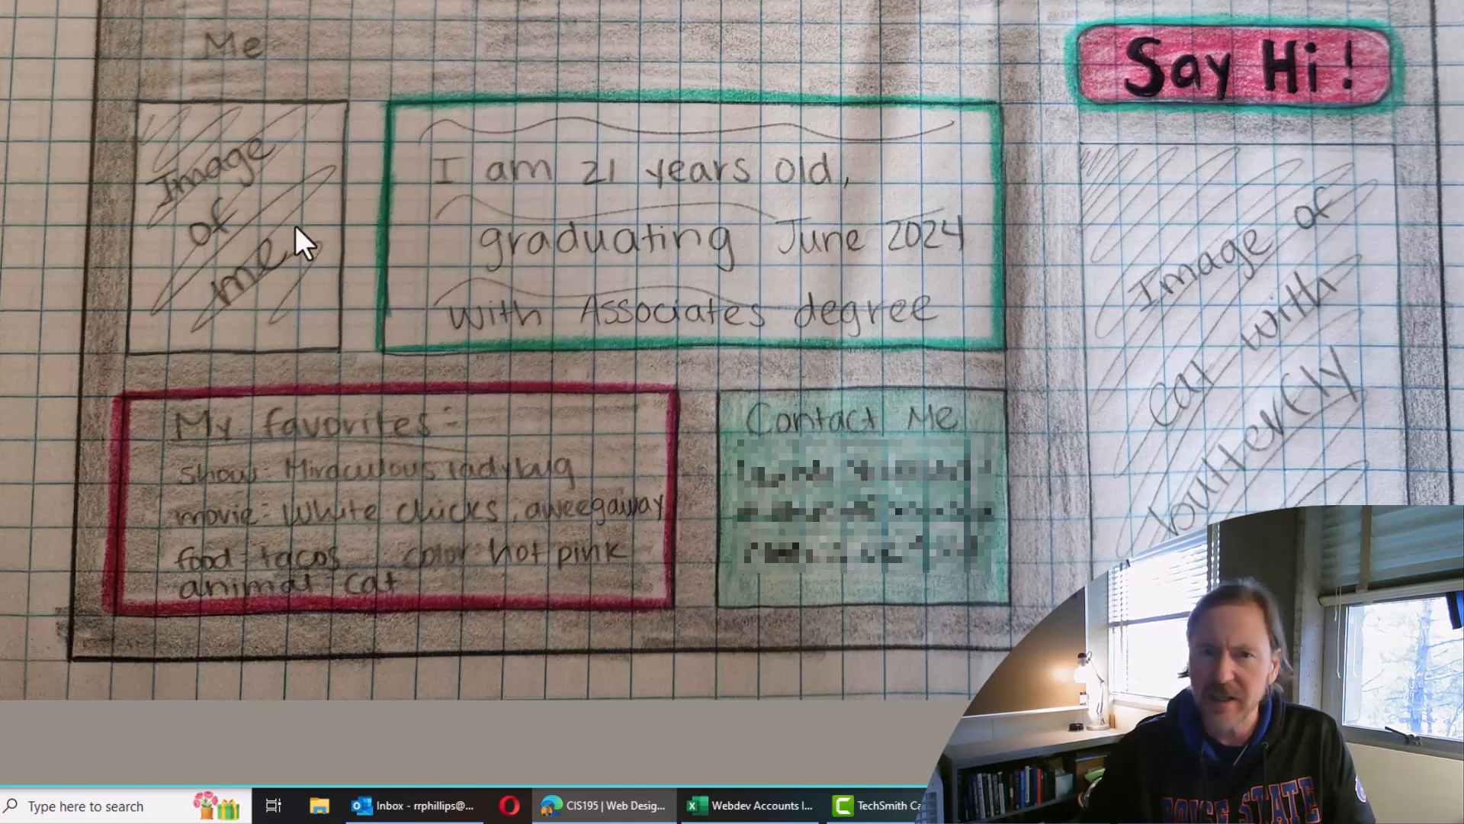
Switch back to the mod8_grid1.html VS Code window
key(Alt+Tab)
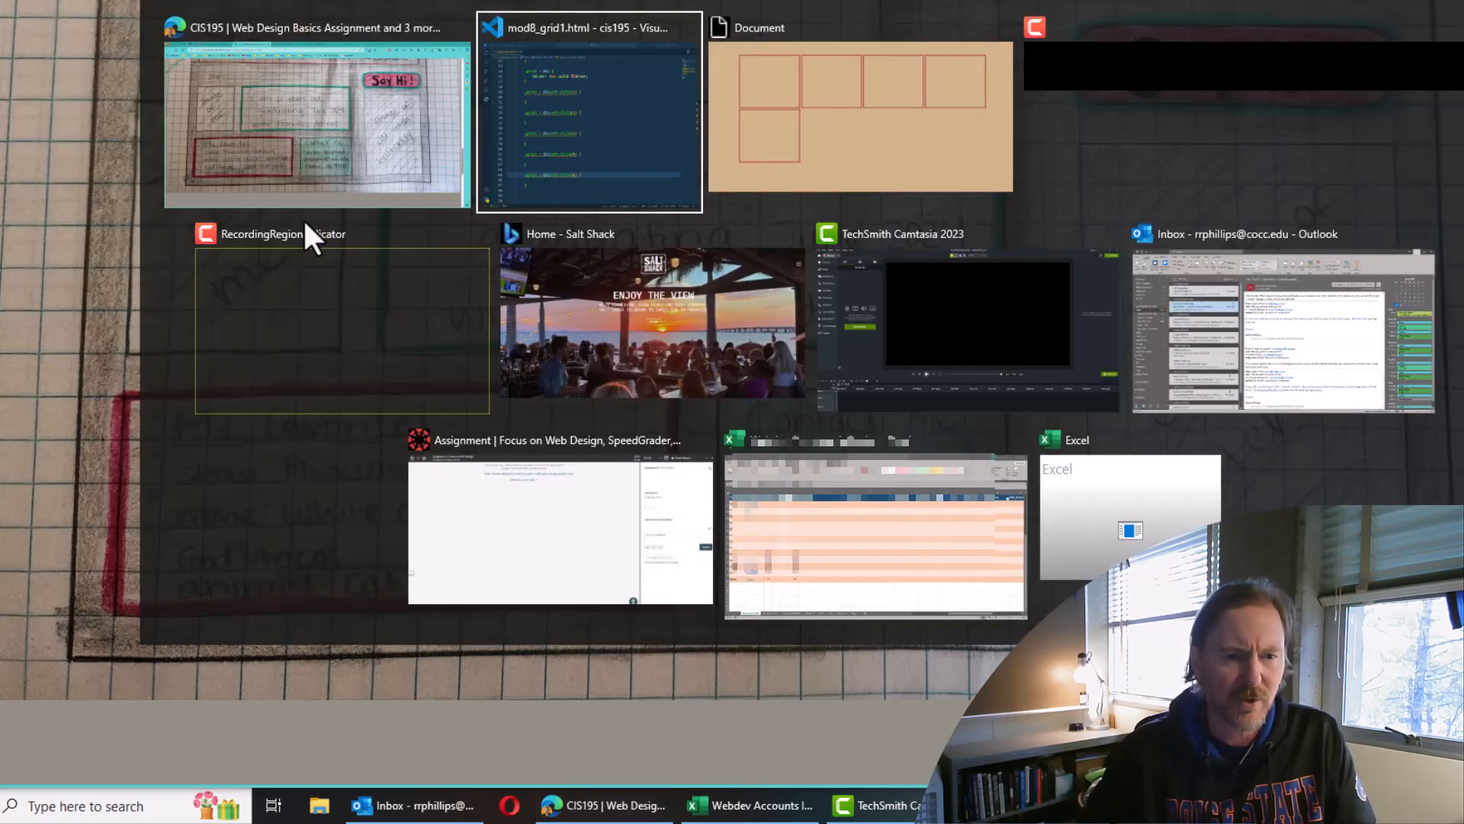
click(589, 107)
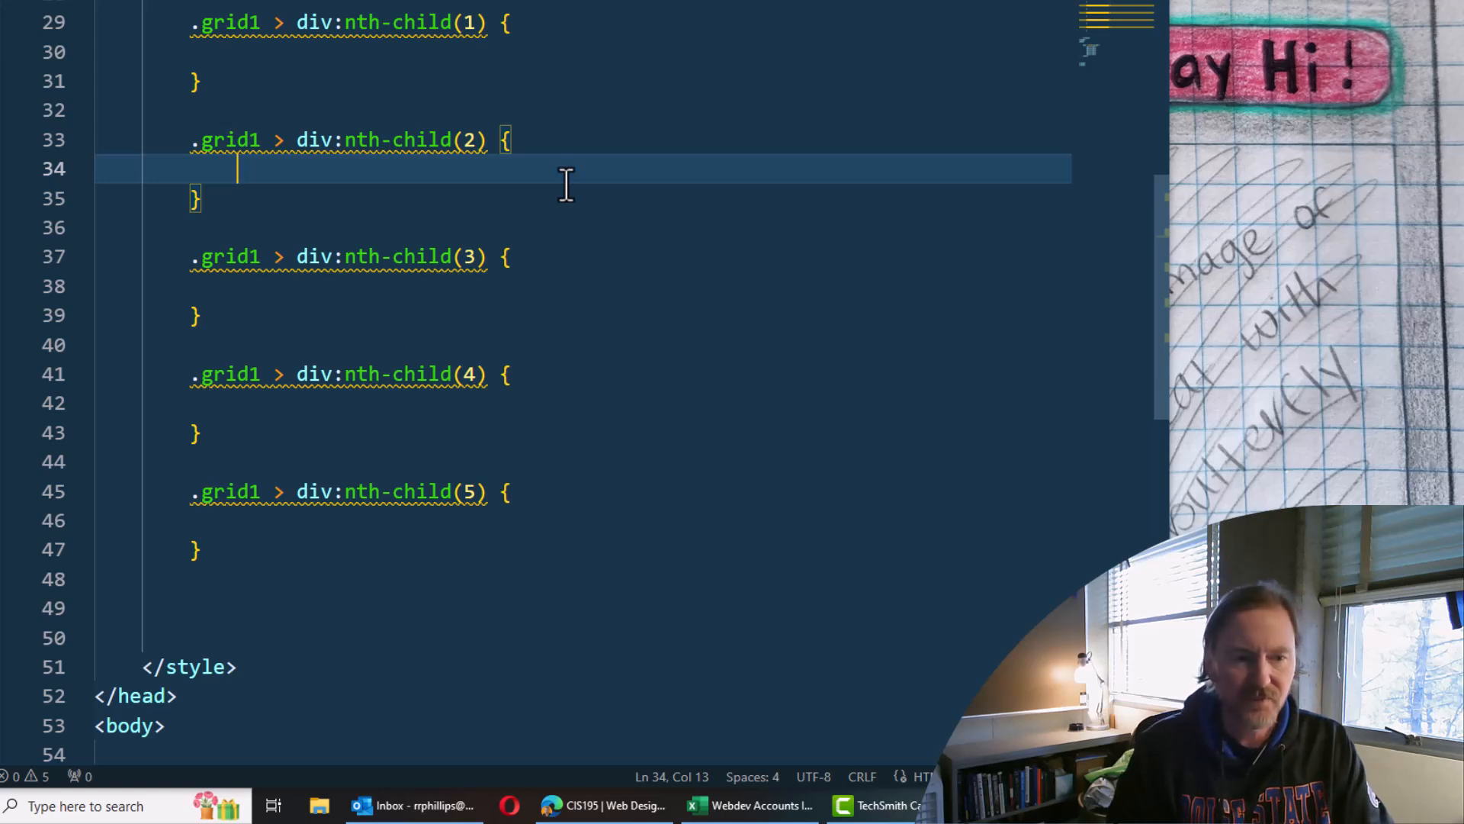
Give box two grid-column: span 2, box three grid-row: span 2, and box four a column span
text(grid-column)
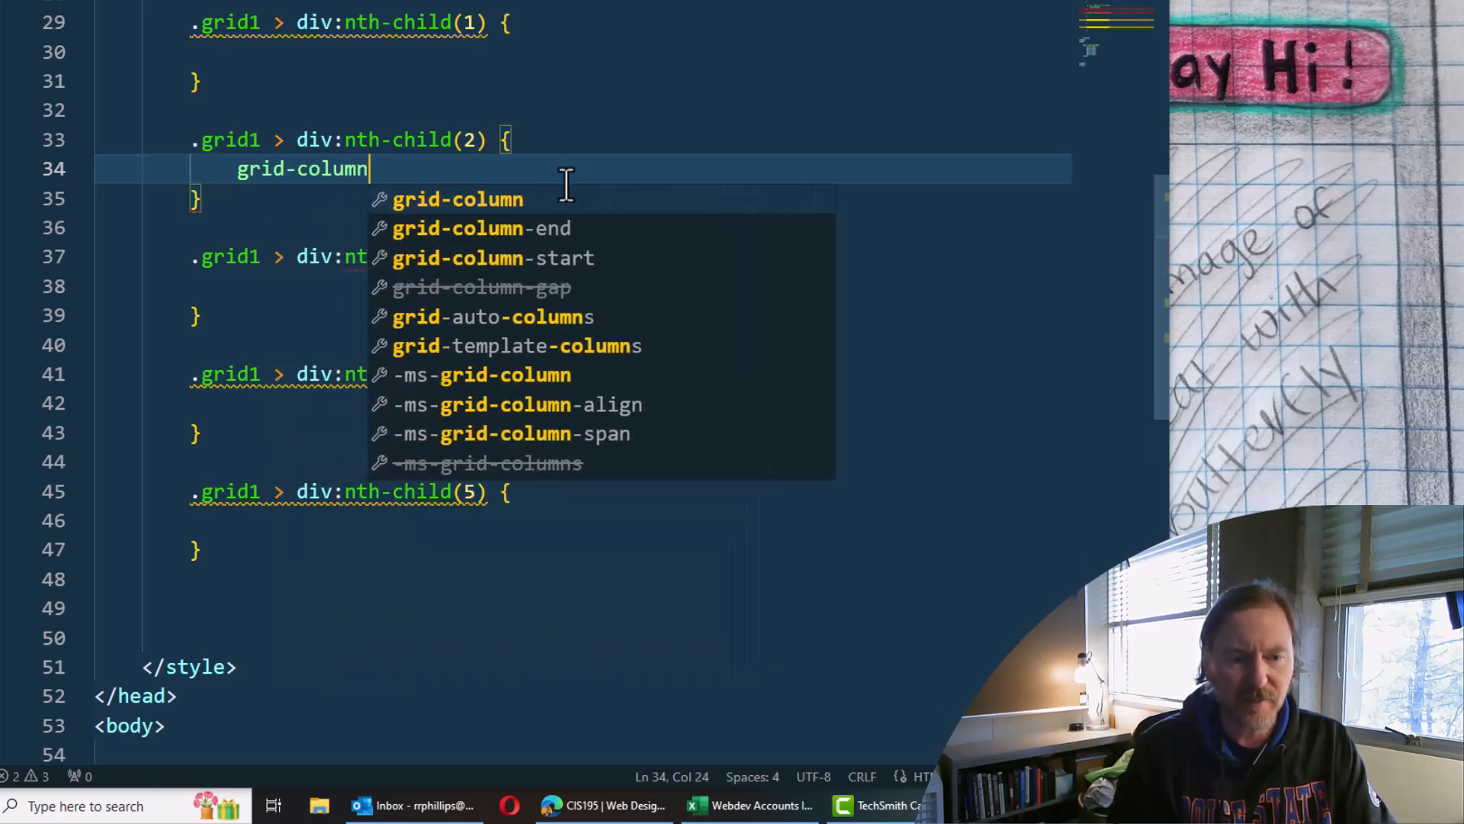
text(: span)
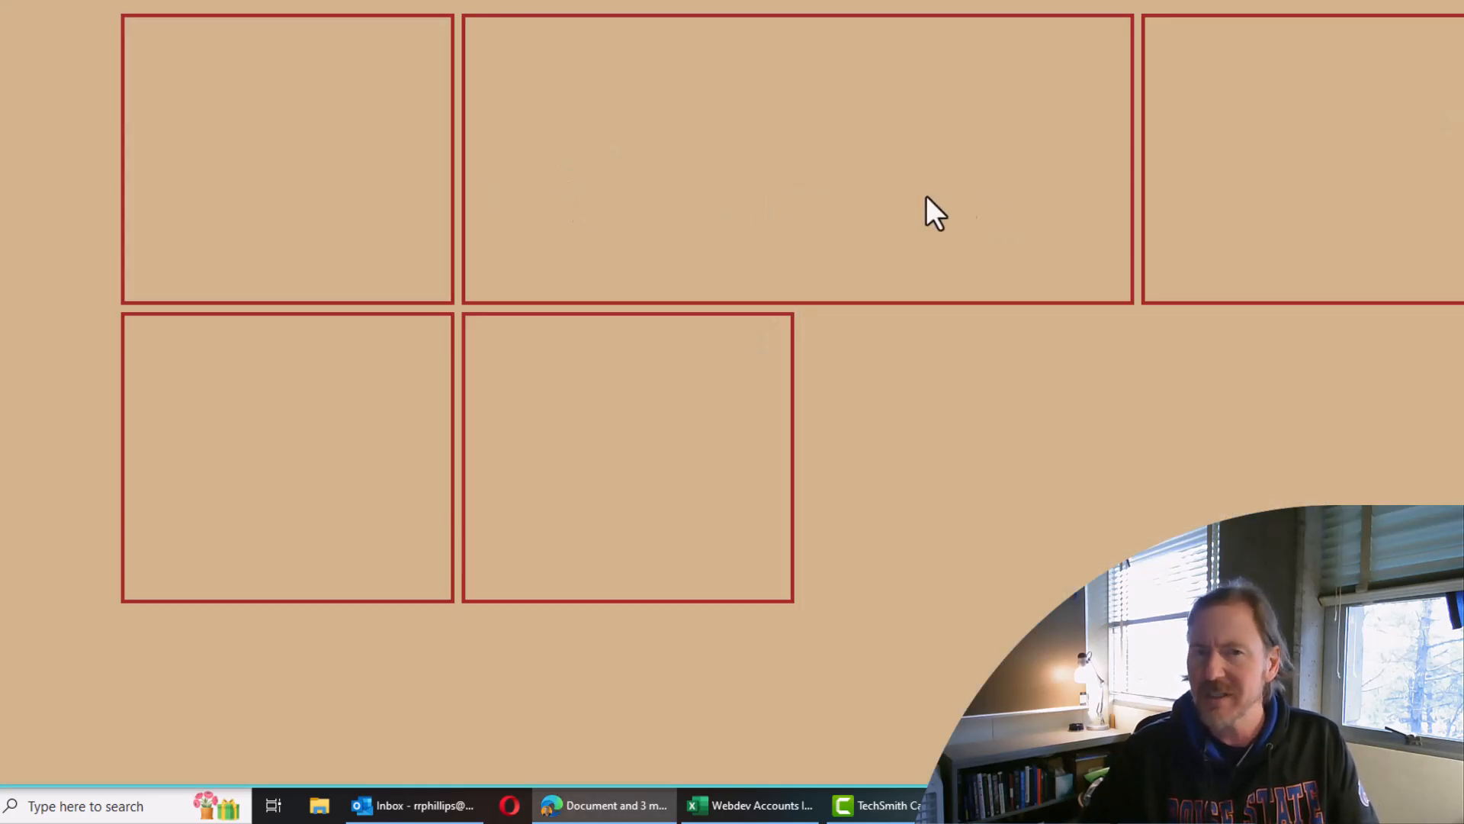
mouse_move(975, 221)
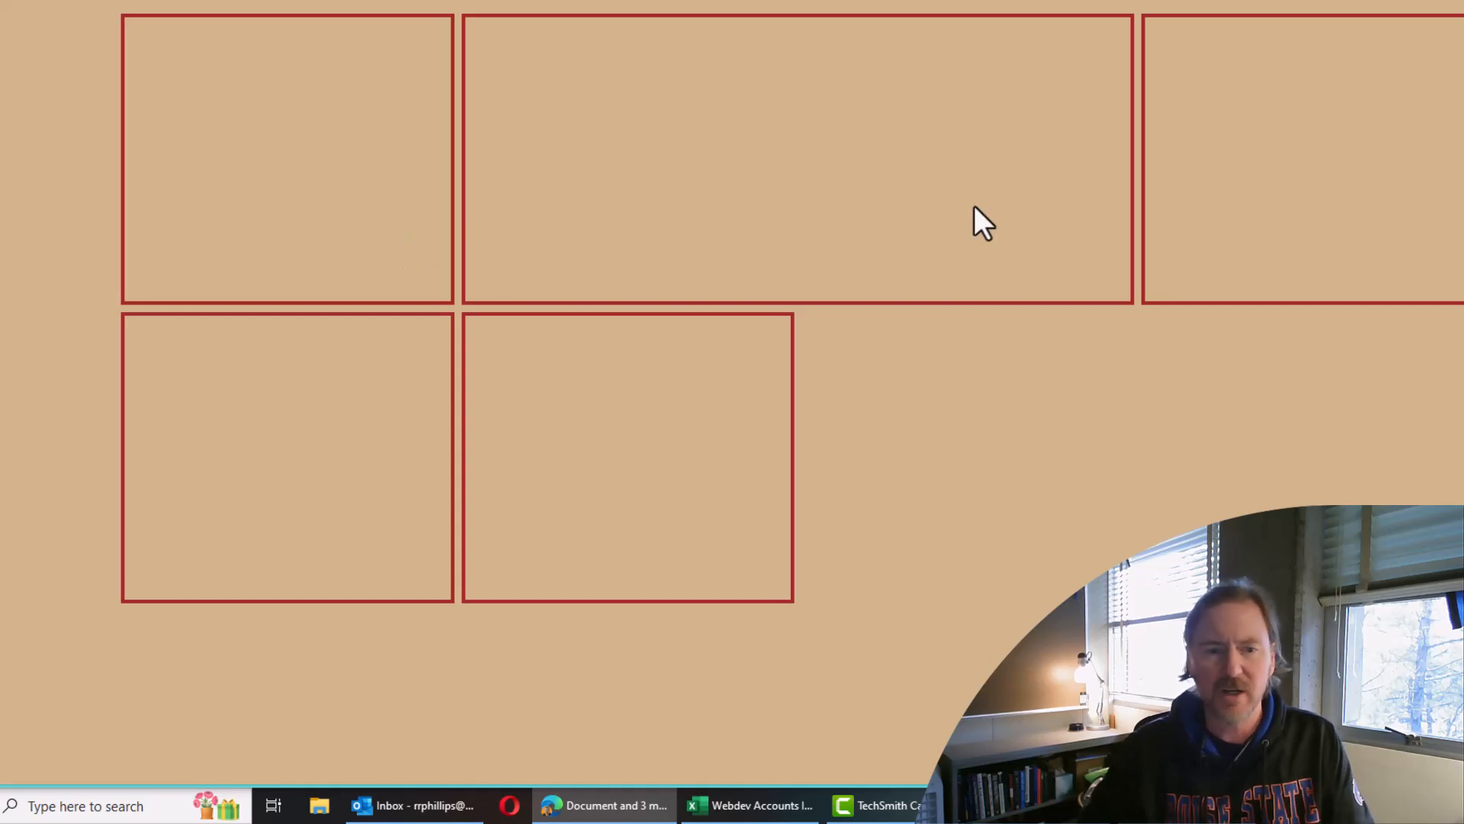
mouse_move(855, 205)
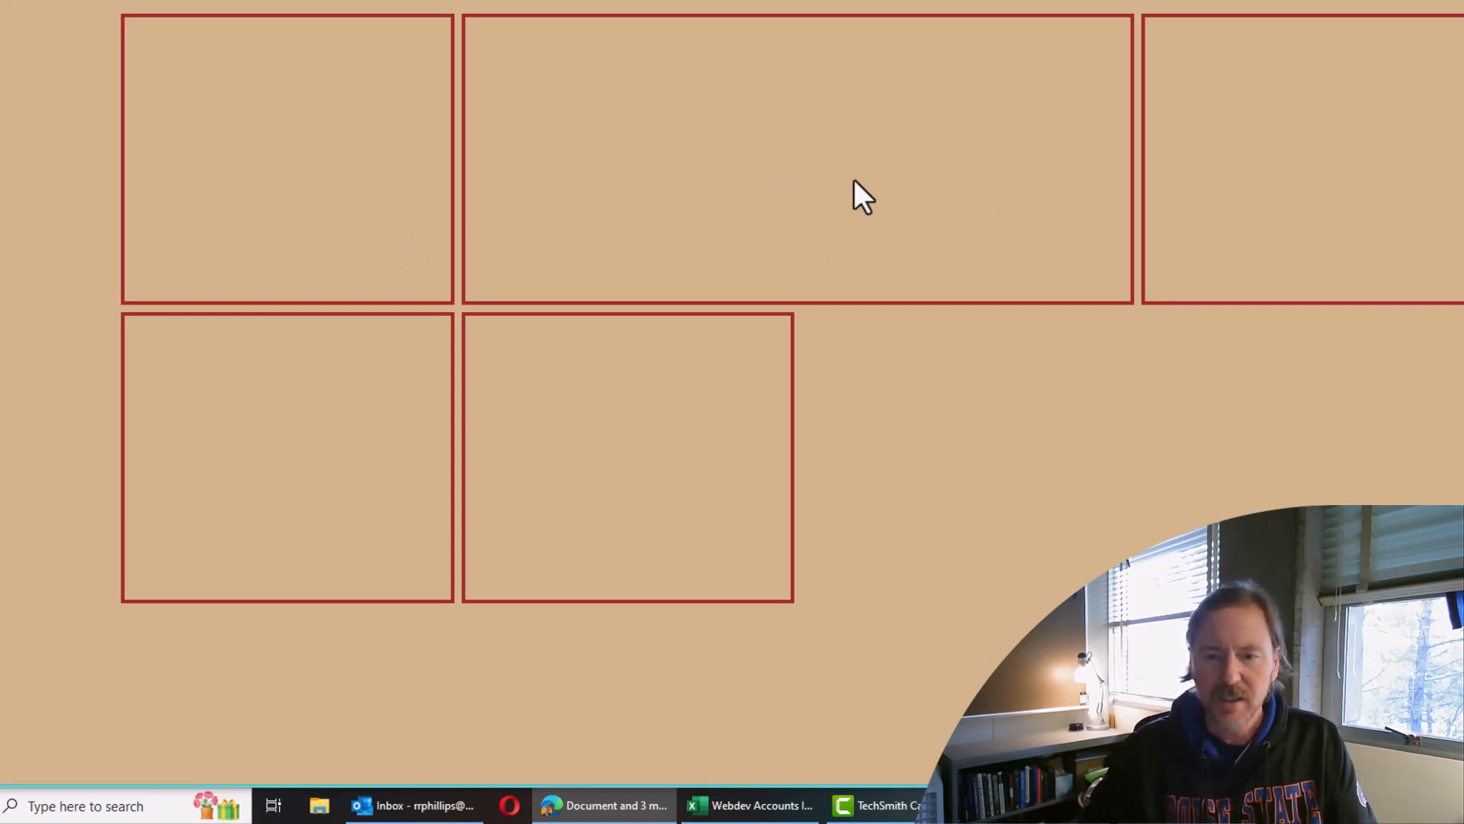
mouse_move(1235, 142)
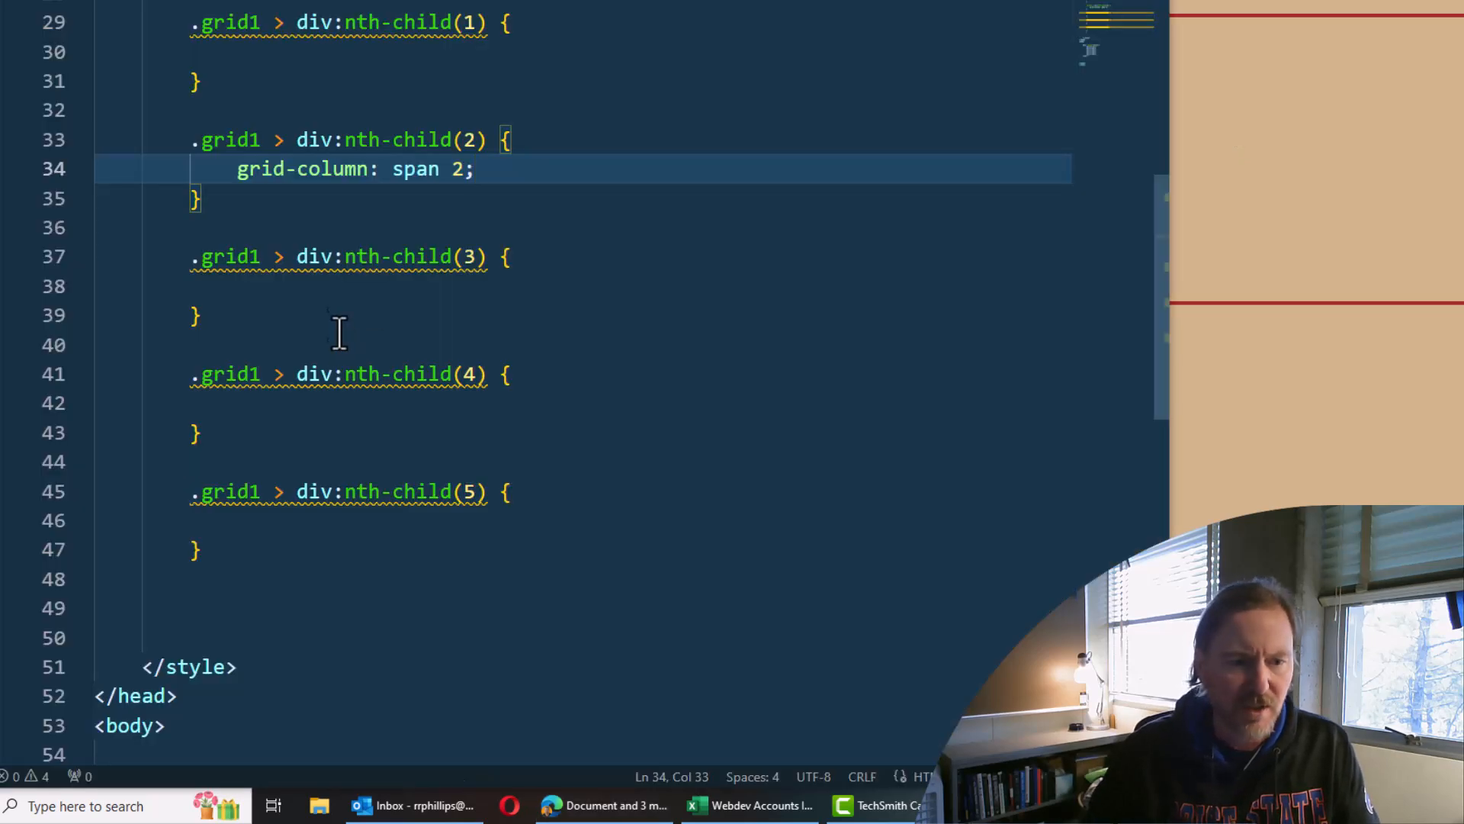
text(g)
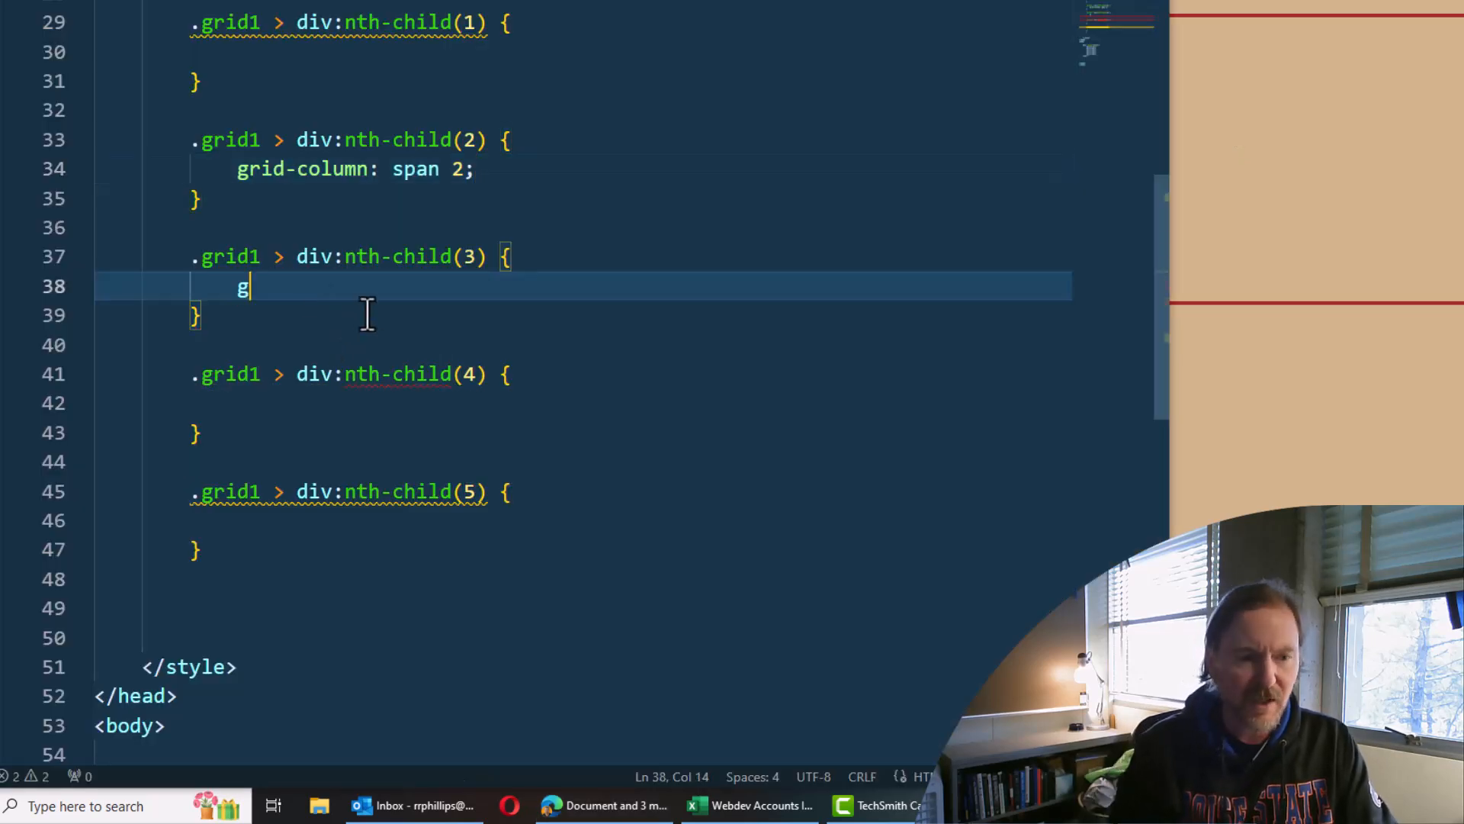
text(rid-row)
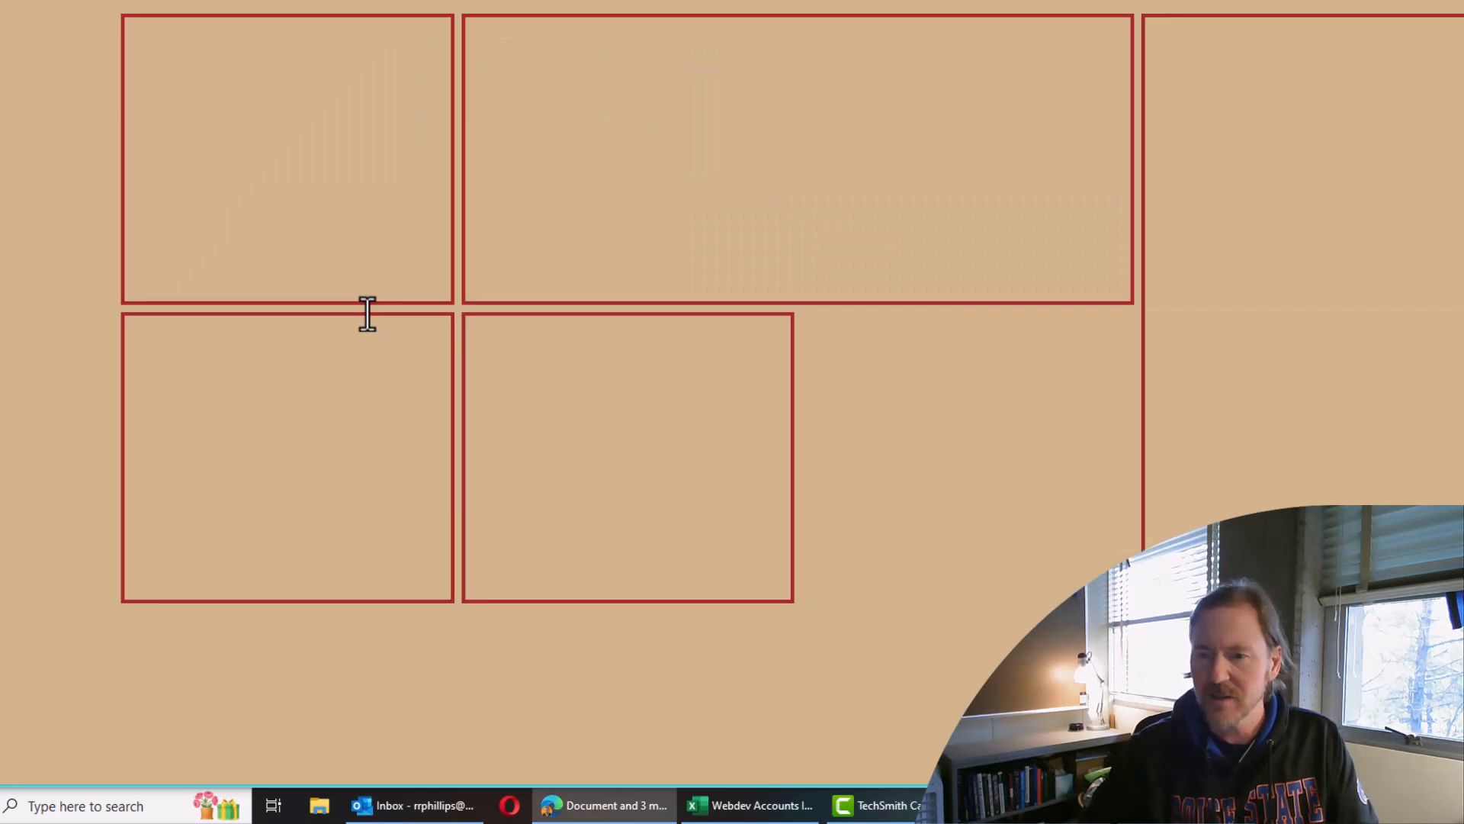
mouse_move(1341, 476)
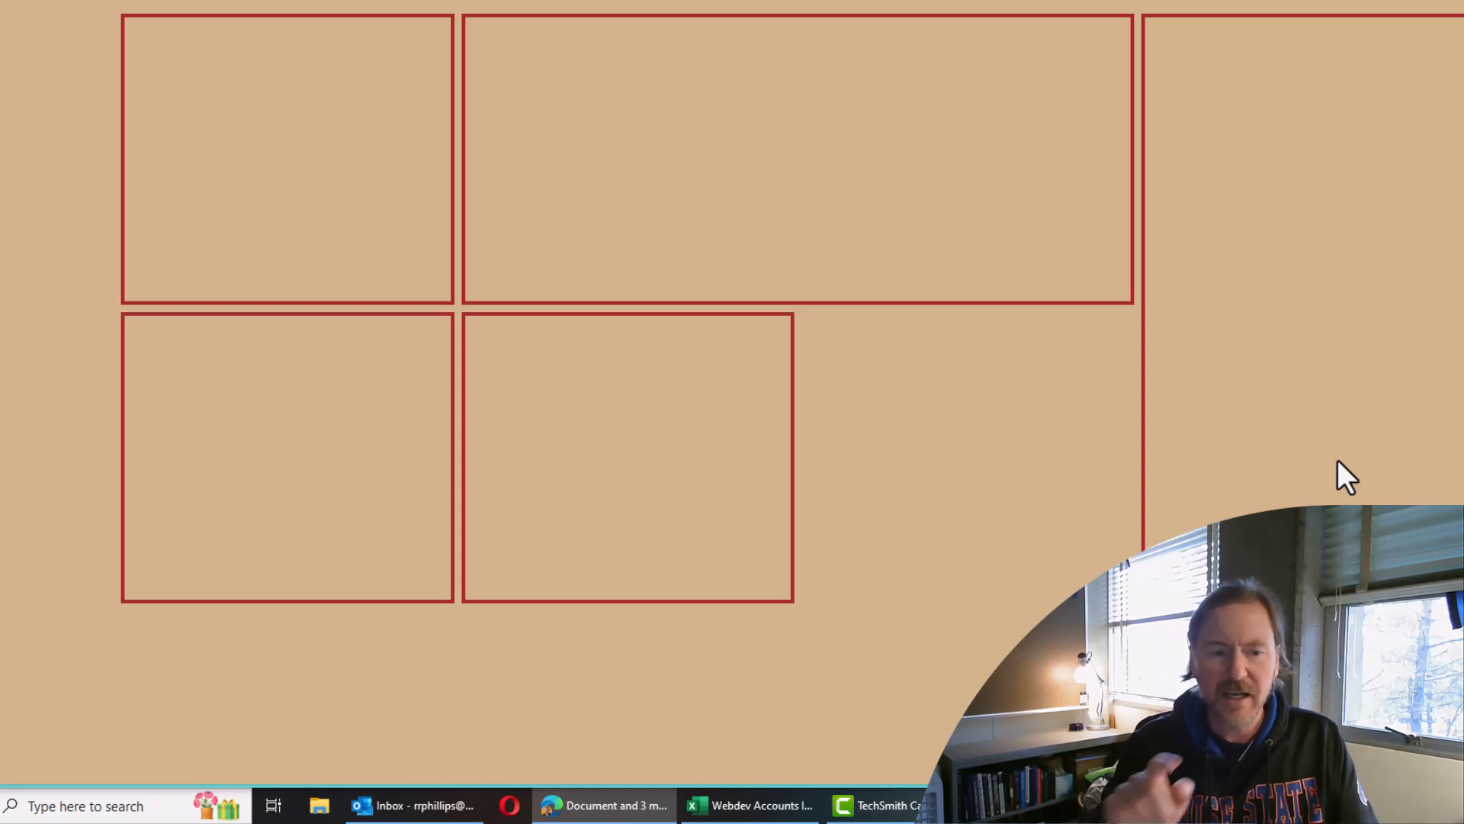
mouse_move(263, 135)
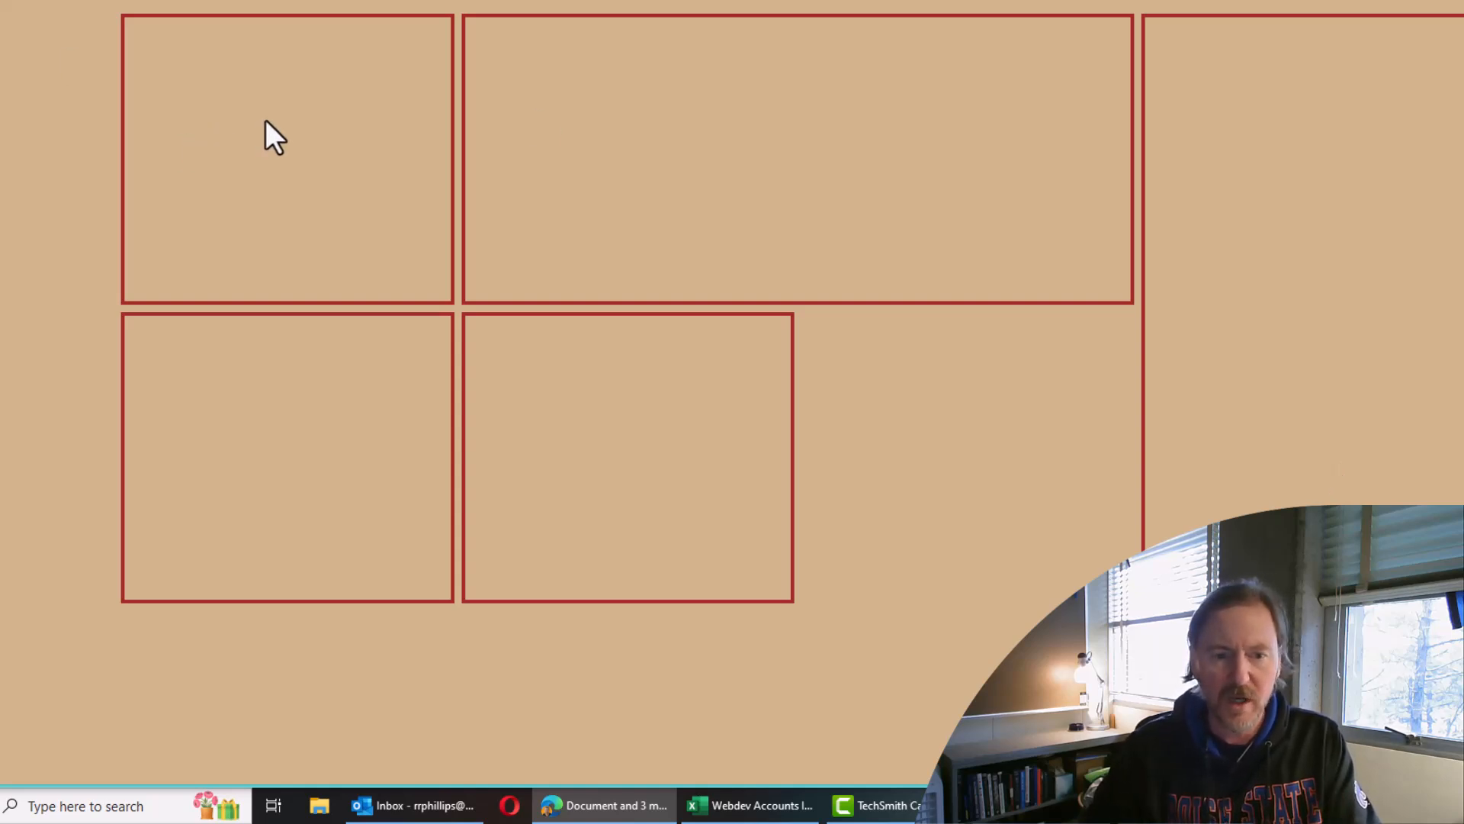
mouse_move(342, 402)
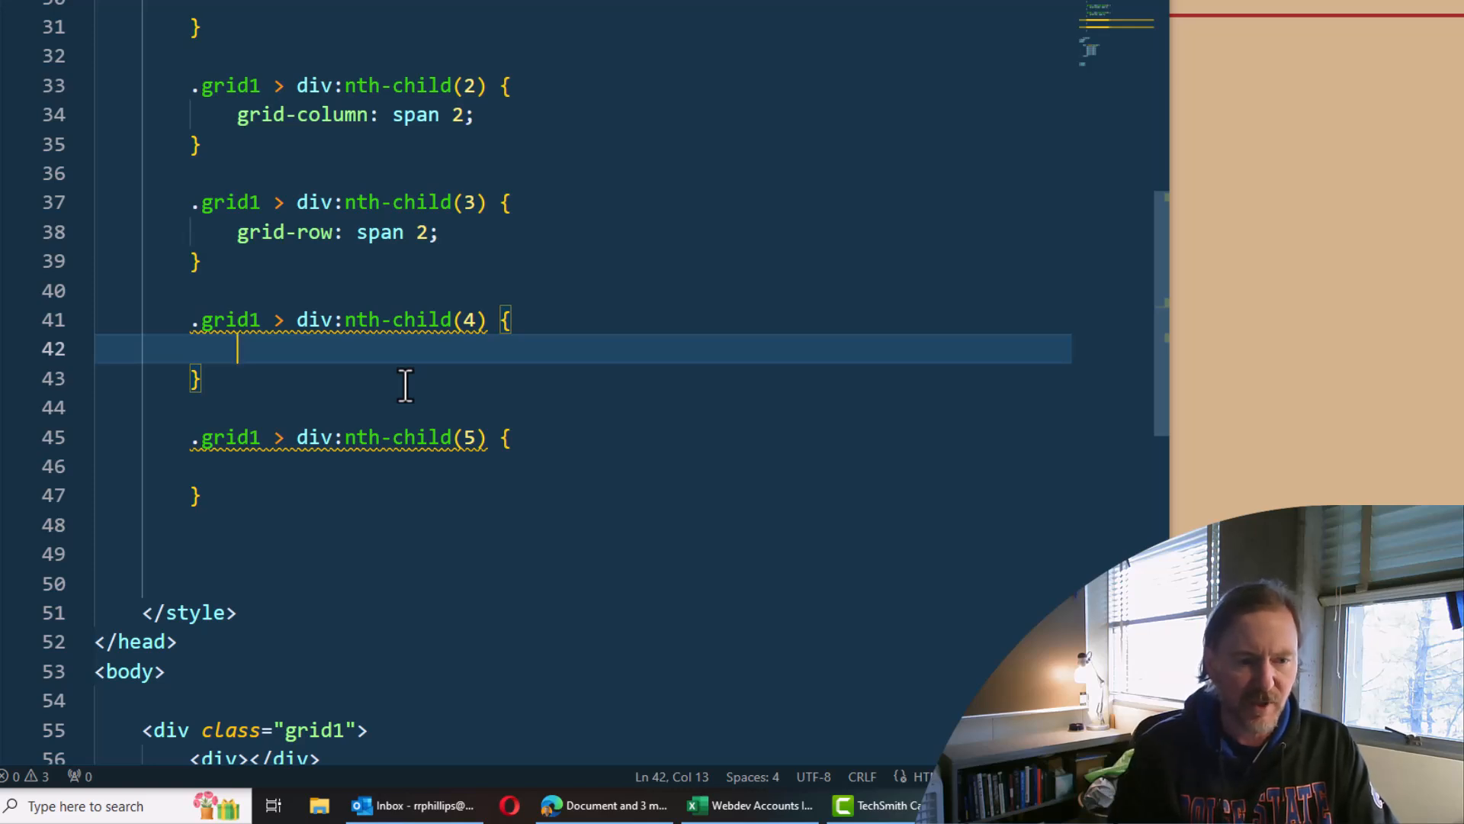
text(grid-col)
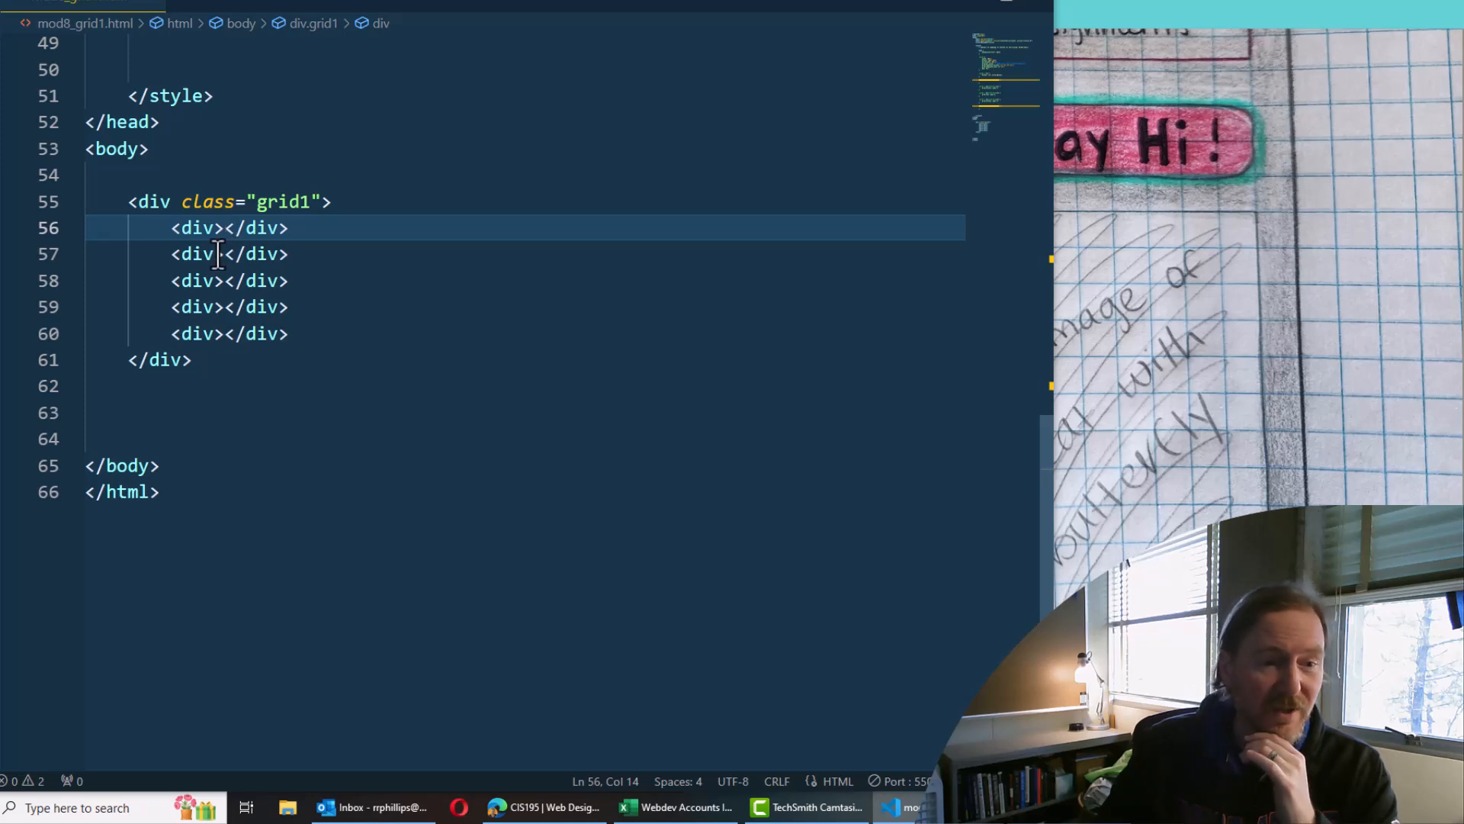
Add a grid-item class attribute to the first inner box div
click(292, 333)
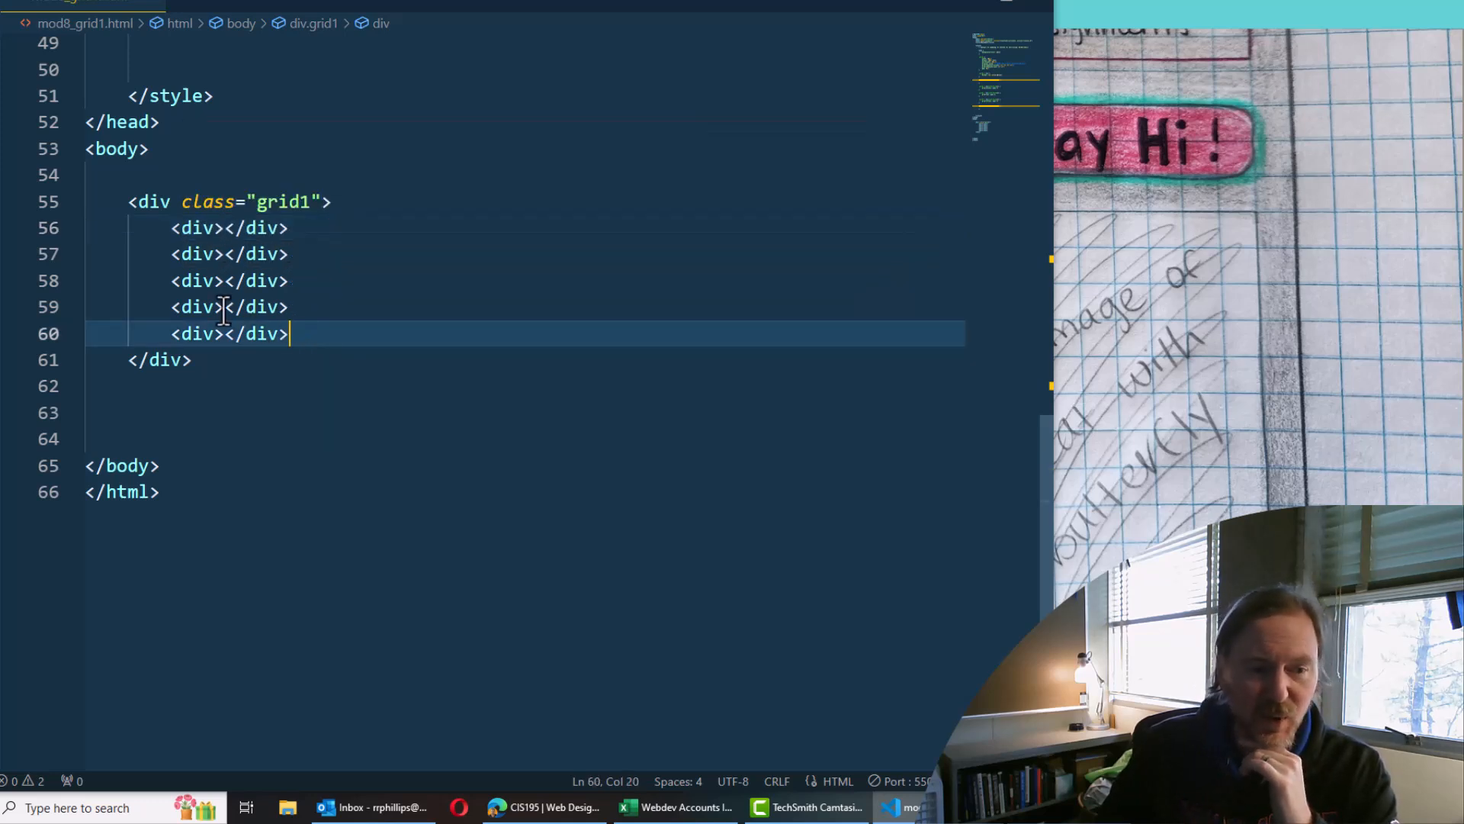
mouse_move(251, 271)
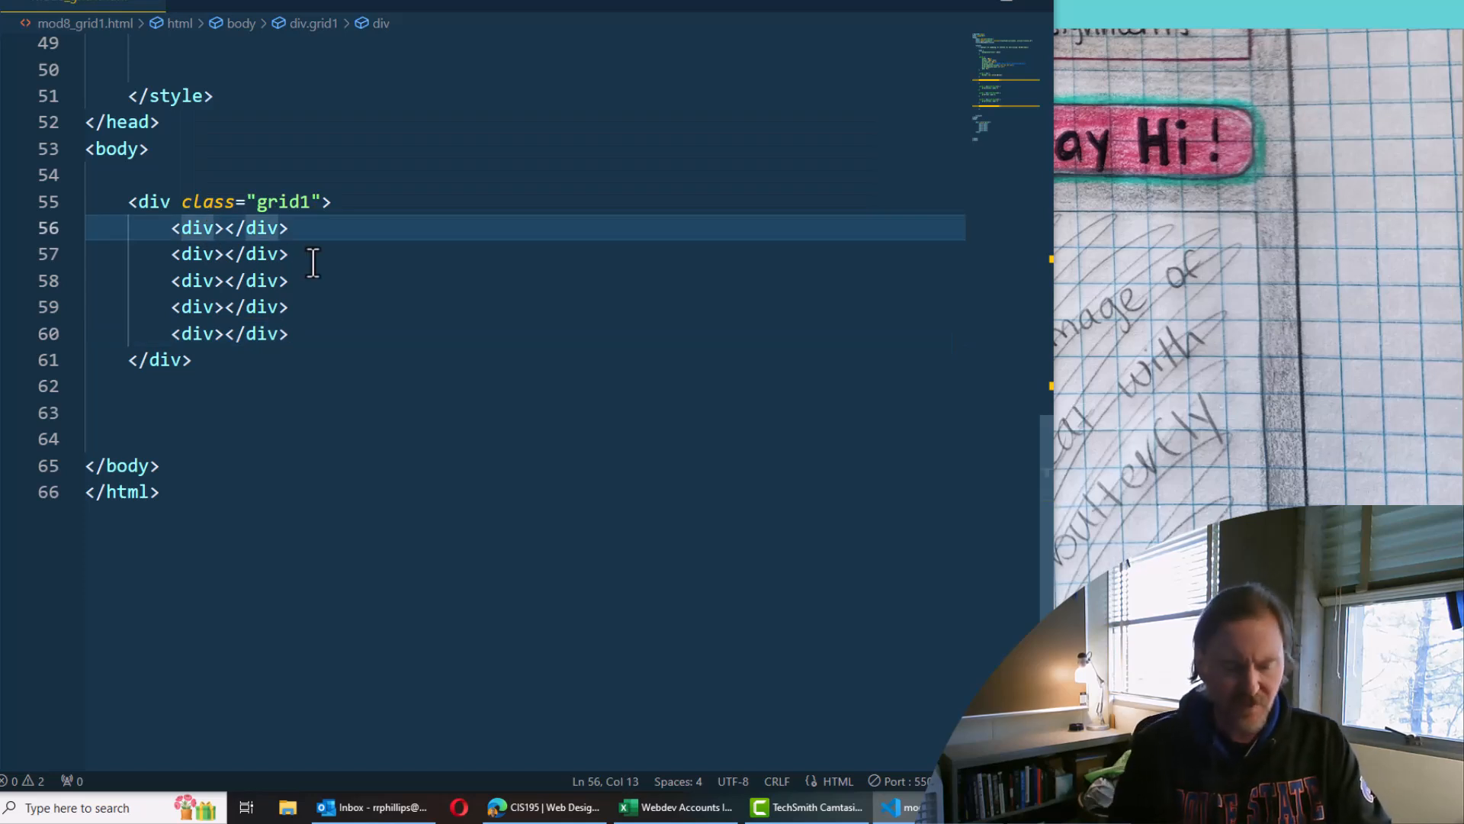
text(class="")
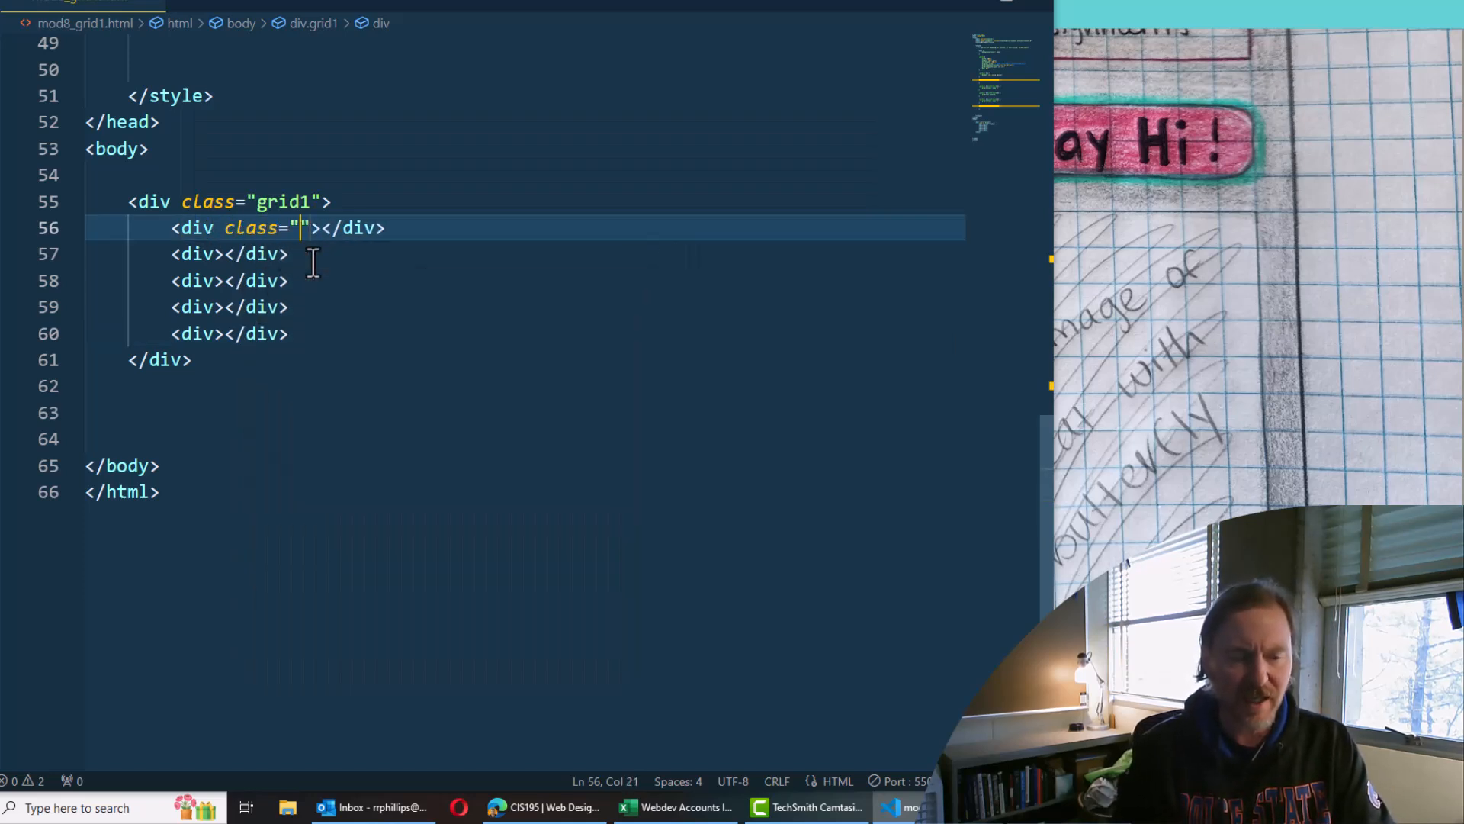
text(g)
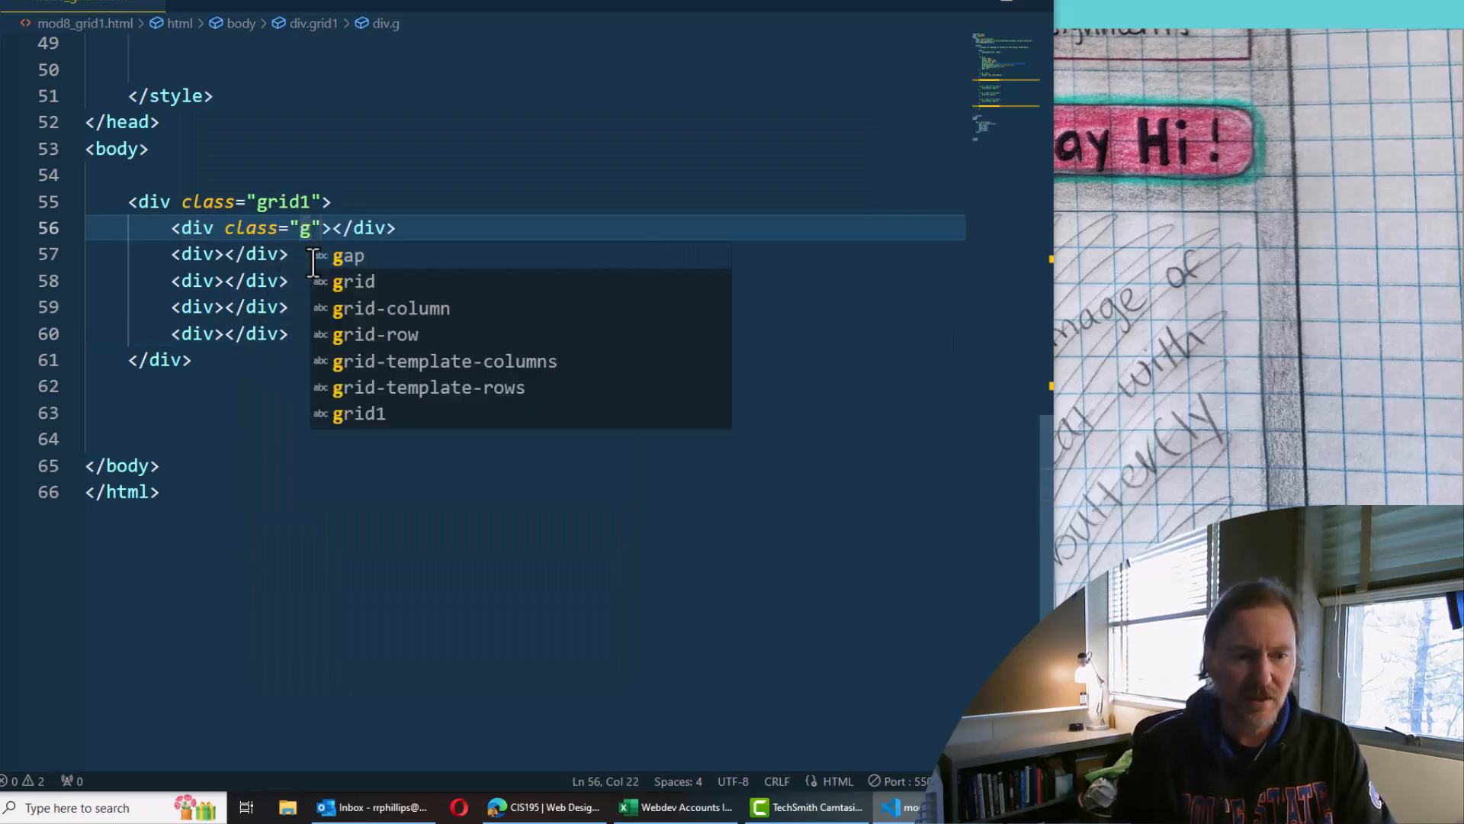
text(rid-item-1)
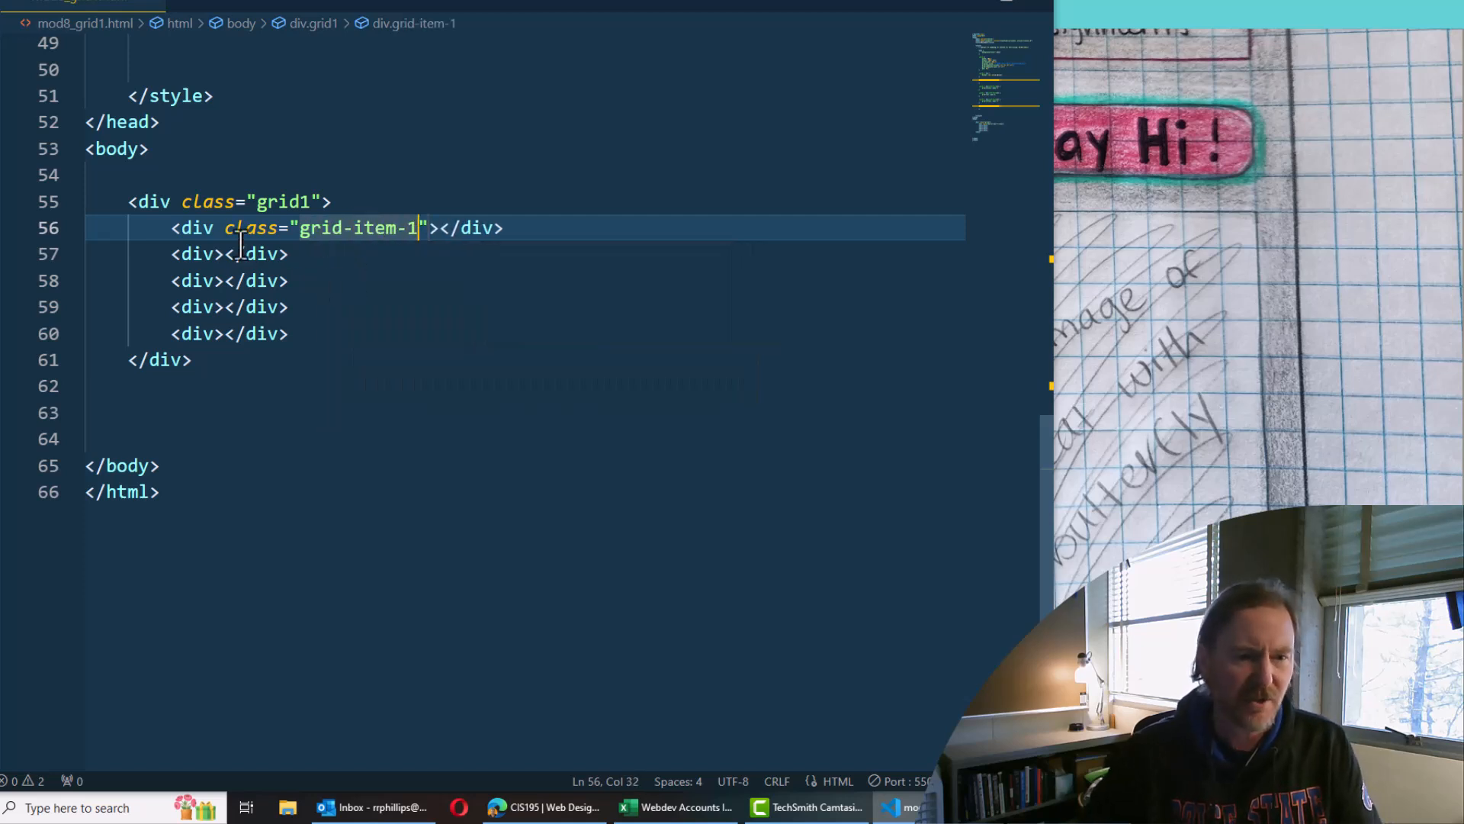
Replace the first box's nth-child selector with .grid-item-1 and the second's with a .grid-item class
drag(221, 227, 429, 228)
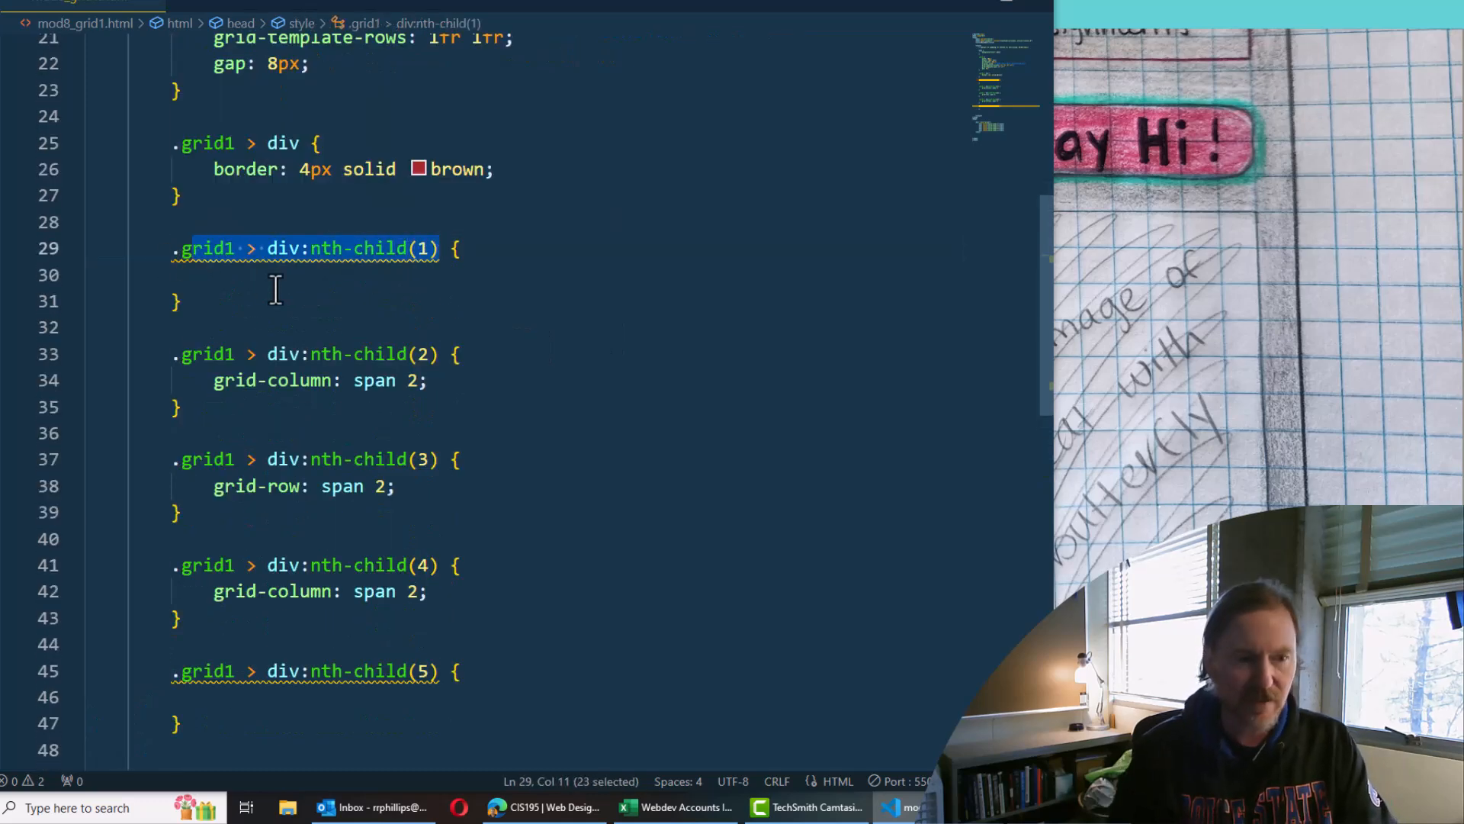
text(.grid-t {)
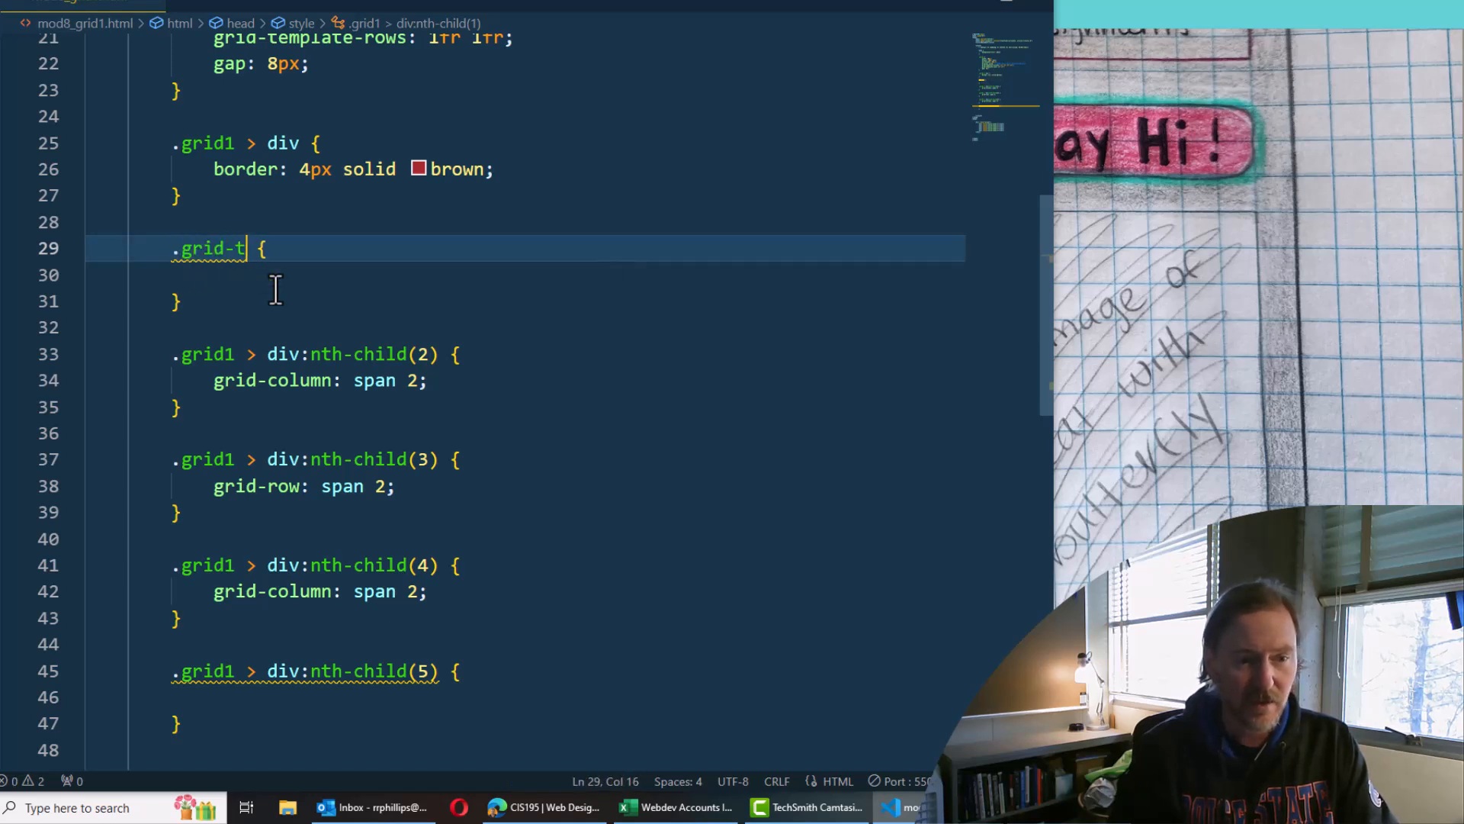
text(item-1)
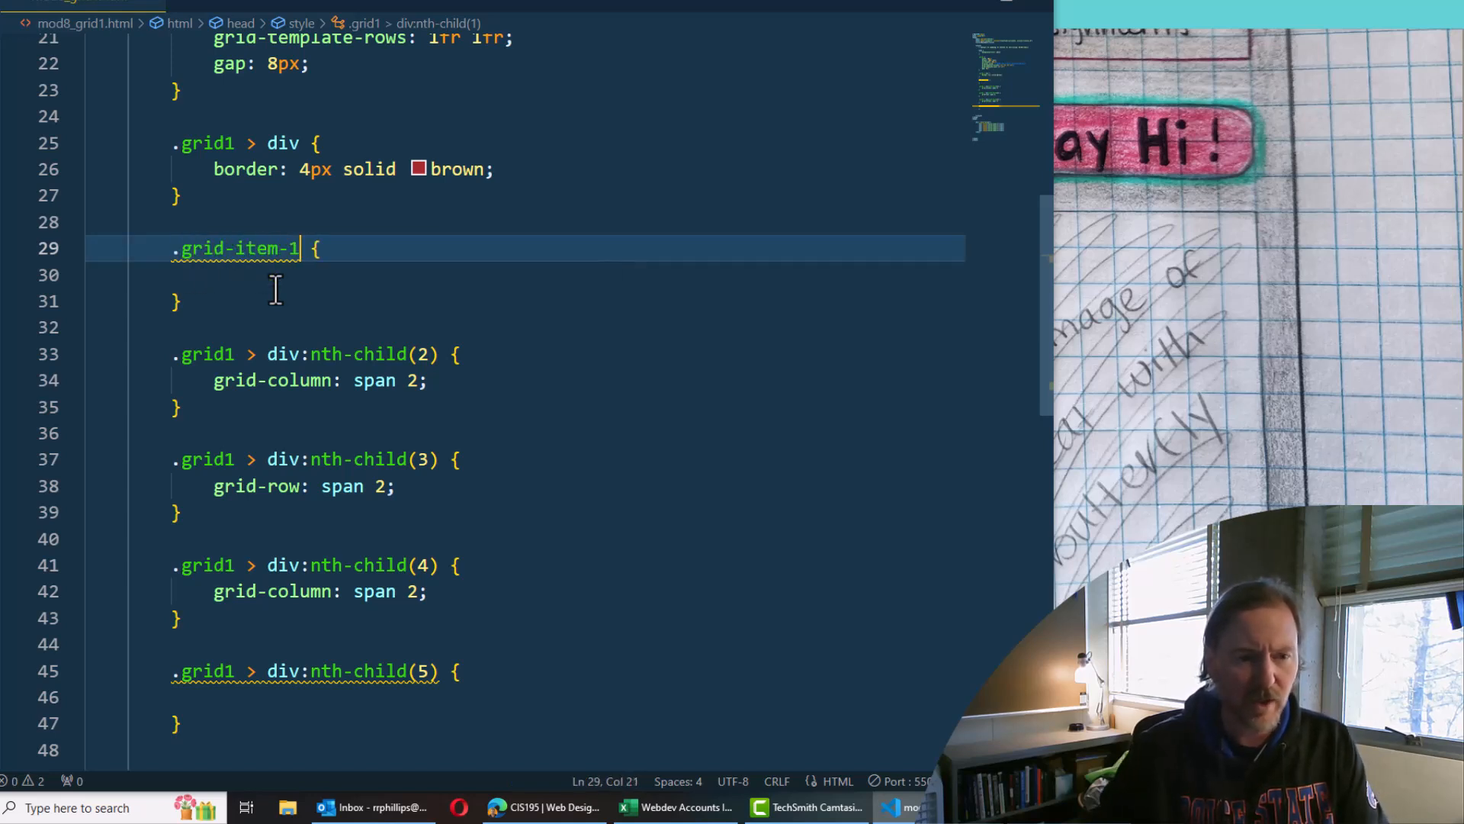
drag(172, 354, 437, 354)
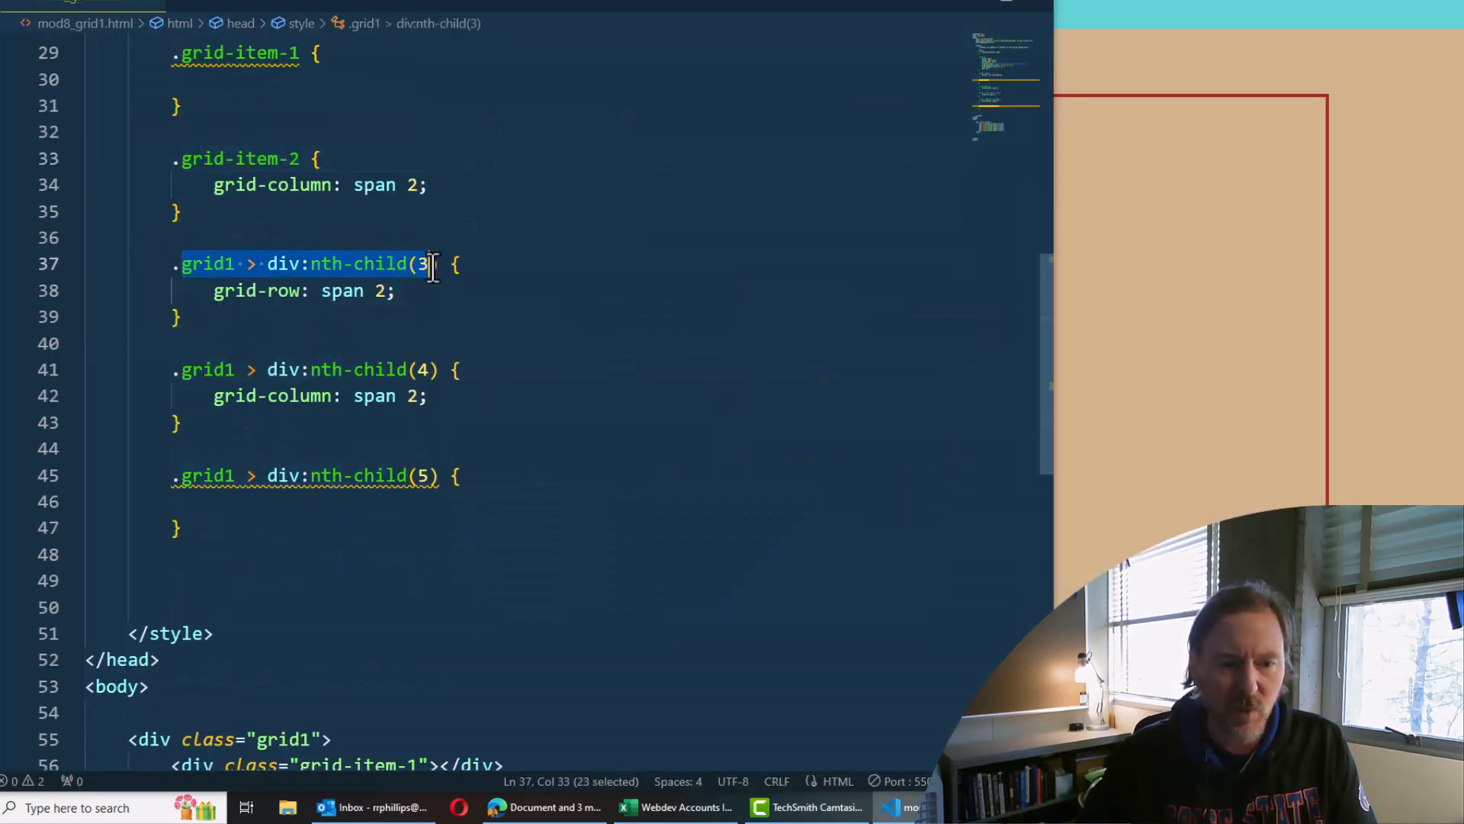
text(.grid)
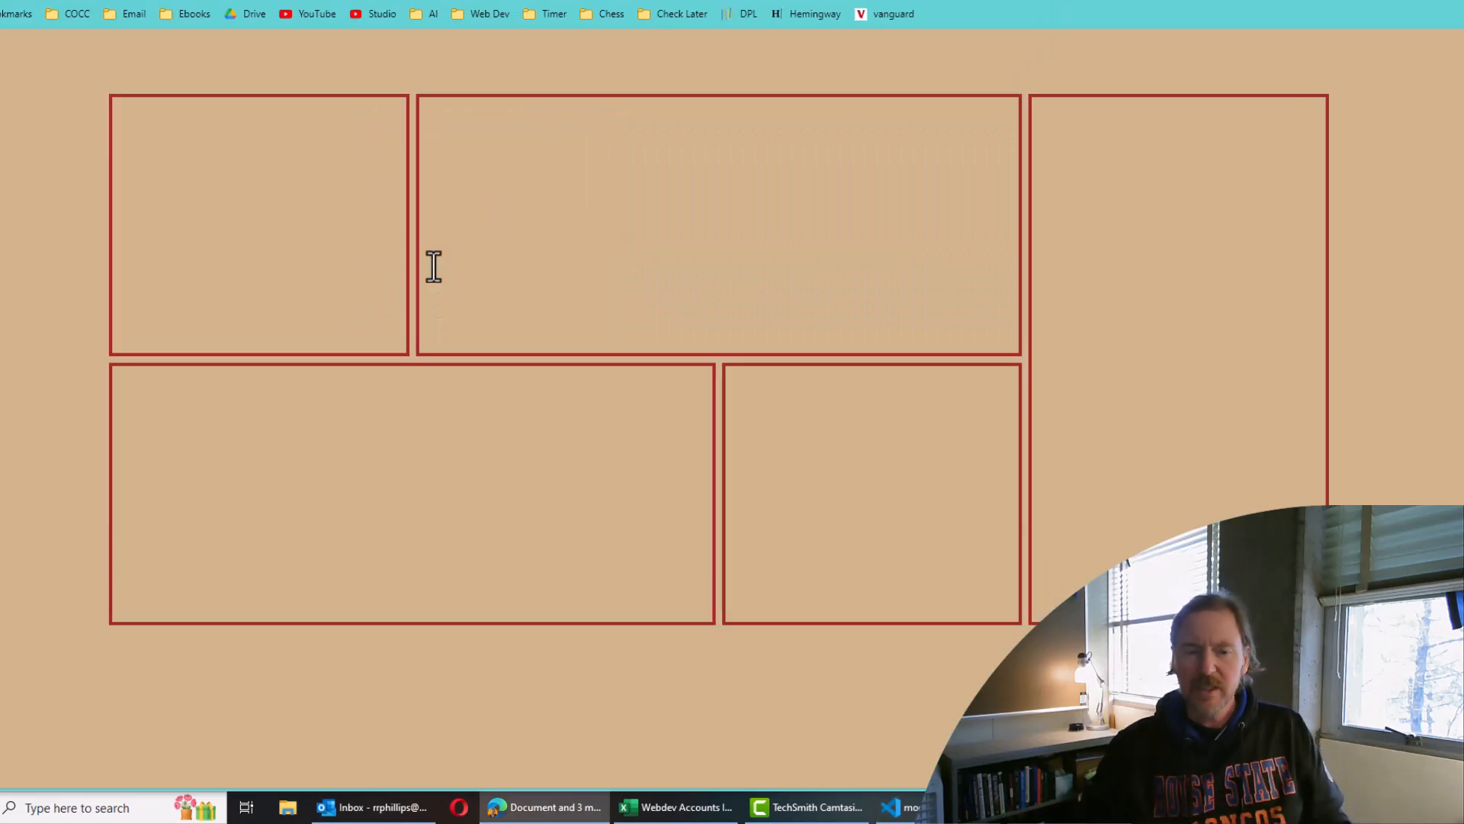
click(890, 806)
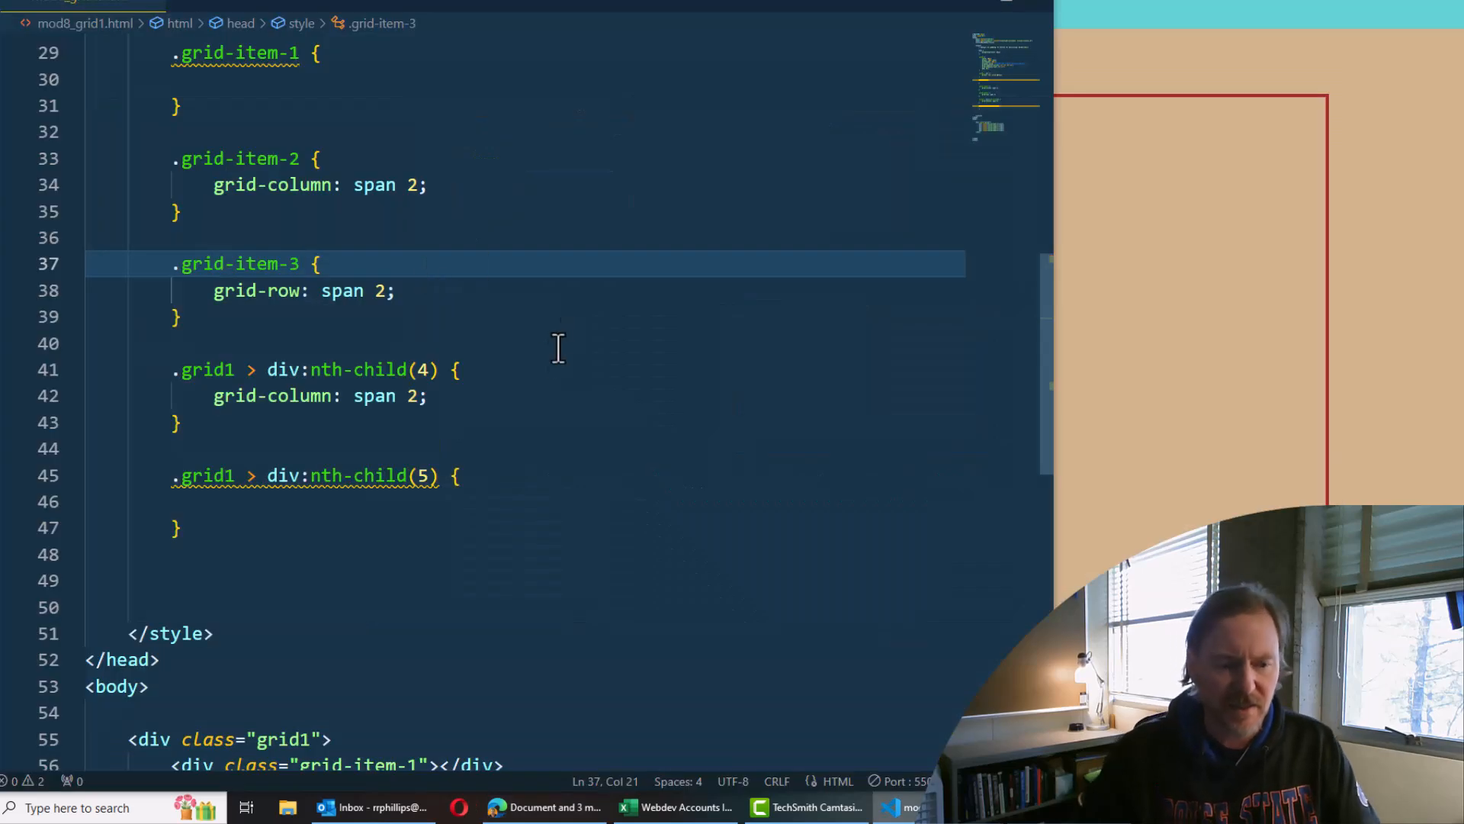
scroll(down, 3)
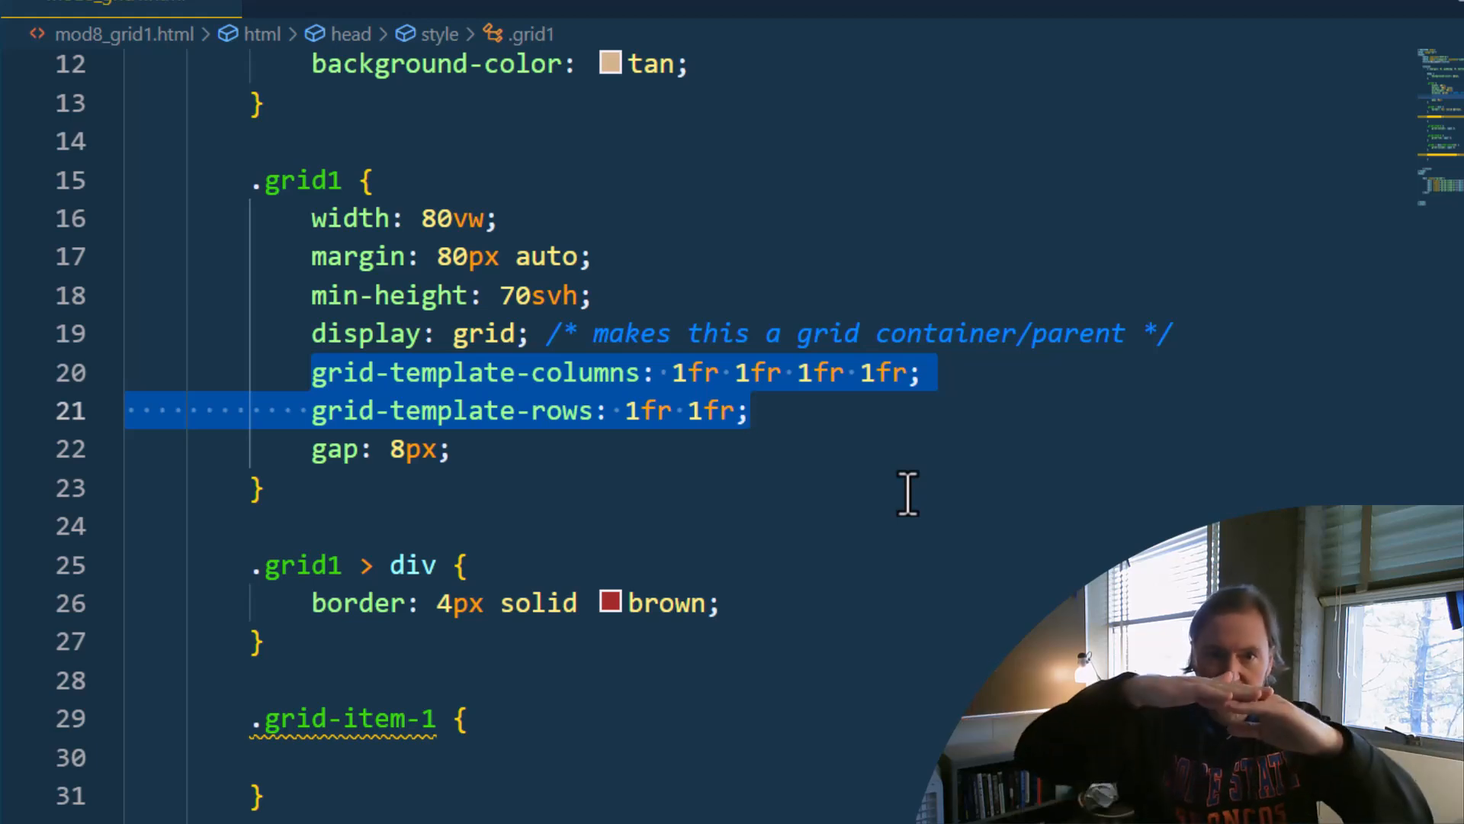
mouse_move(690, 518)
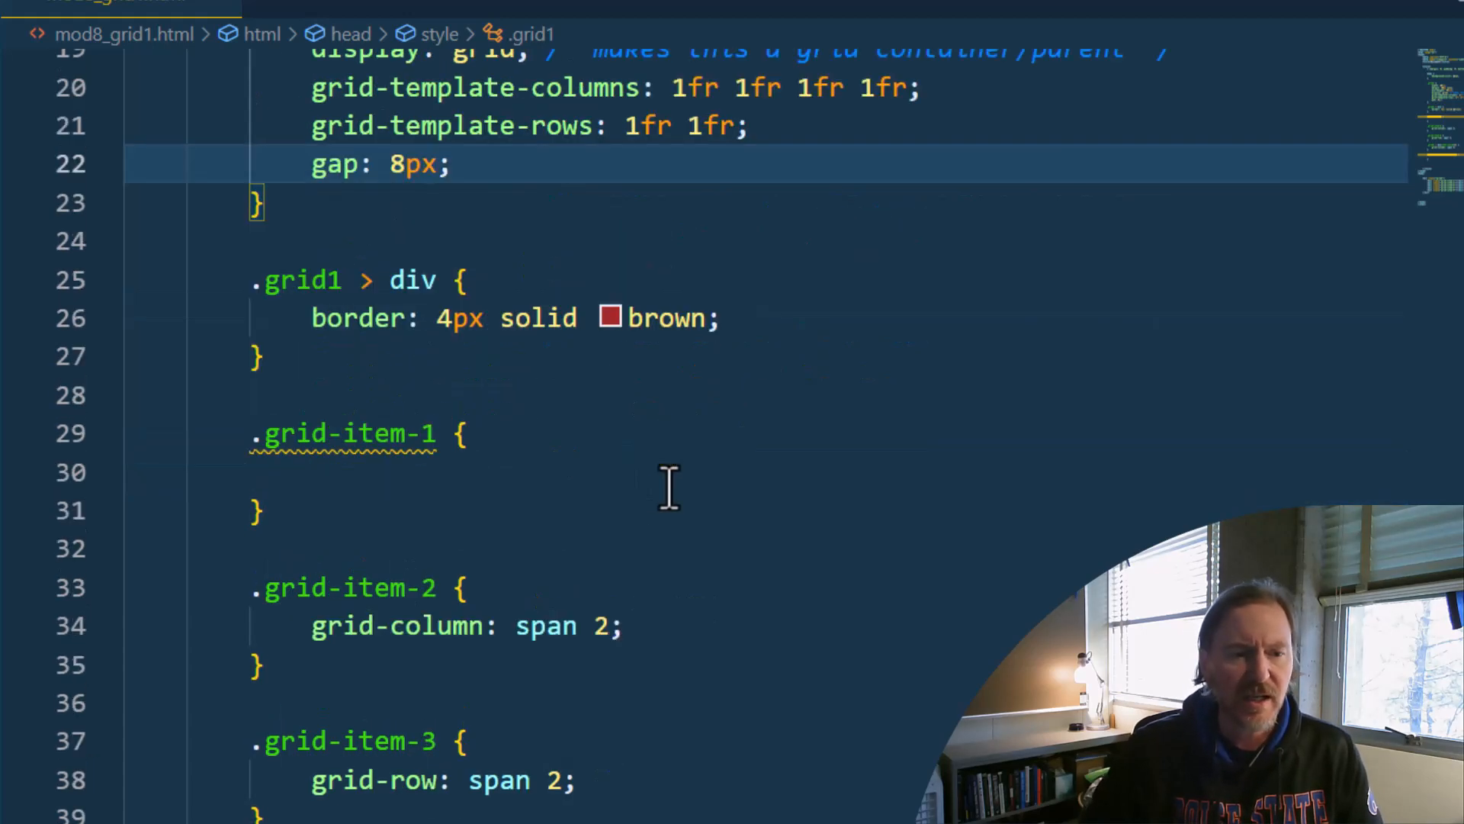
scroll(down, 3)
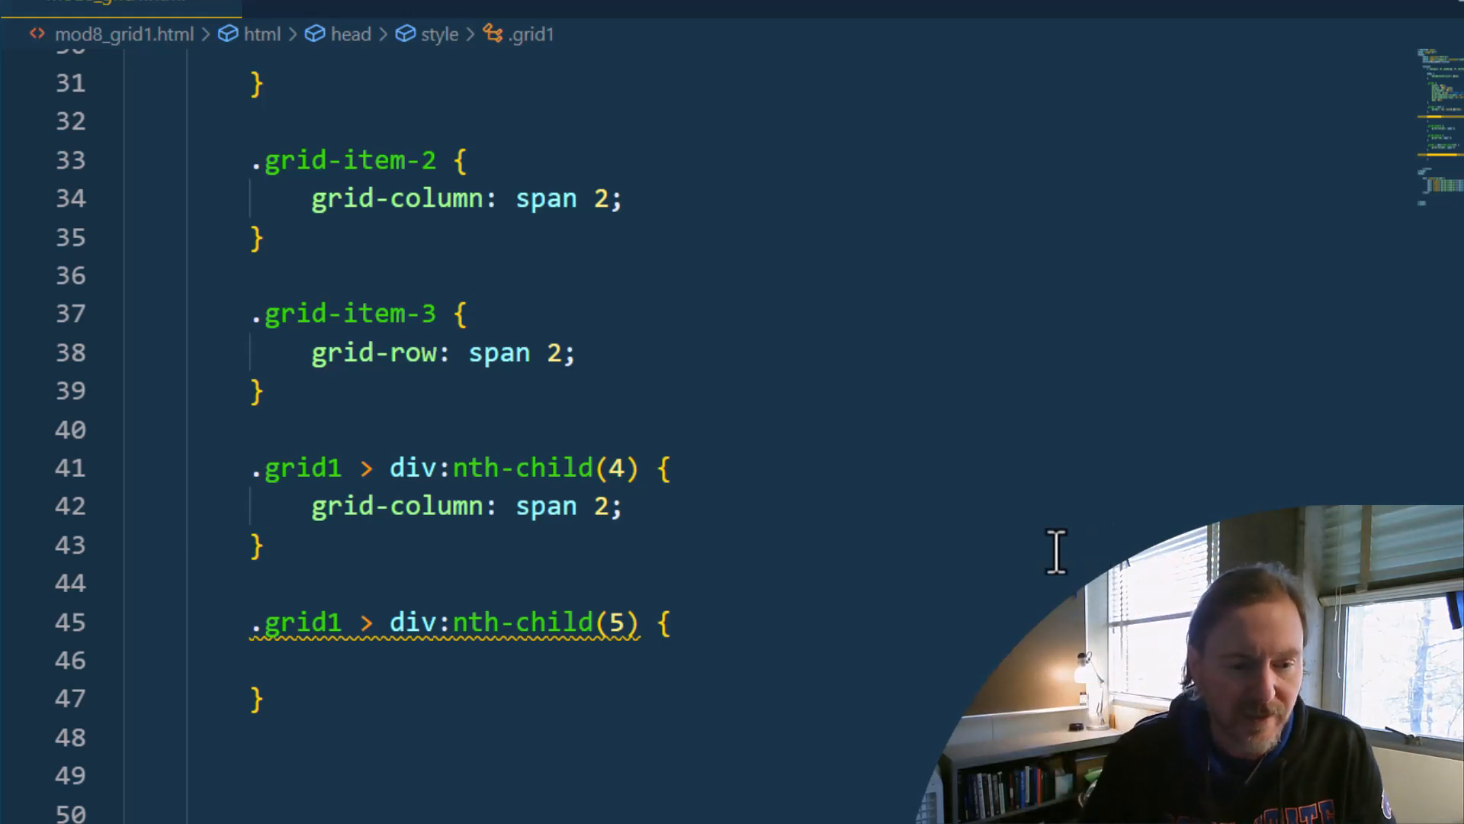
mouse_move(972, 566)
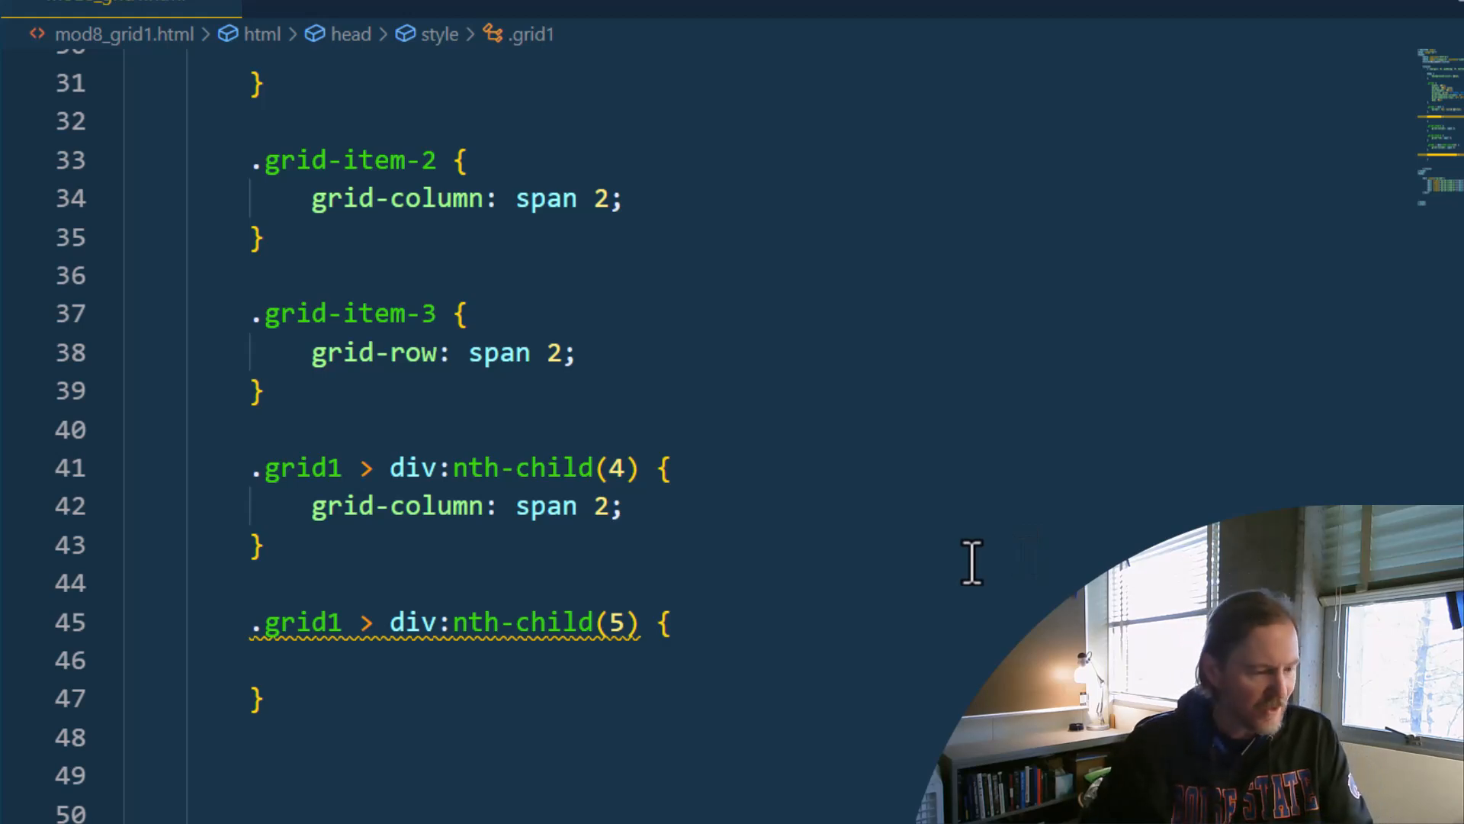